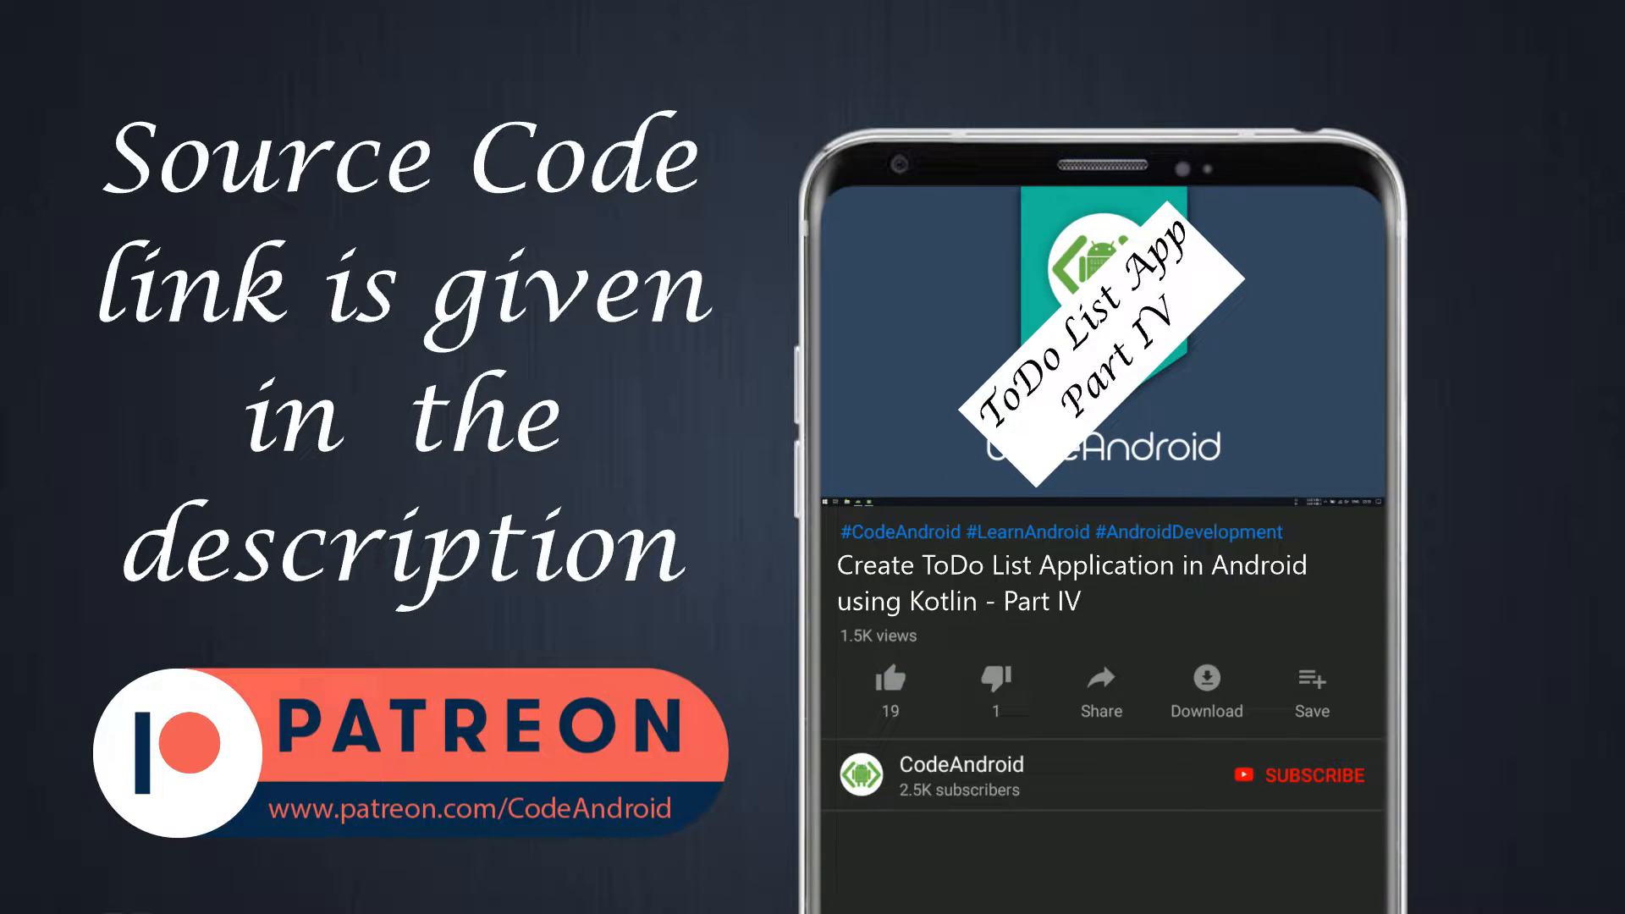
Step: Delete the redundant item.toDoId = todoId line in DBHandler's getToDoItems loop
click(890, 677)
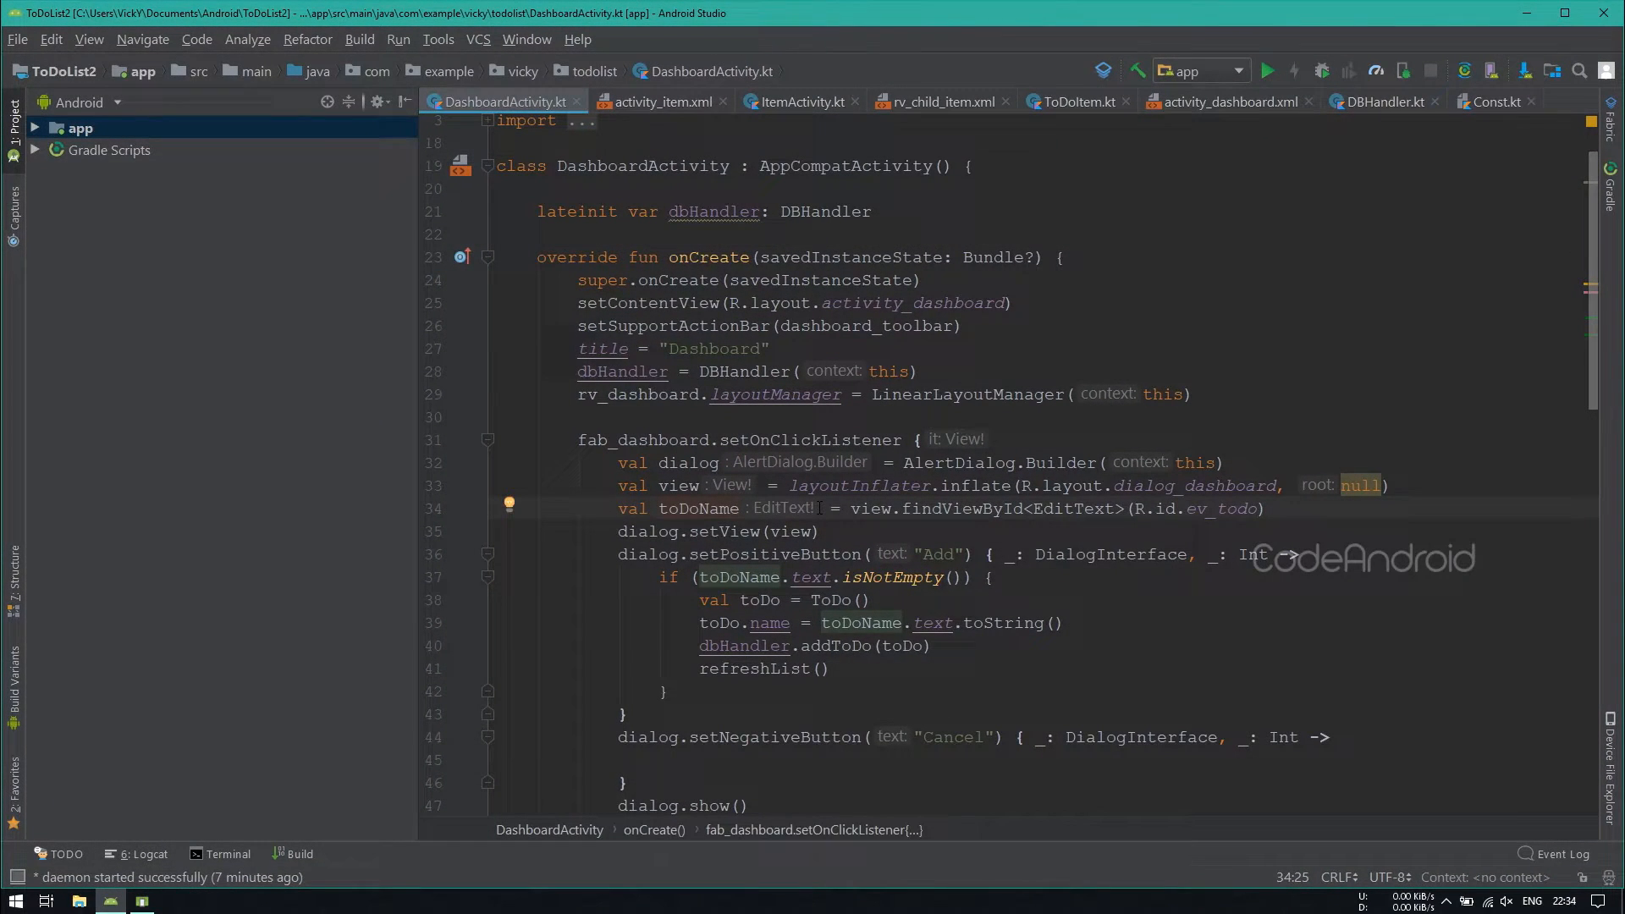
click(1379, 101)
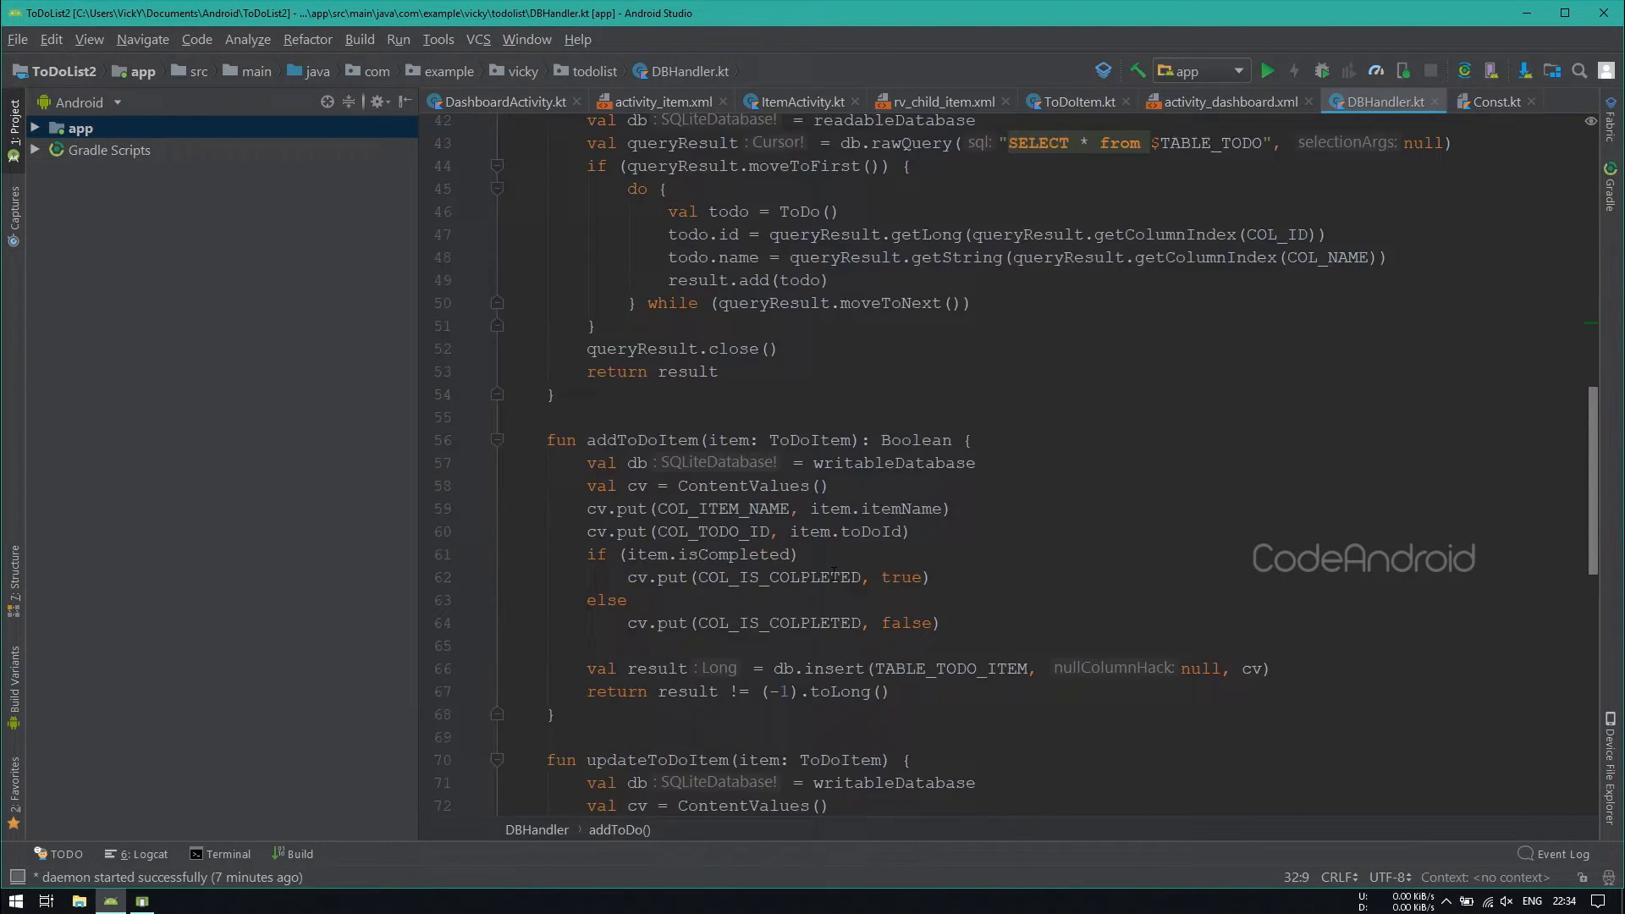
scroll(down, 3)
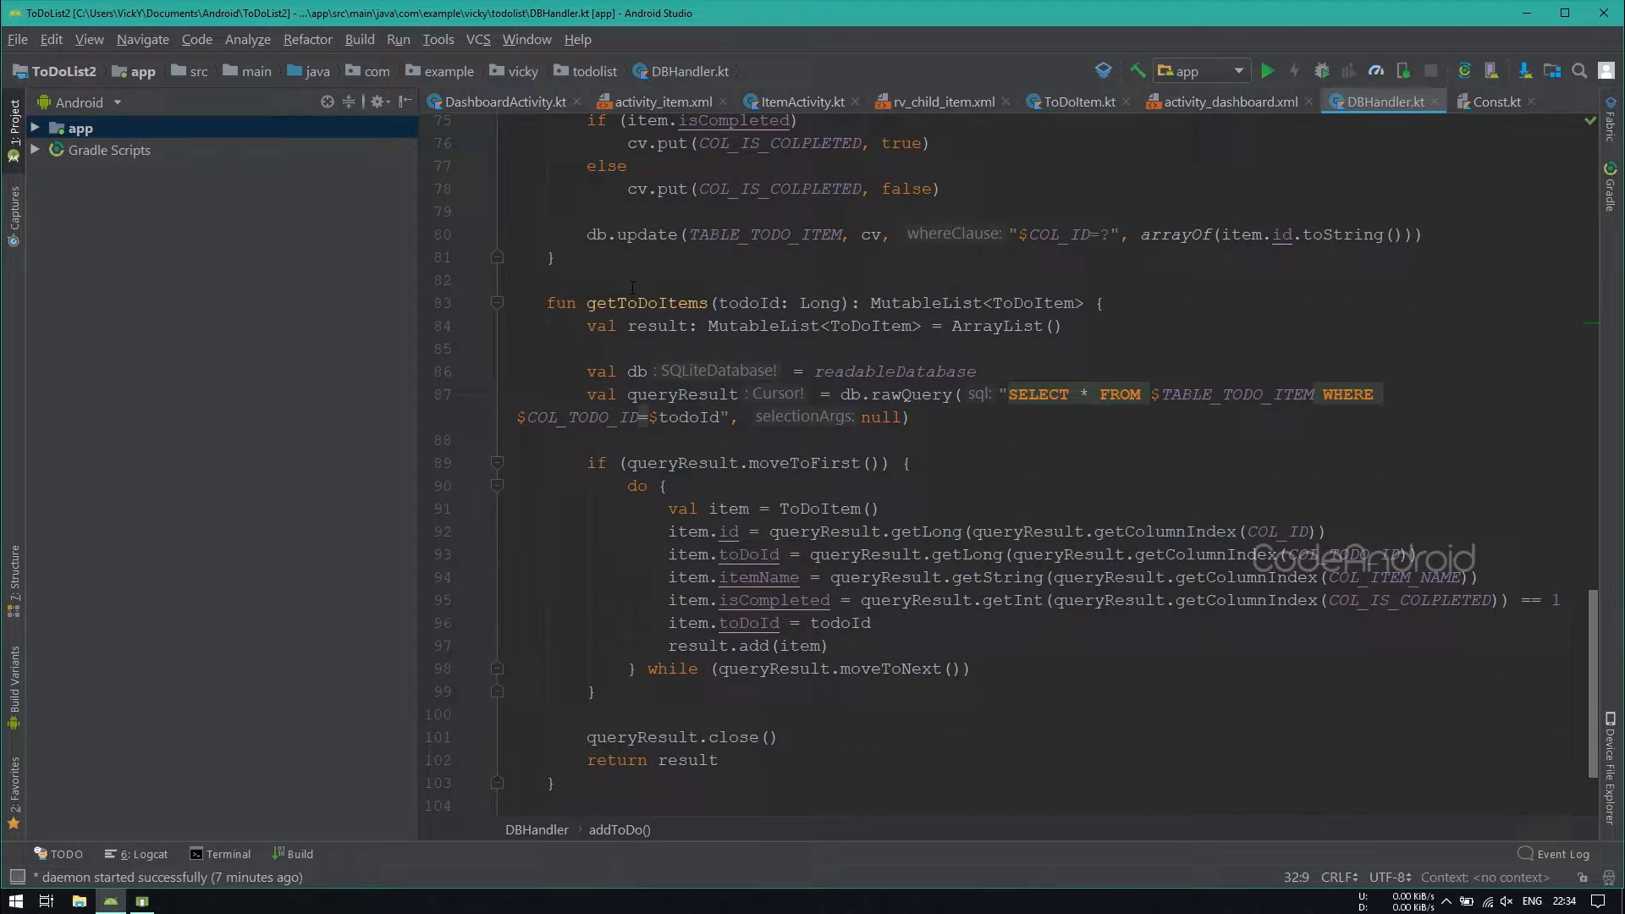
double_click(748, 553)
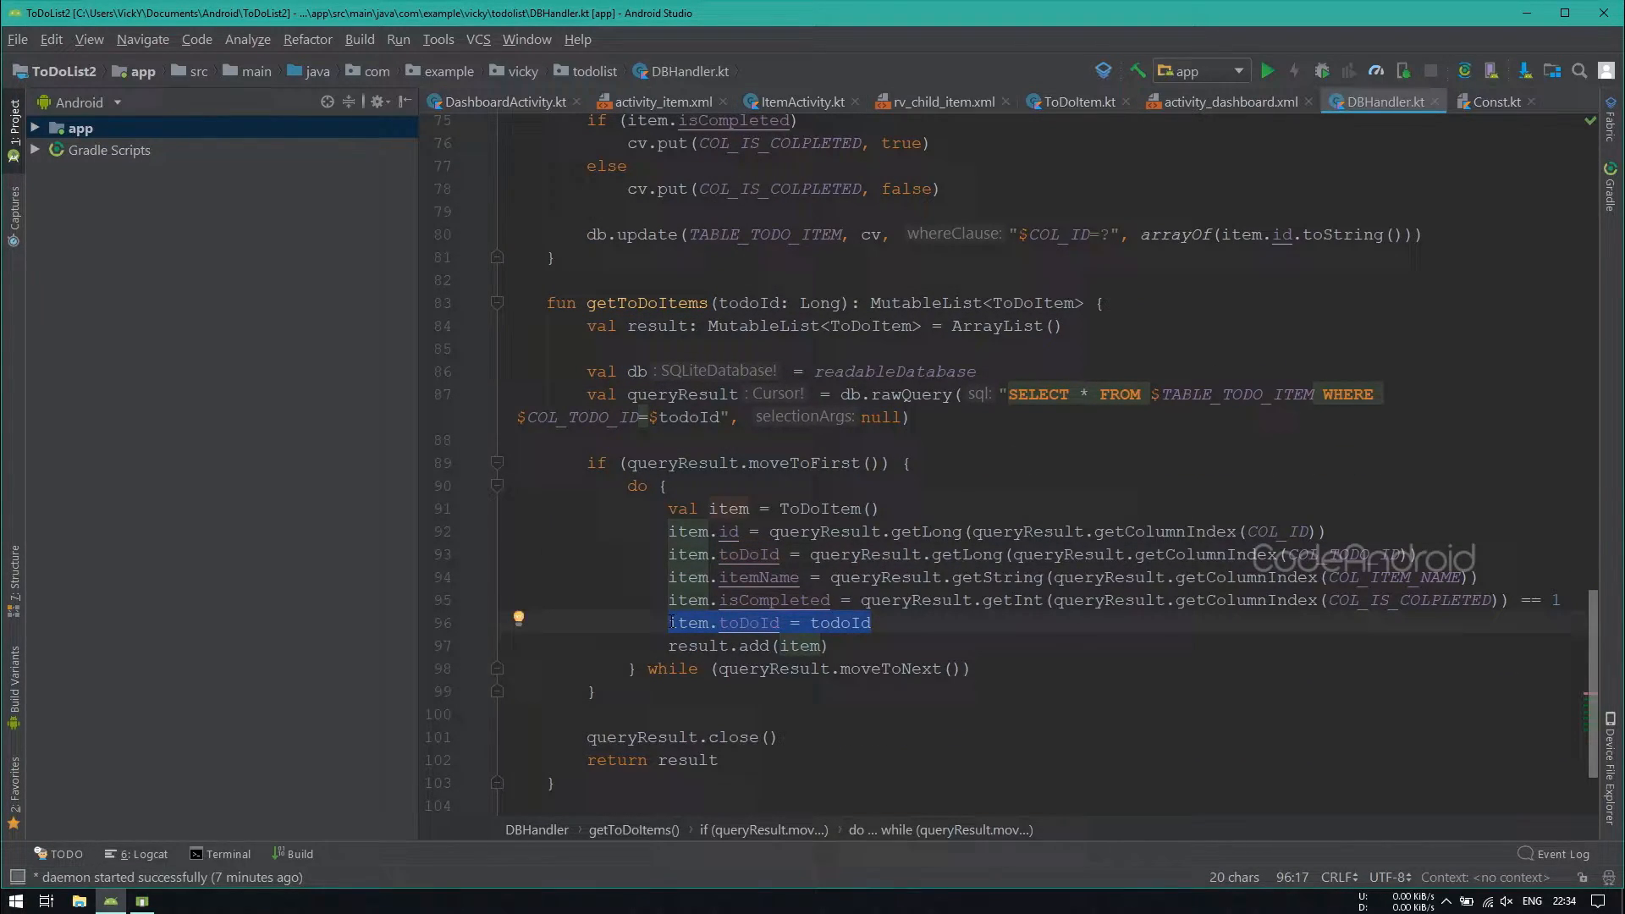
key(Delete)
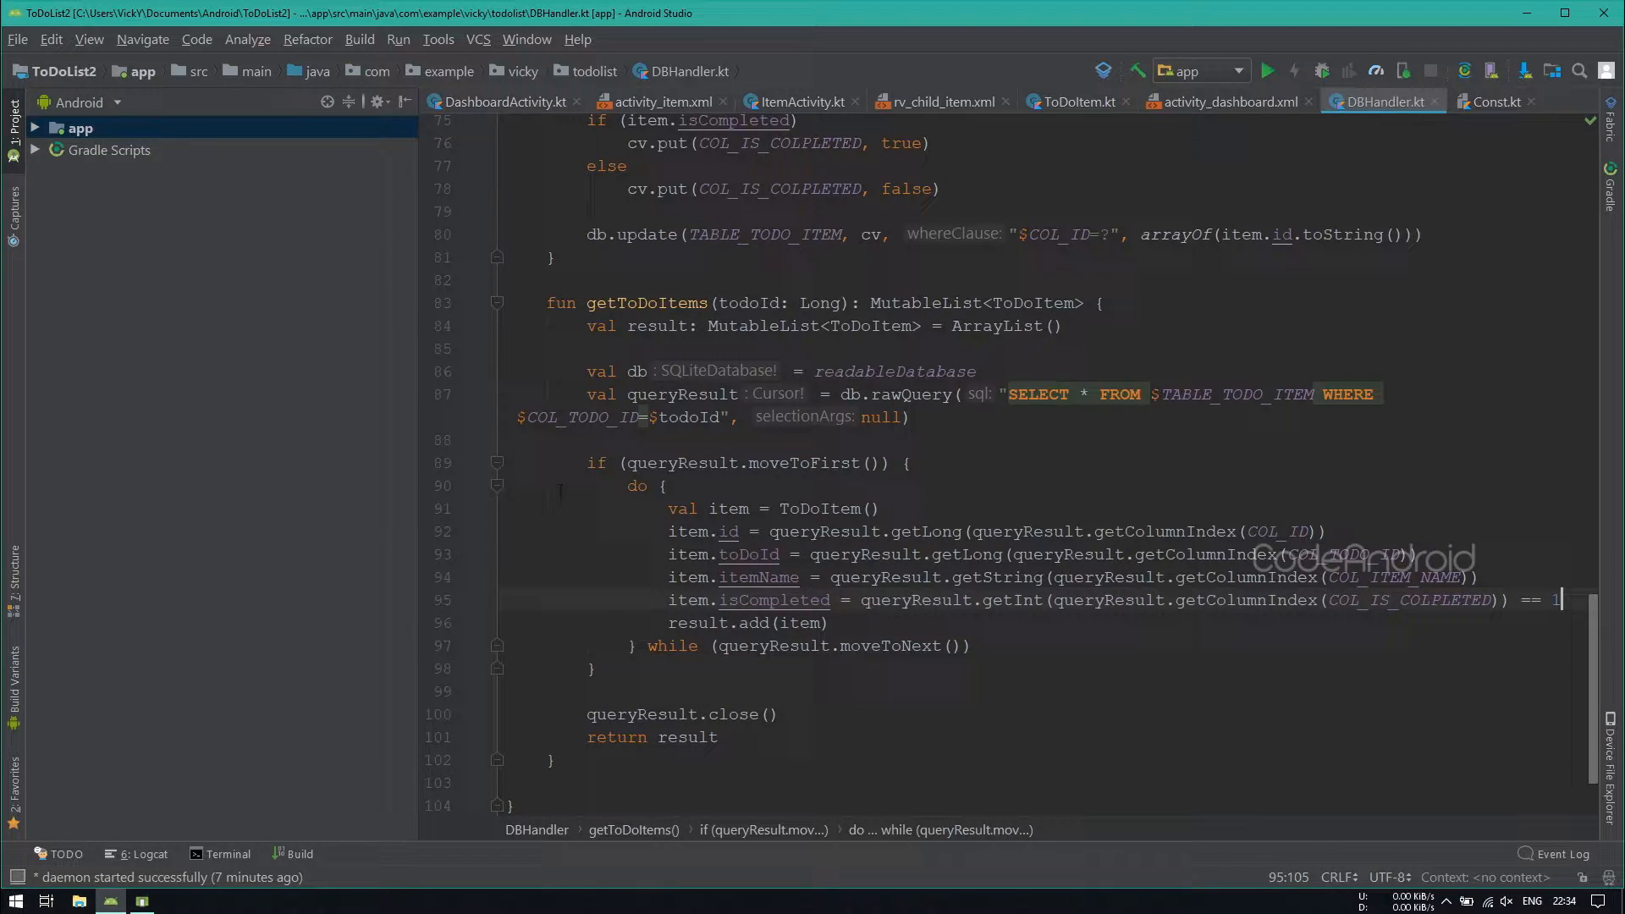
click(41, 129)
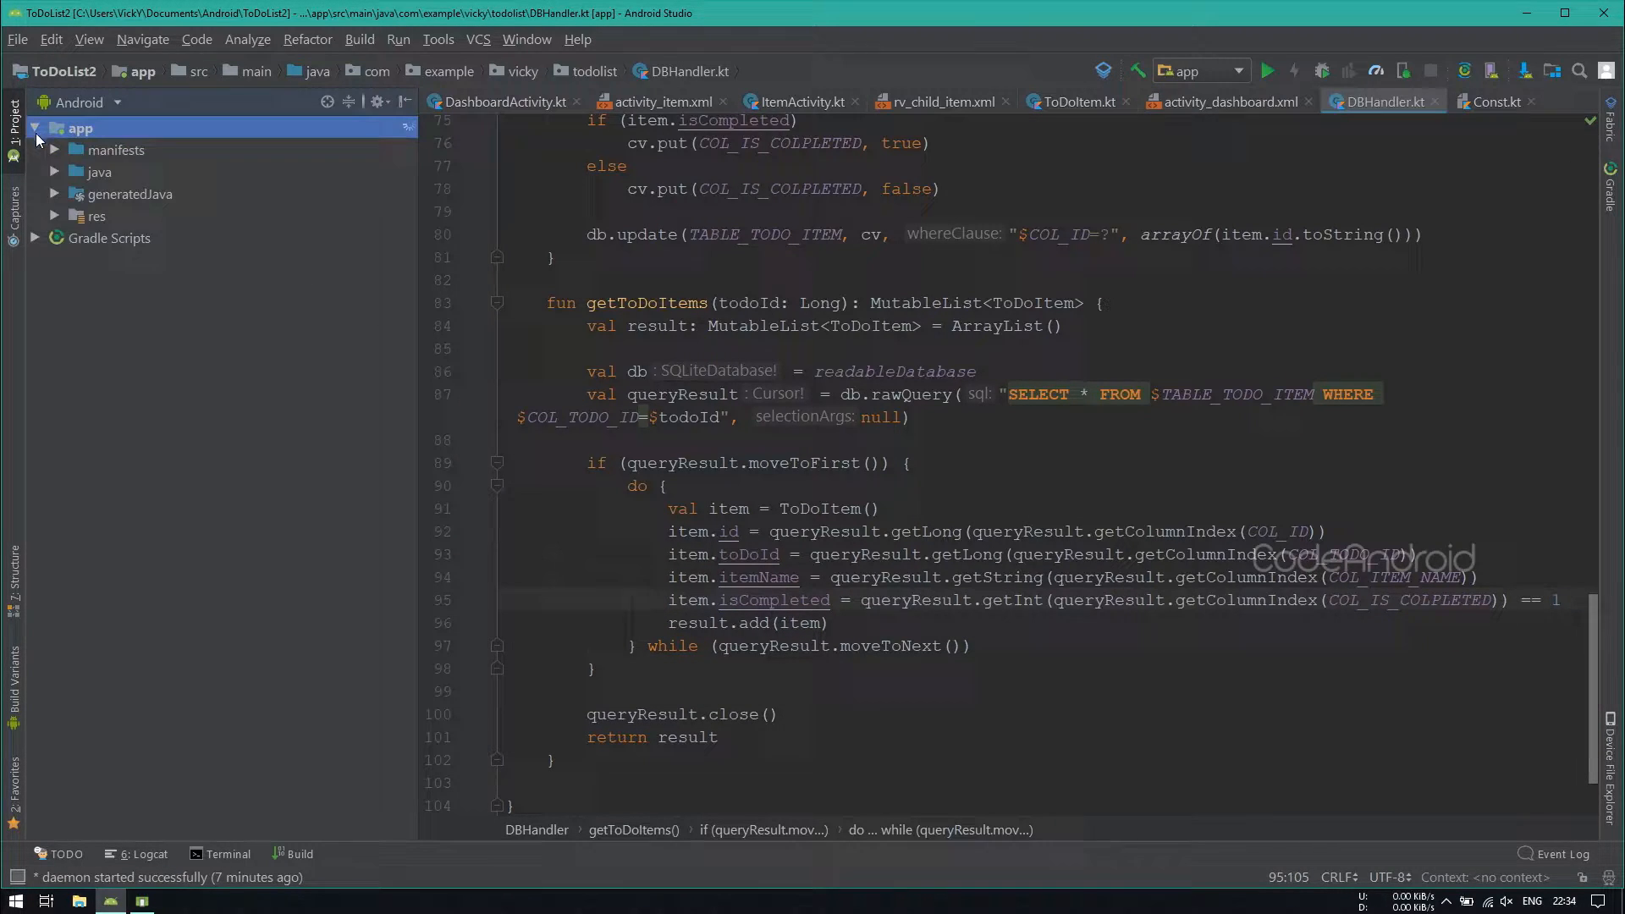
Step: Change rv_child_dashboard.xml's root layout_height from match_parent to wrap_content
click(54, 217)
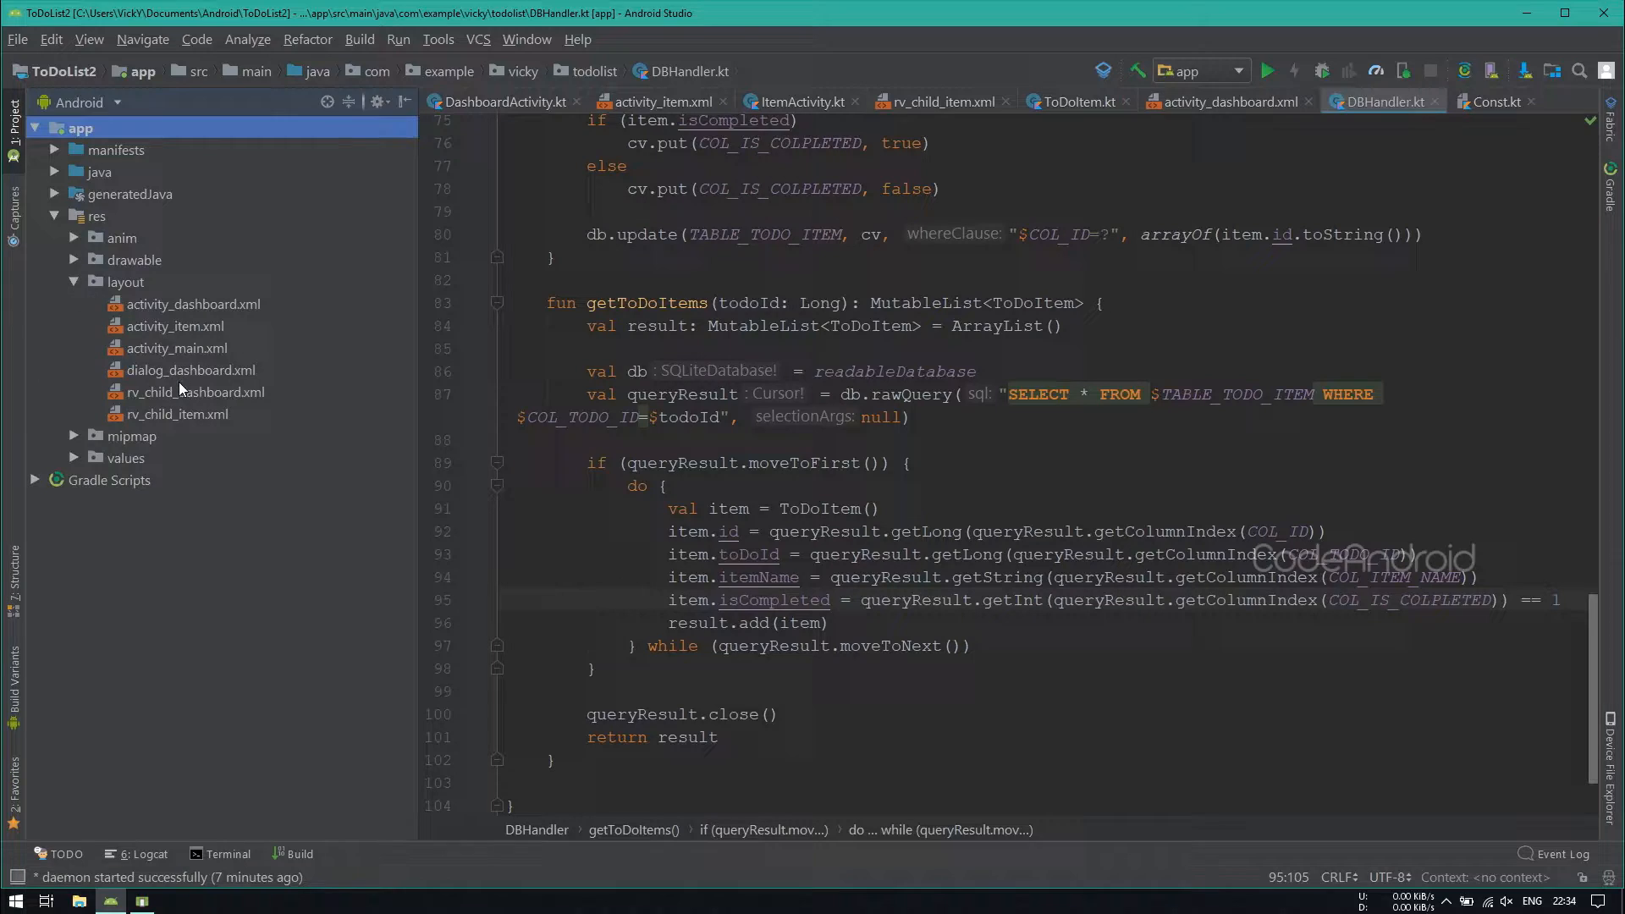
double_click(193, 392)
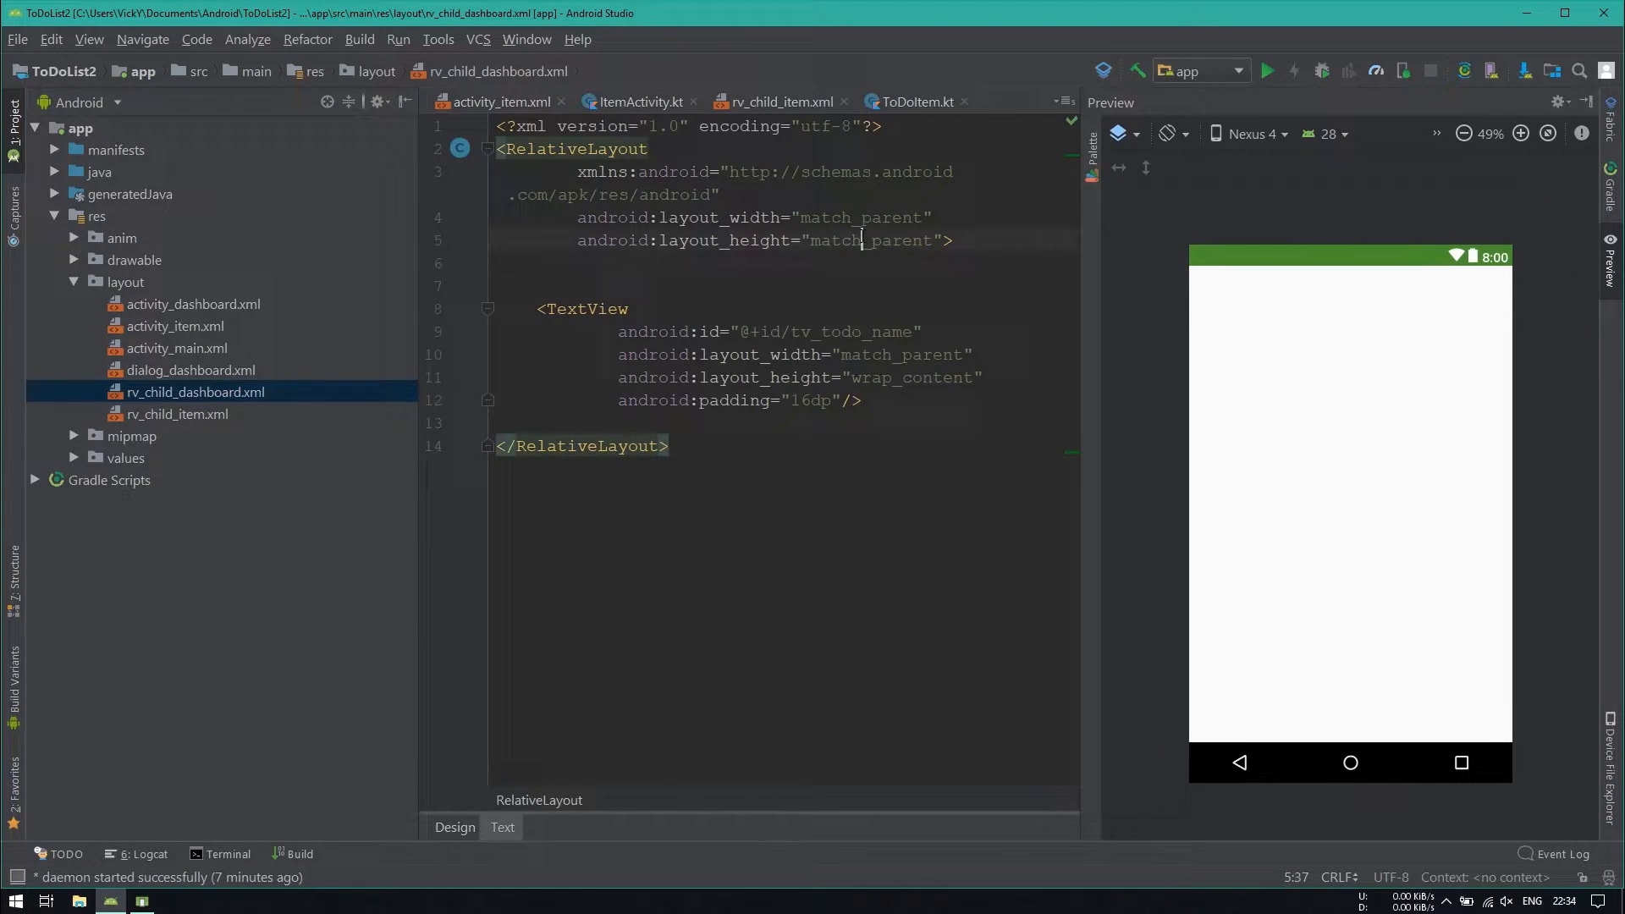
double_click(868, 241)
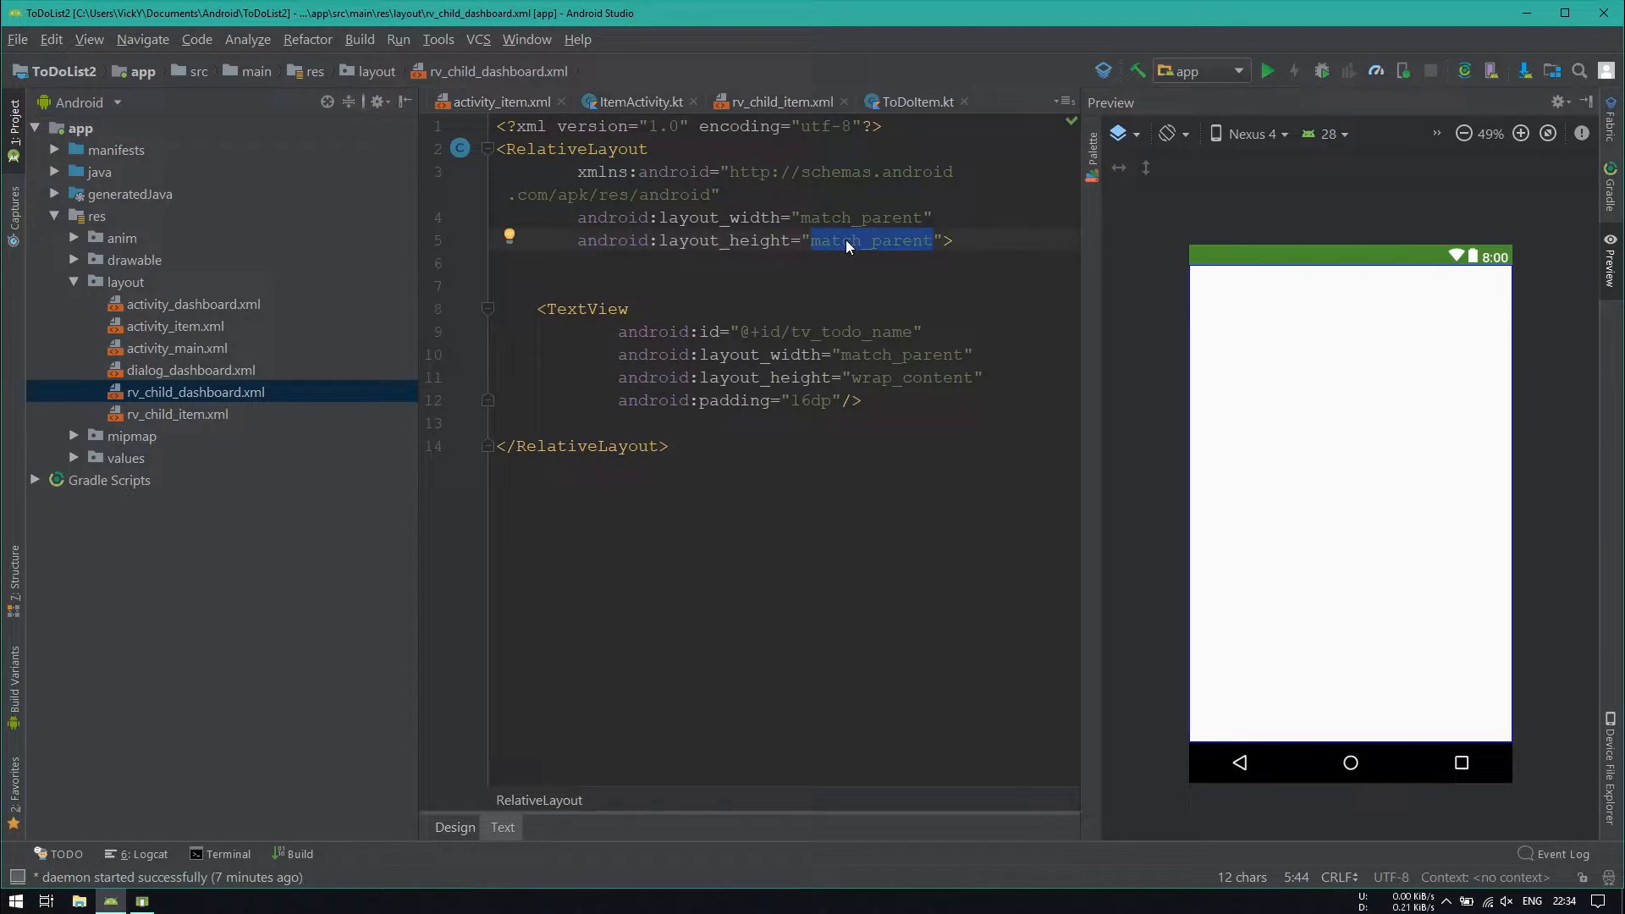
text(wrap_content)
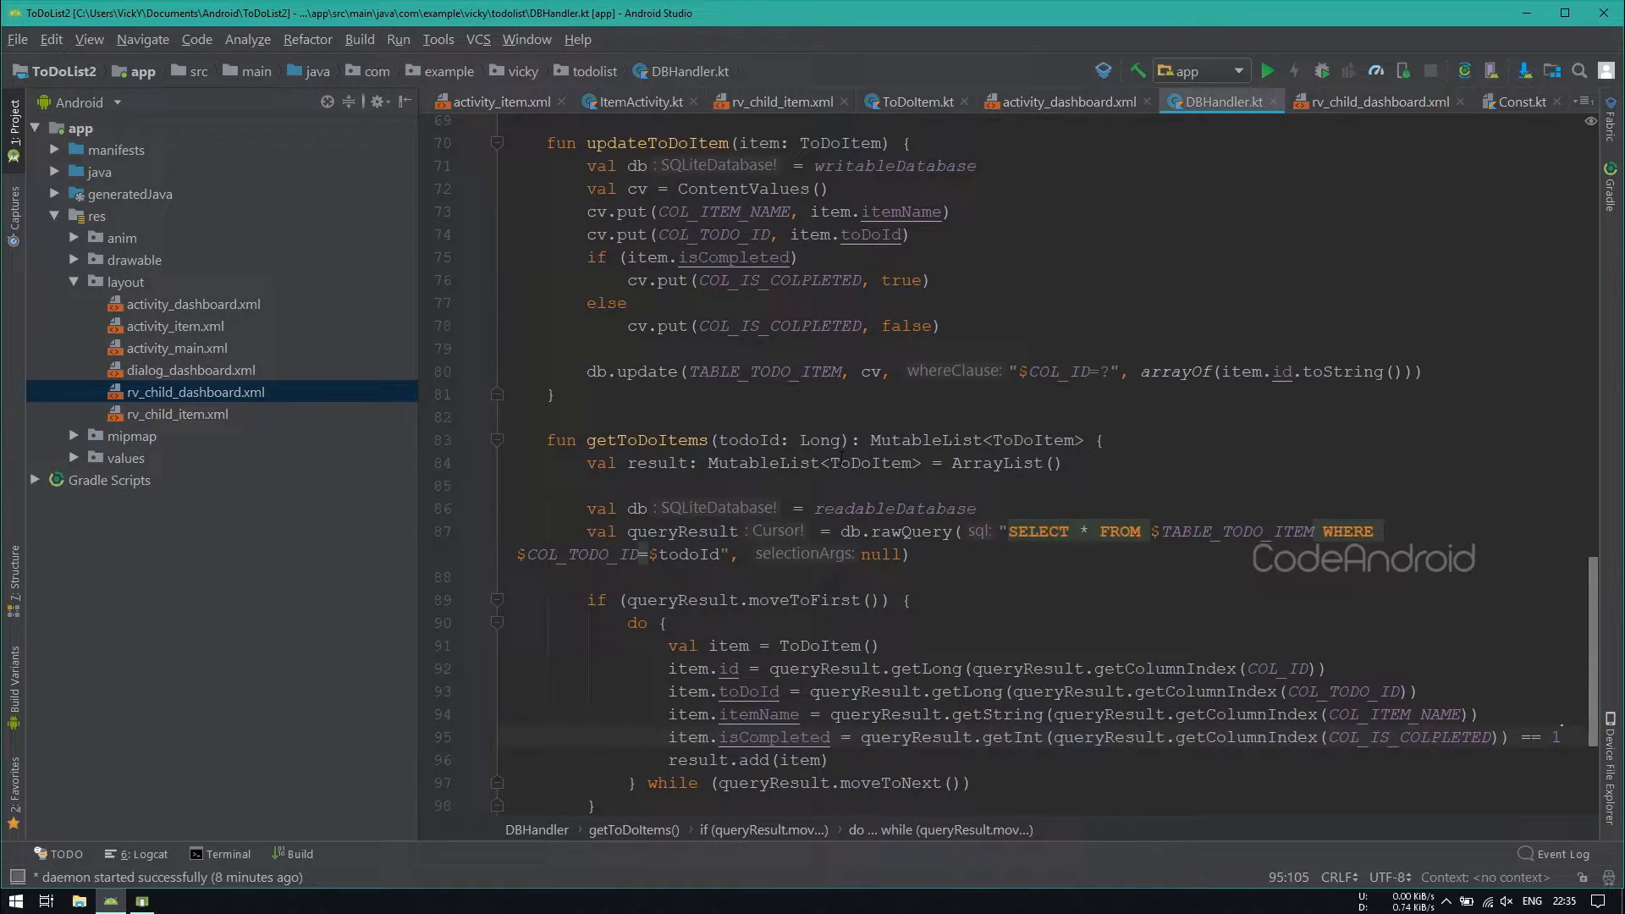
Step: Remove the isCompleted if/else block in updateToDoItem and close all editor files
double_click(735, 257)
text(cv.put(COL_IS_COLPLETED, item.isCompleted))
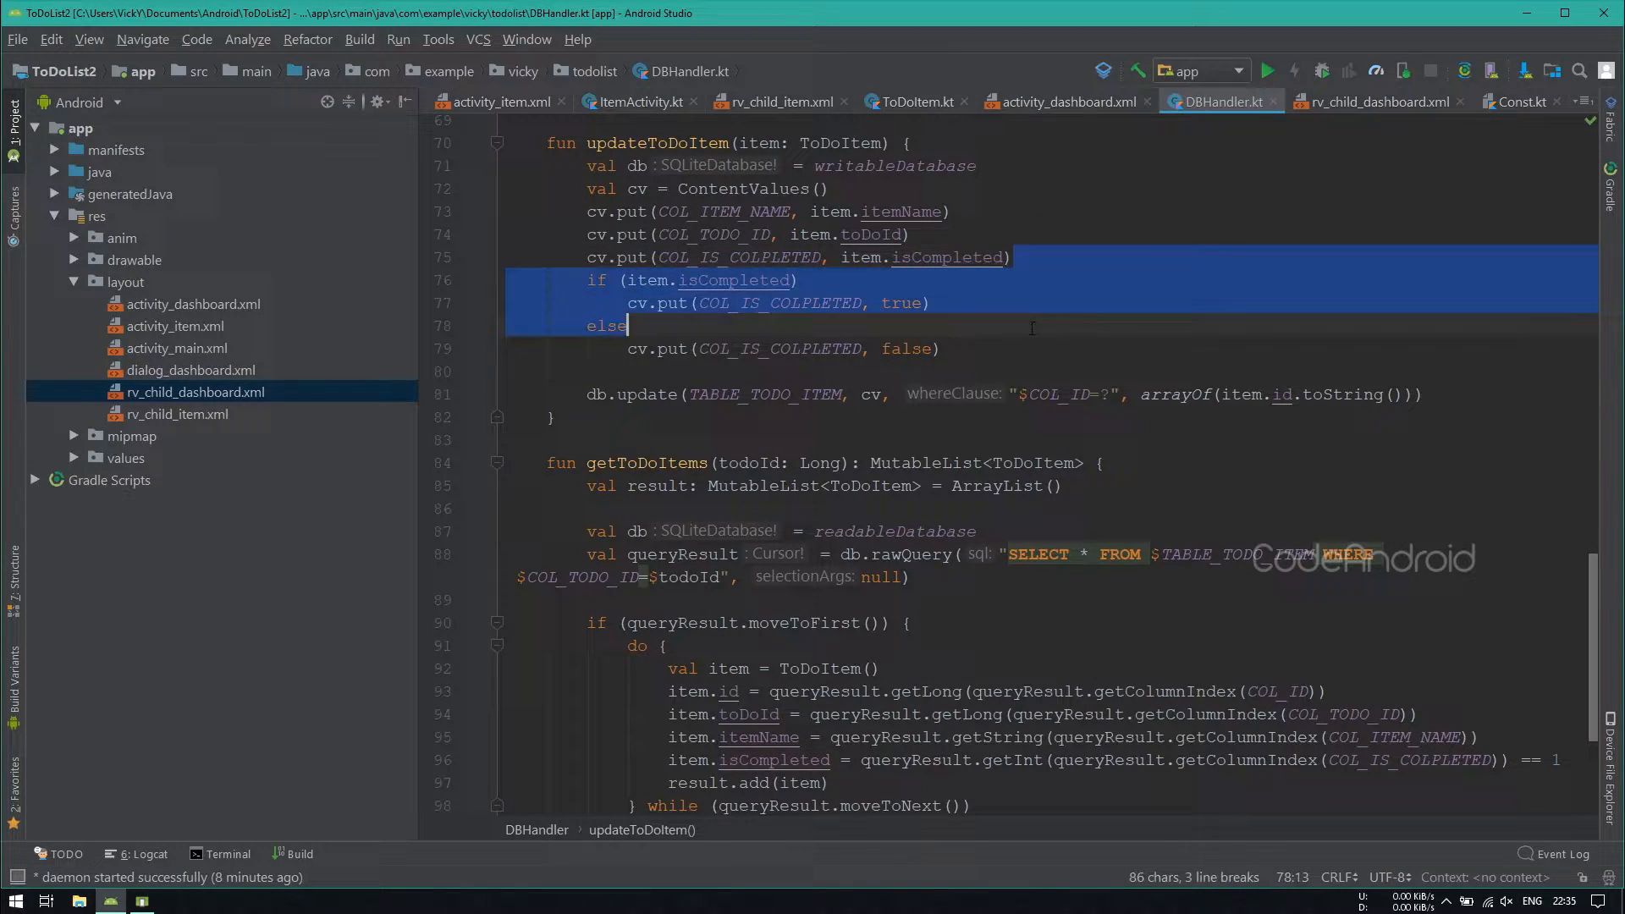
key(Delete)
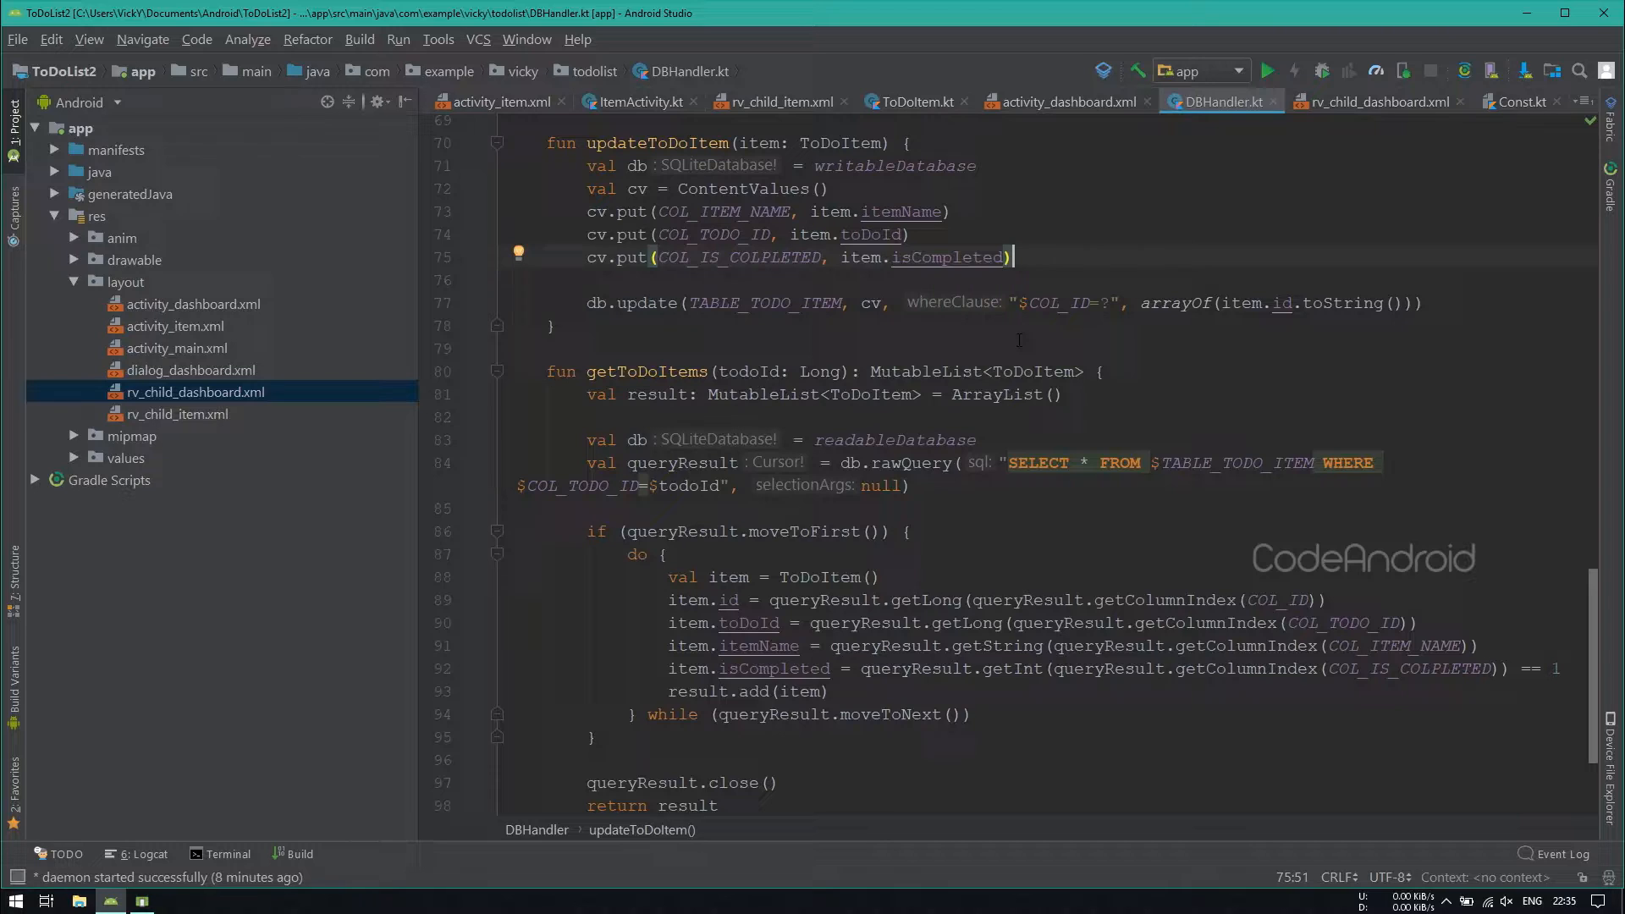
right_click(1219, 102)
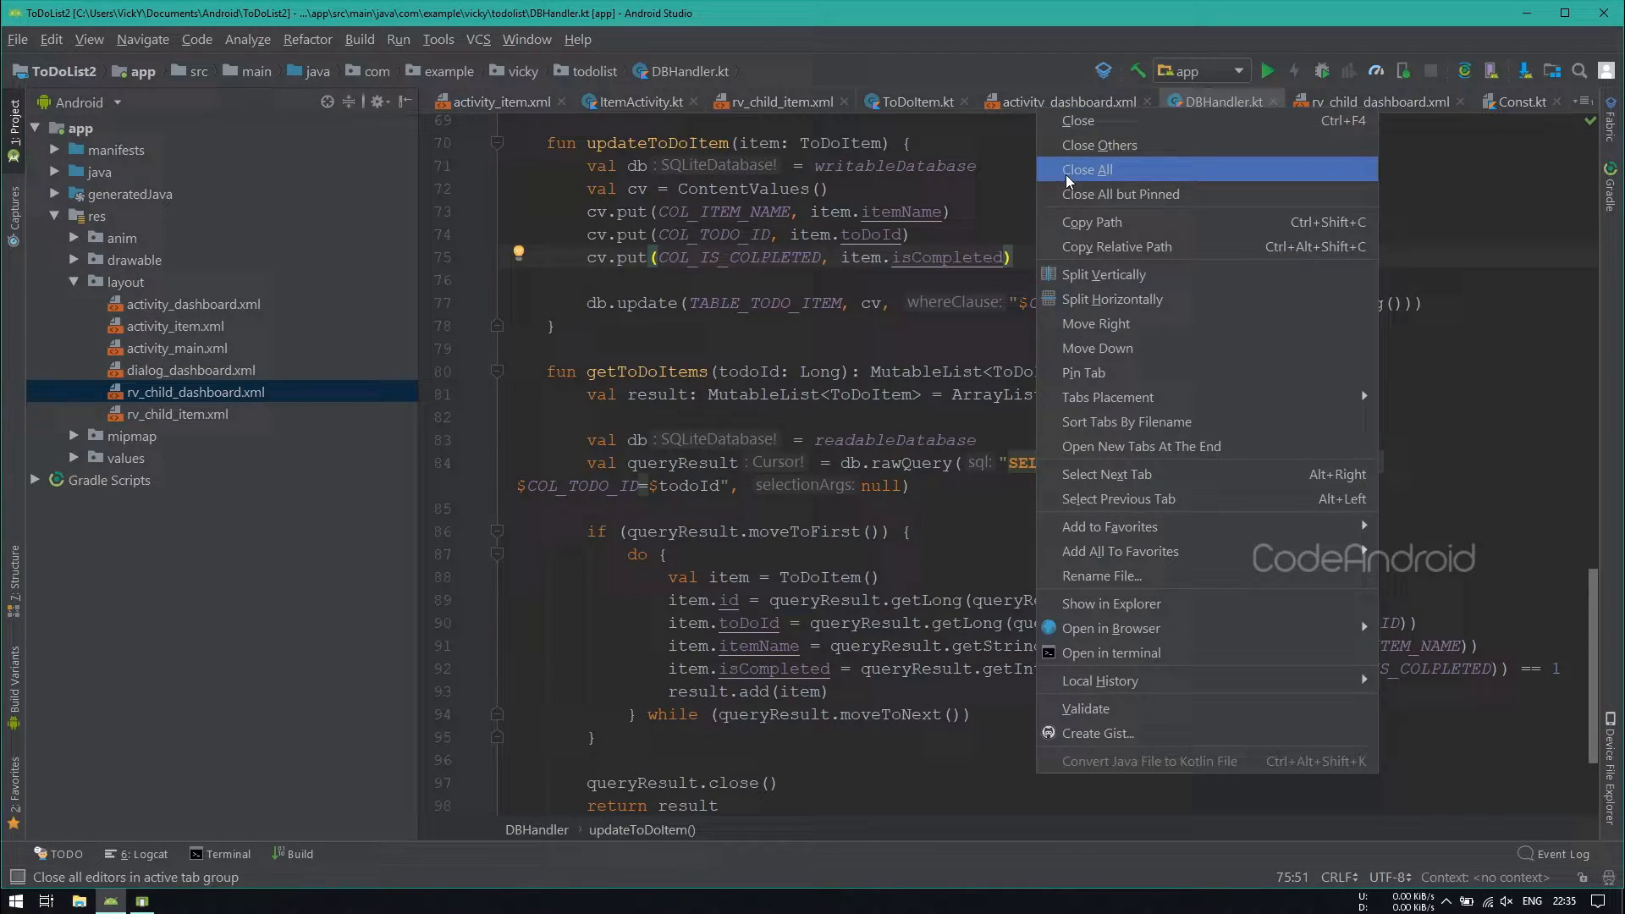
click(1087, 169)
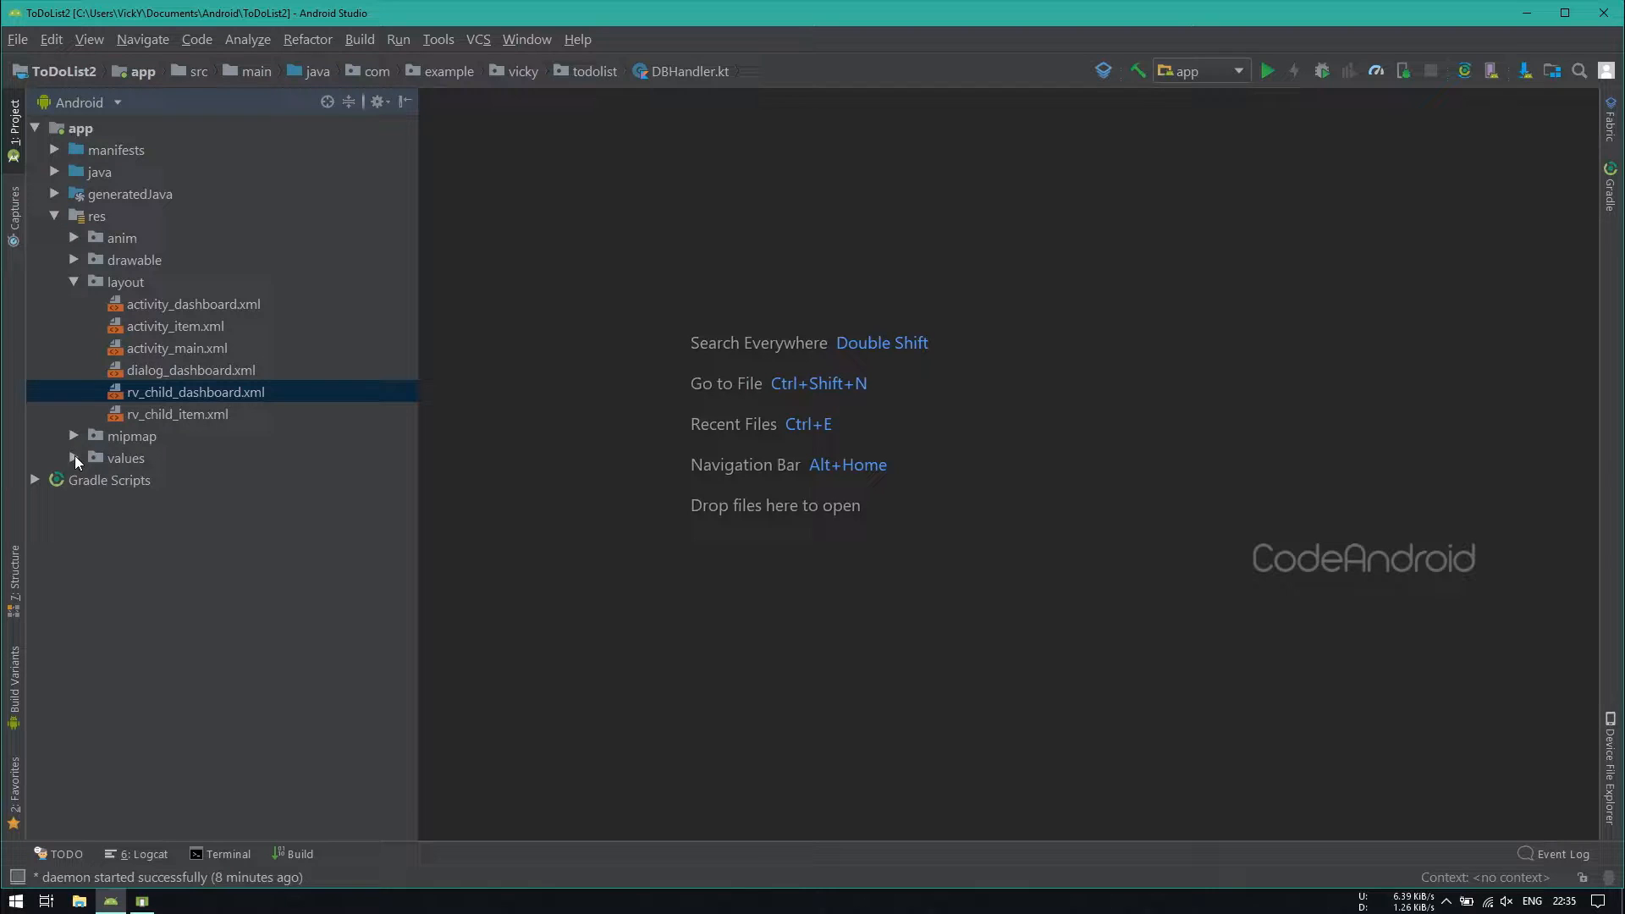
Step: Add a 48dp iv_menu ImageView aligned to the parent end in rv_child_dashboard.xml
double_click(196, 392)
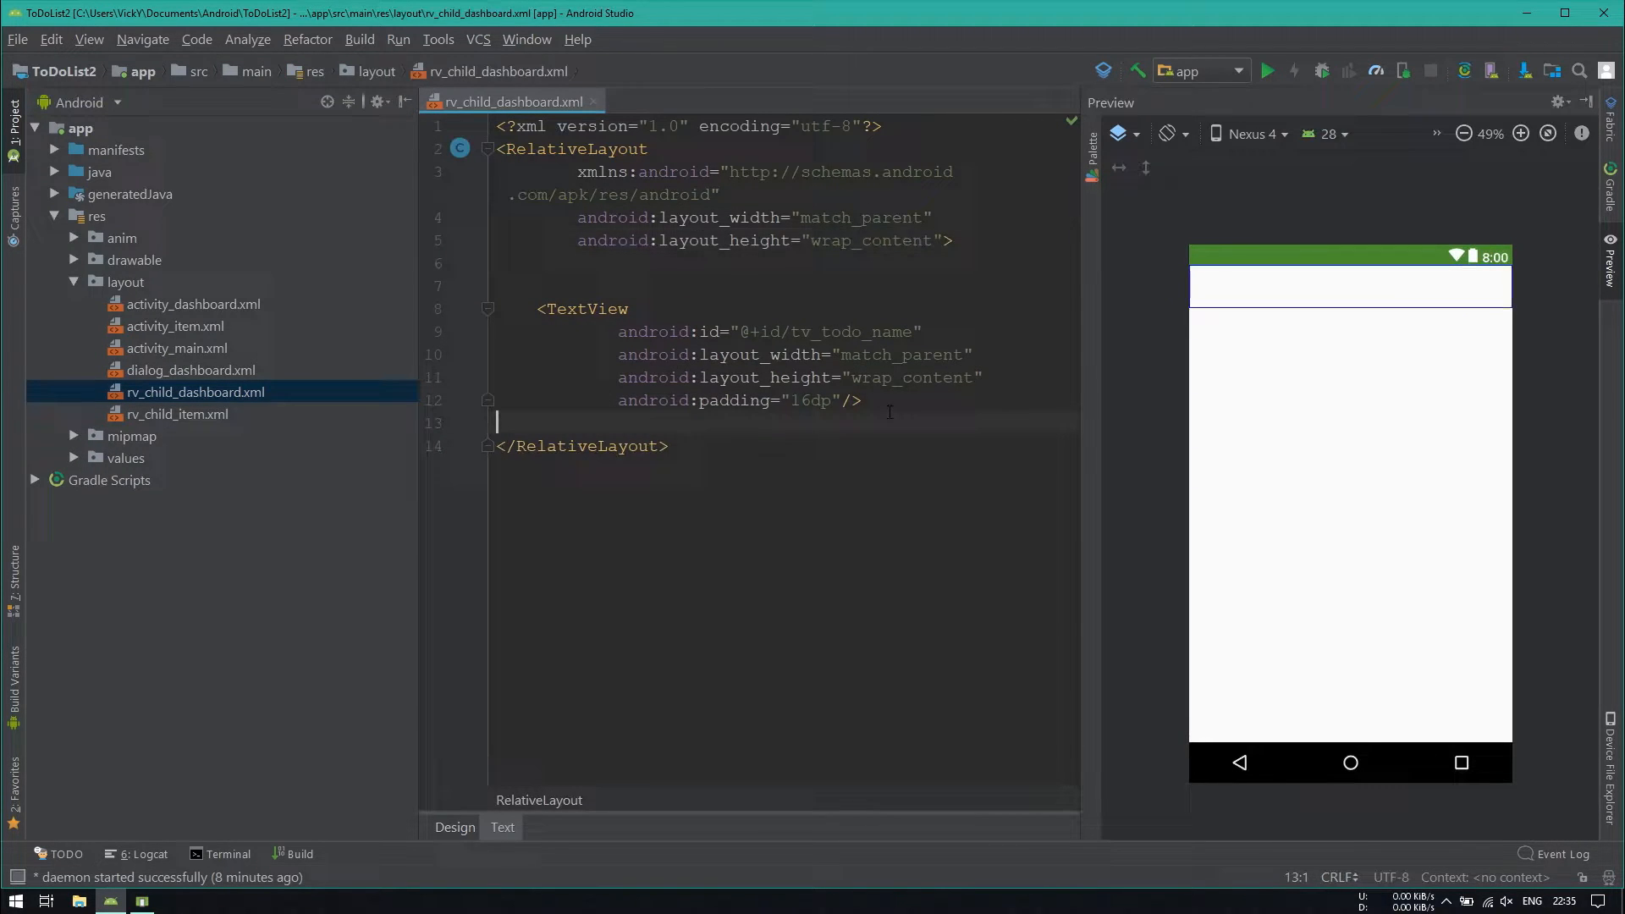
text(<ImageView android:layout_width="" android:layout_height=""/>)
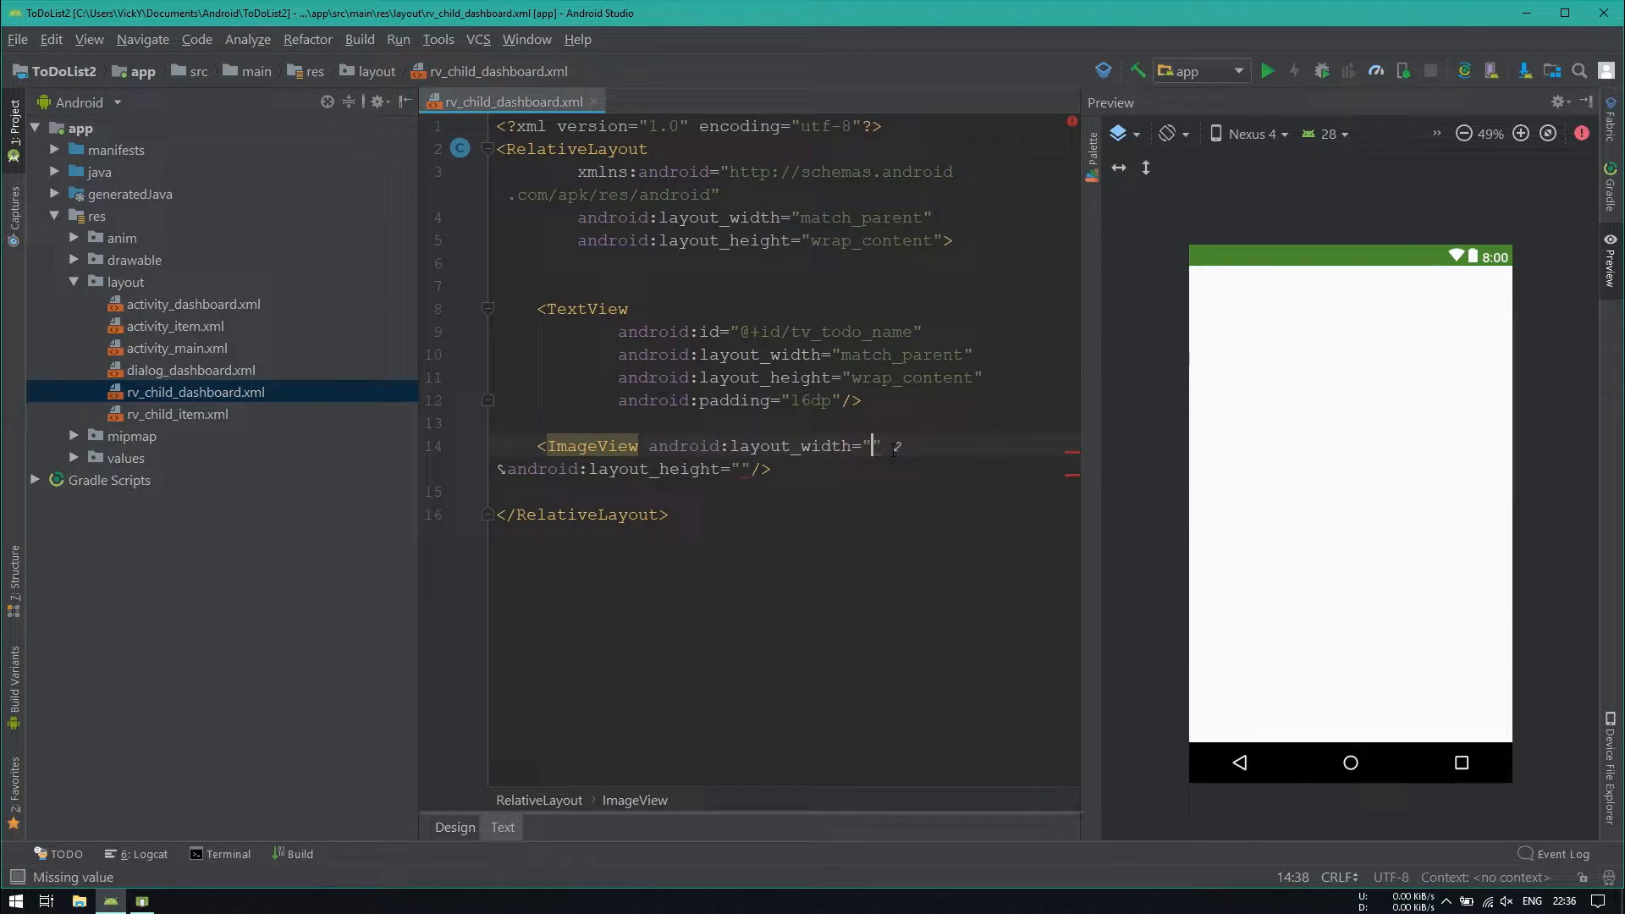
text(48dp)
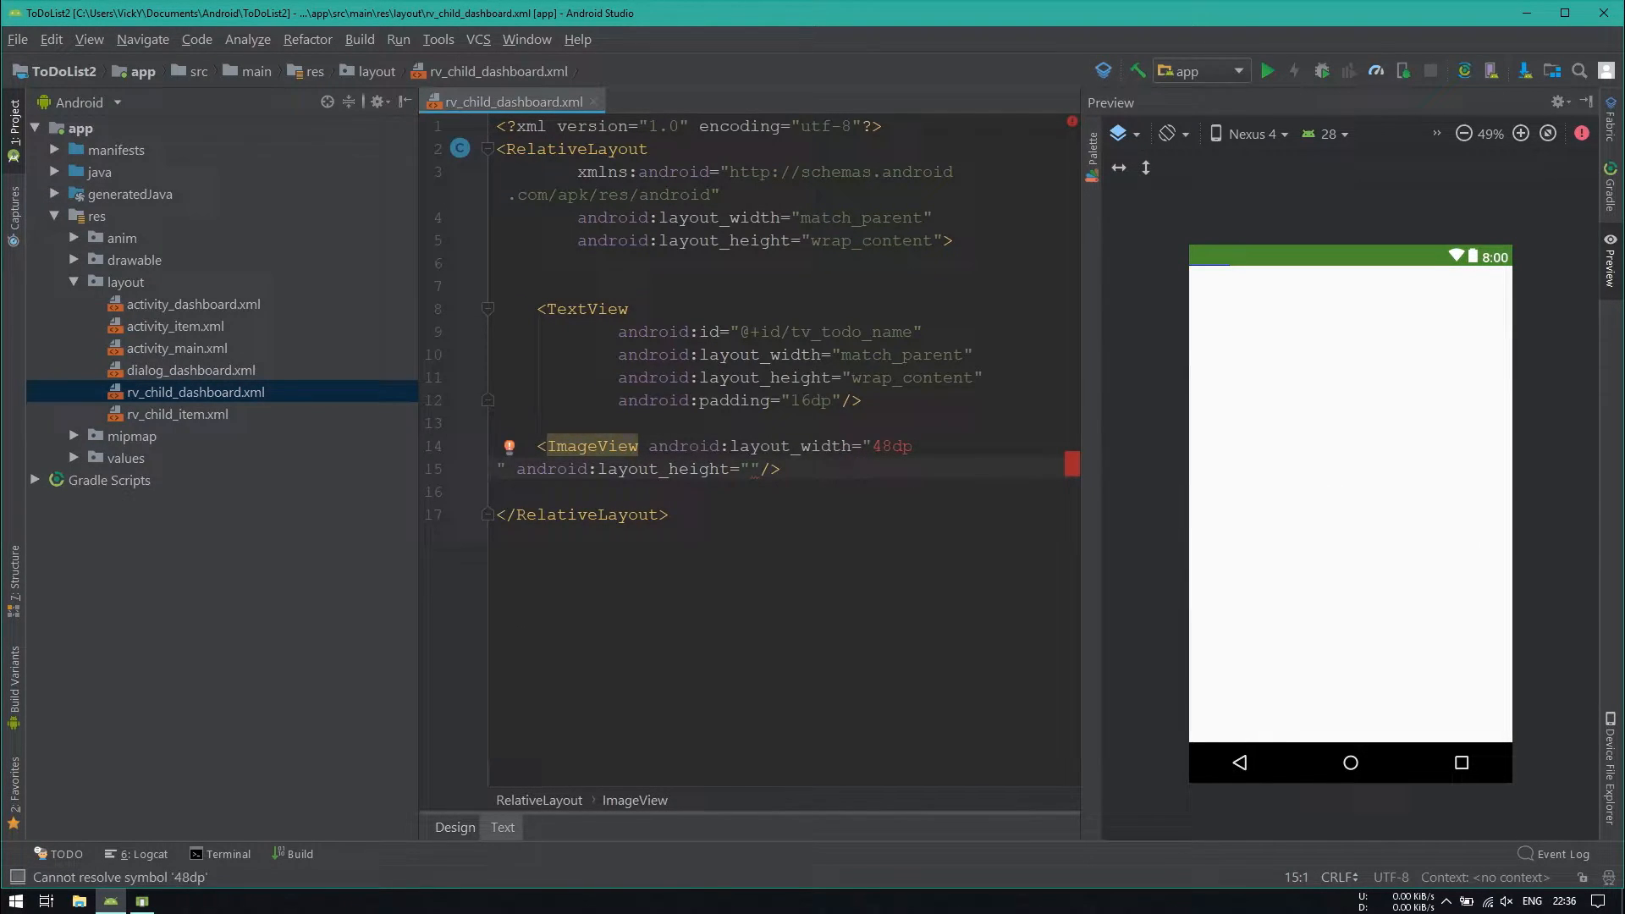
text(48dp)
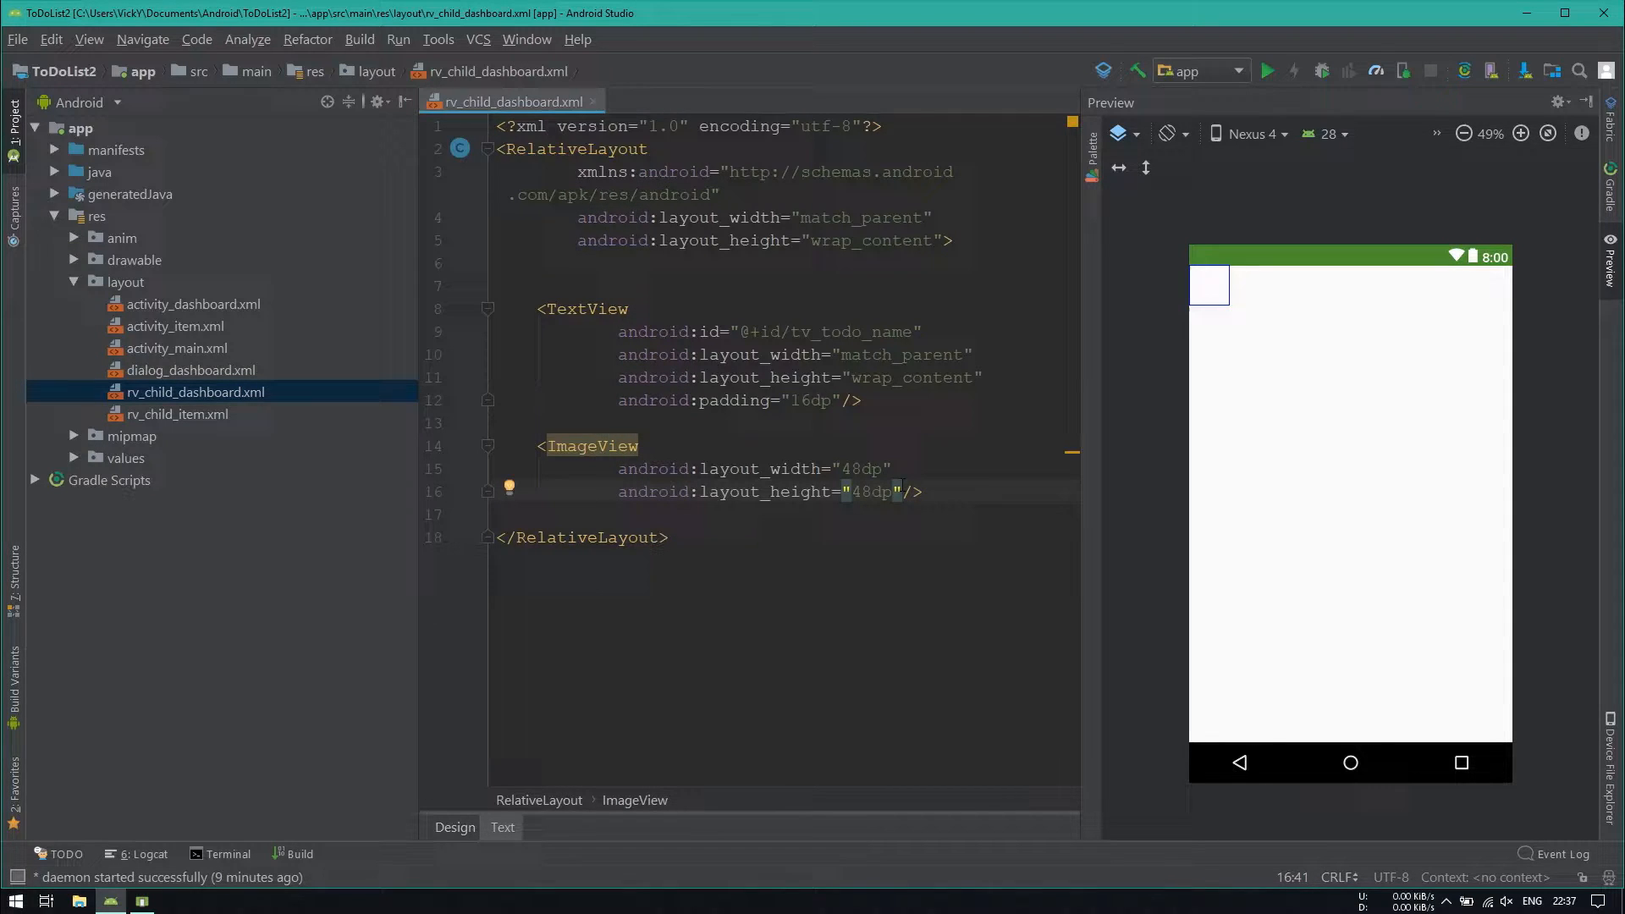
text(alig/>)
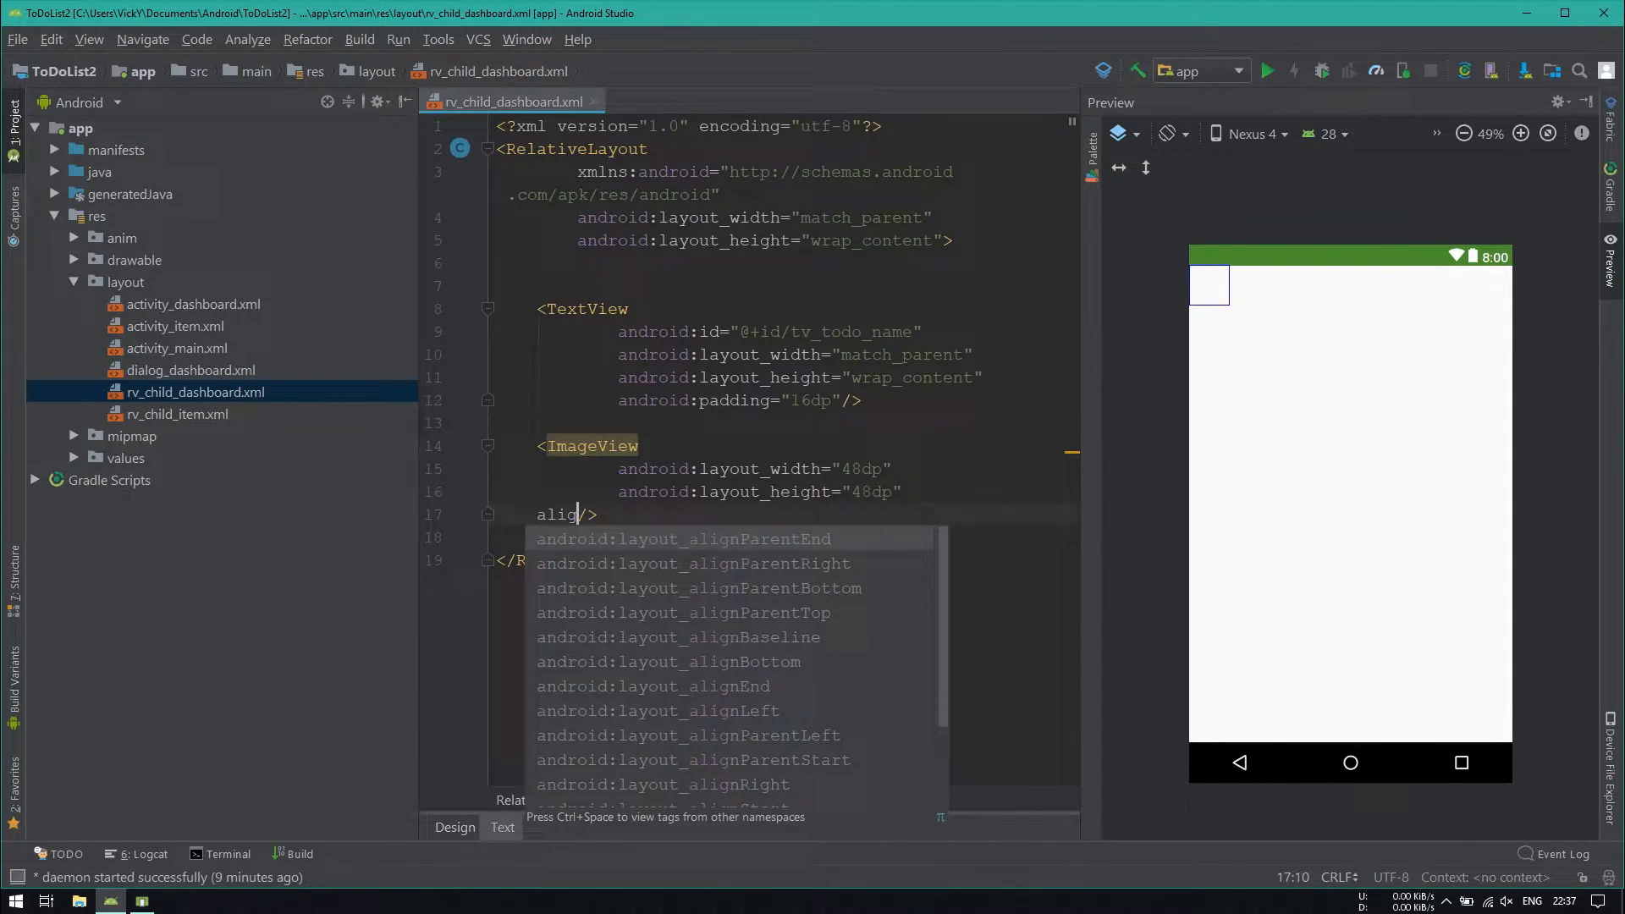
click(683, 540)
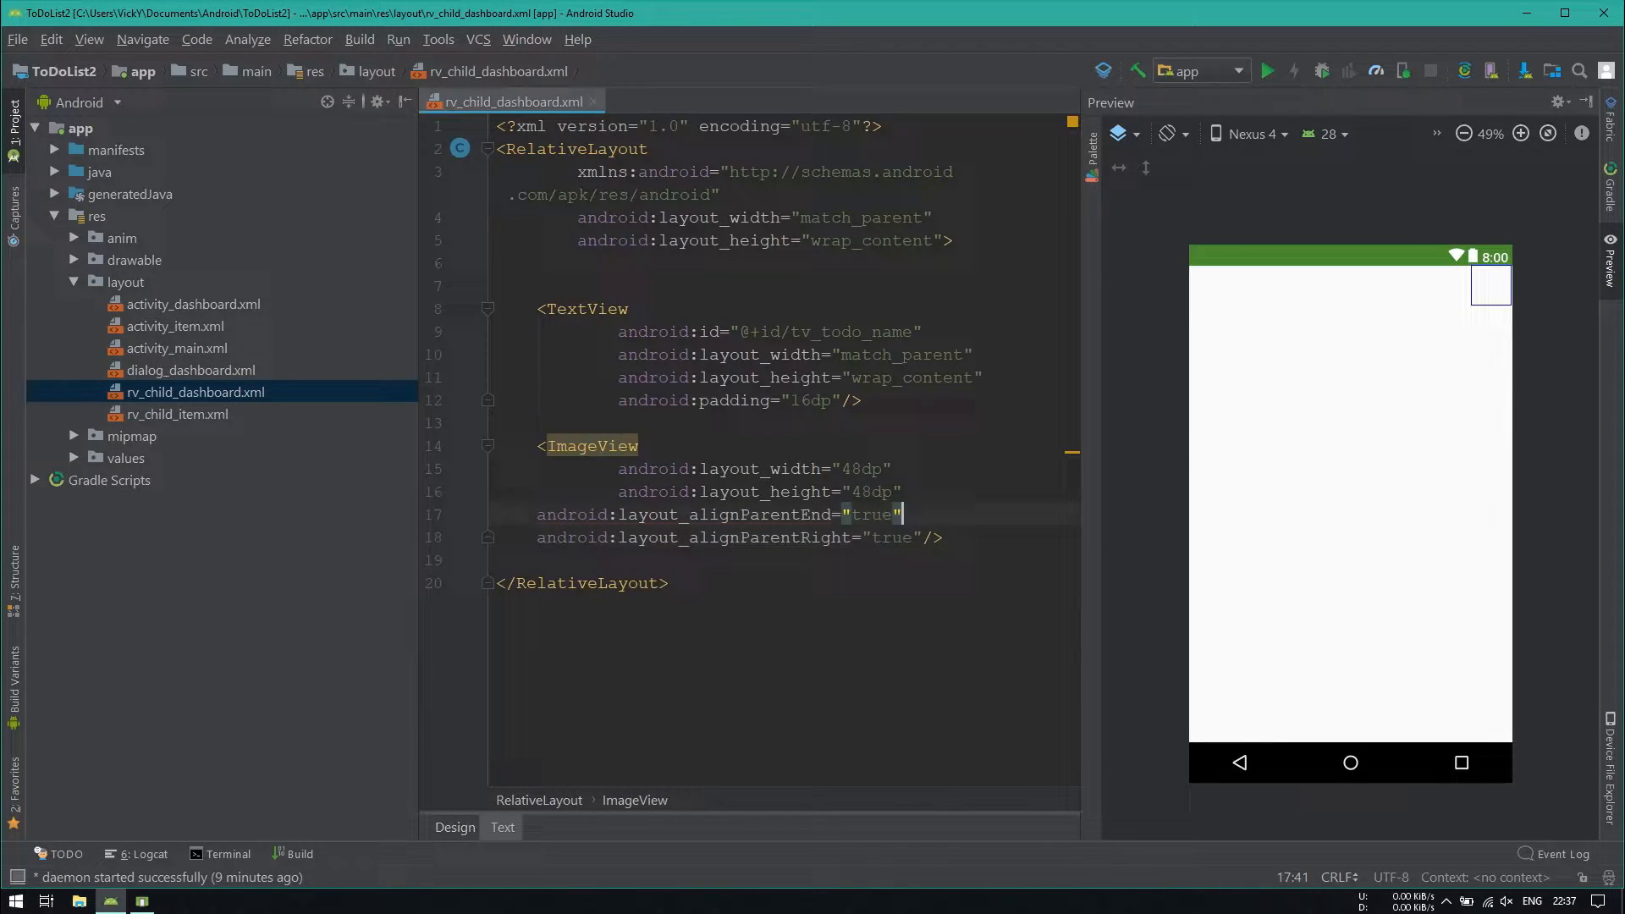
text(android:id="@+id/)
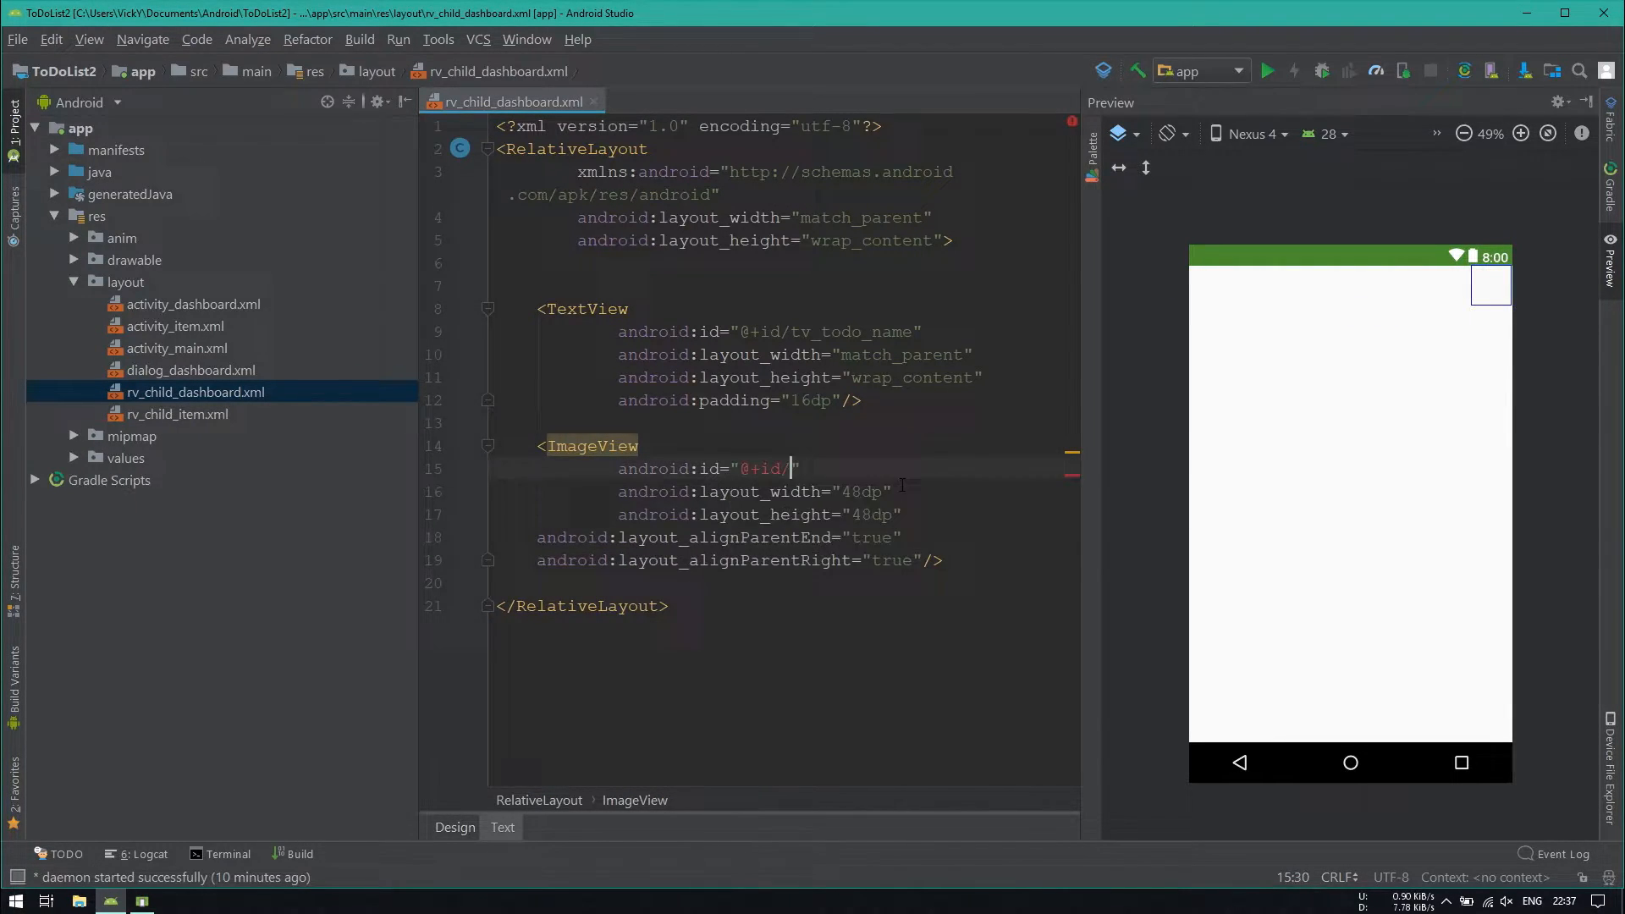
text(iv_menu)
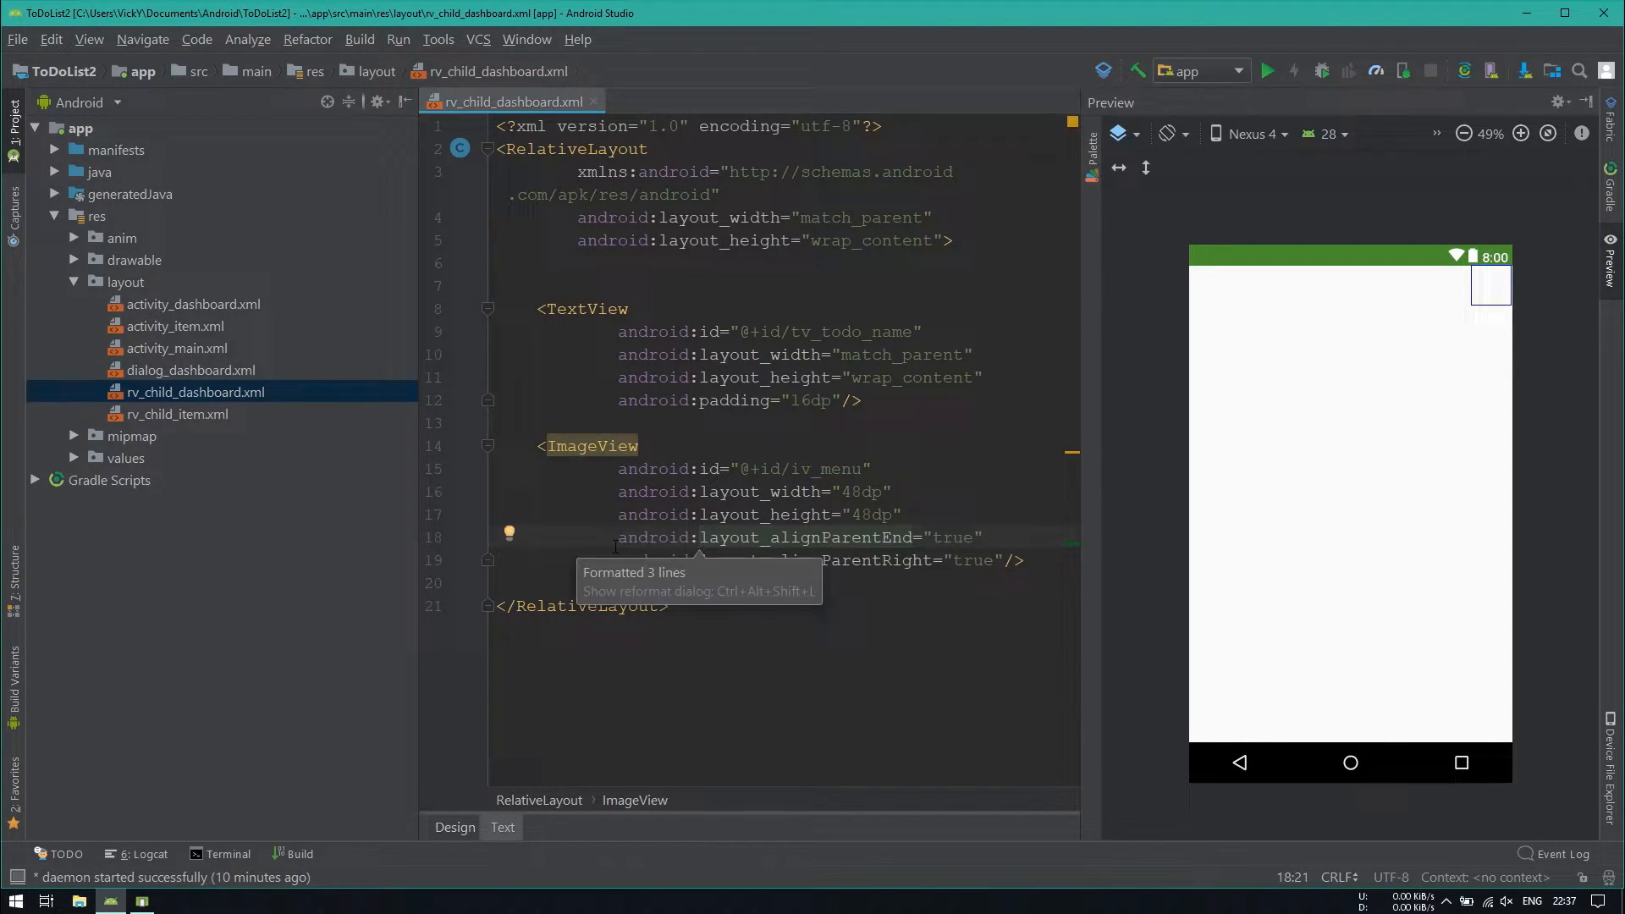
Step: Place tv_todo_name toLeftOf iv_menu and give iv_menu the ic_vertical_dot src with 8dp padding
double_click(849, 331)
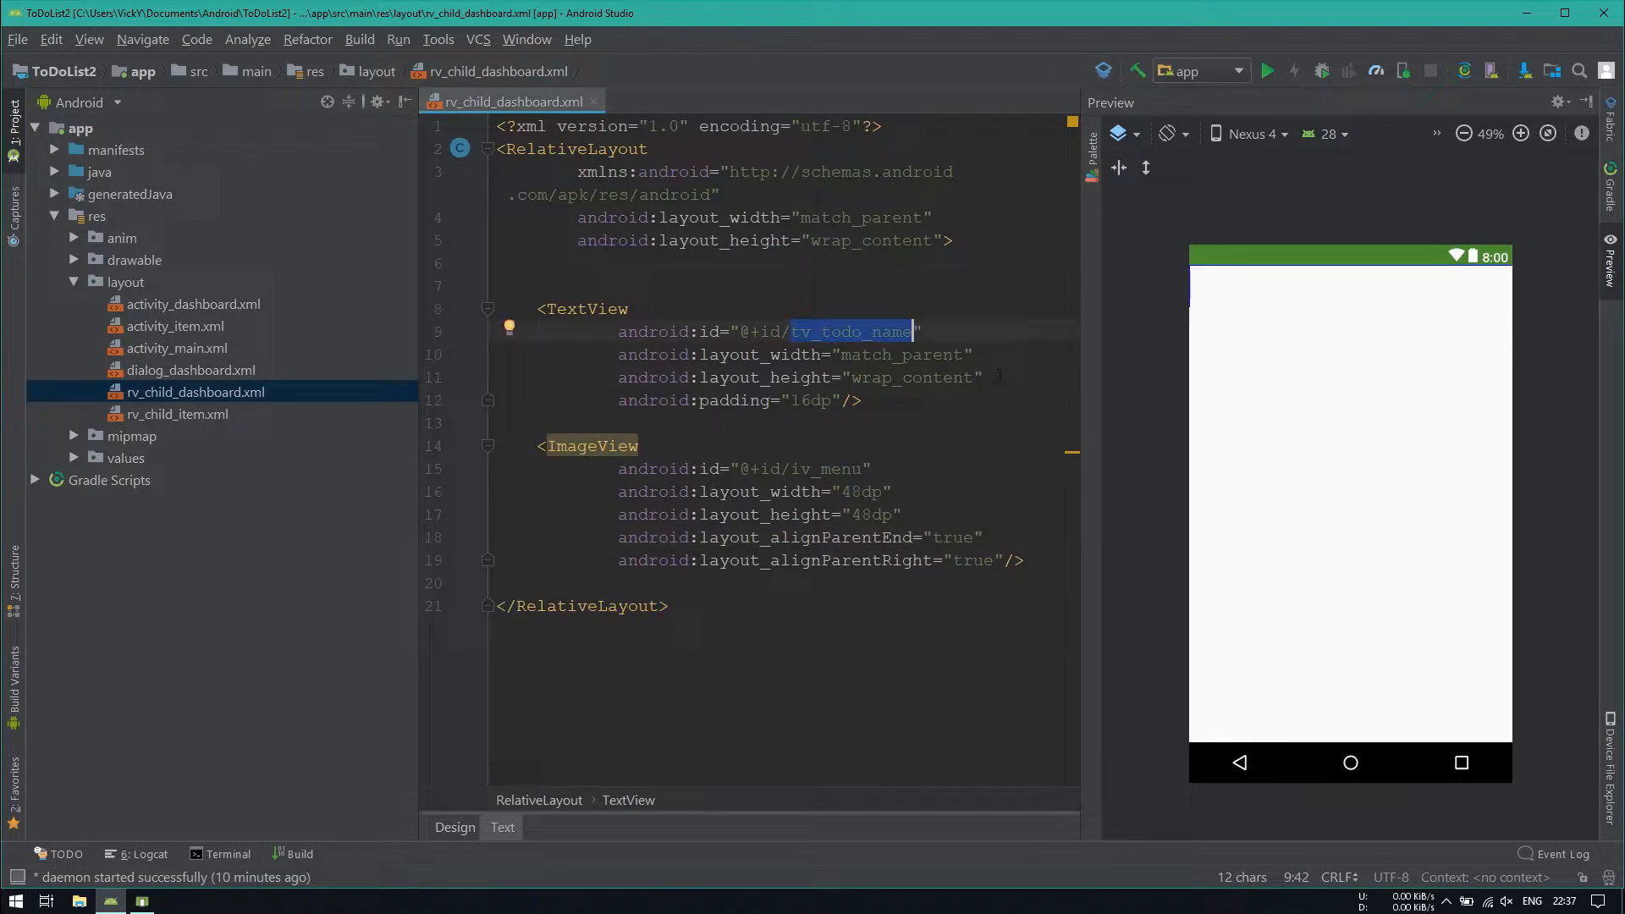
text(tos)
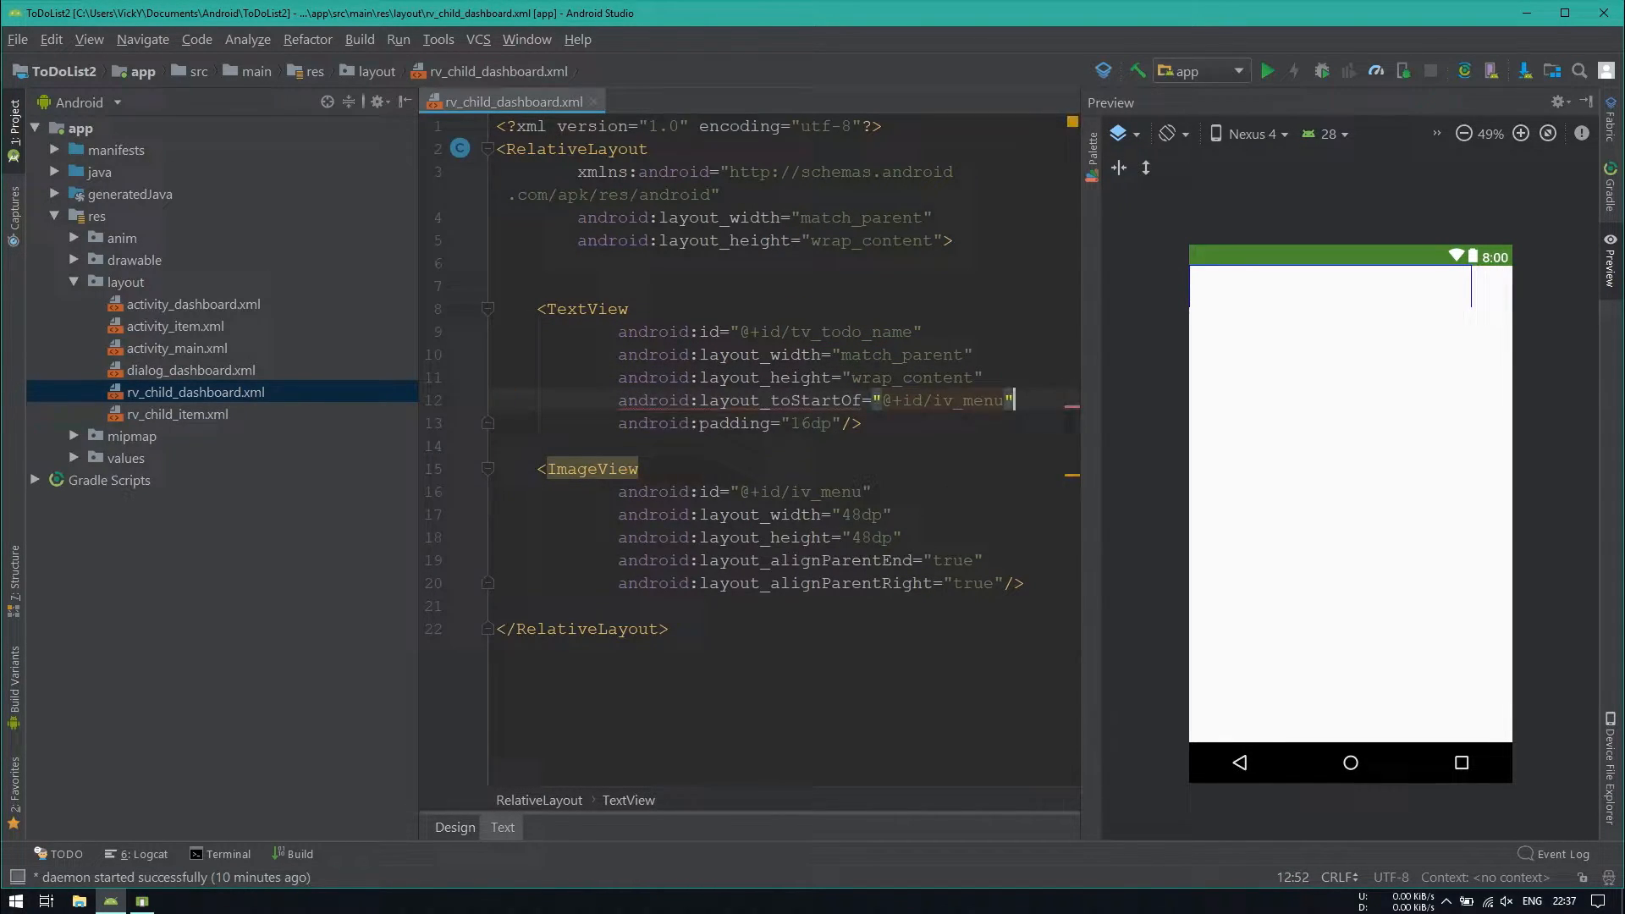
text(android:layout_toLeftOf="@+id/iv_menu")
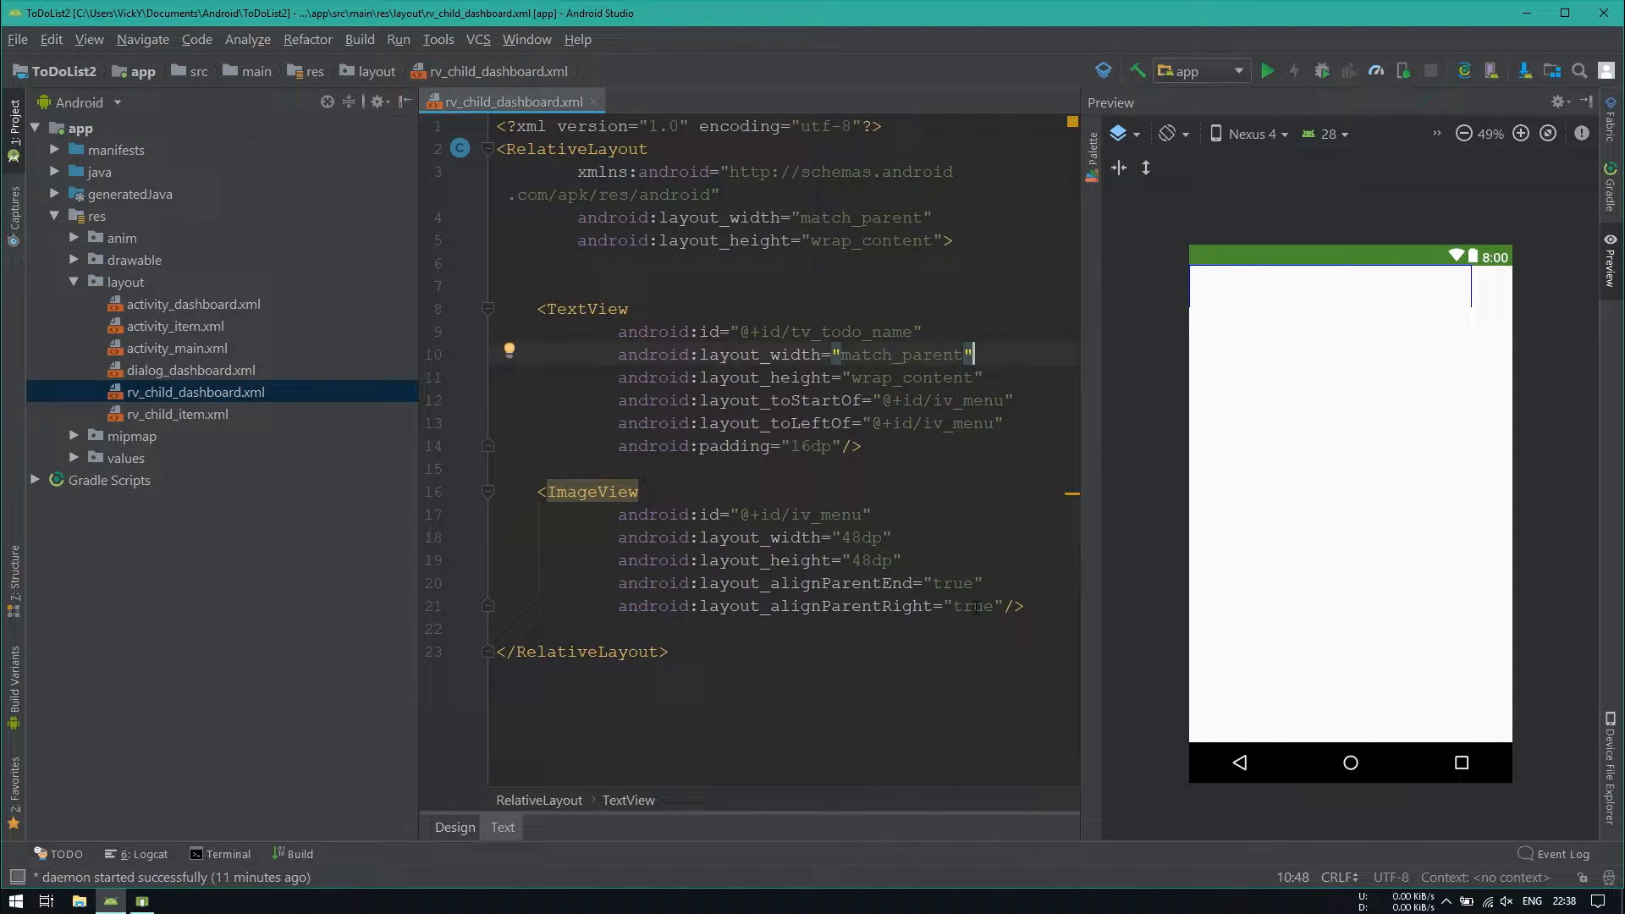
text(android:src="@drawable/ic_vertical_dot"/>)
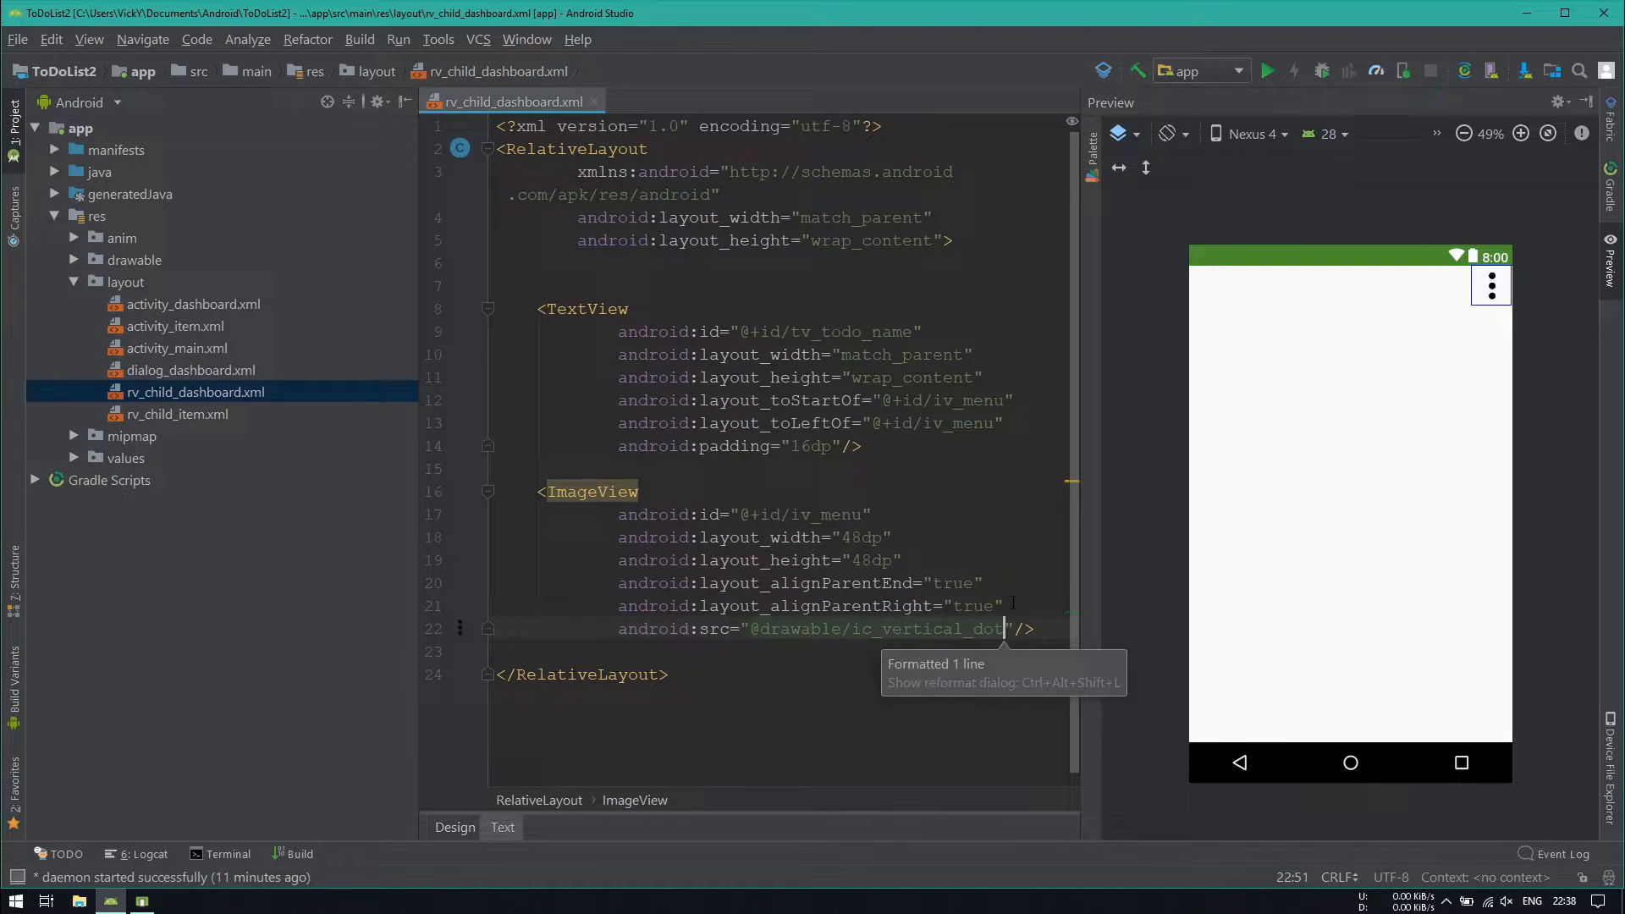
text(android:padding="8dp"/>)
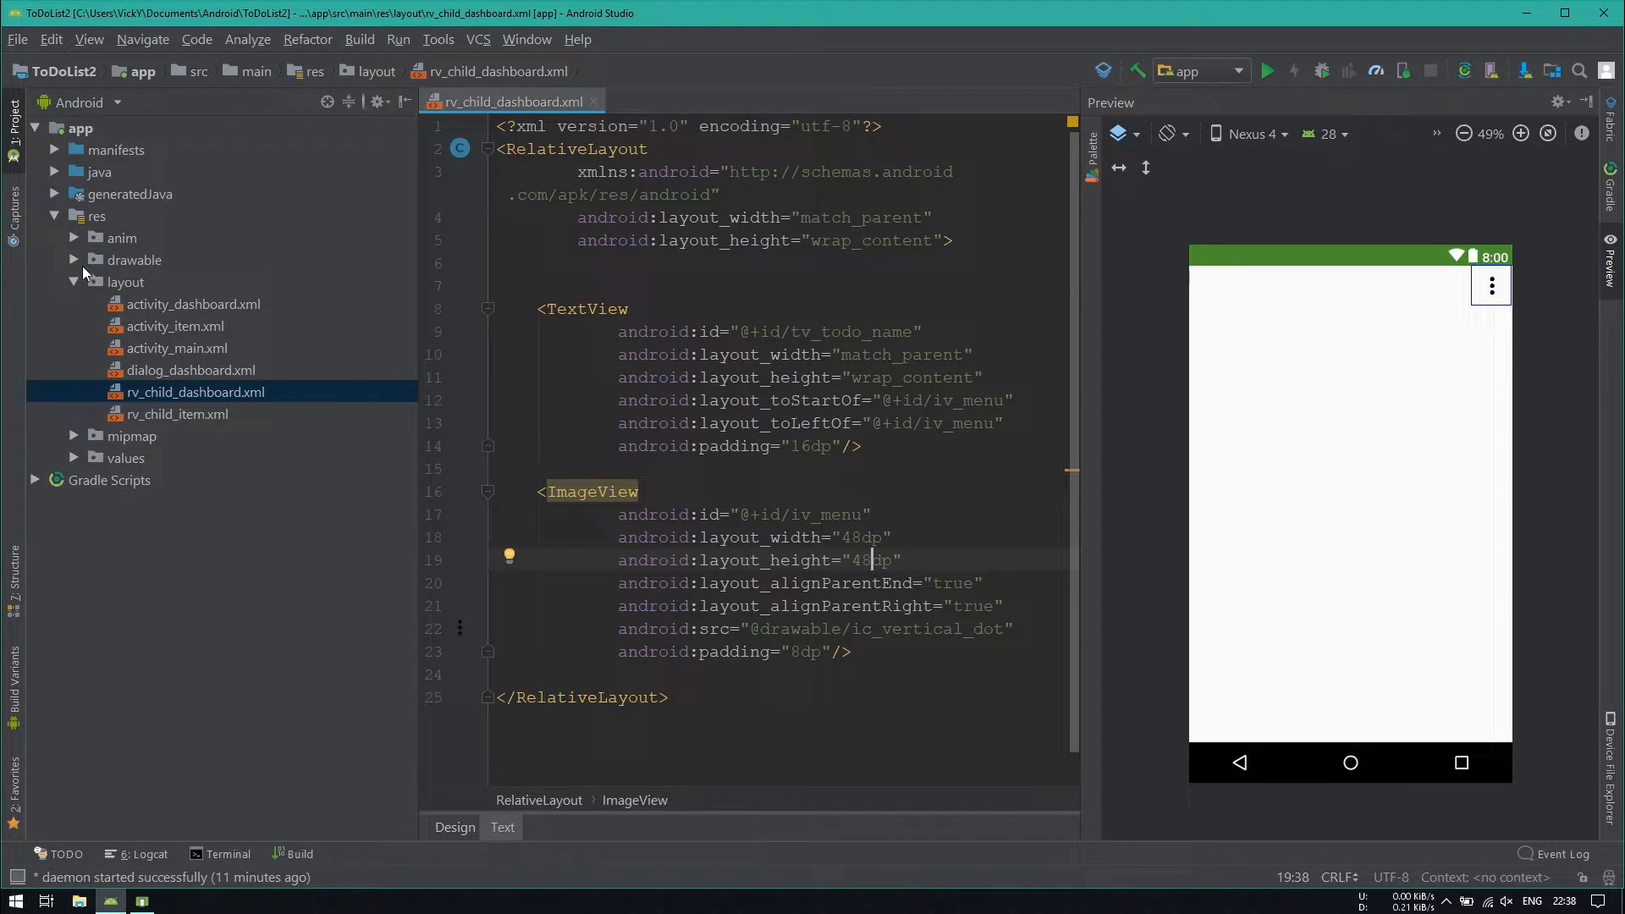
Step: Create a menu resource directory and a new dashboard_child.xml menu file in it
right_click(82, 217)
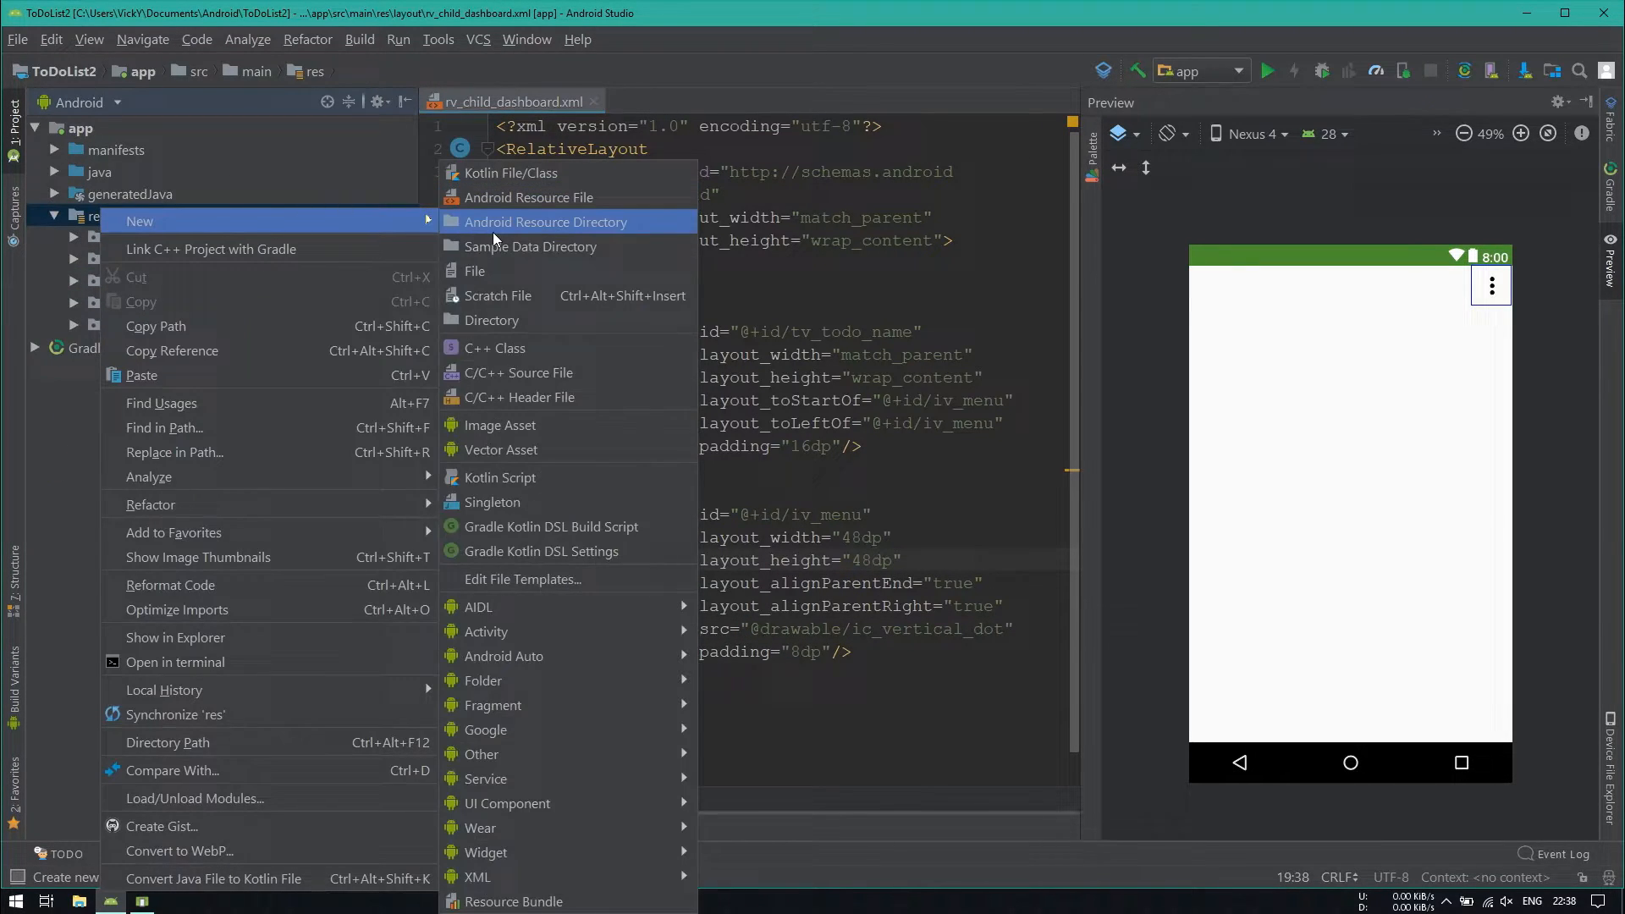
click(545, 222)
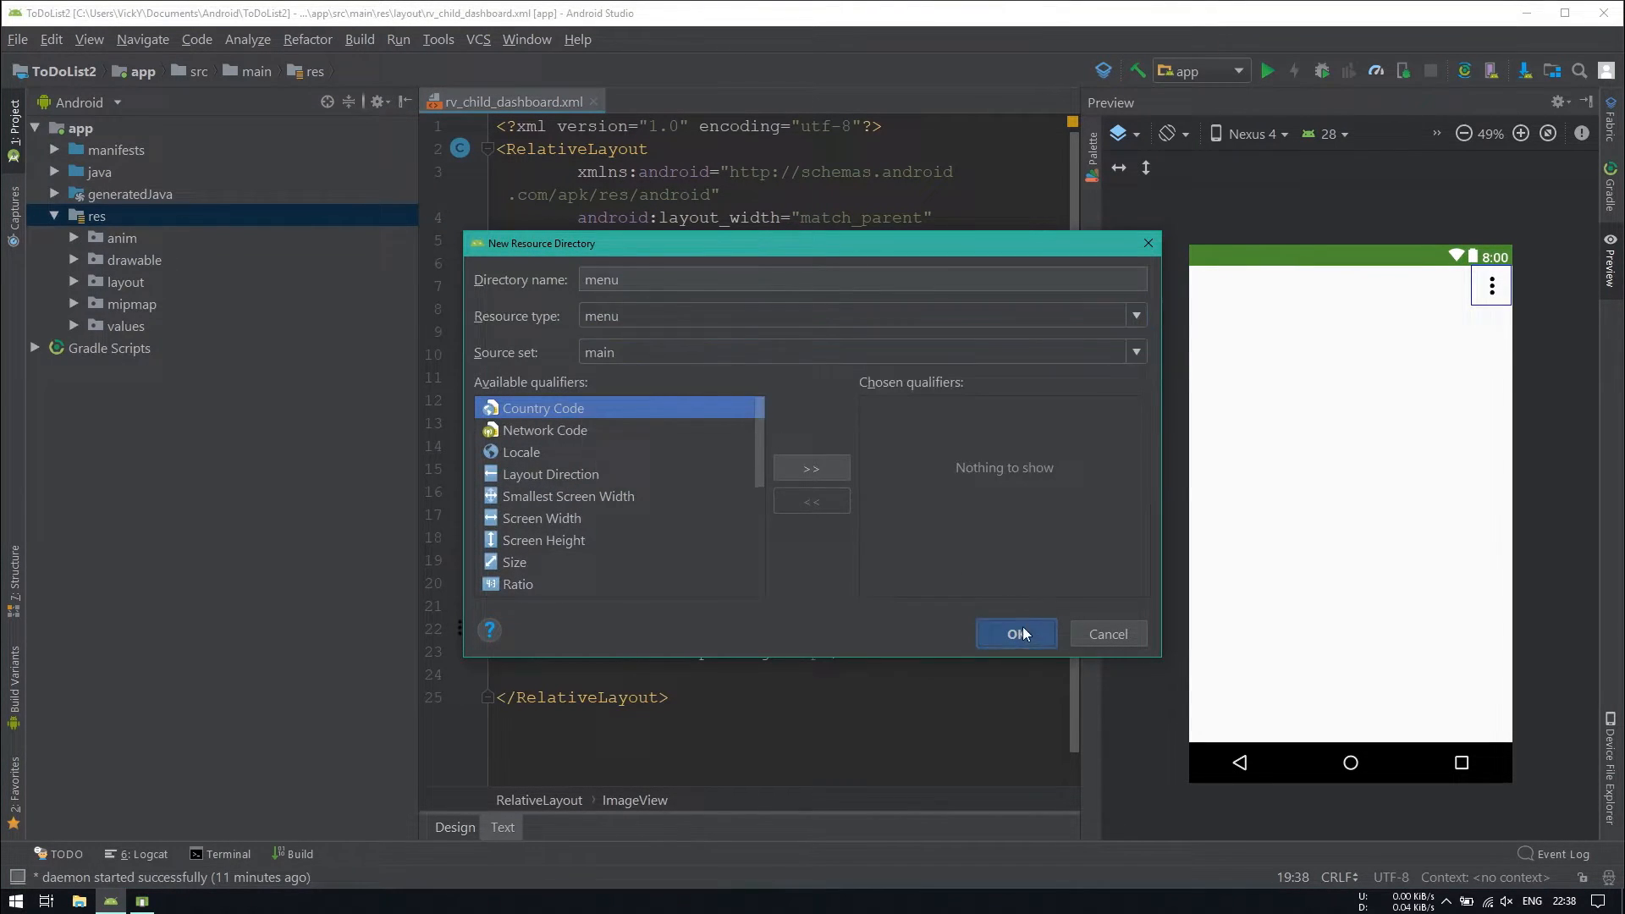
click(1015, 633)
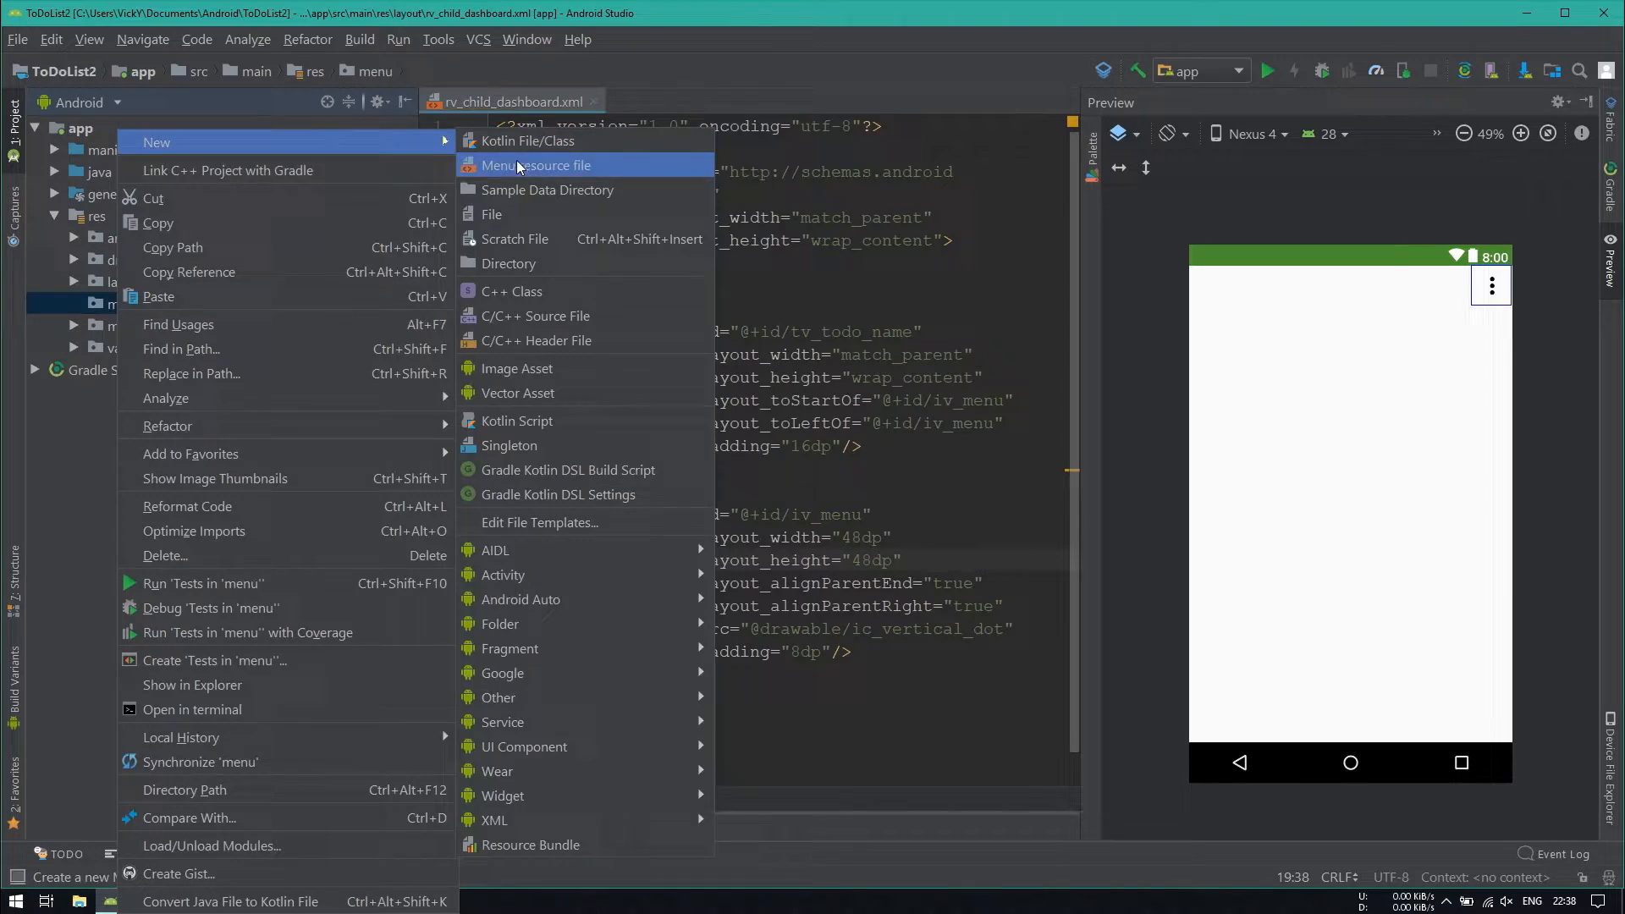
click(538, 166)
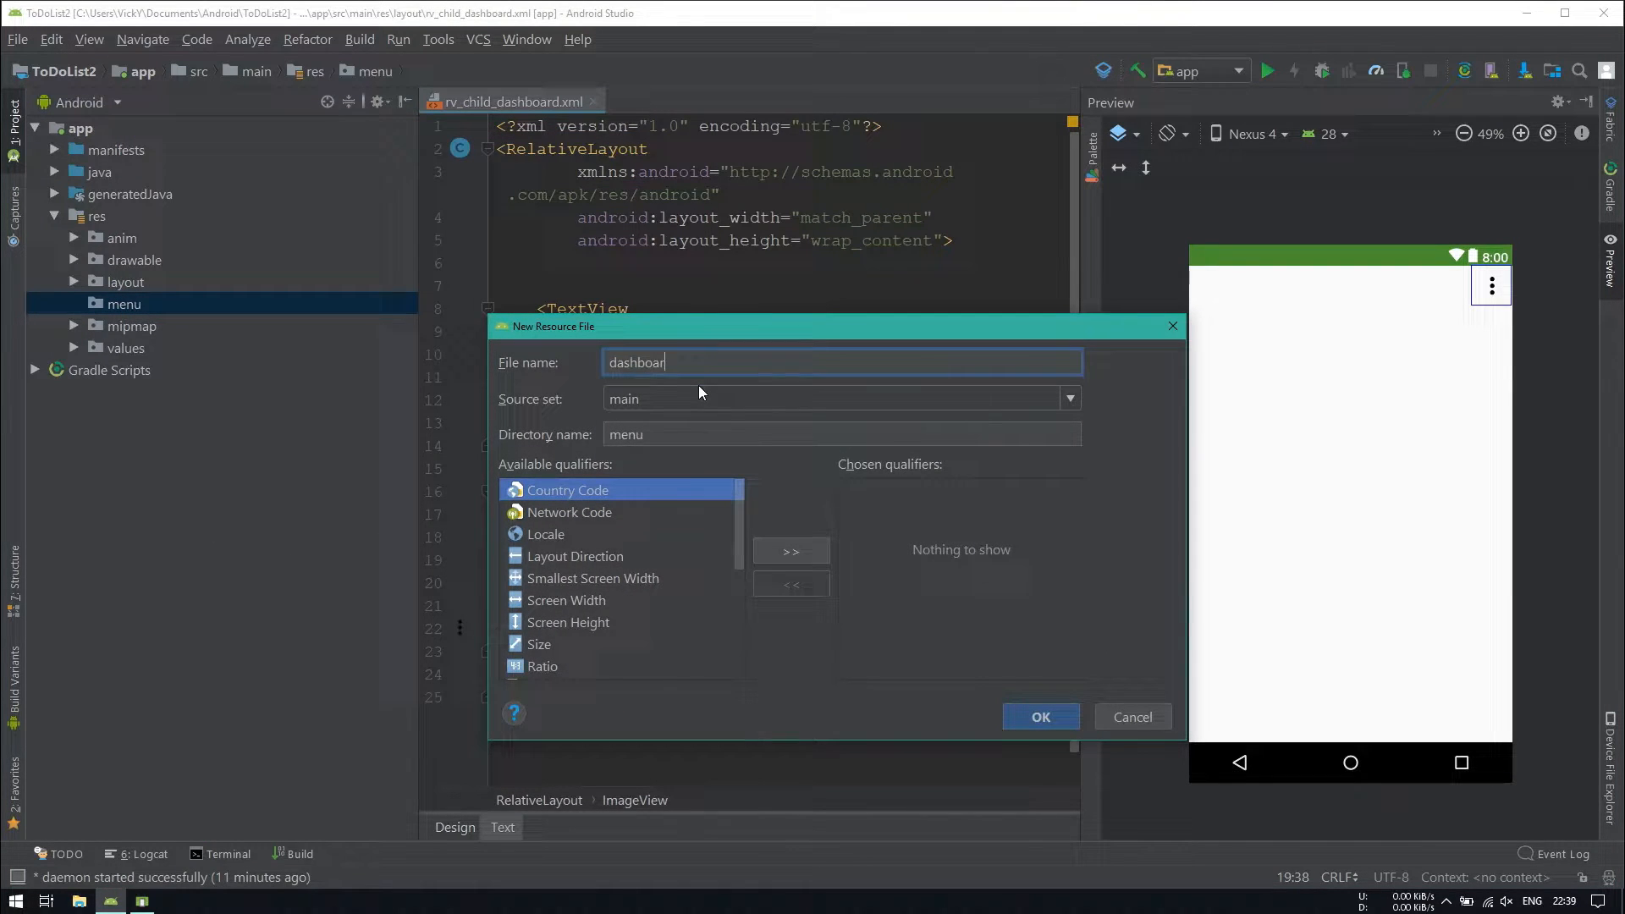
click(1040, 716)
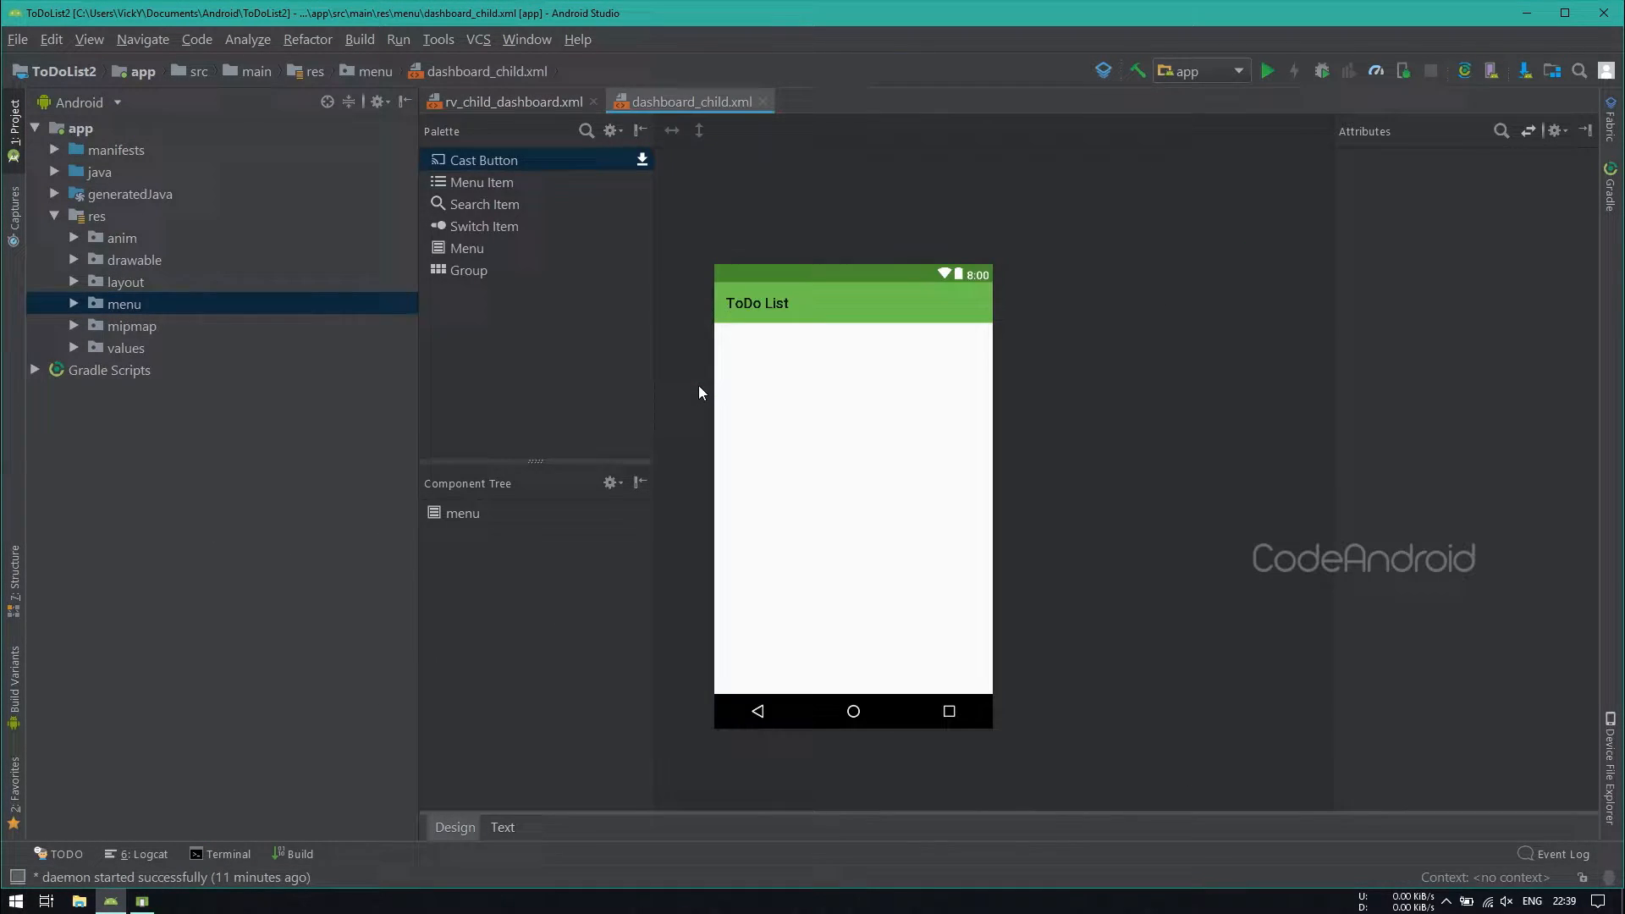
Step: Define edit, delete, mark_as_completed and reset strings in strings.xml
click(503, 826)
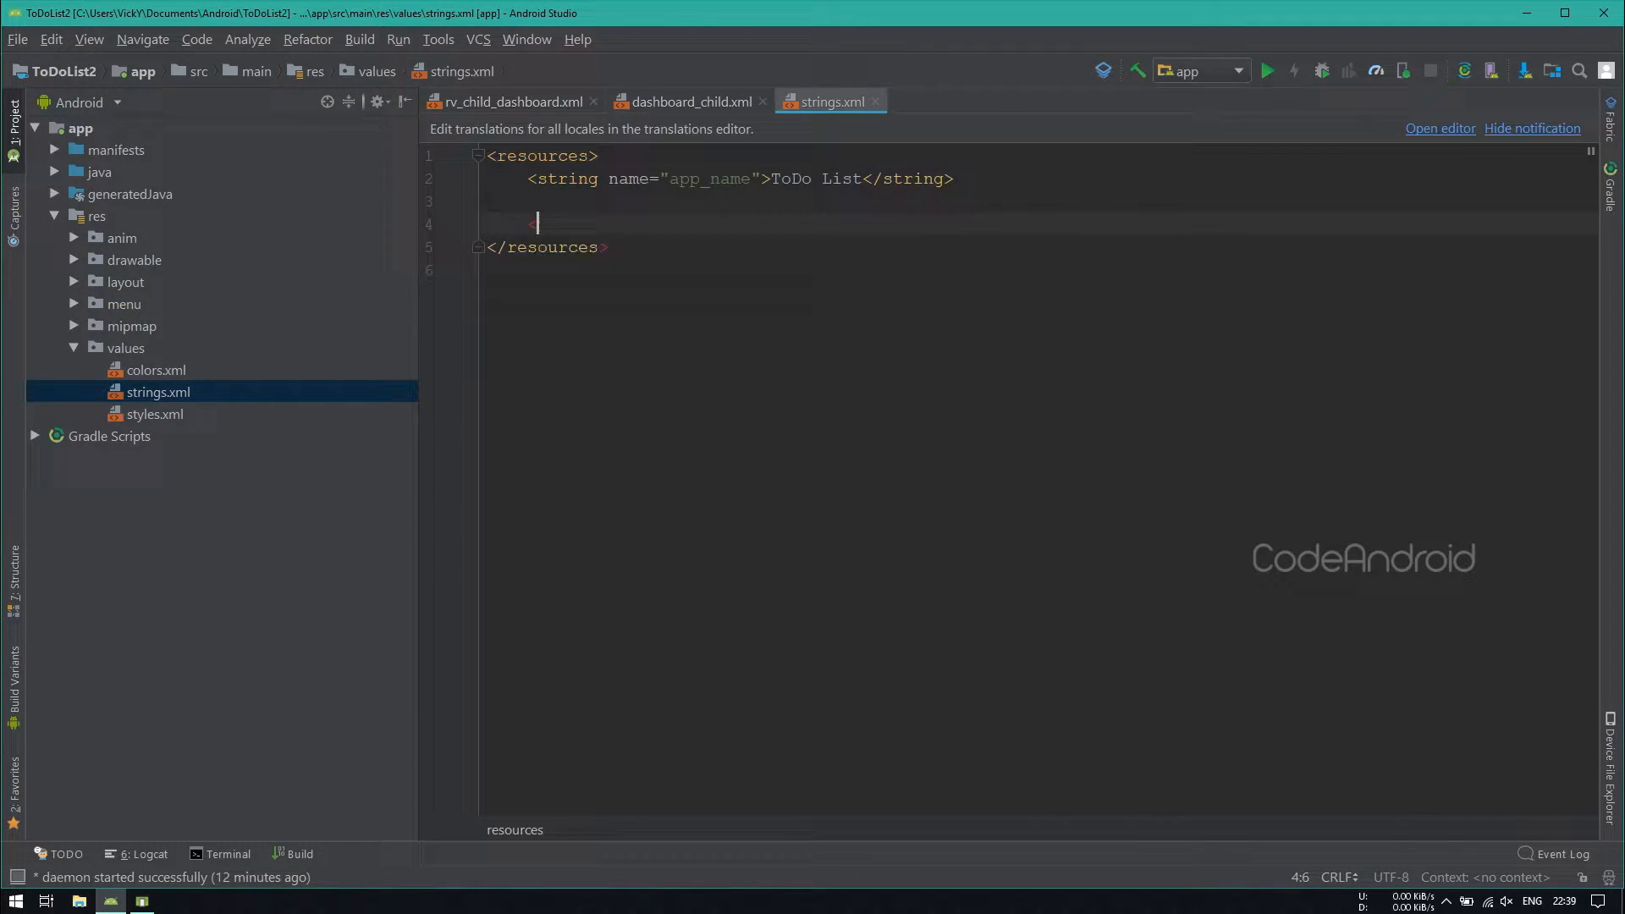
text(<string name="edit">Edit</string>)
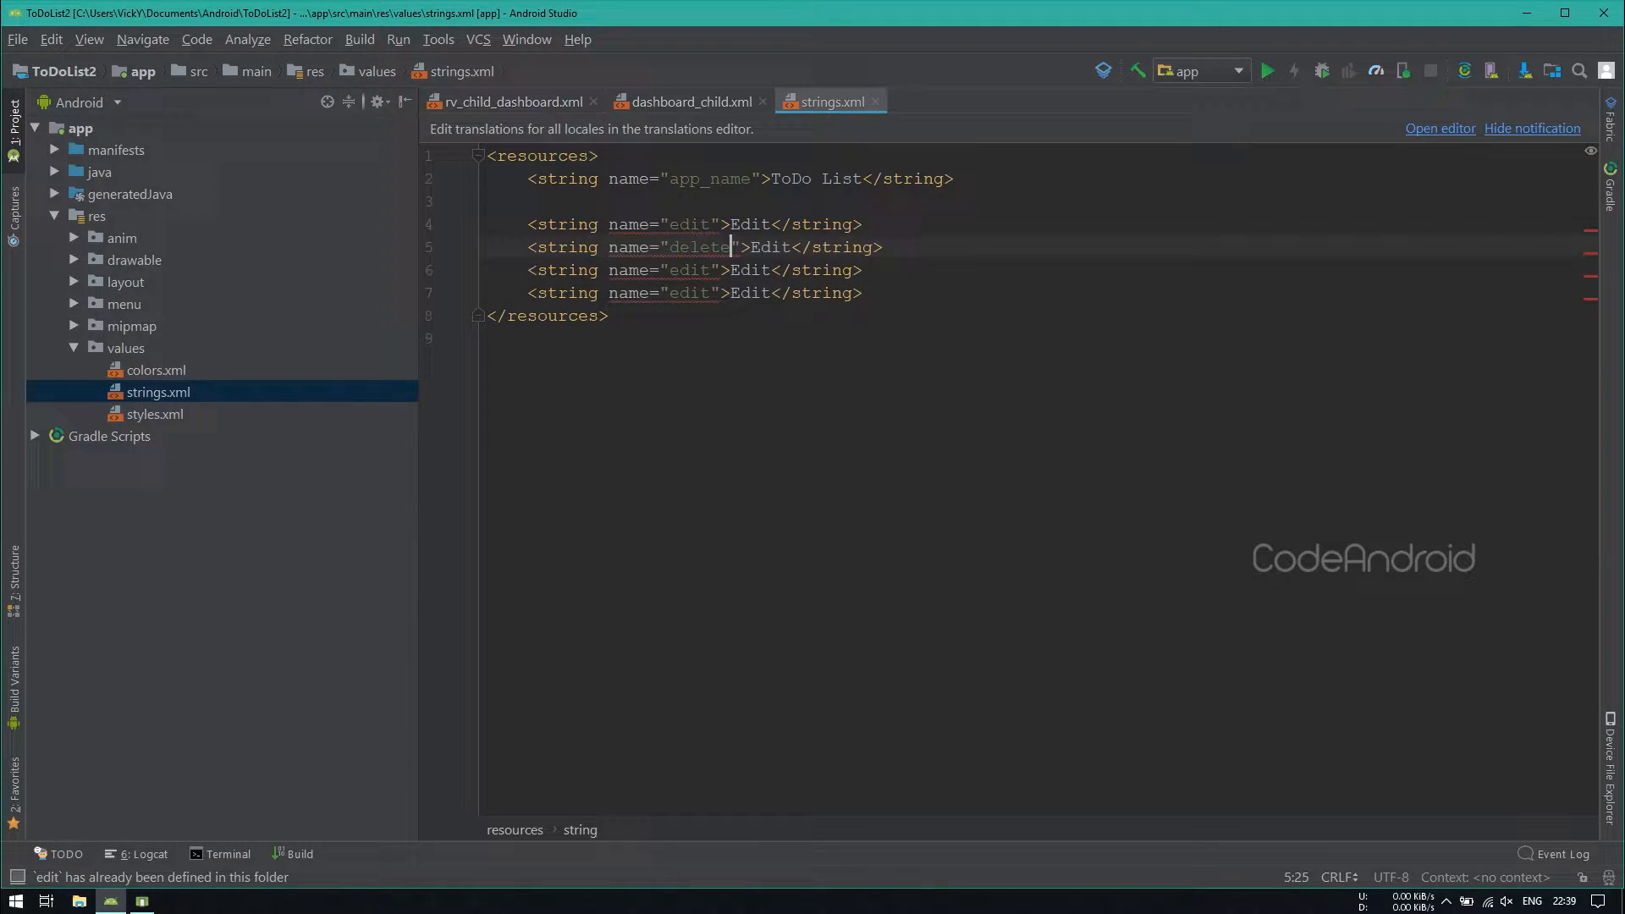
text(mark_as_completed)
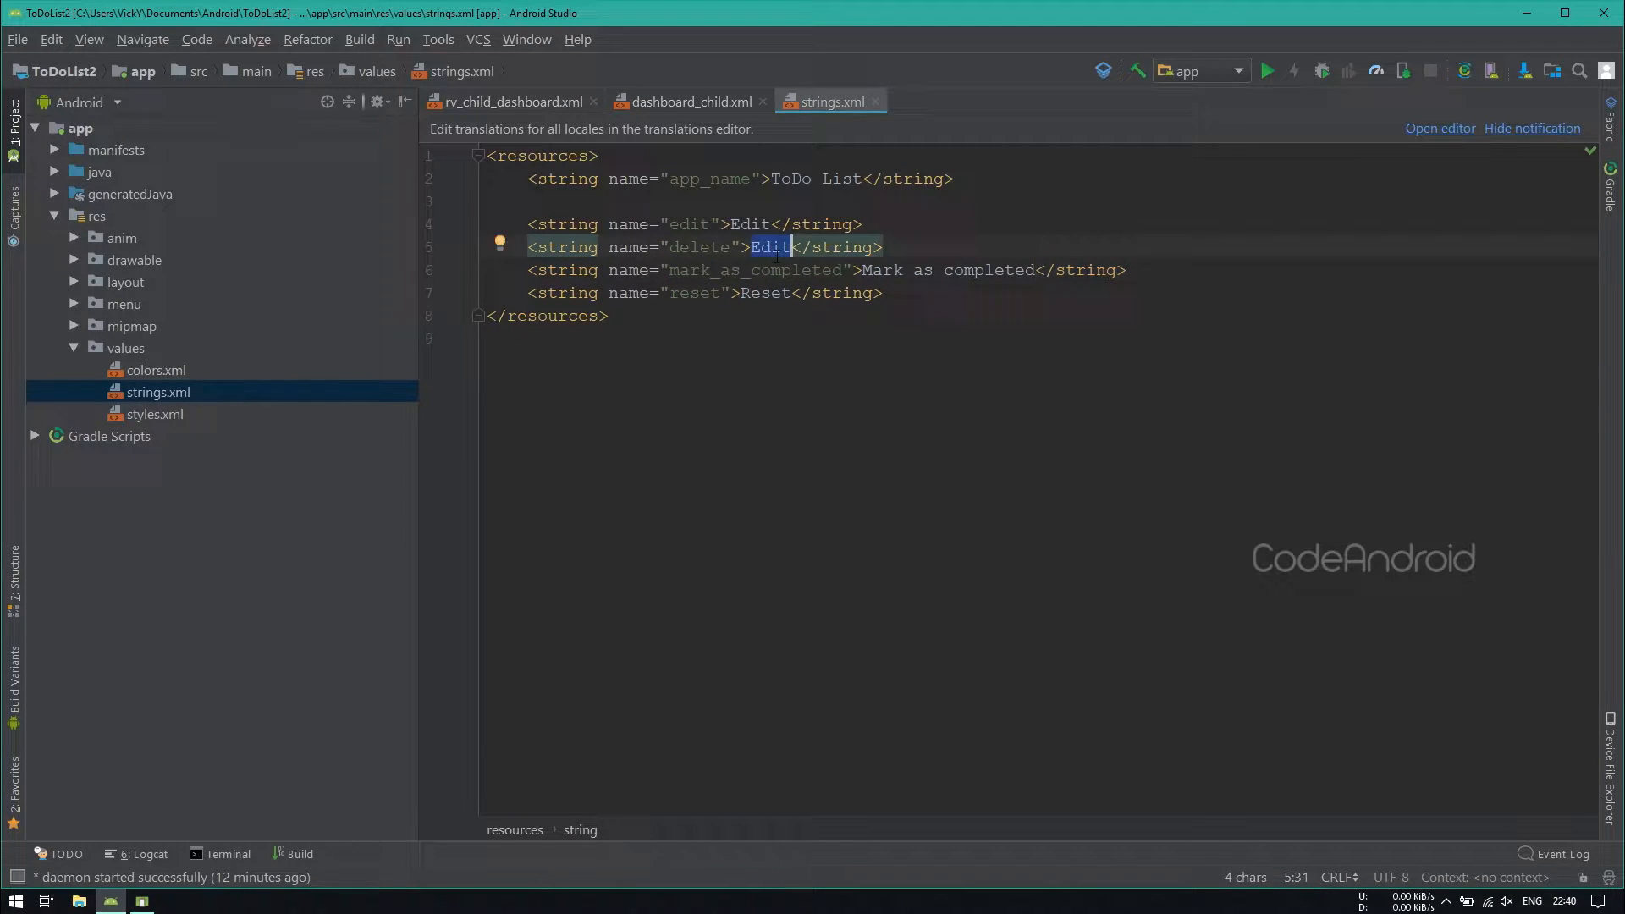
click(689, 101)
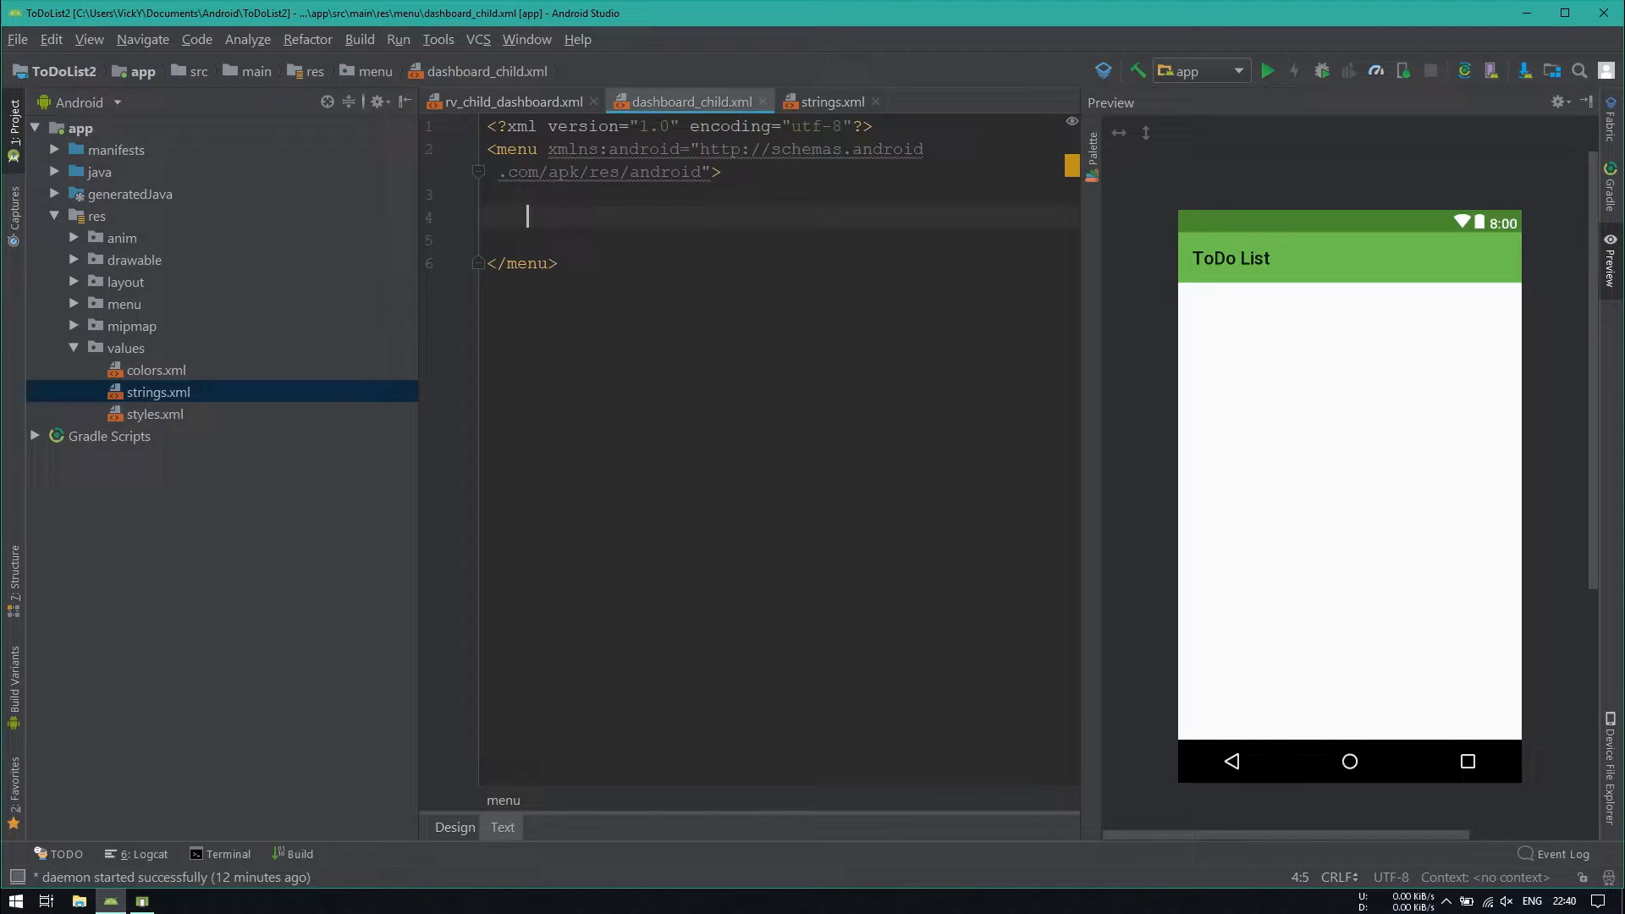
text(<item android:id="")
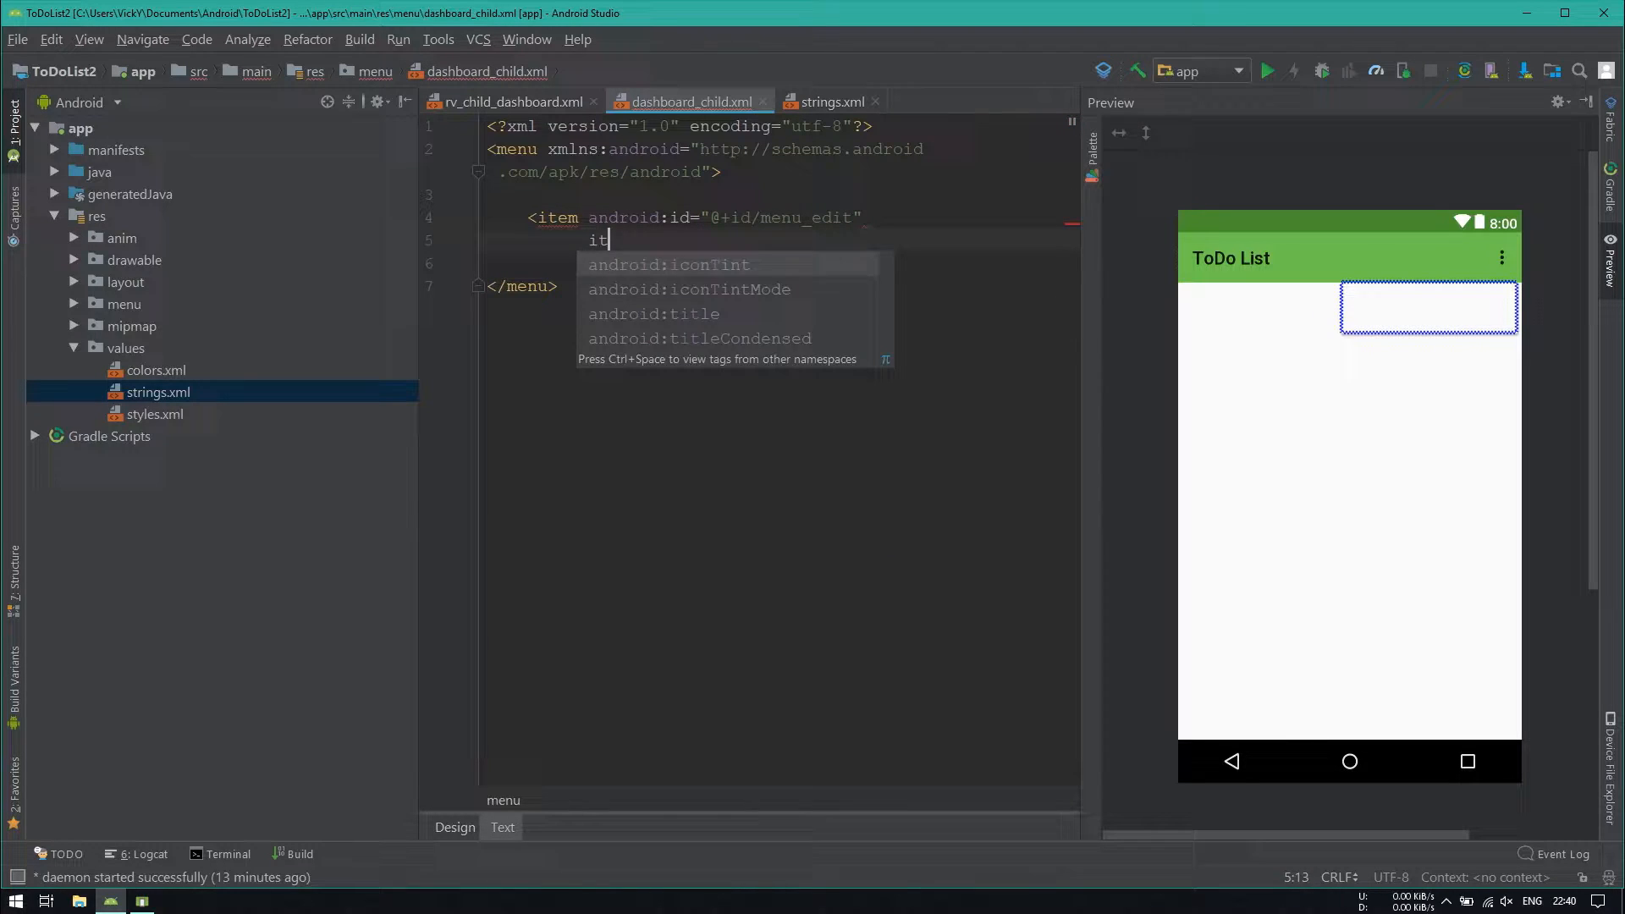
text(android:title="@string/edit")
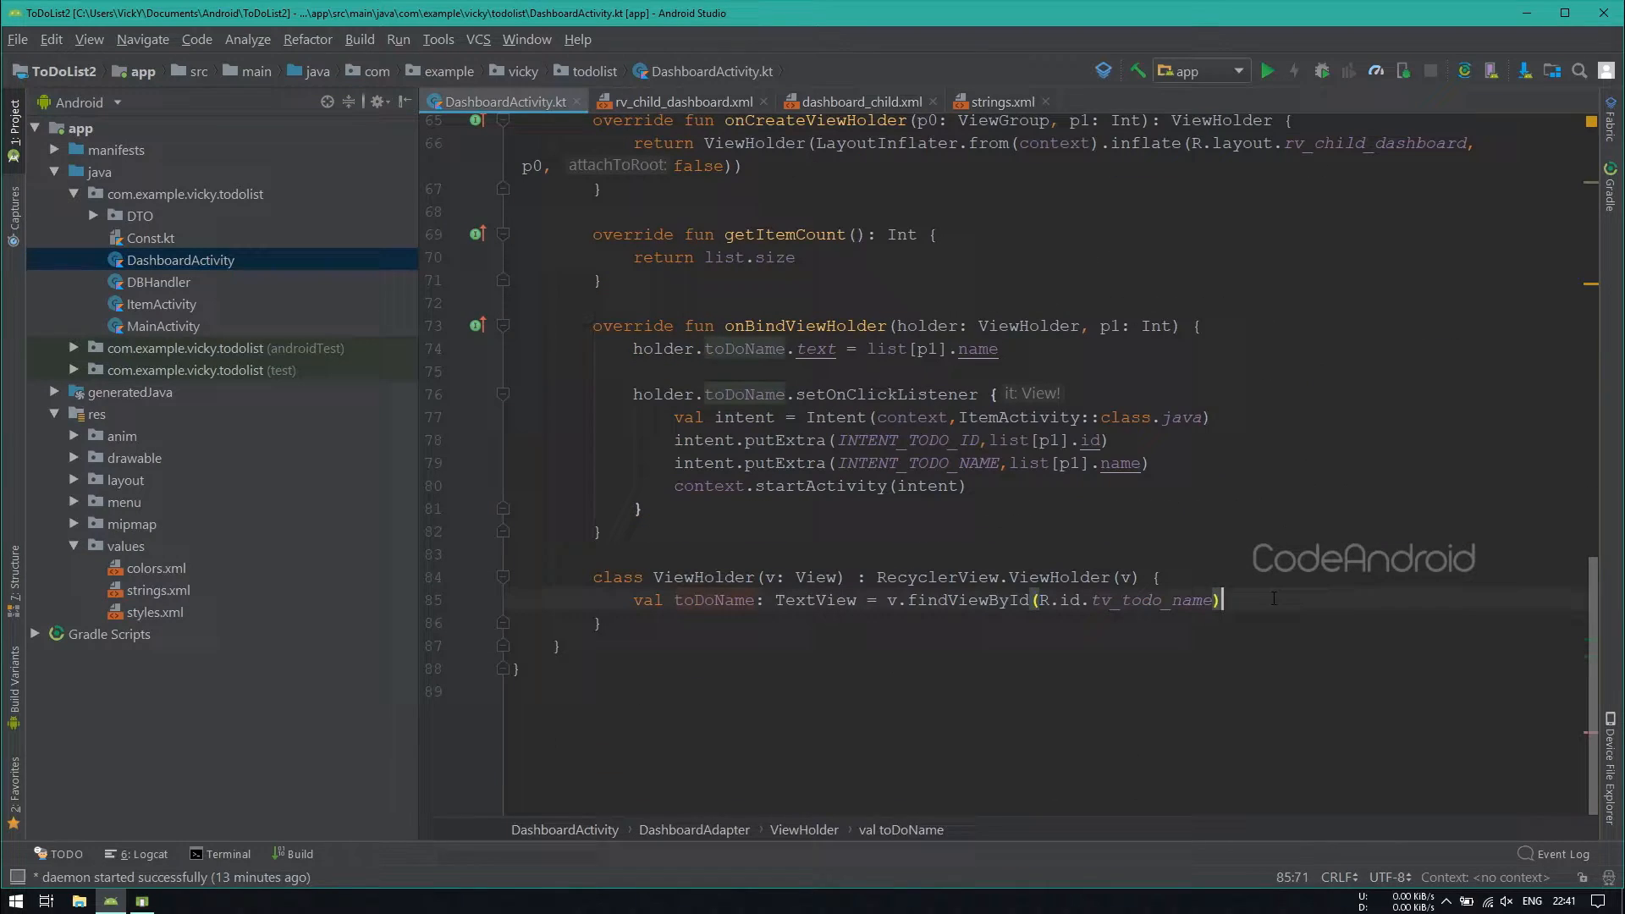
Step: Bind an iv_menu ImageView in the ViewHolder and inflate a PopupMenu on it
text(val_menu : ImageView = v.findViewById(R.id.iv_menu)
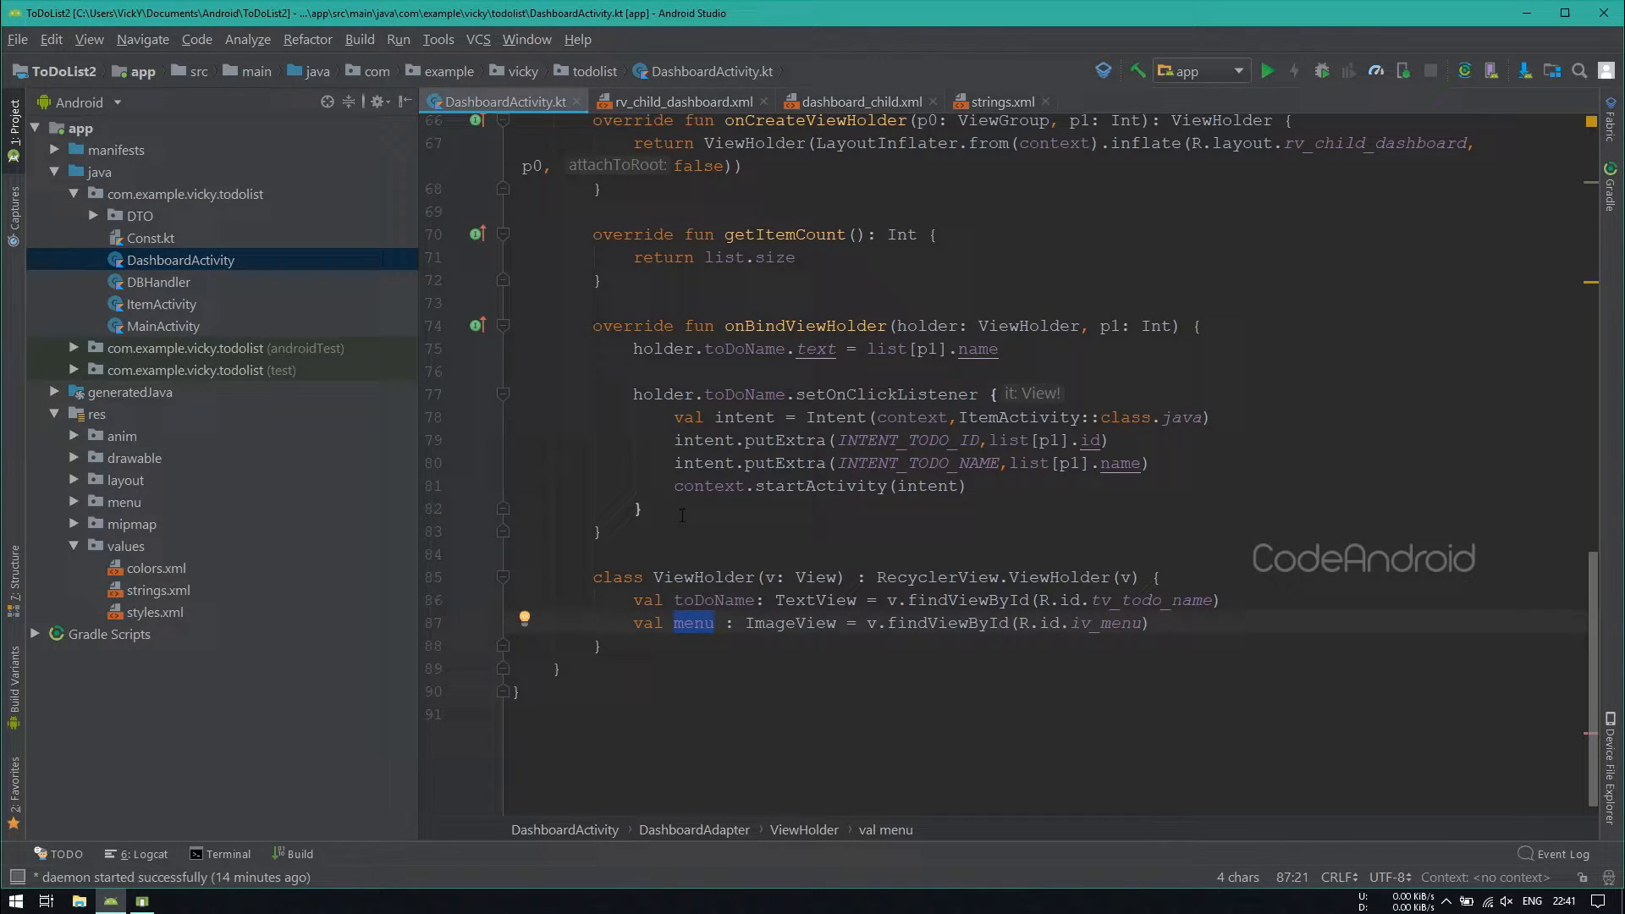
text(holder.menu.setOnClickListener {)
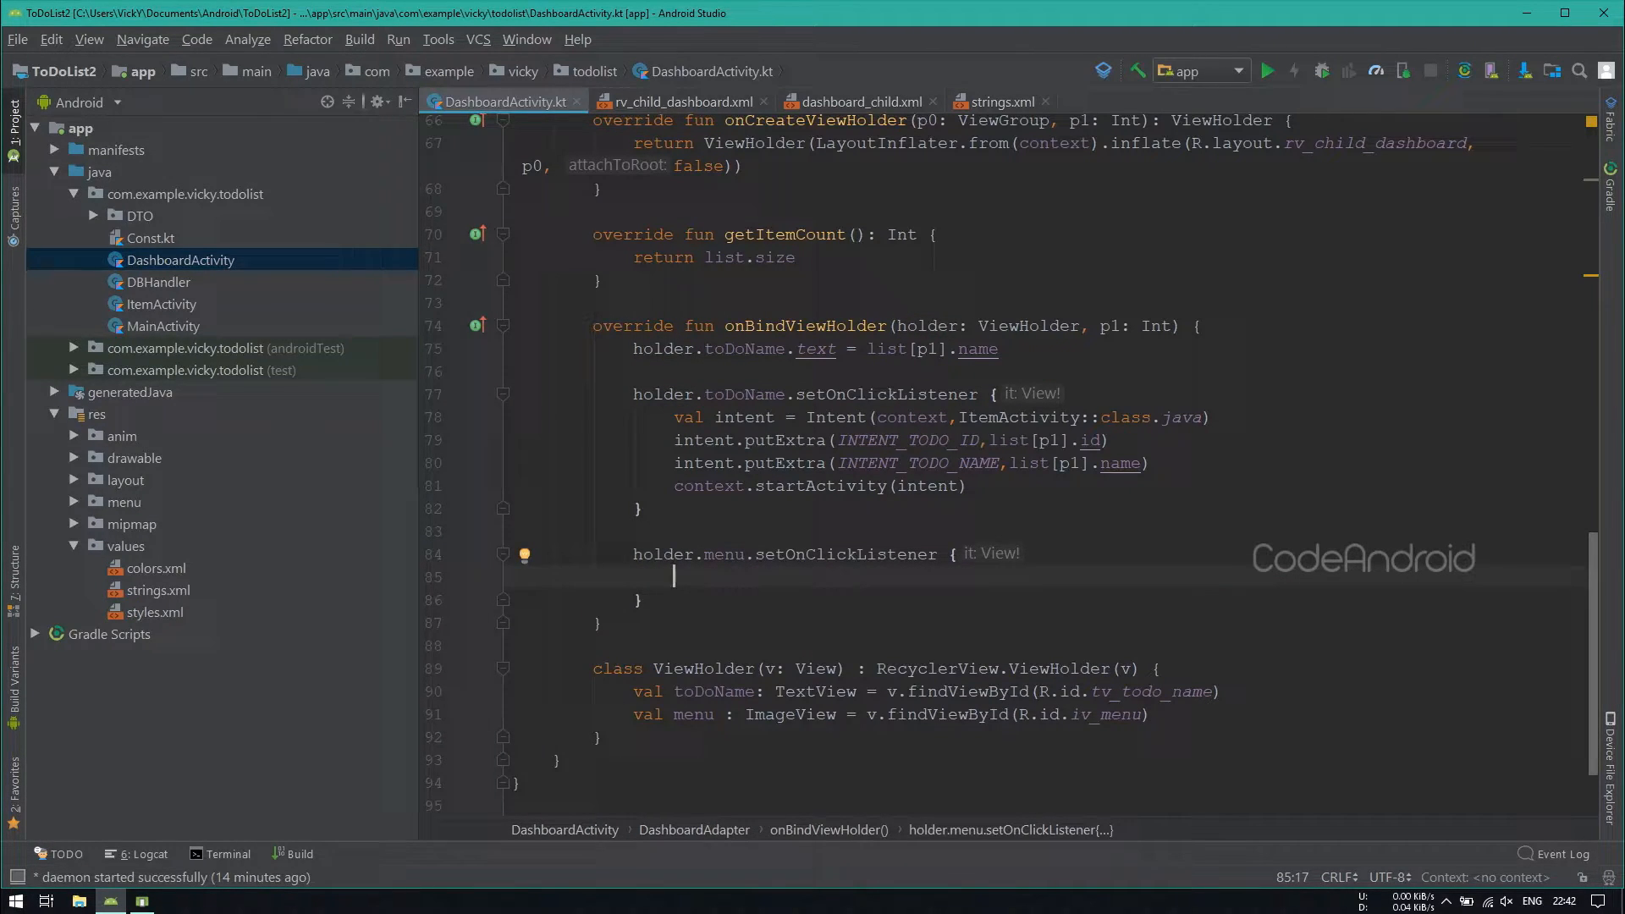
text(val popup = PopupMenu(c)
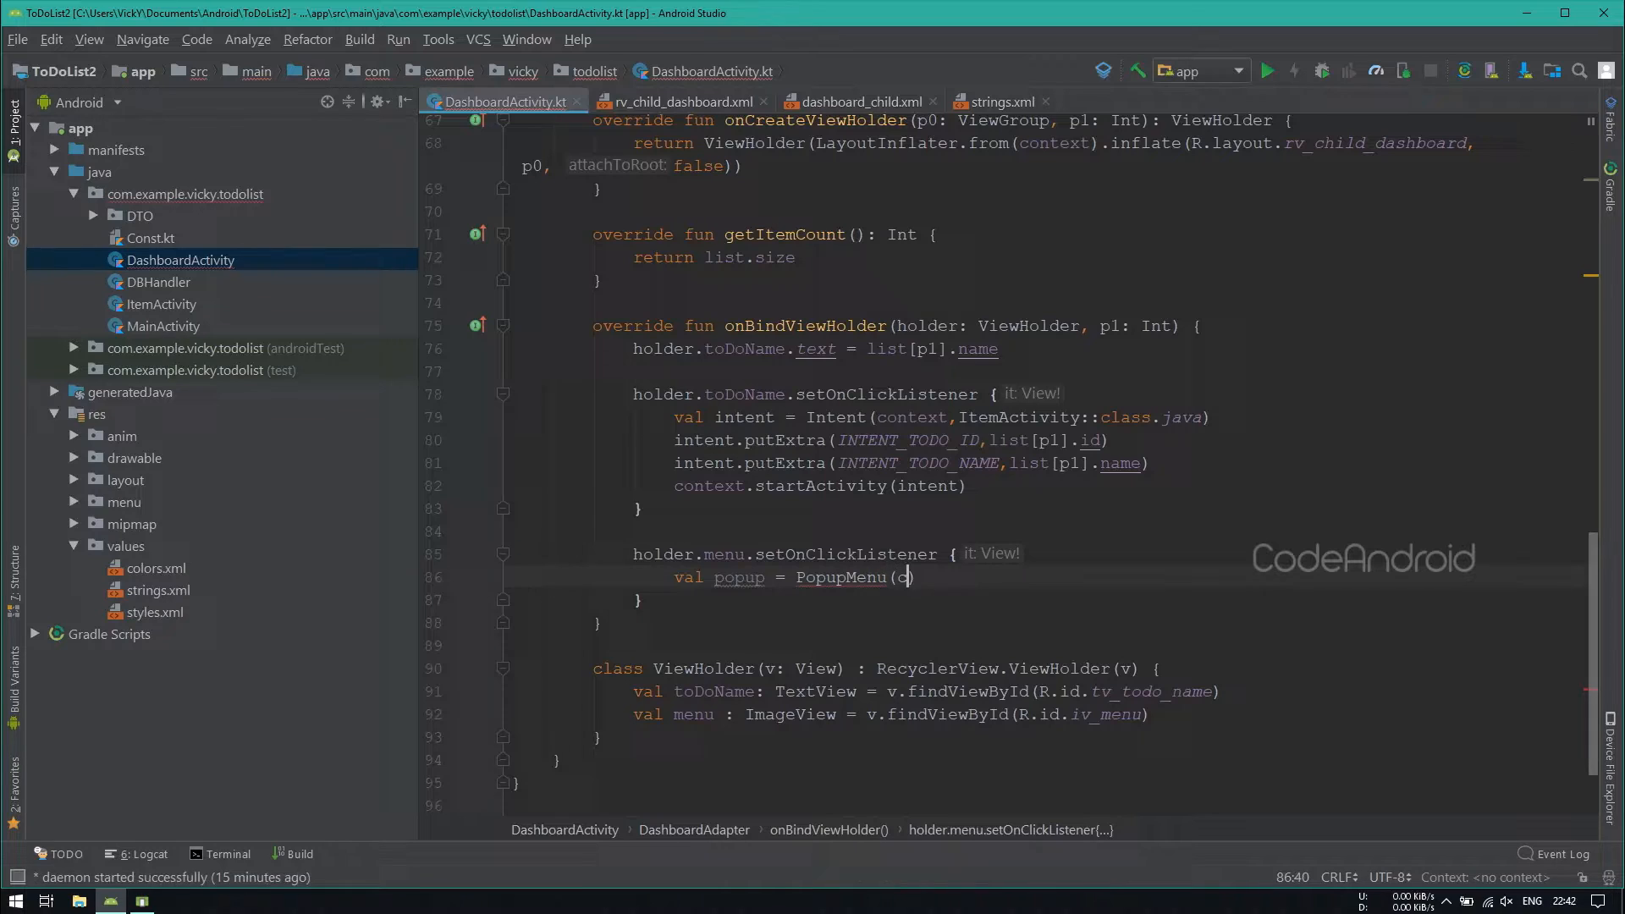
text(ontext,)
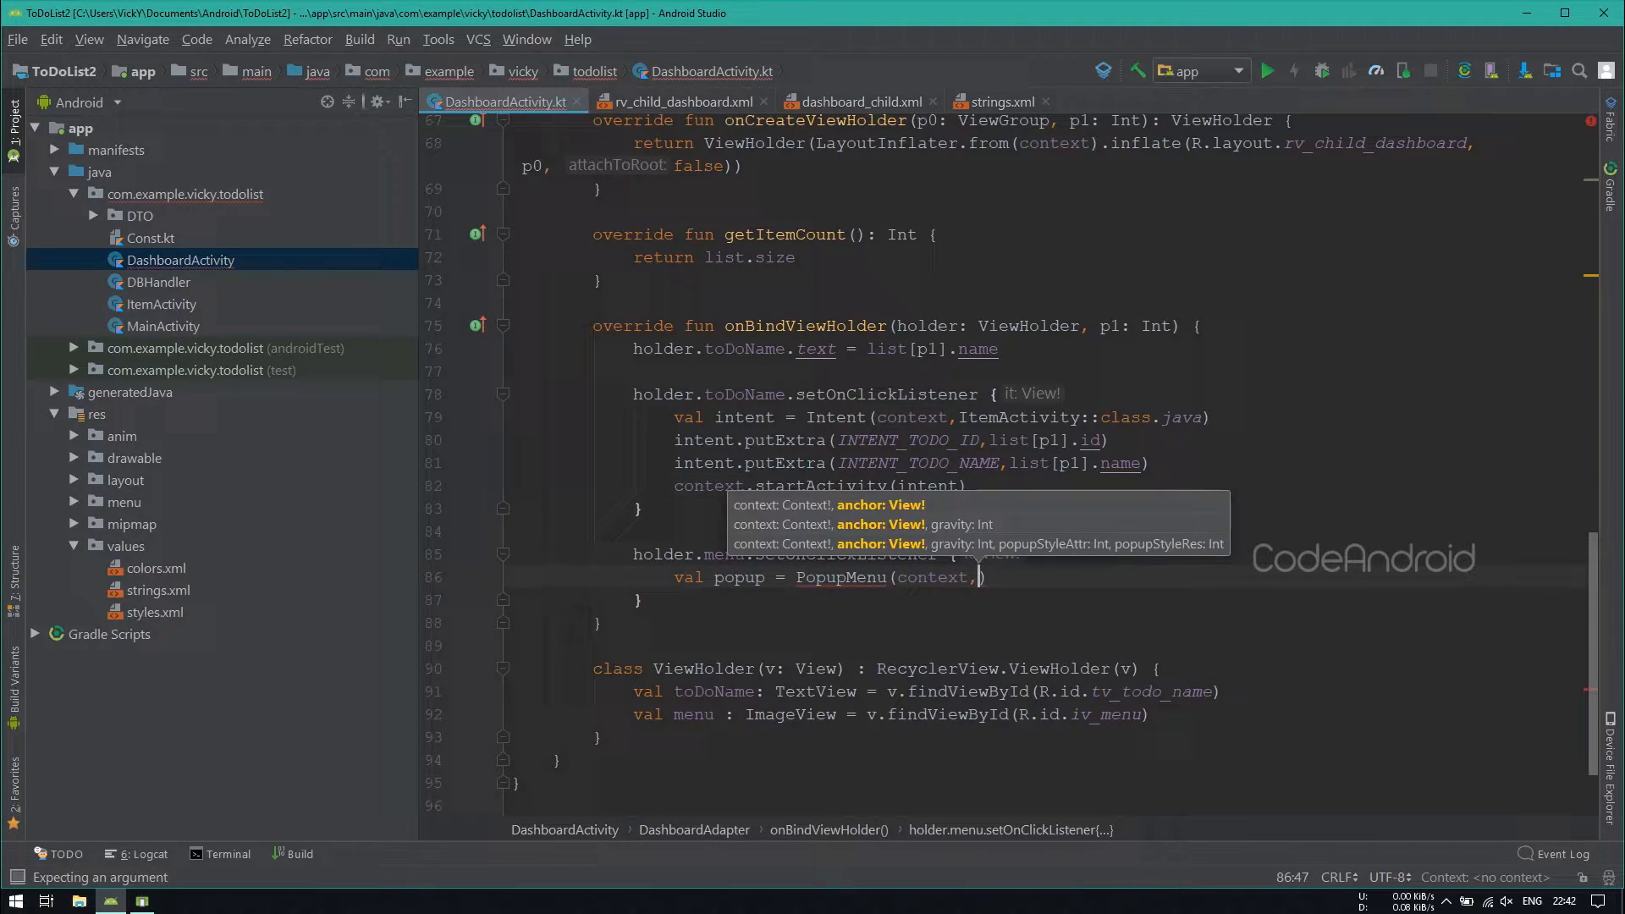
text(holder.menu)
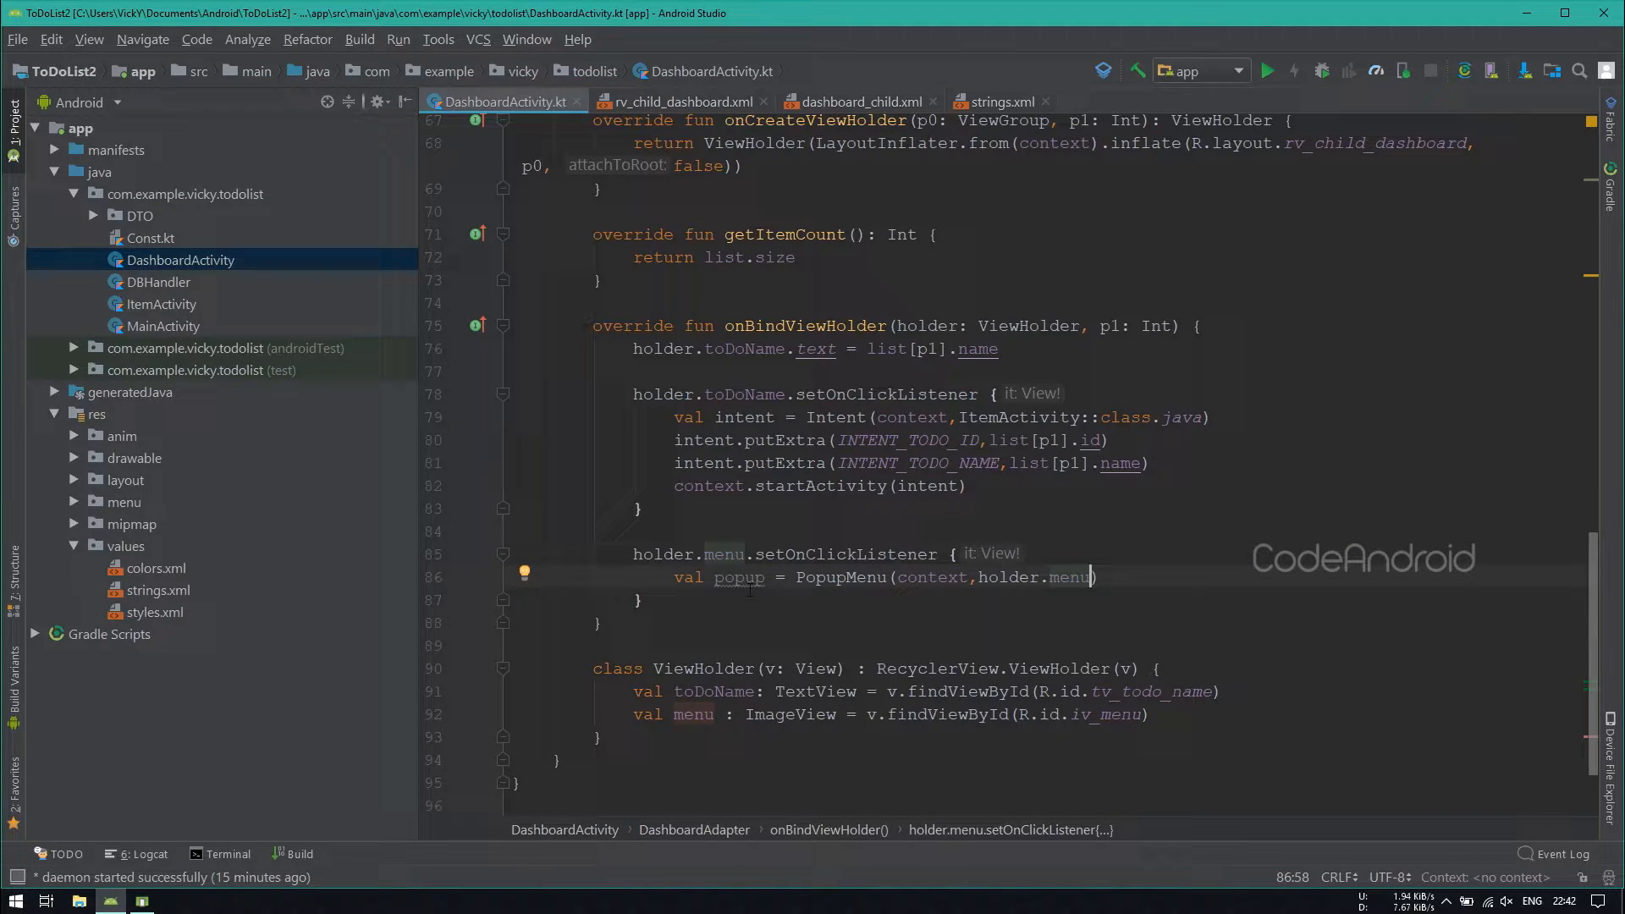
text(popup.inflate(R.menu.dashboard_child)
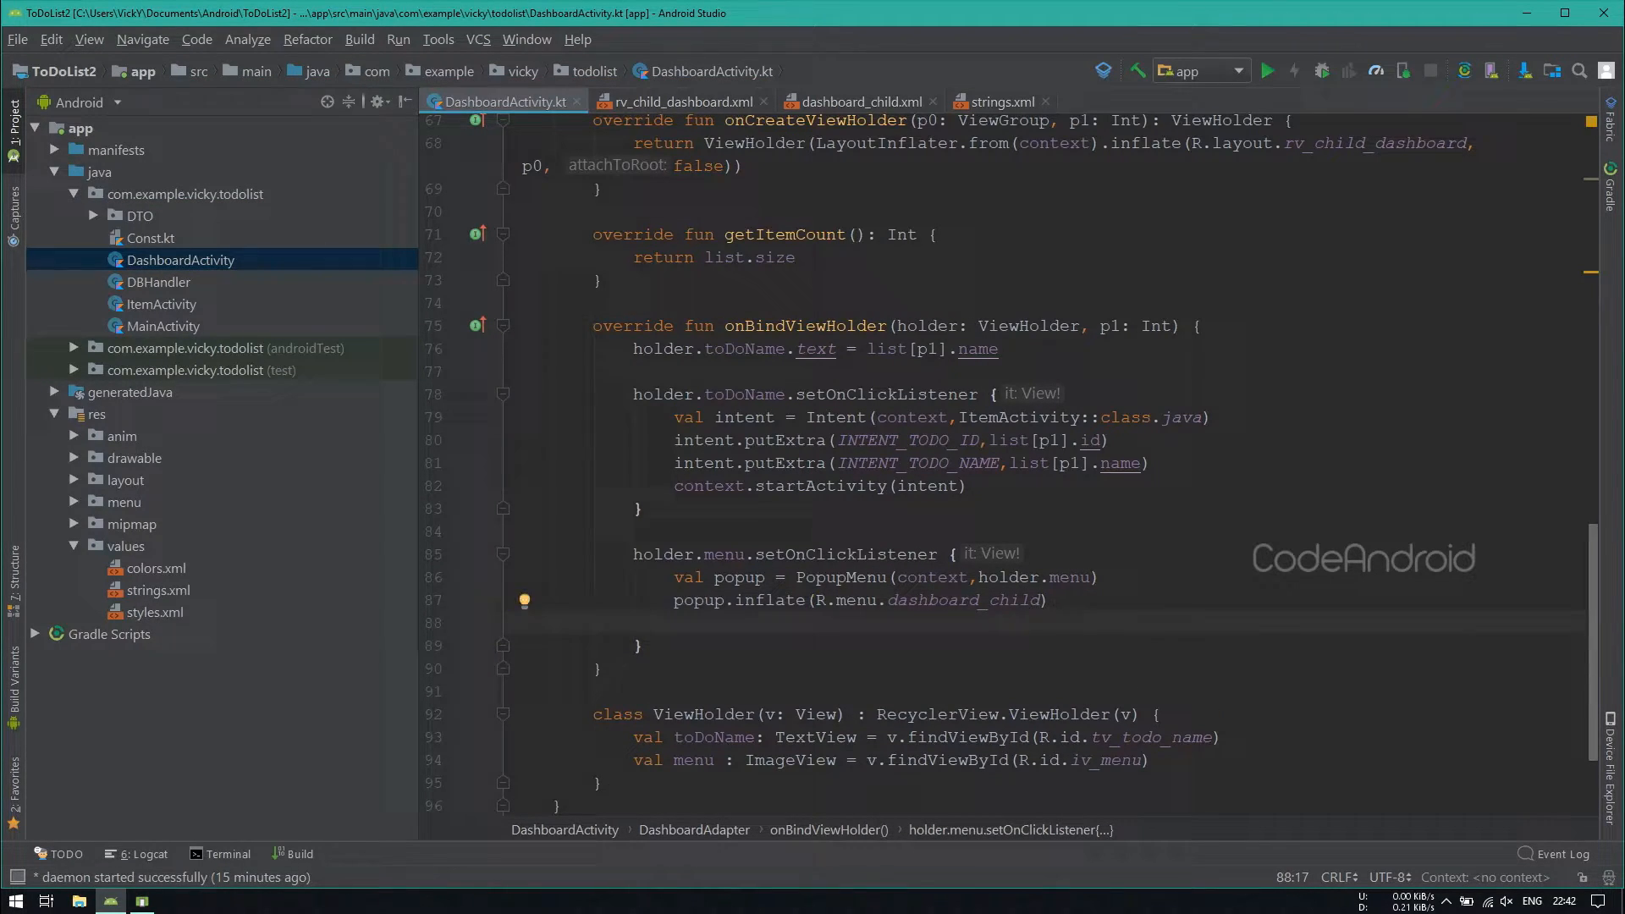
Step: Add a menu item click listener with when(it.itemId) branches for edit, delete, mark-completed and reset
text(popup.setO)
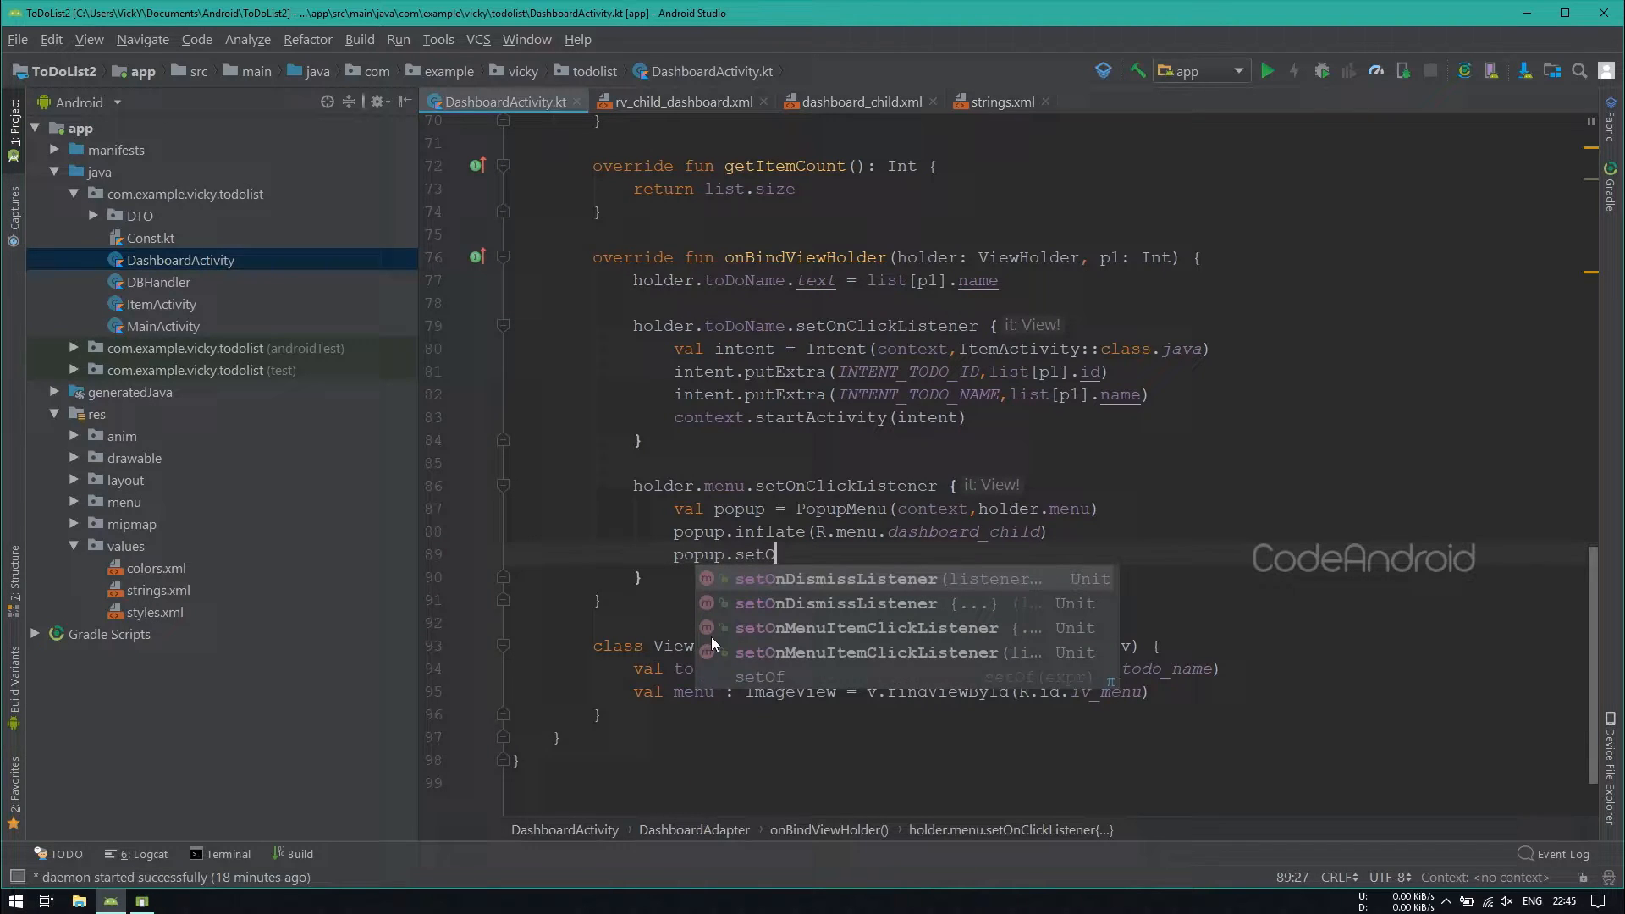
text(nMenuItemClickListener {)
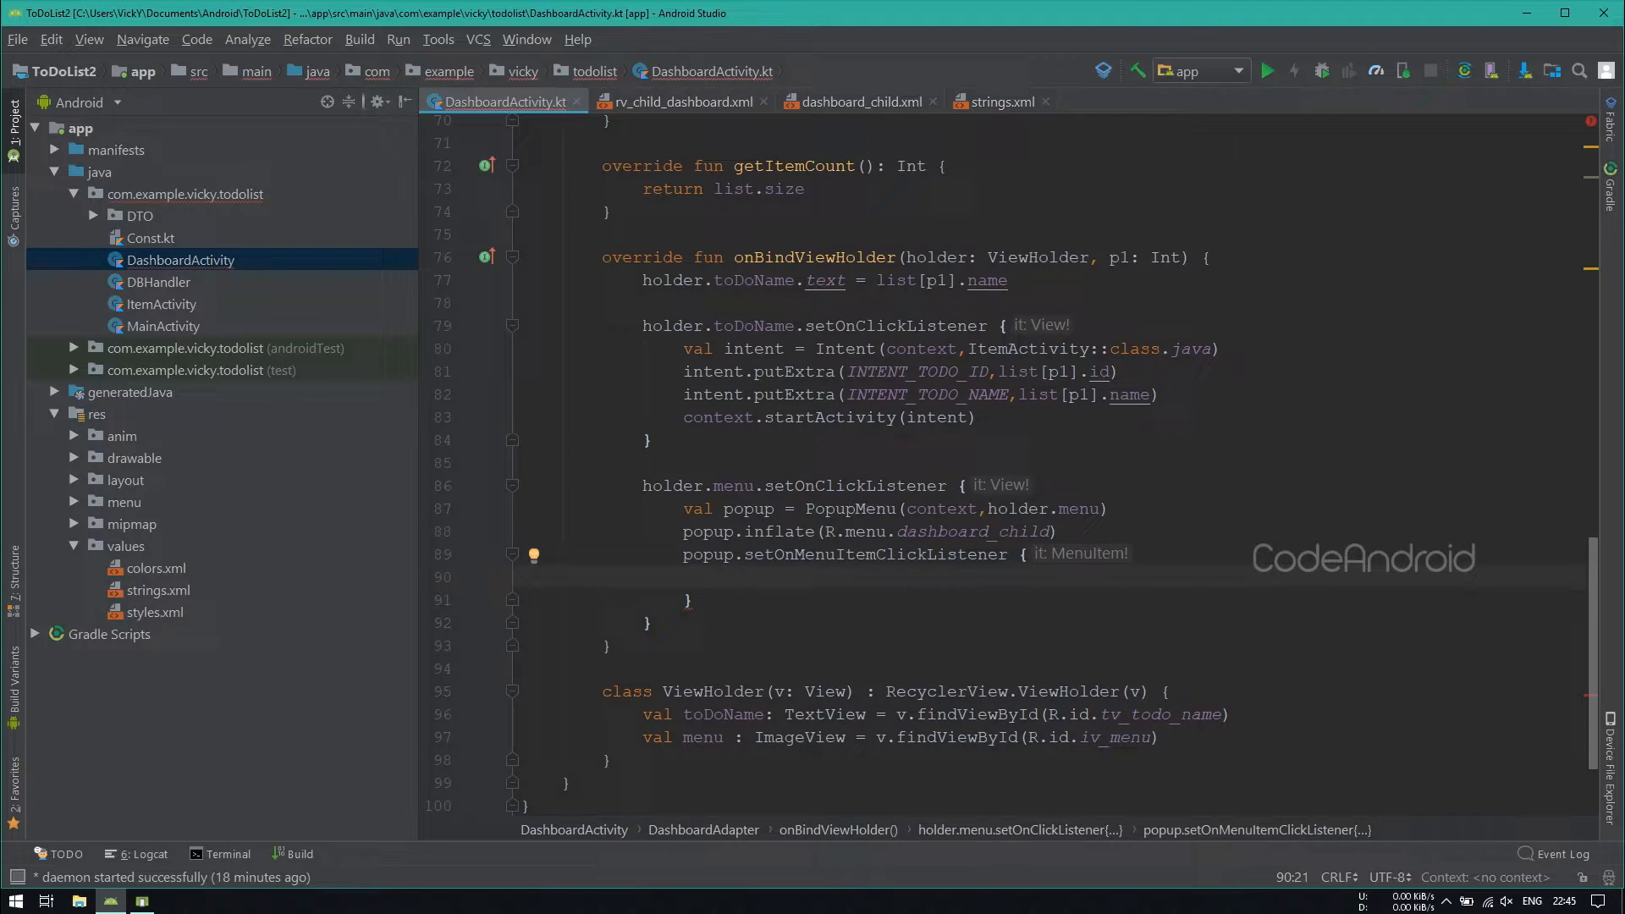
text(true)
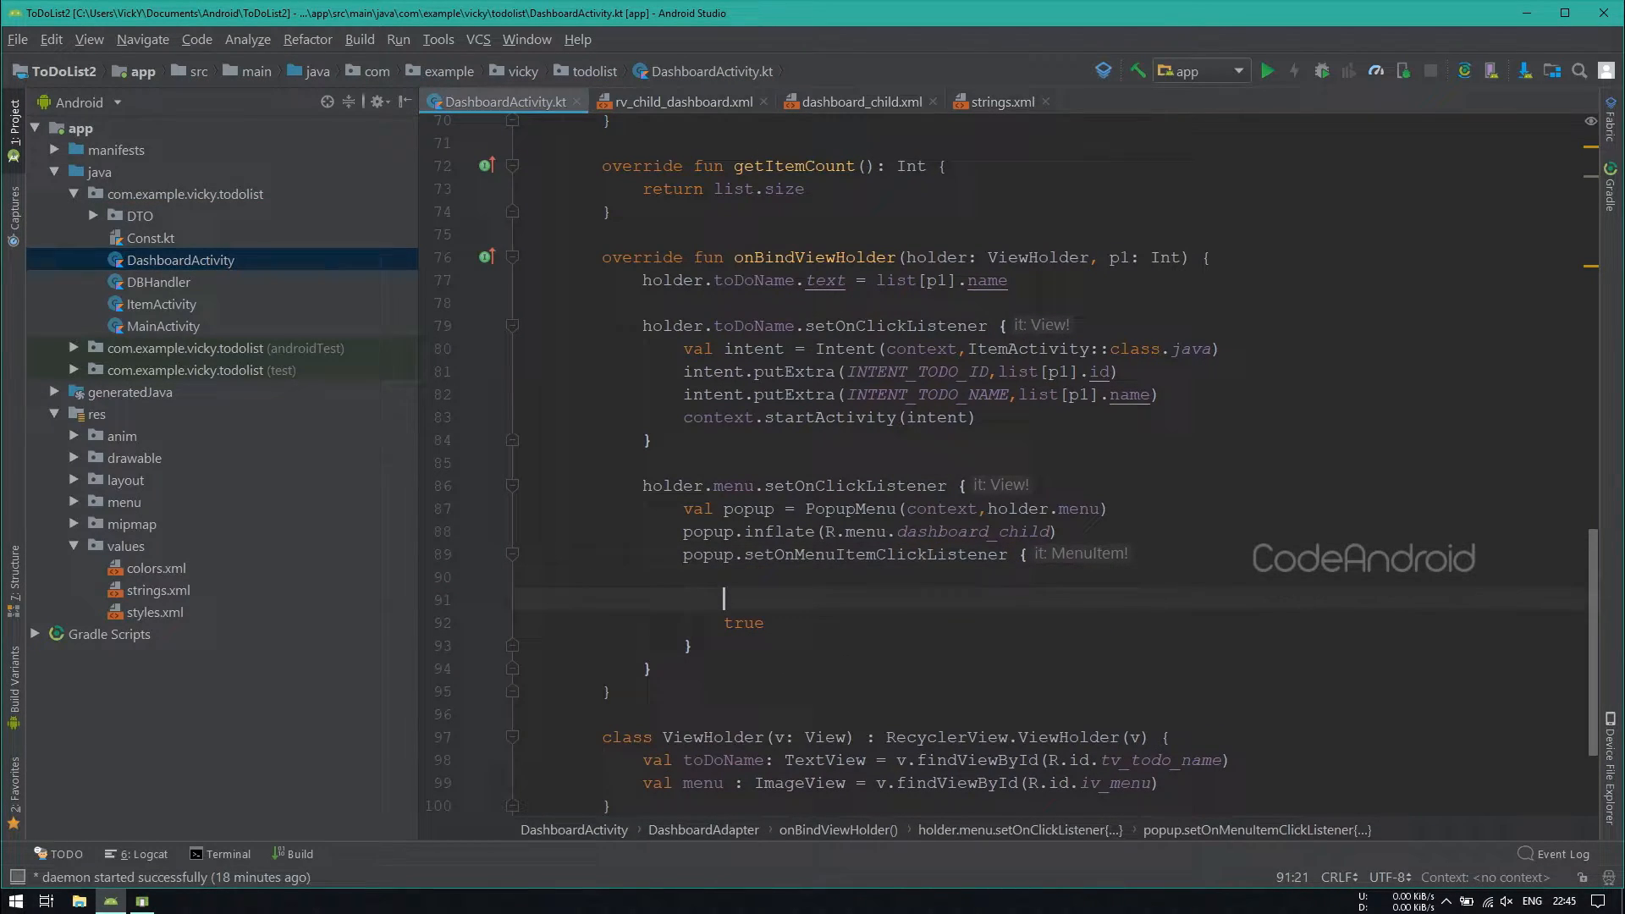
text(when ()
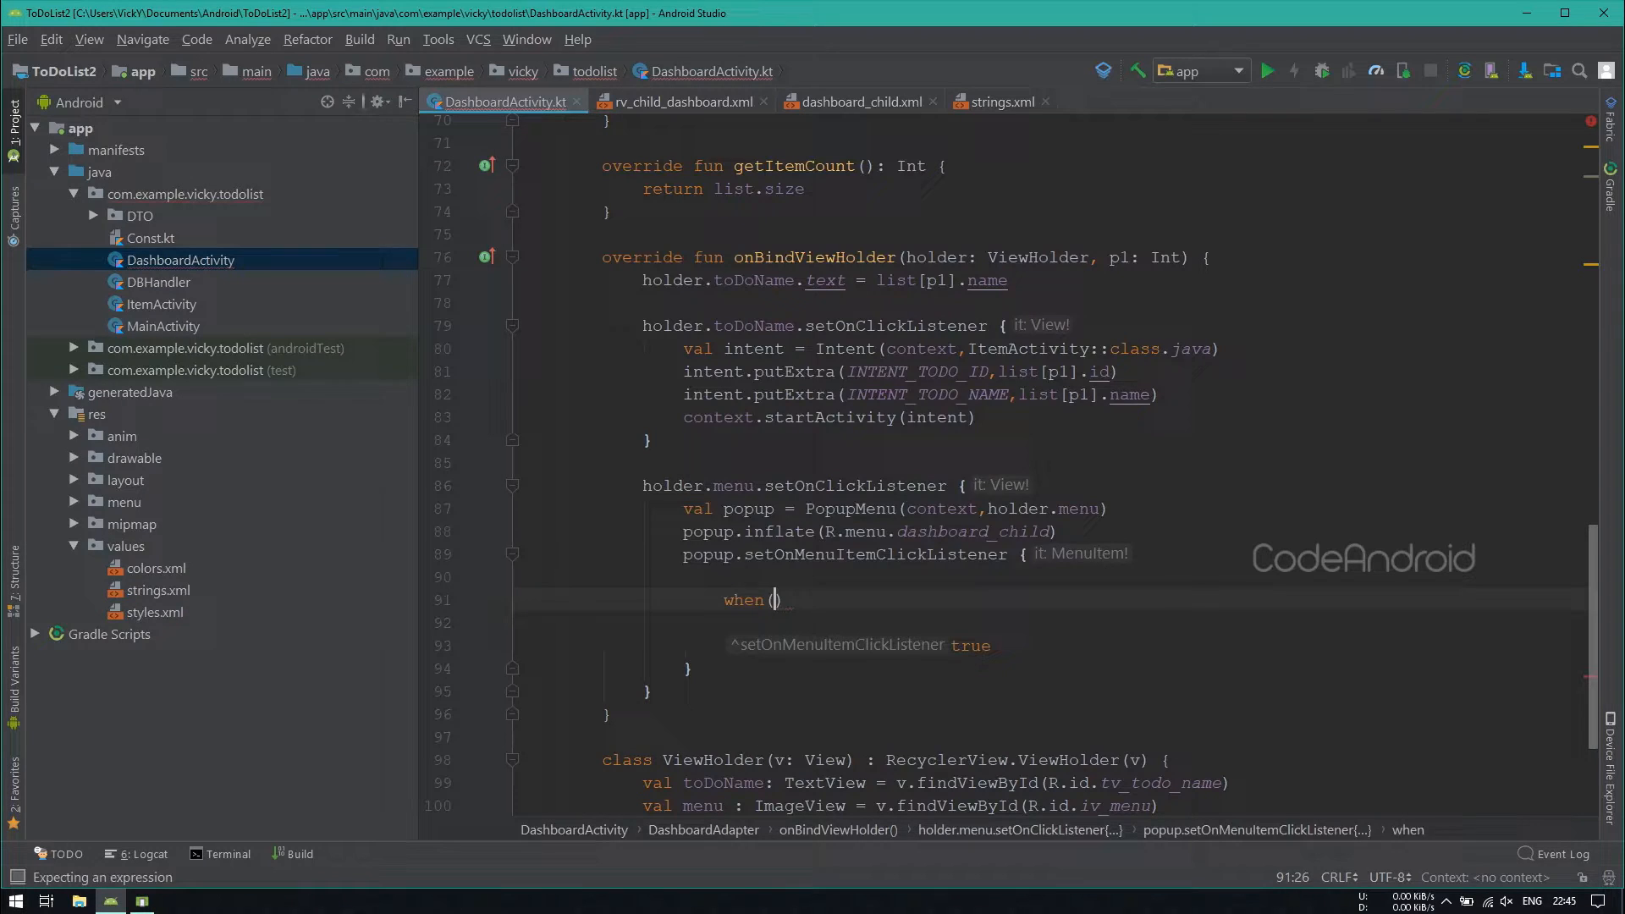
text(it.ie)
click(1054, 623)
text(R.id.menu_edit)
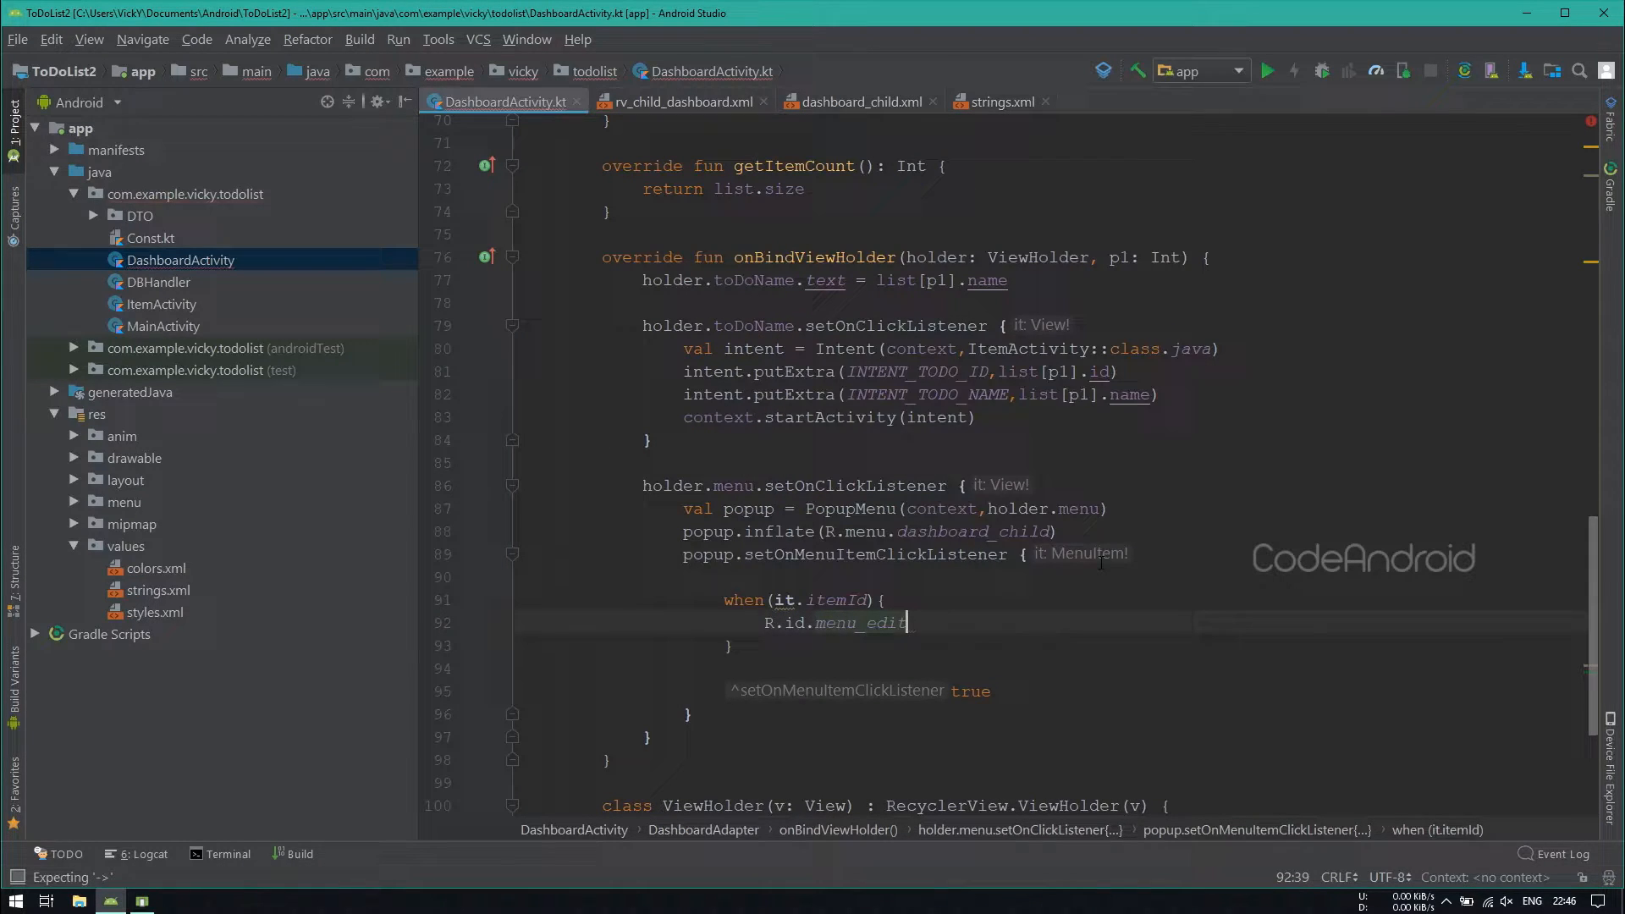
text(->{)
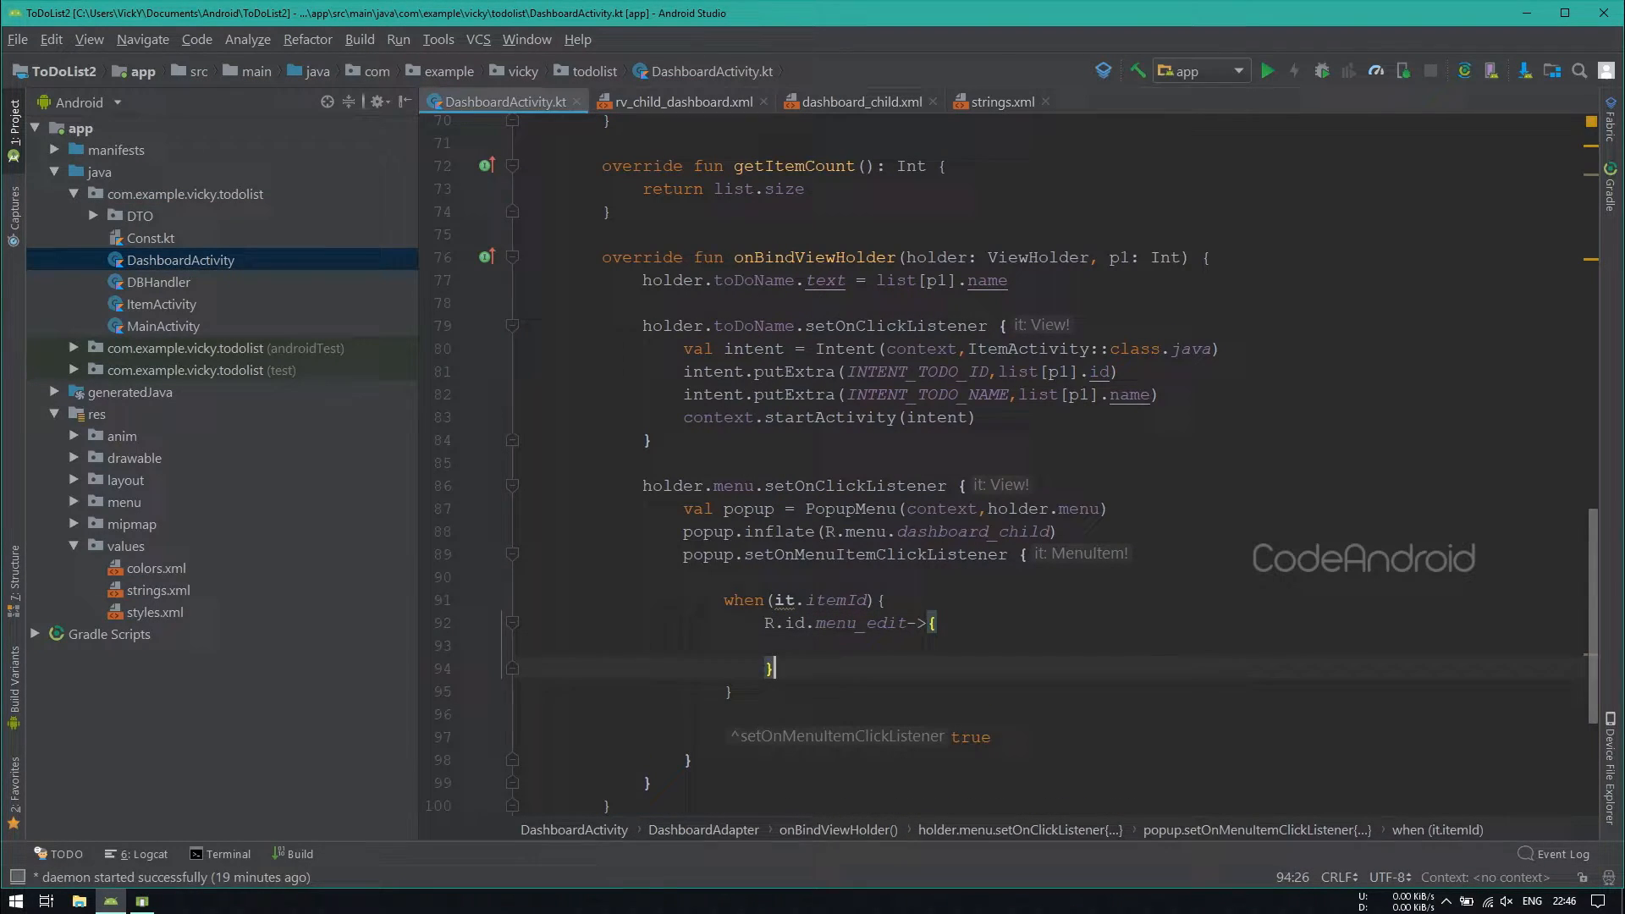
text(R.id.menu_delete-)
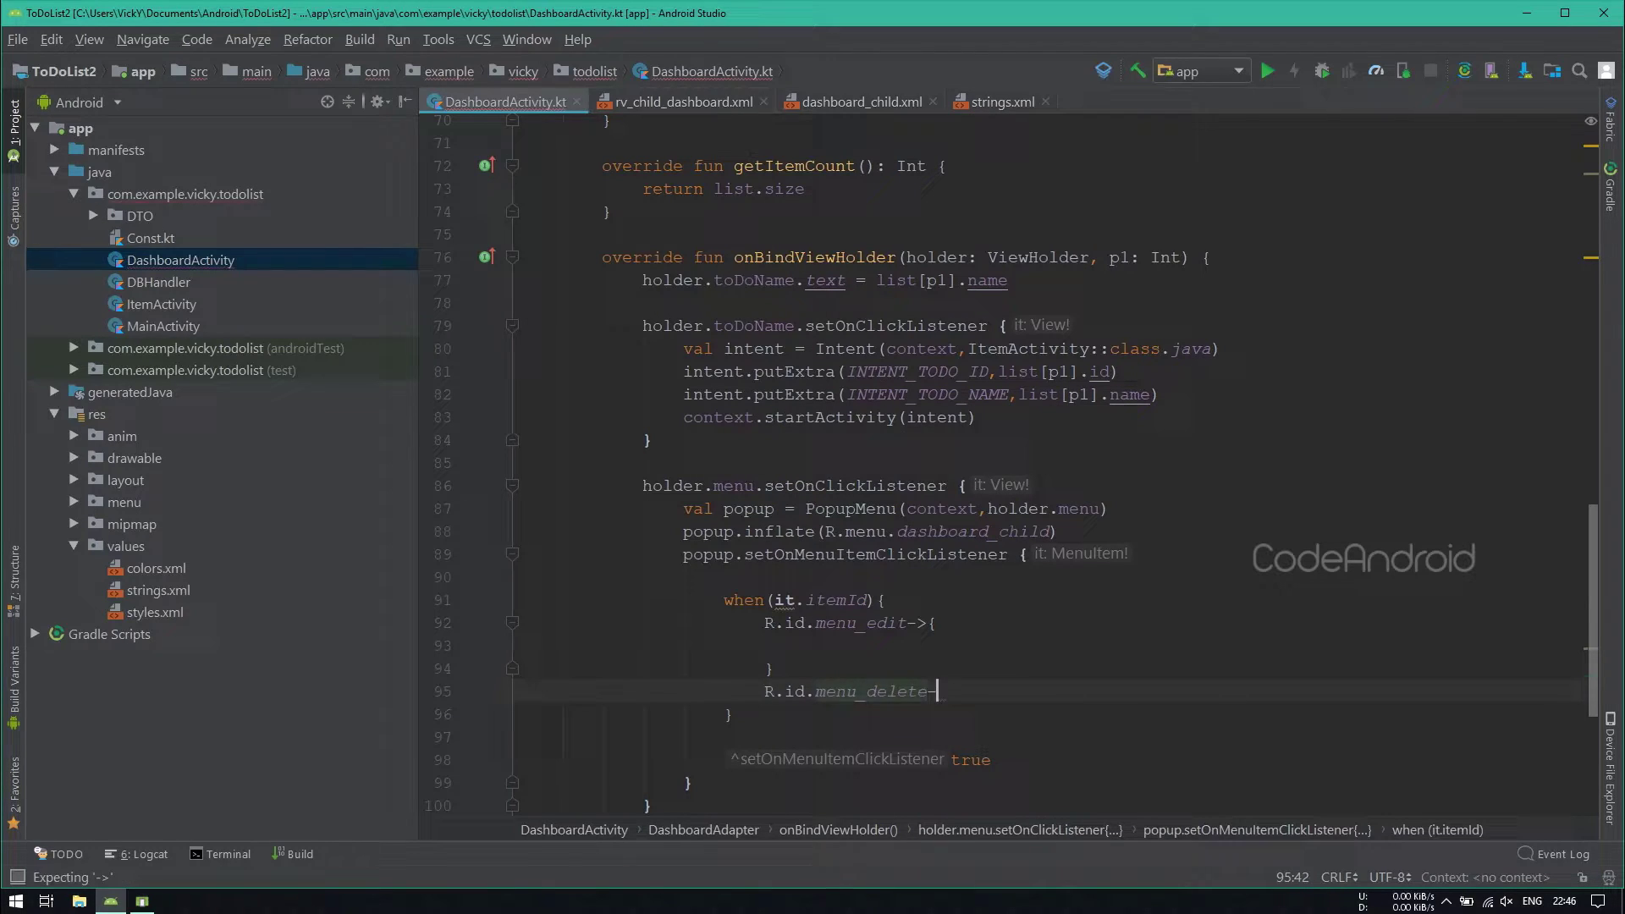
text(R.id.ma)
text(R.id.menu_reset-{)
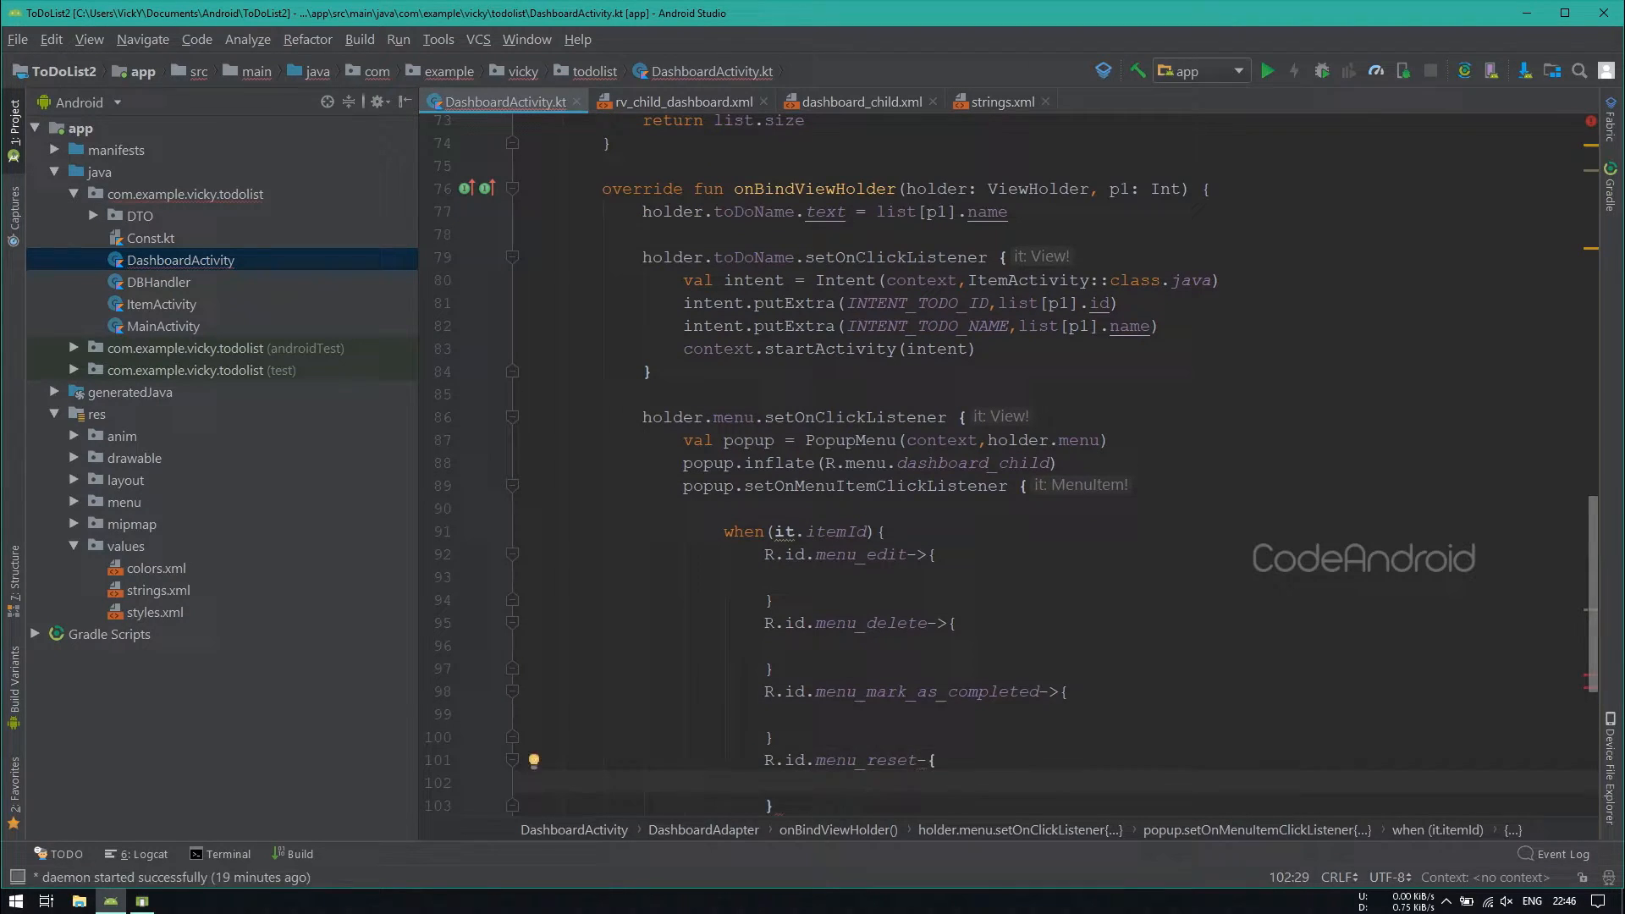
double_click(862, 416)
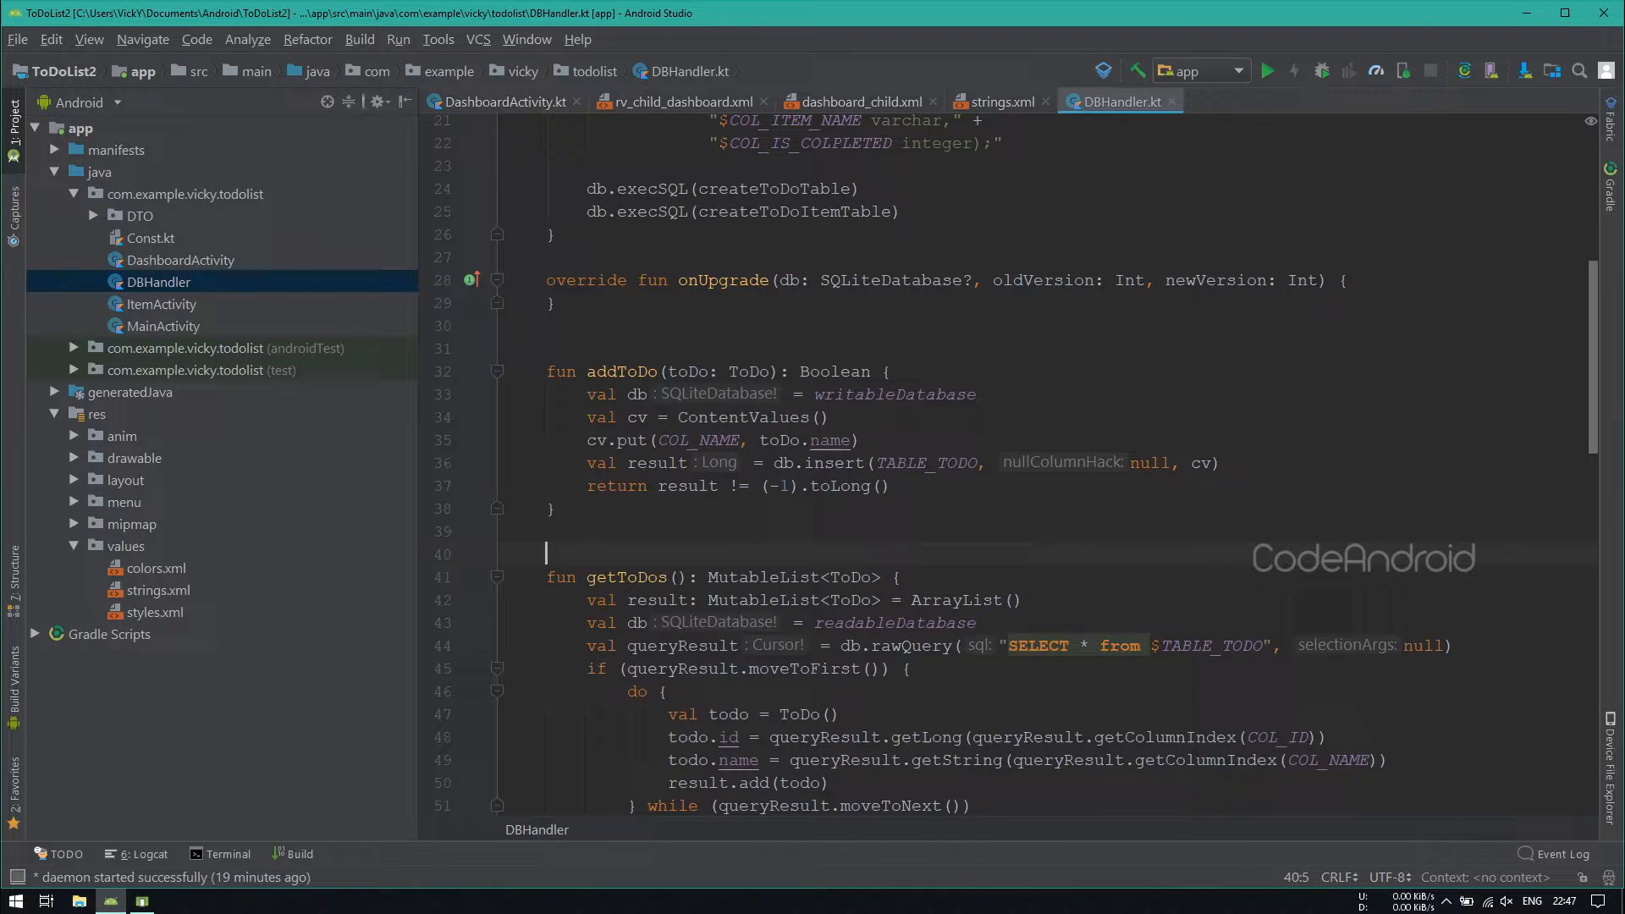
Step: Write deleteToDo(todoId: Long) deleting from TABLE_TODO where COL_ID matches the id
text(fun deleteToDo)
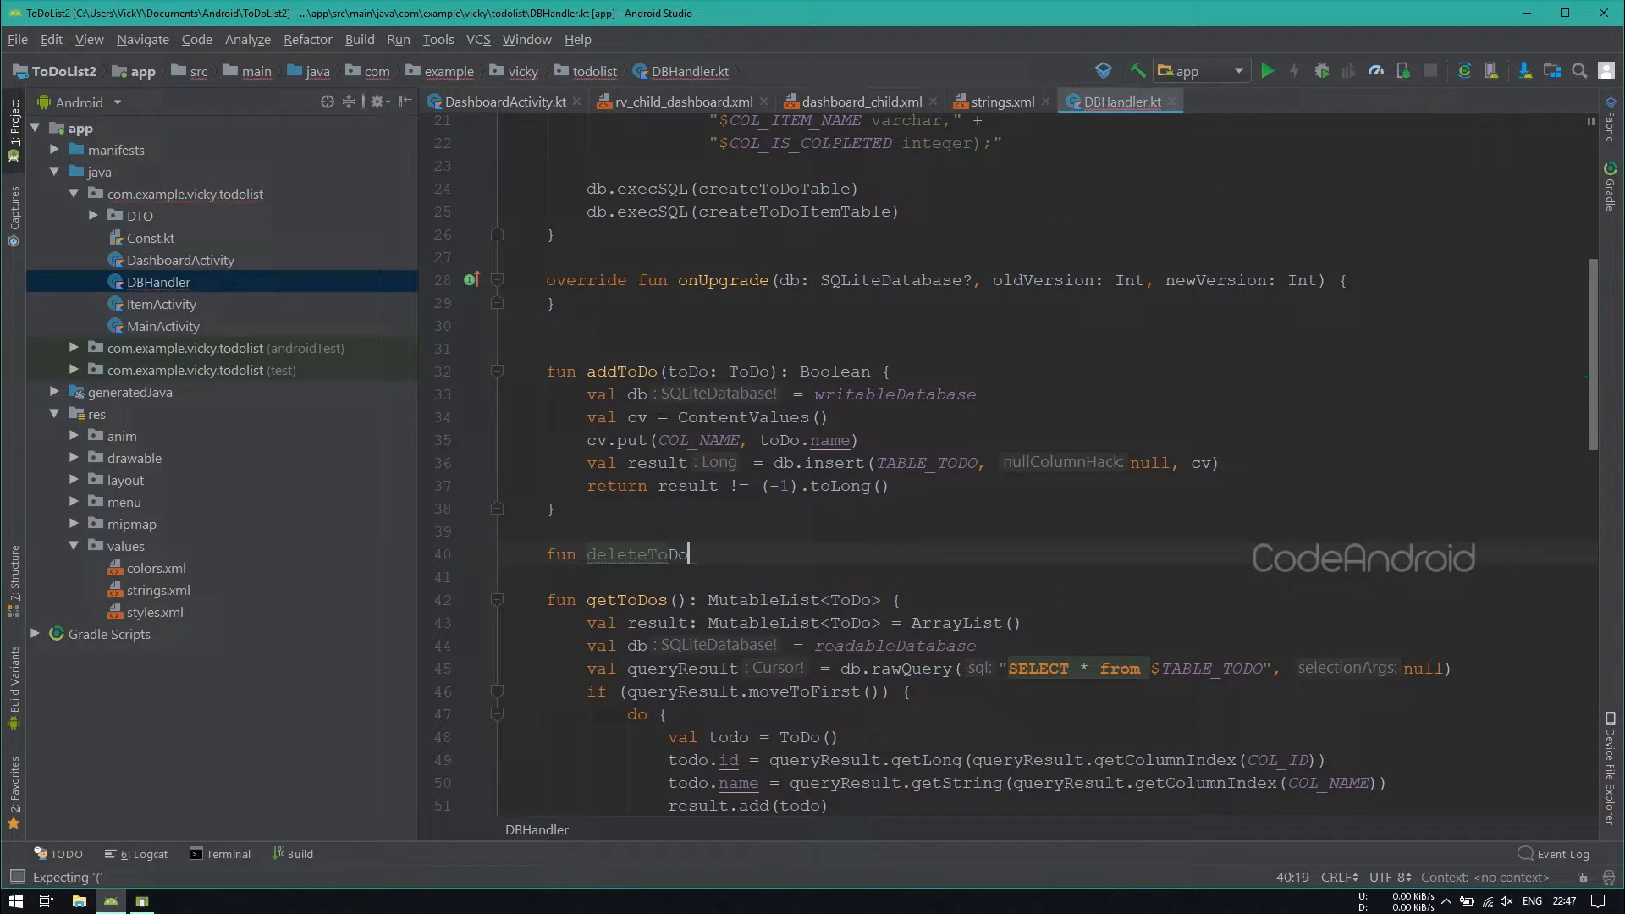
text((todoId: Long){)
text(val db = w)
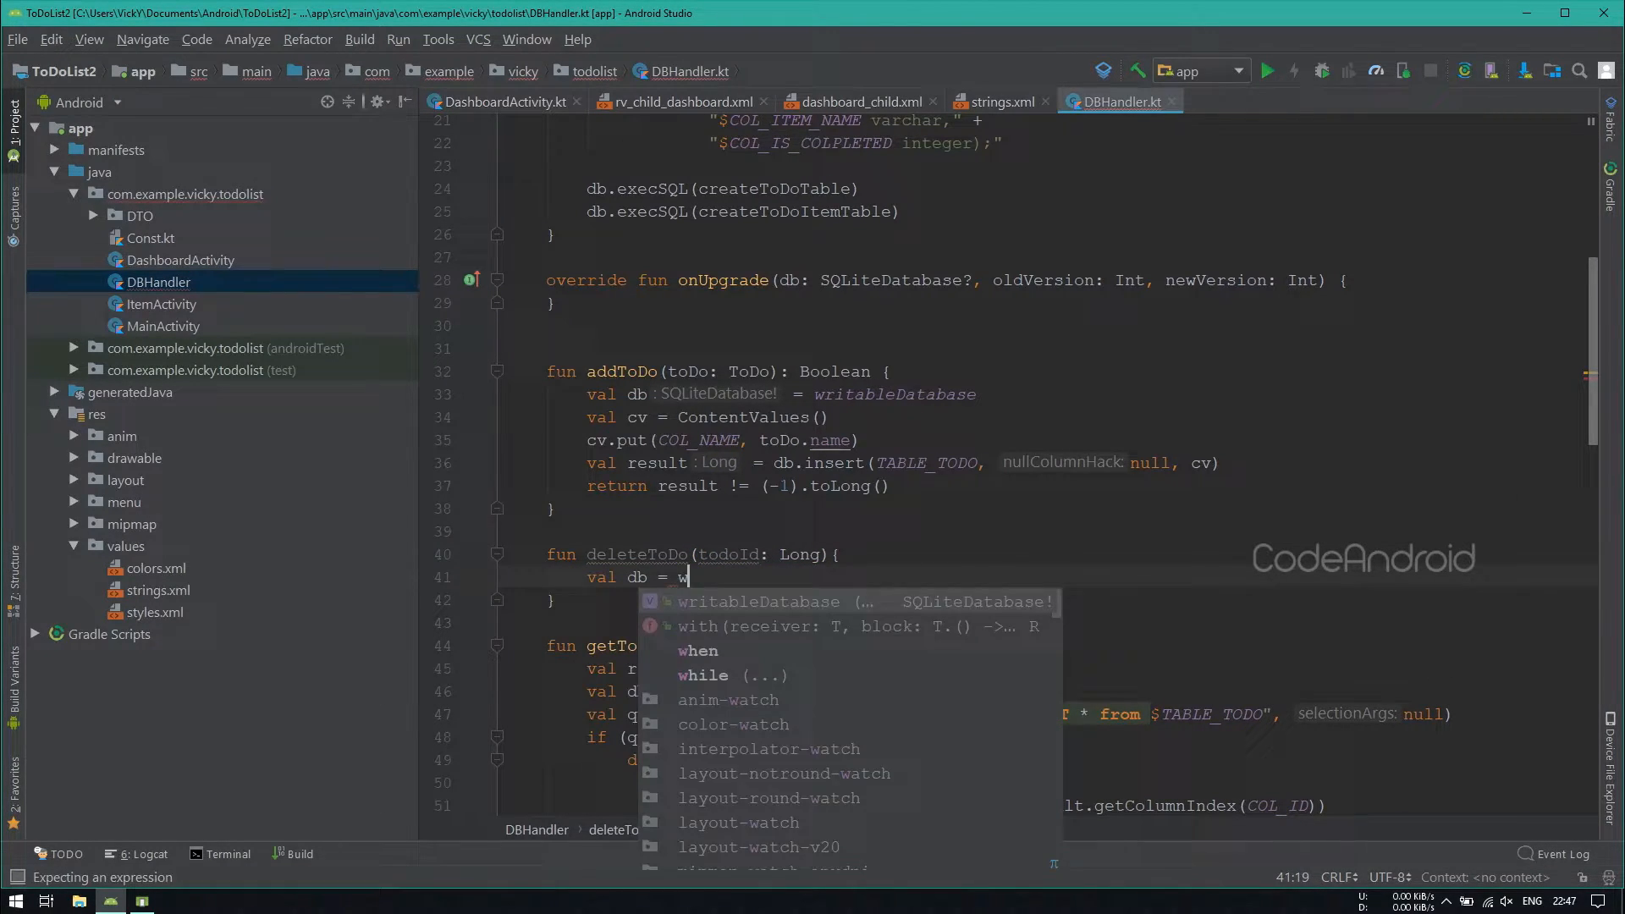
key(Enter)
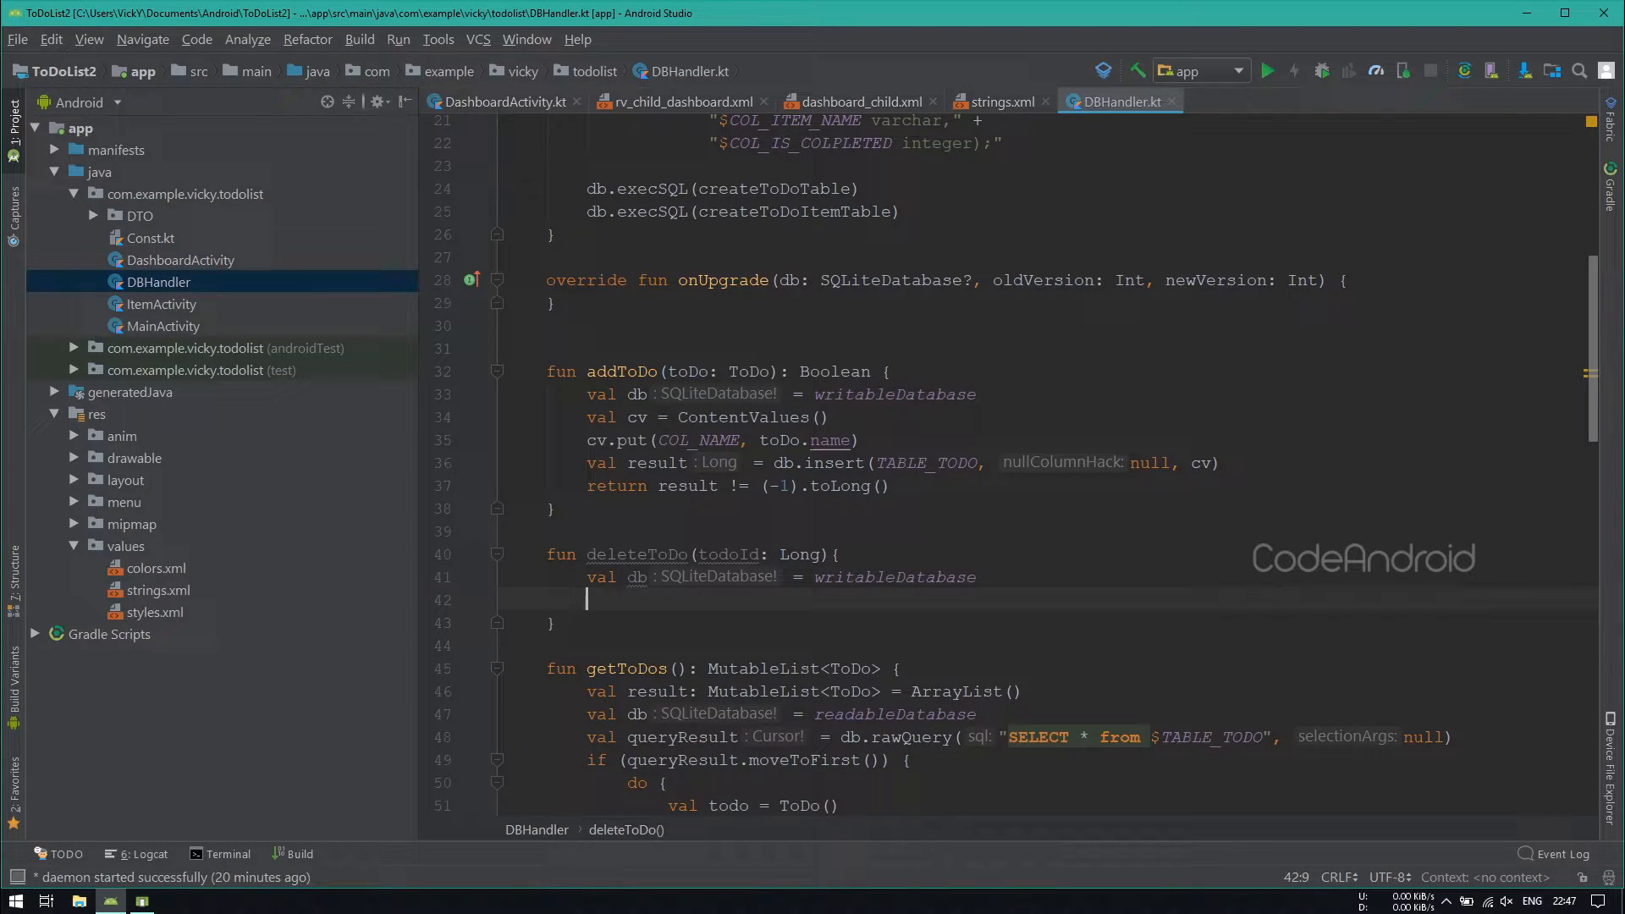
text(db.delete()
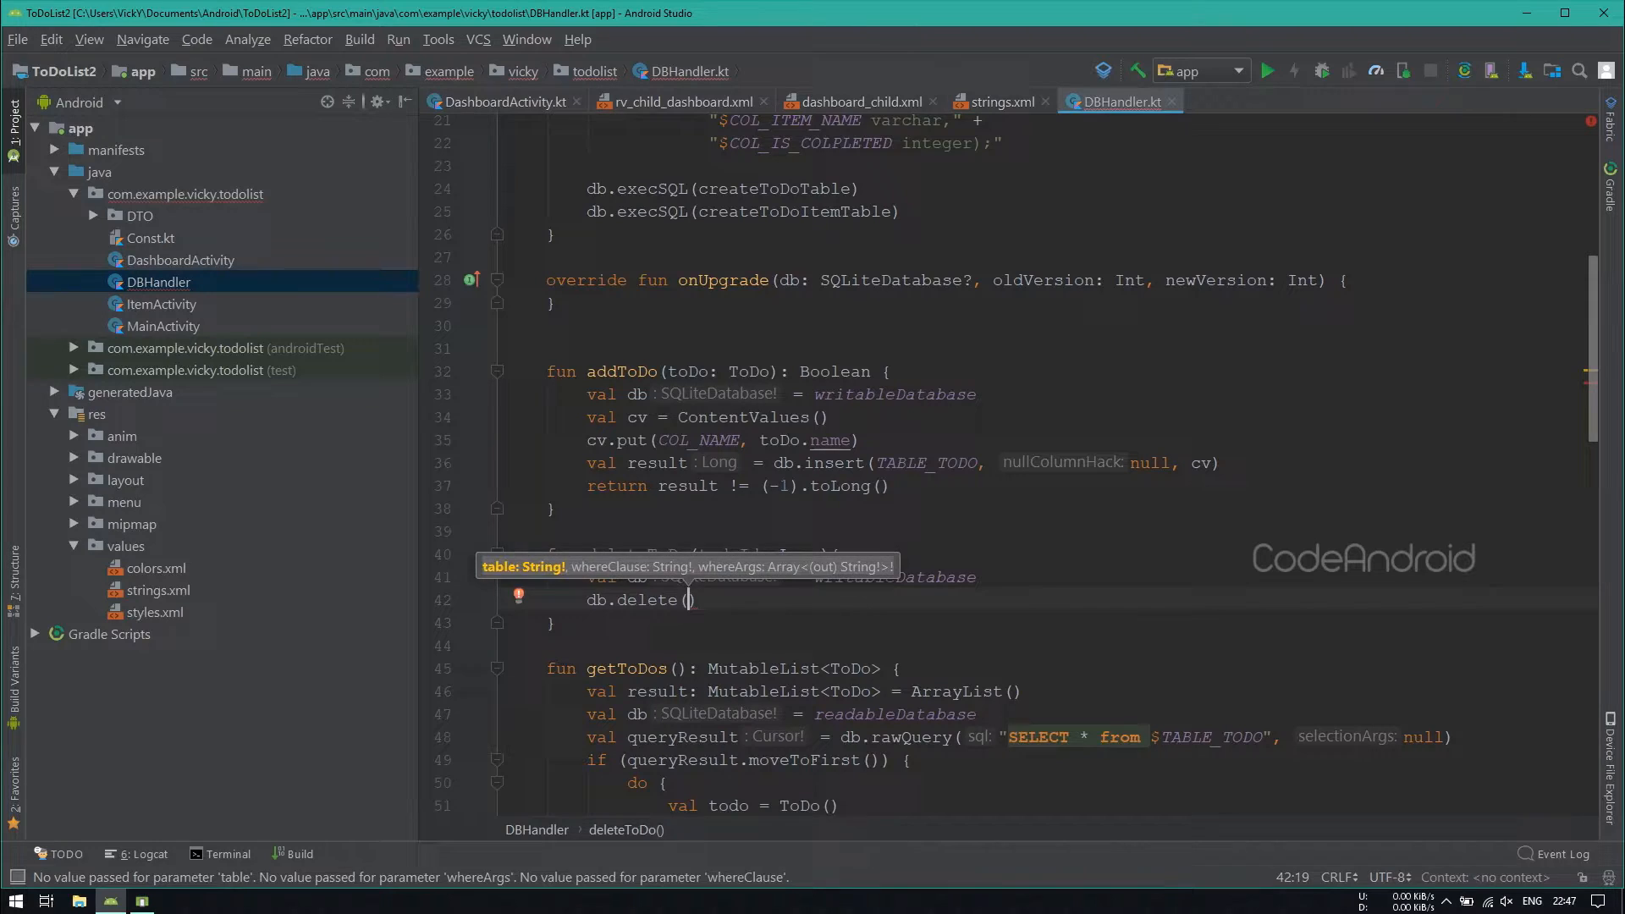
text(TABLE_TODO)
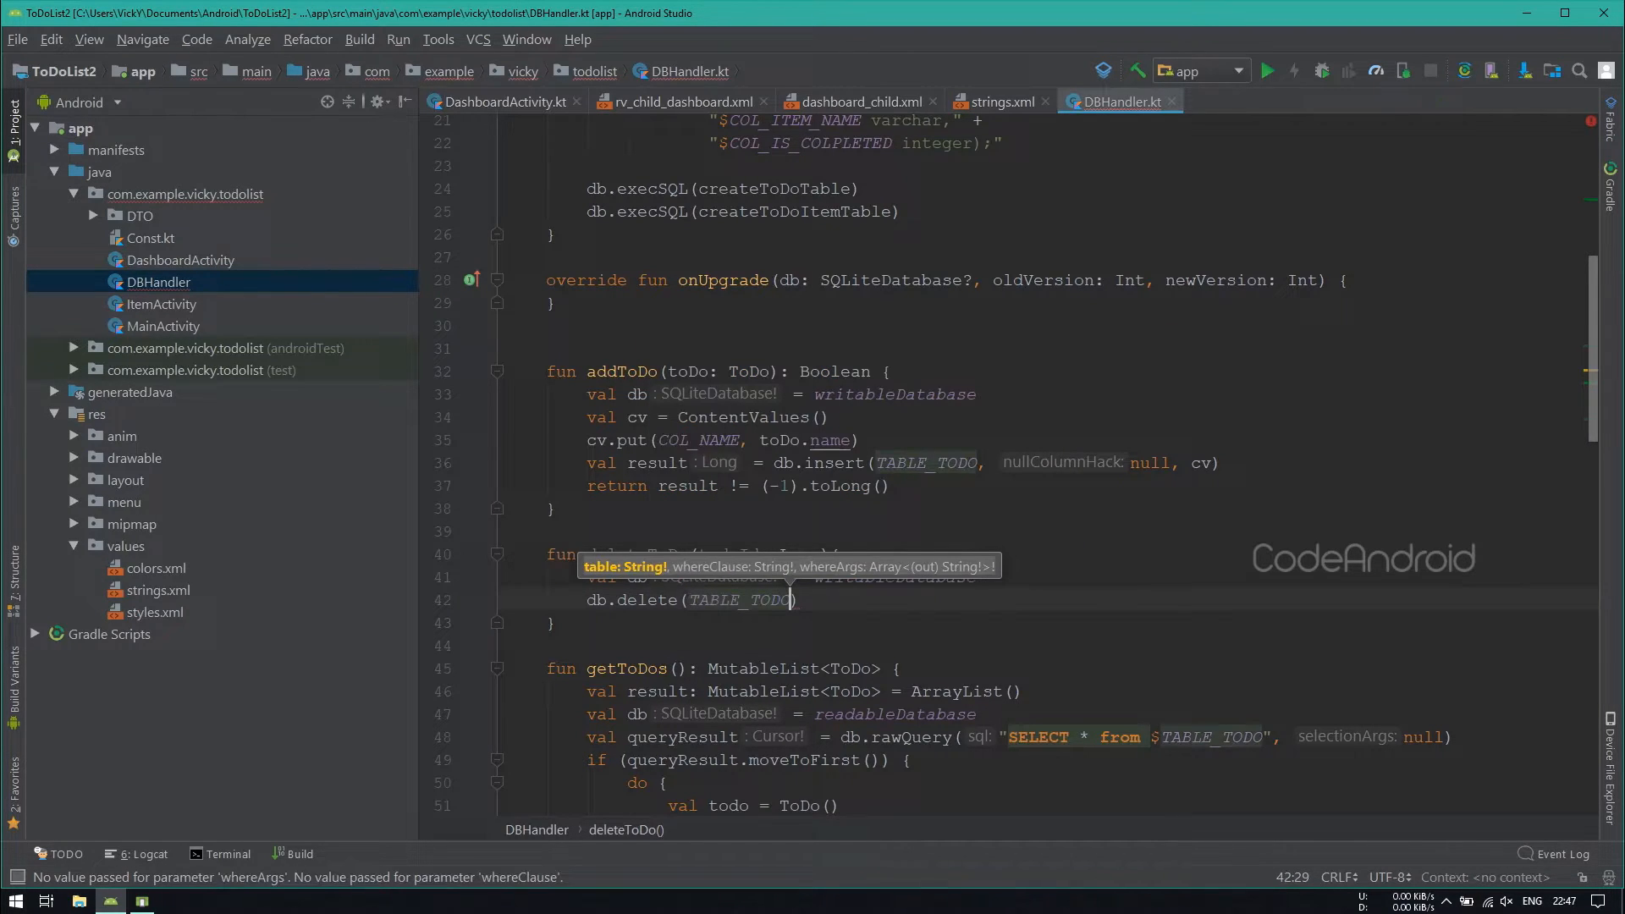
text(, whereClause: "$c")
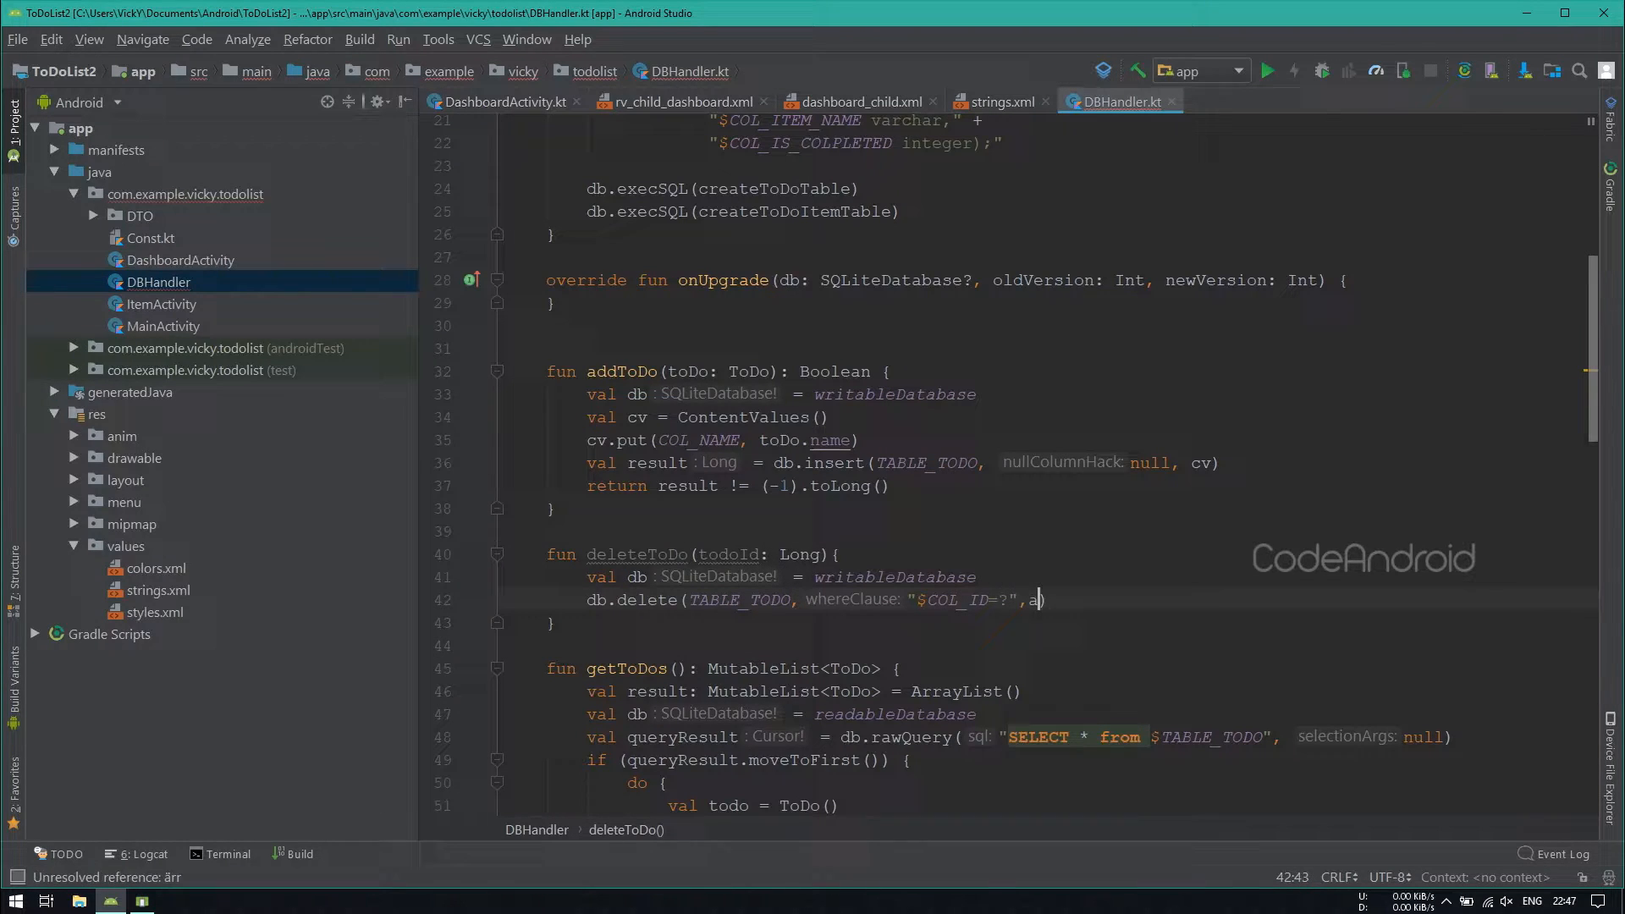
text(rrayOf(tod)
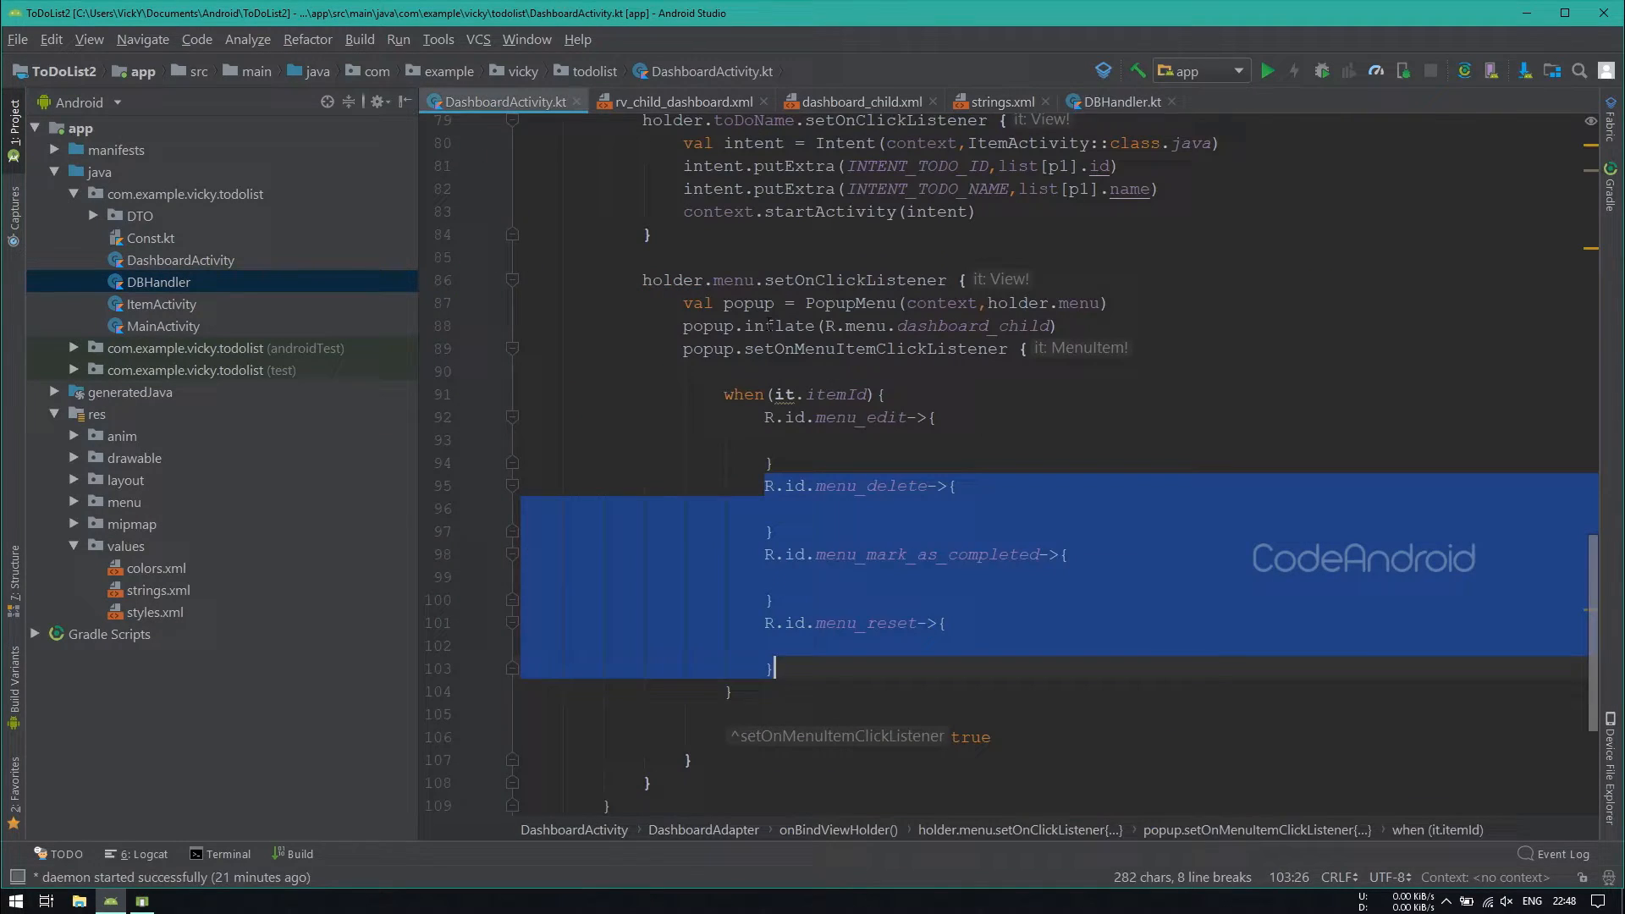
Step: Call dbHandler.deleteToDo(list[p1].id) in the menu_delete branch
text(dbha)
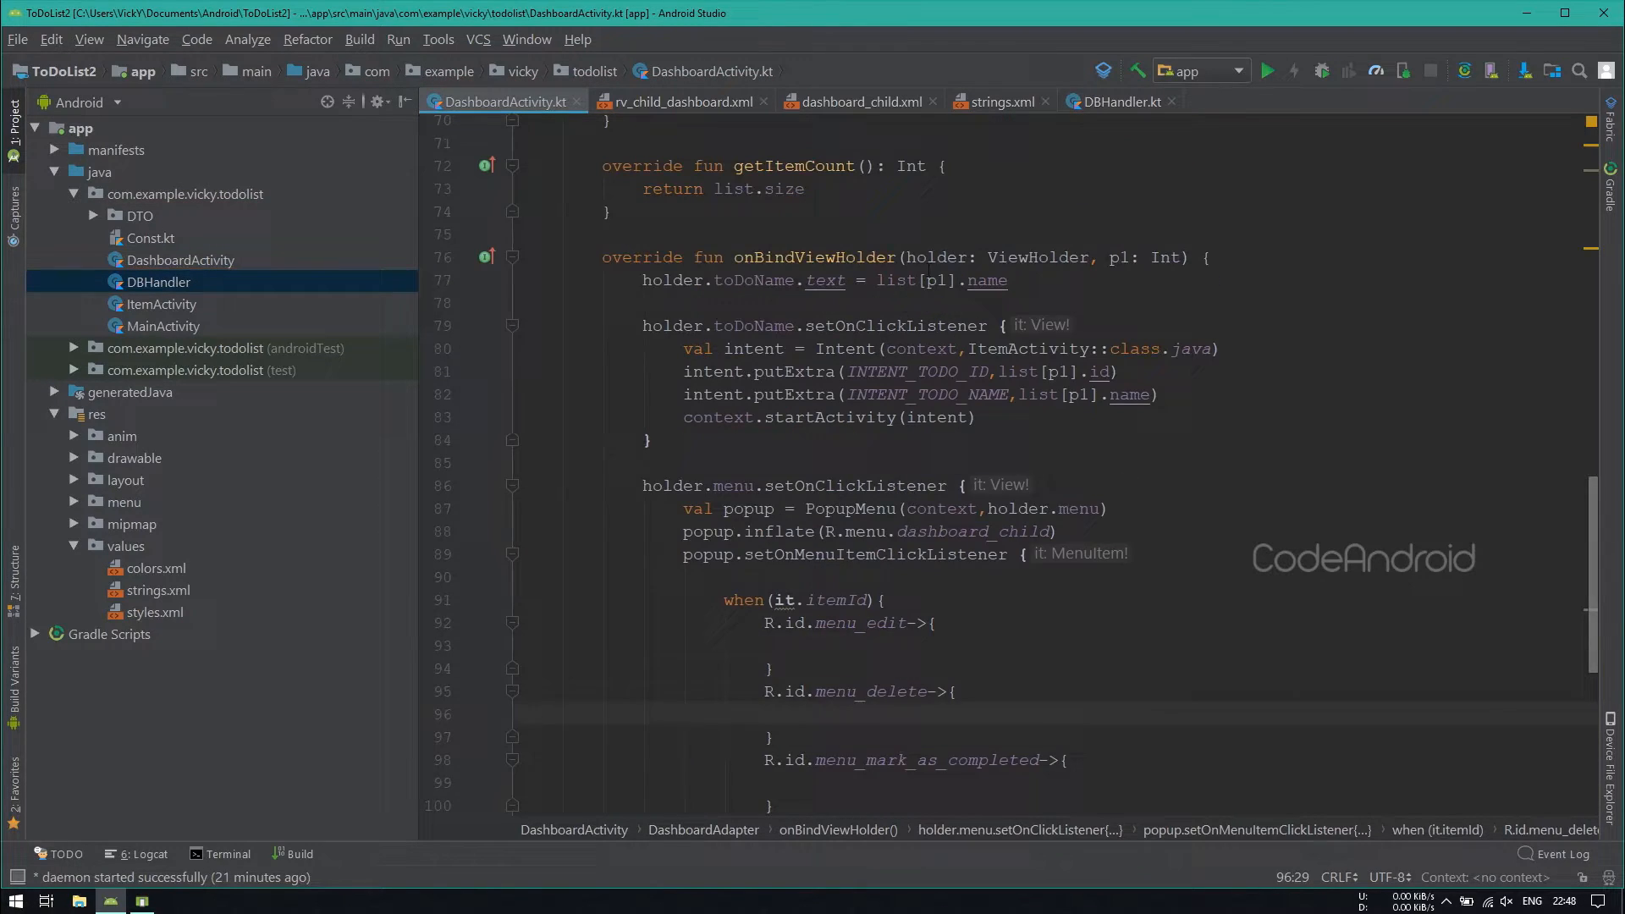
text(val)
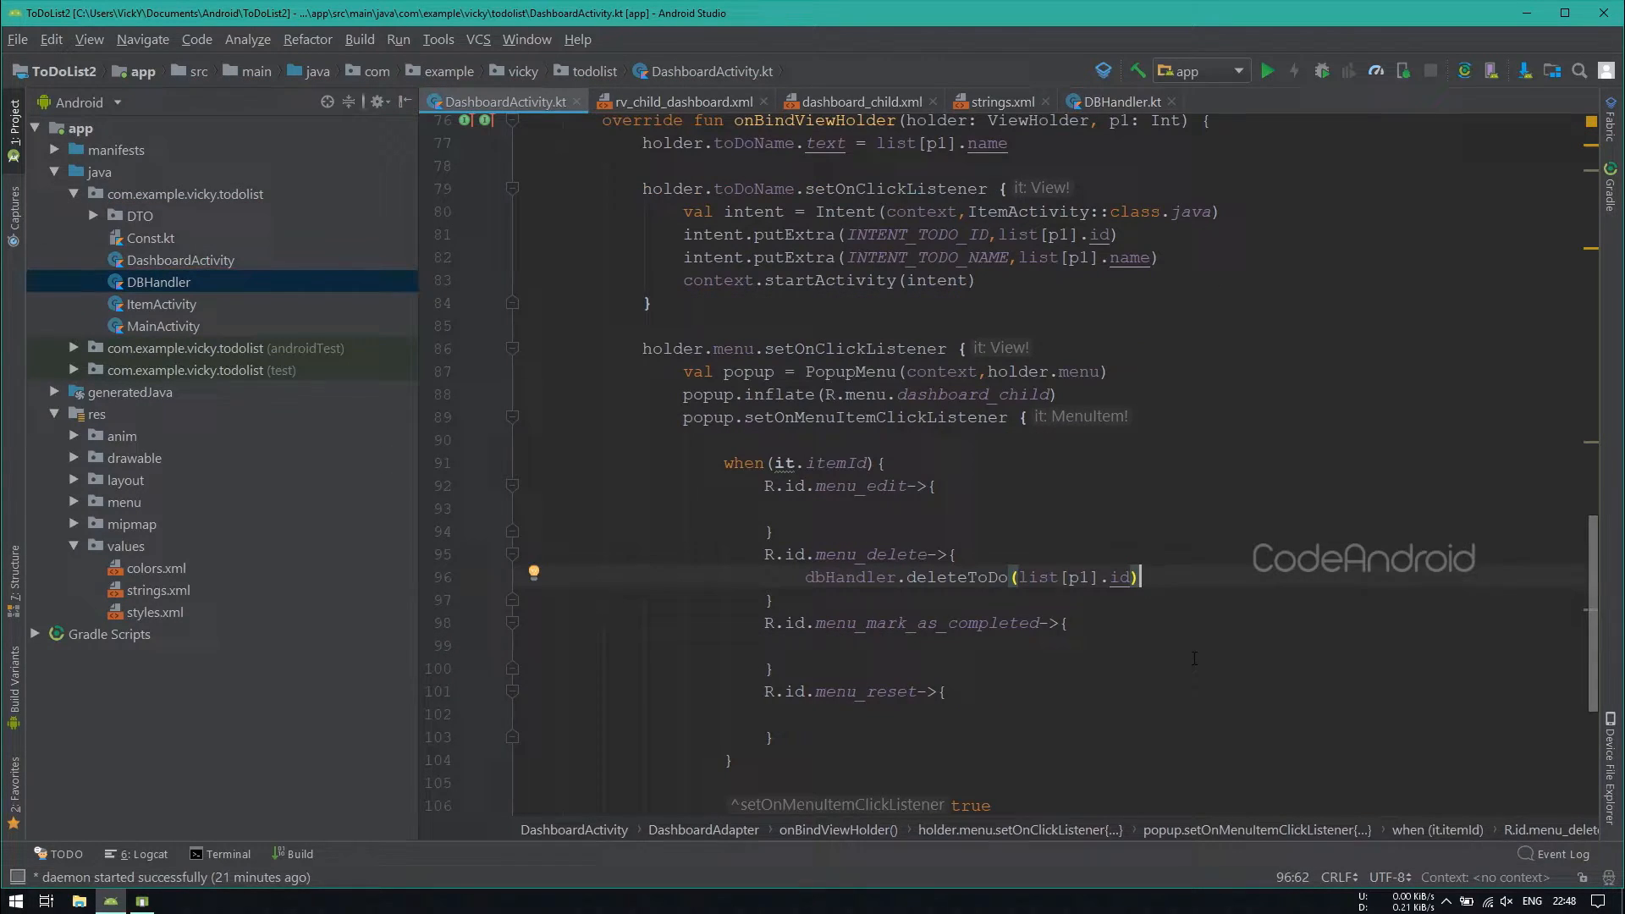
click(1121, 101)
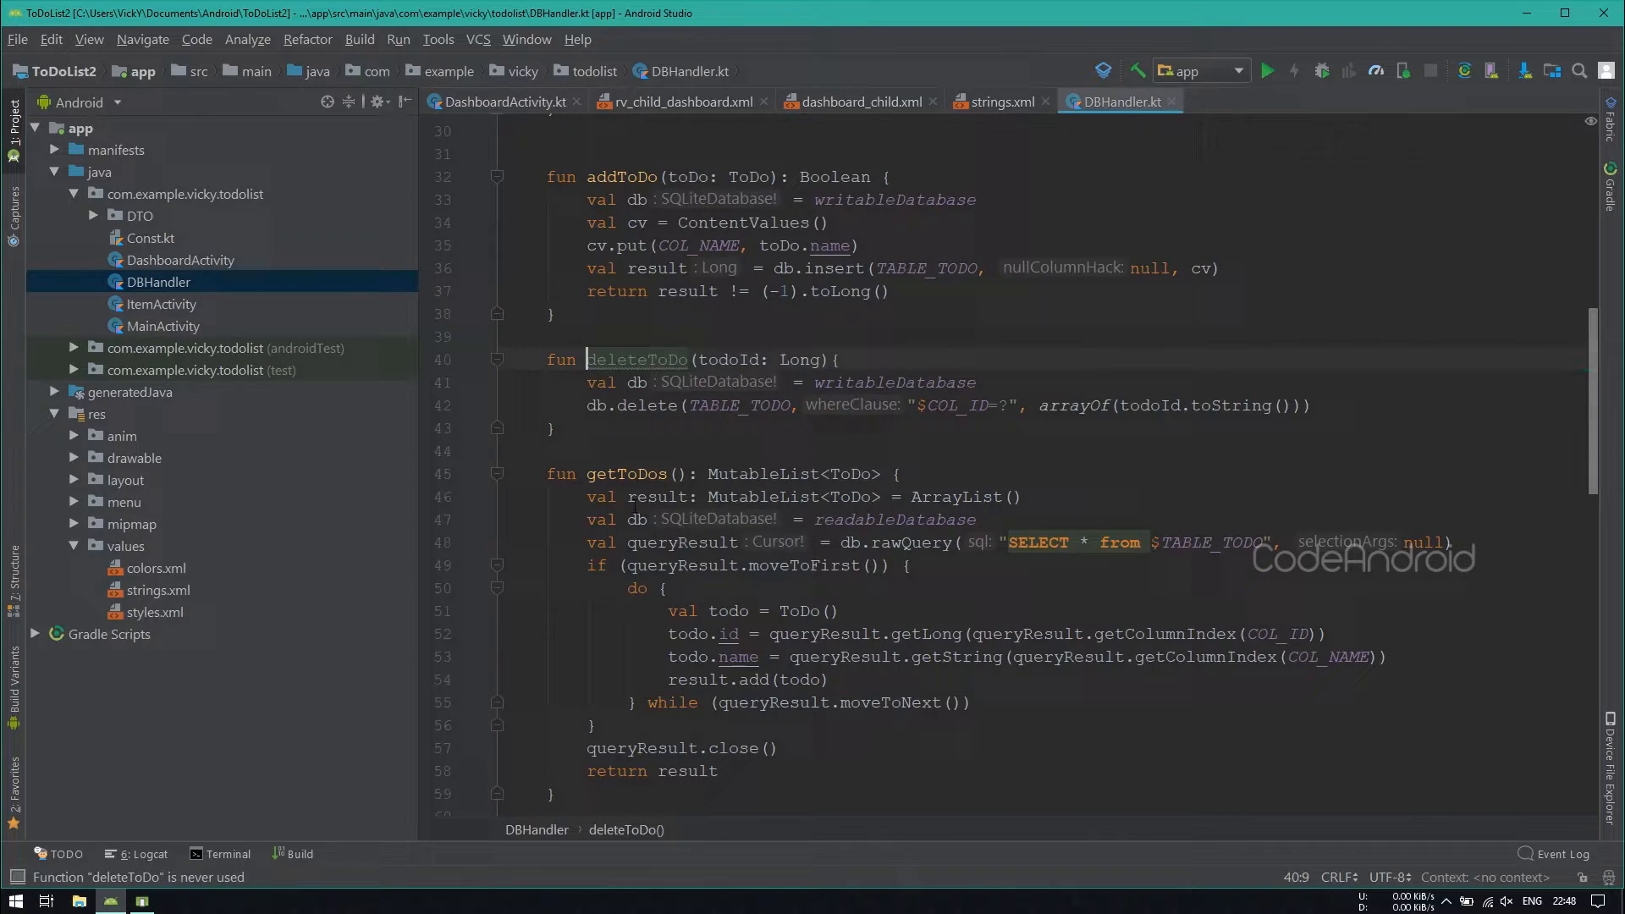
Step: Start fun markAsCompleted in DBHandler, looping the to-do's items and calling updateToDoItem(item)
text(fun markAs)
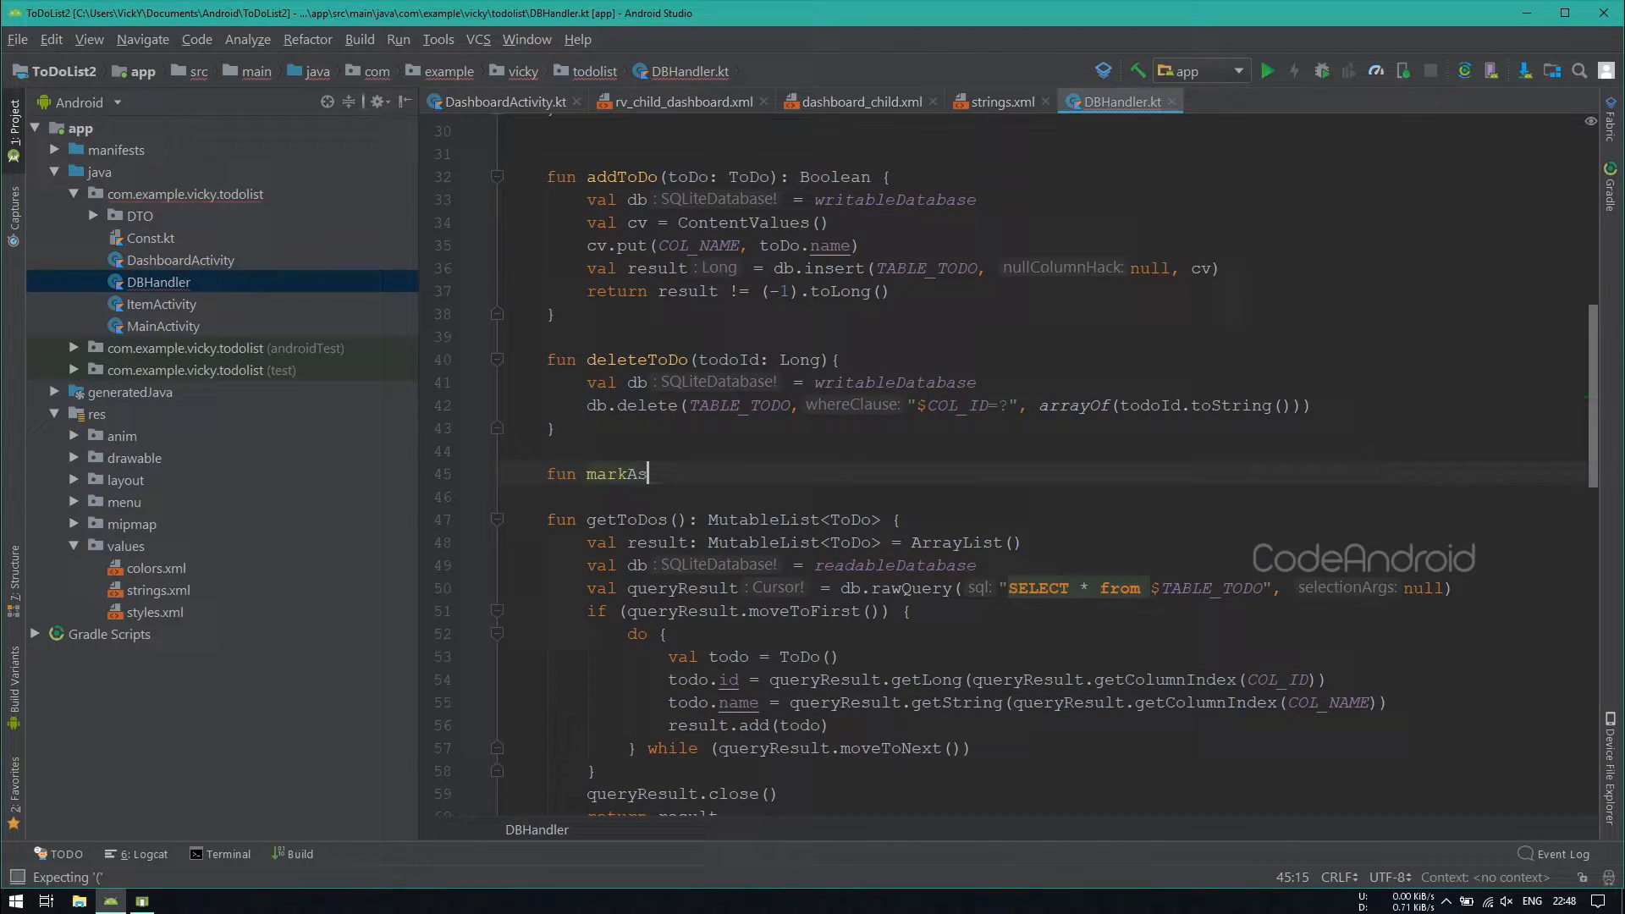
text(Completed(todoId: Long){)
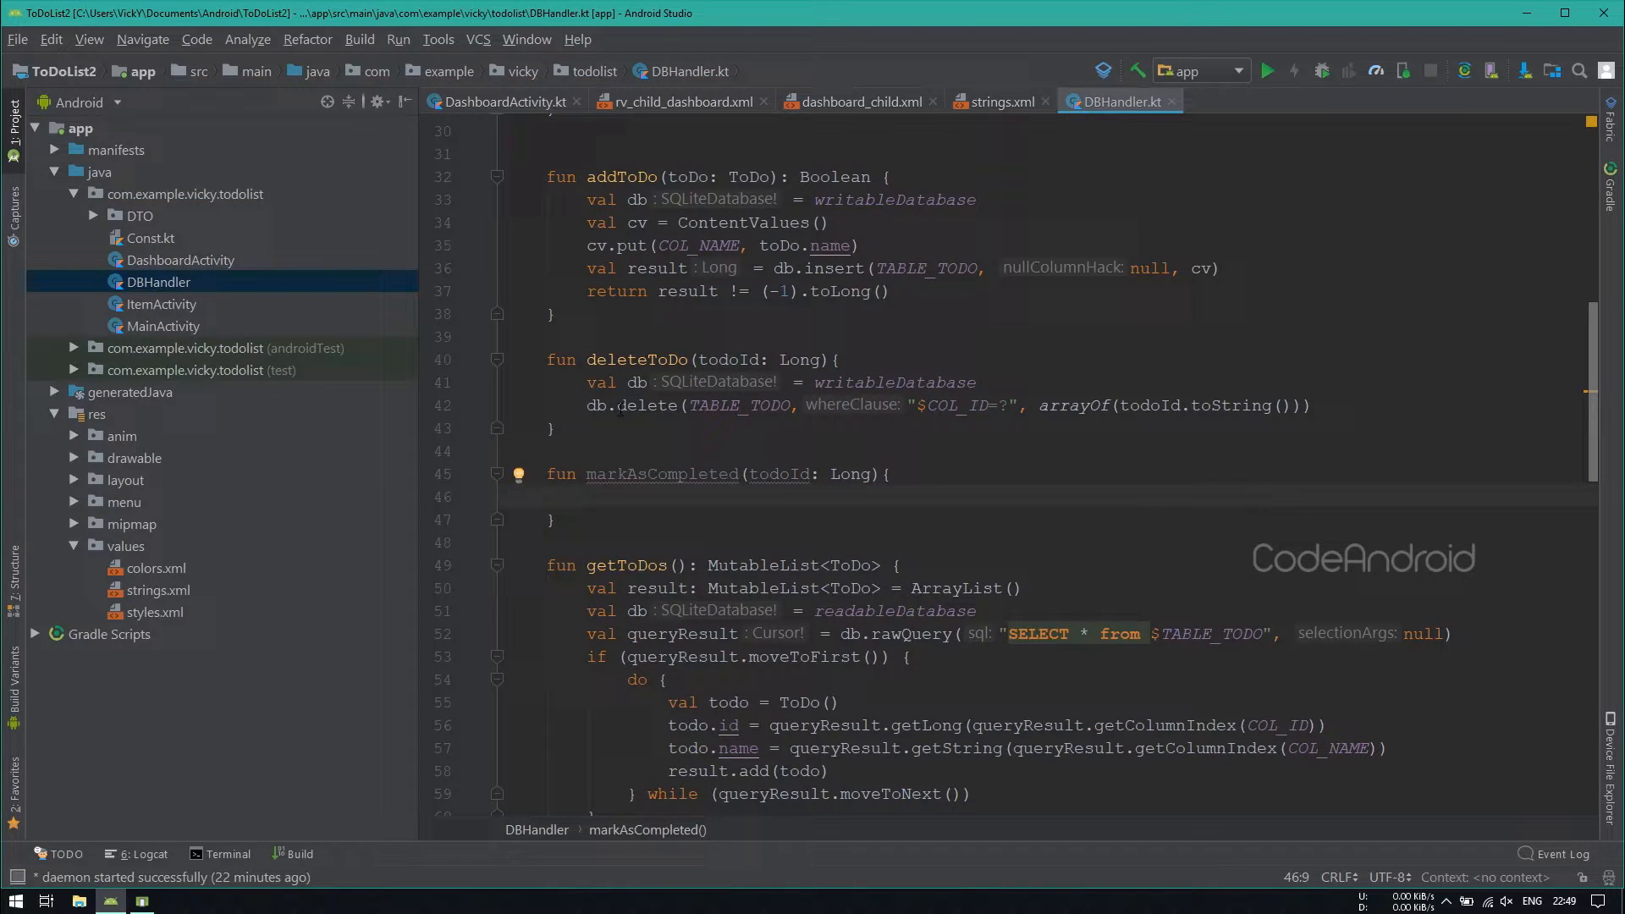
scroll(down, 3)
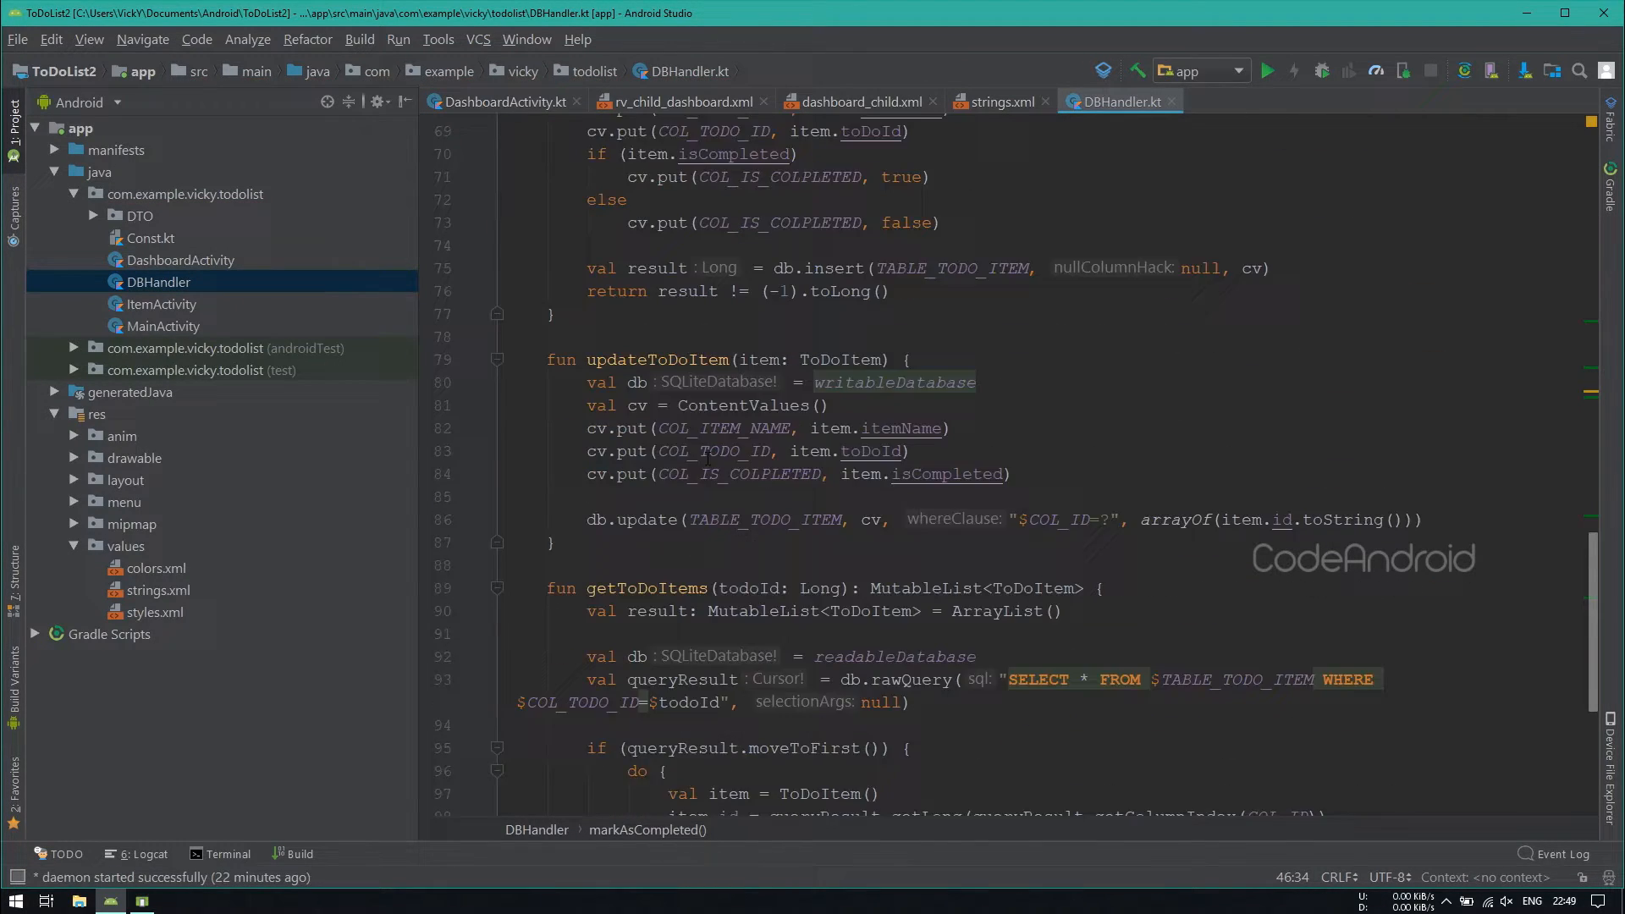
scroll(down, 3)
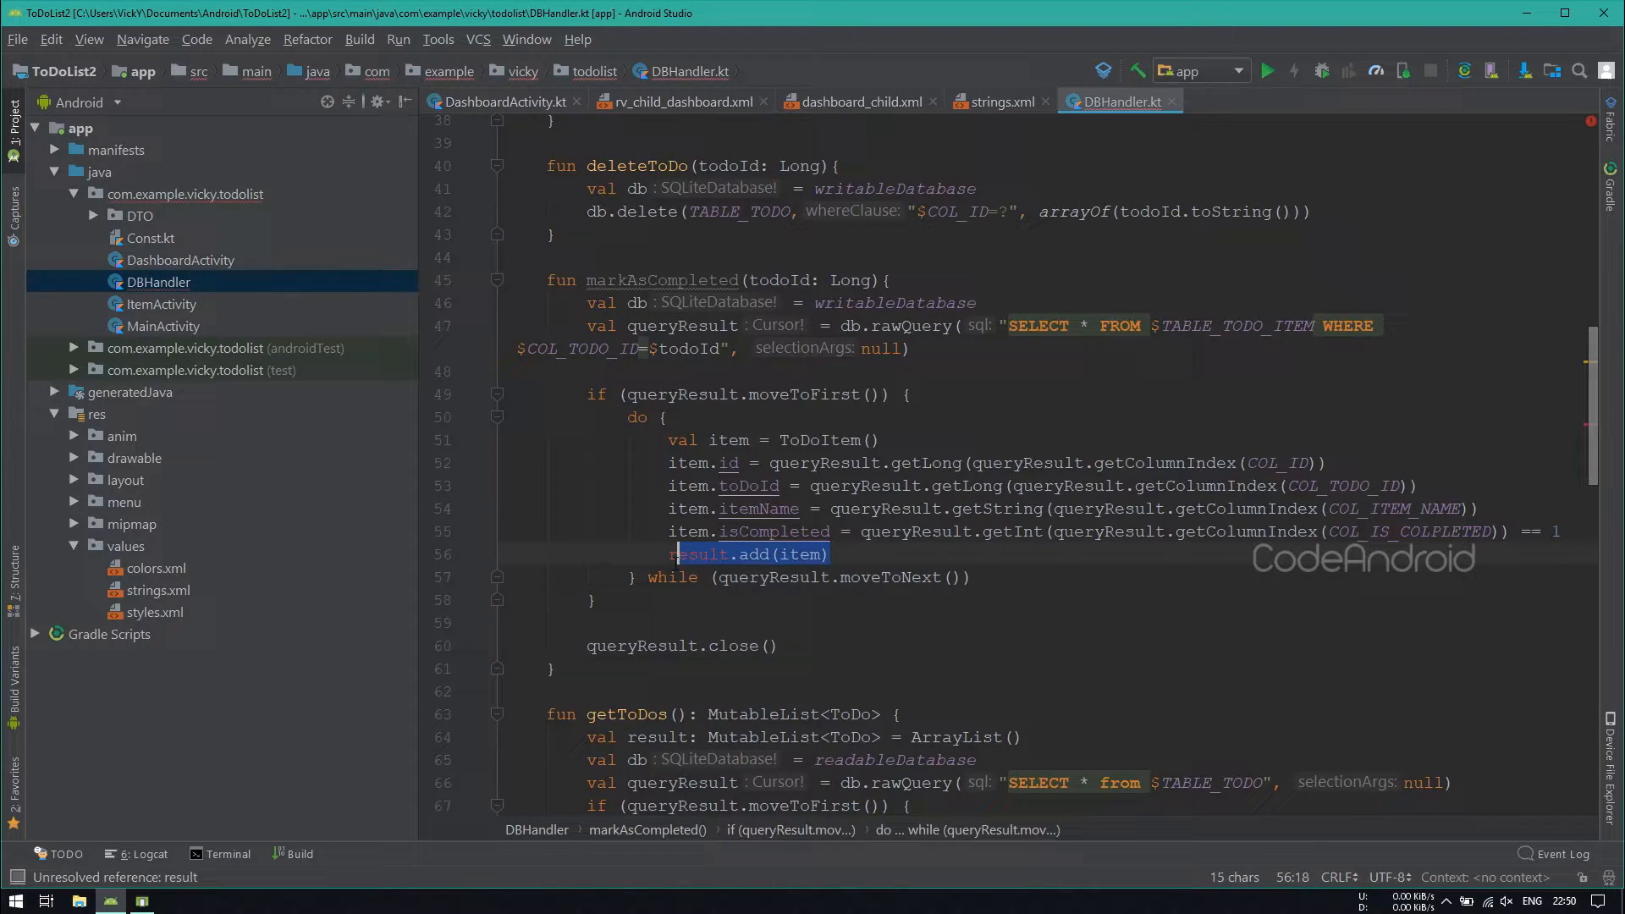
text(updateToDoItem())
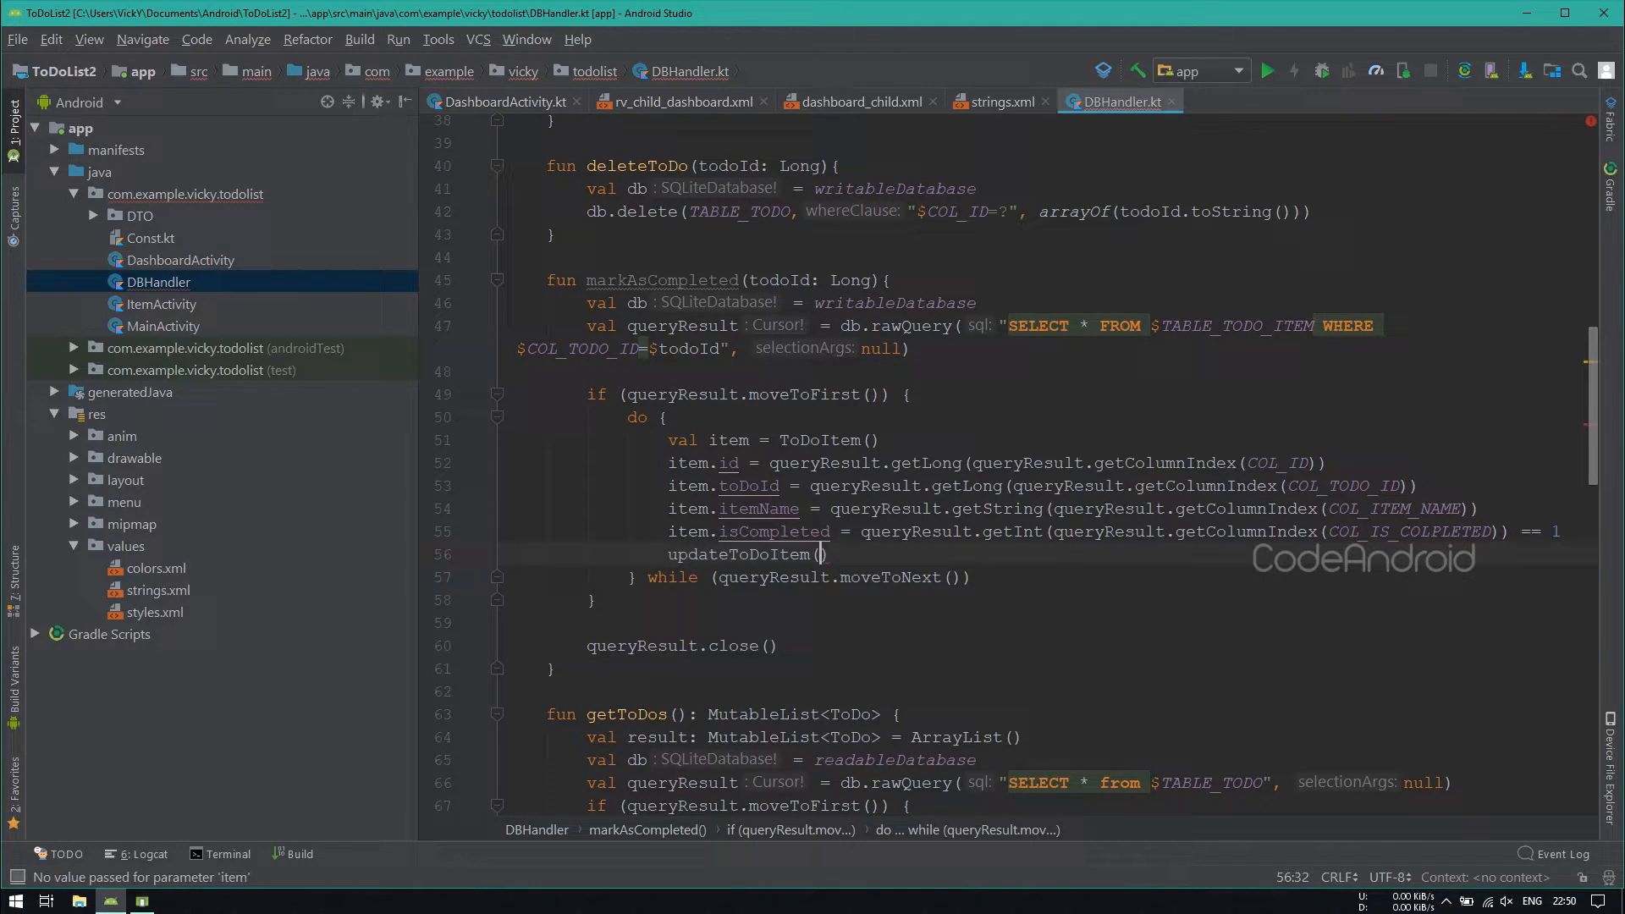
text(item)
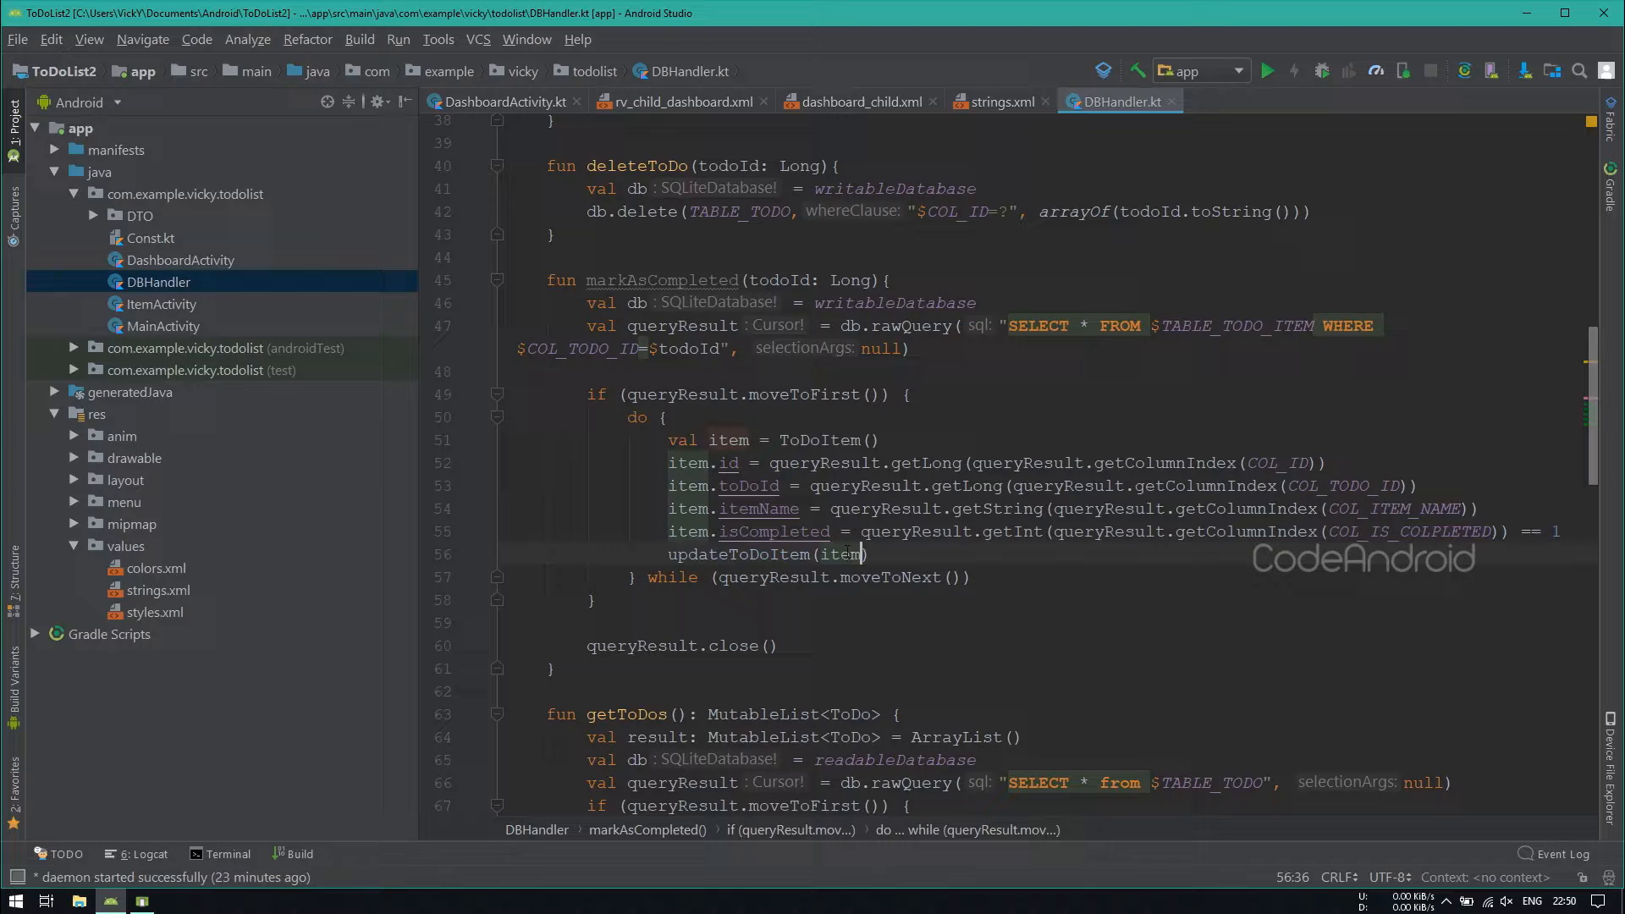
Step: Add an isCompleted: Boolean parameter applied to each item and rename the function updateToDoItemCompletedStatus
drag(854, 529, 1543, 530)
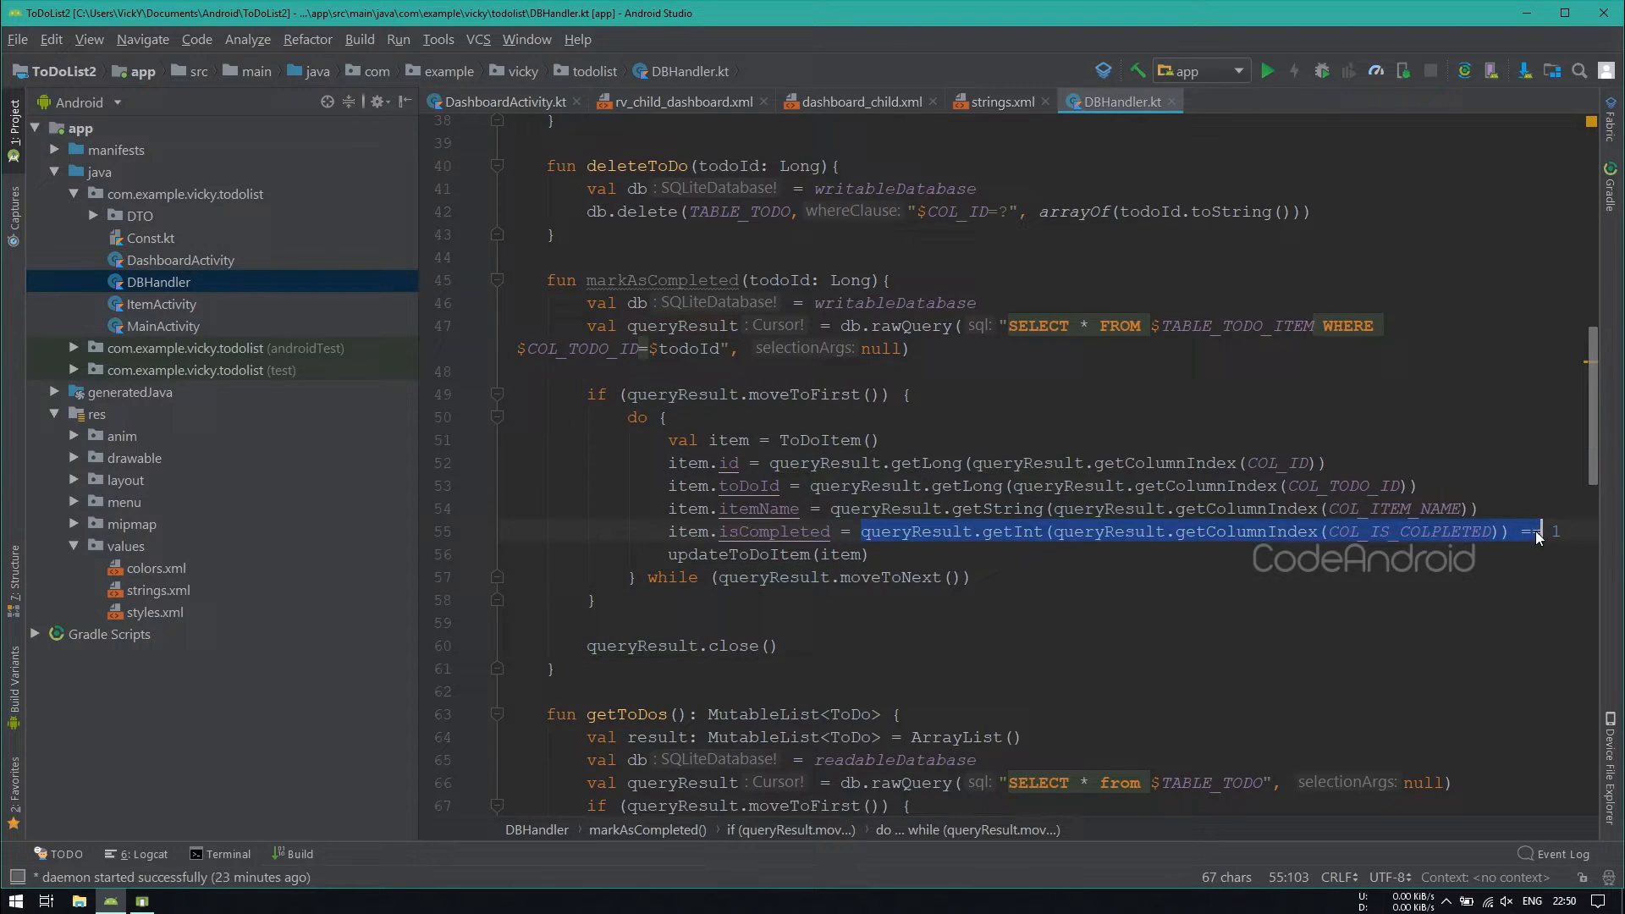
text(true)
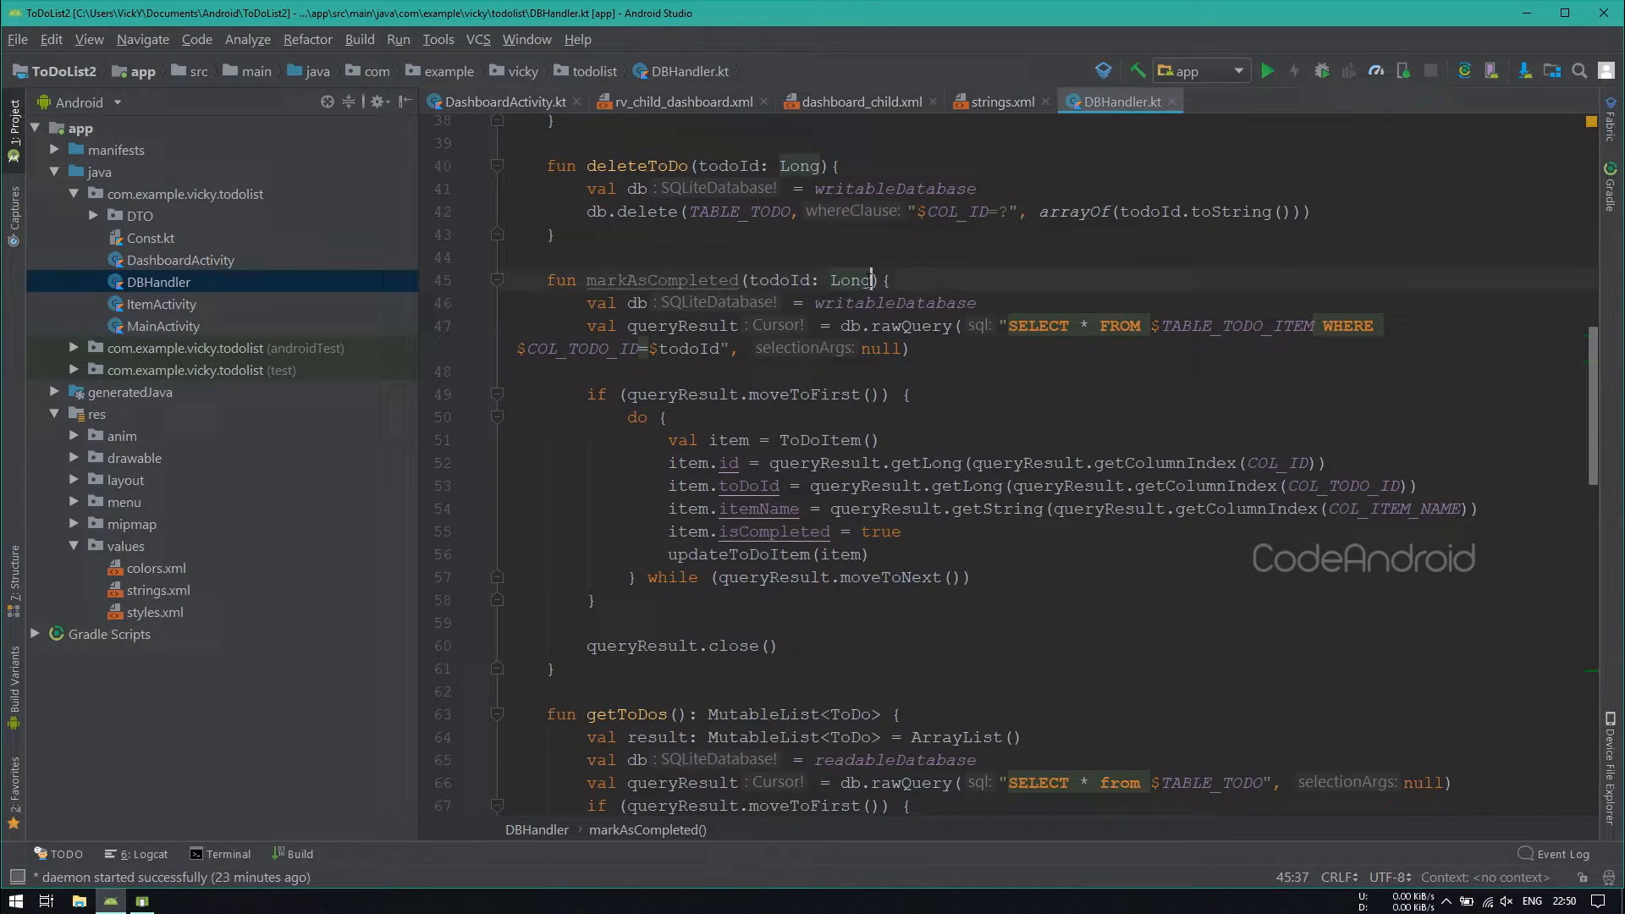
text(, boolean: Boolean)
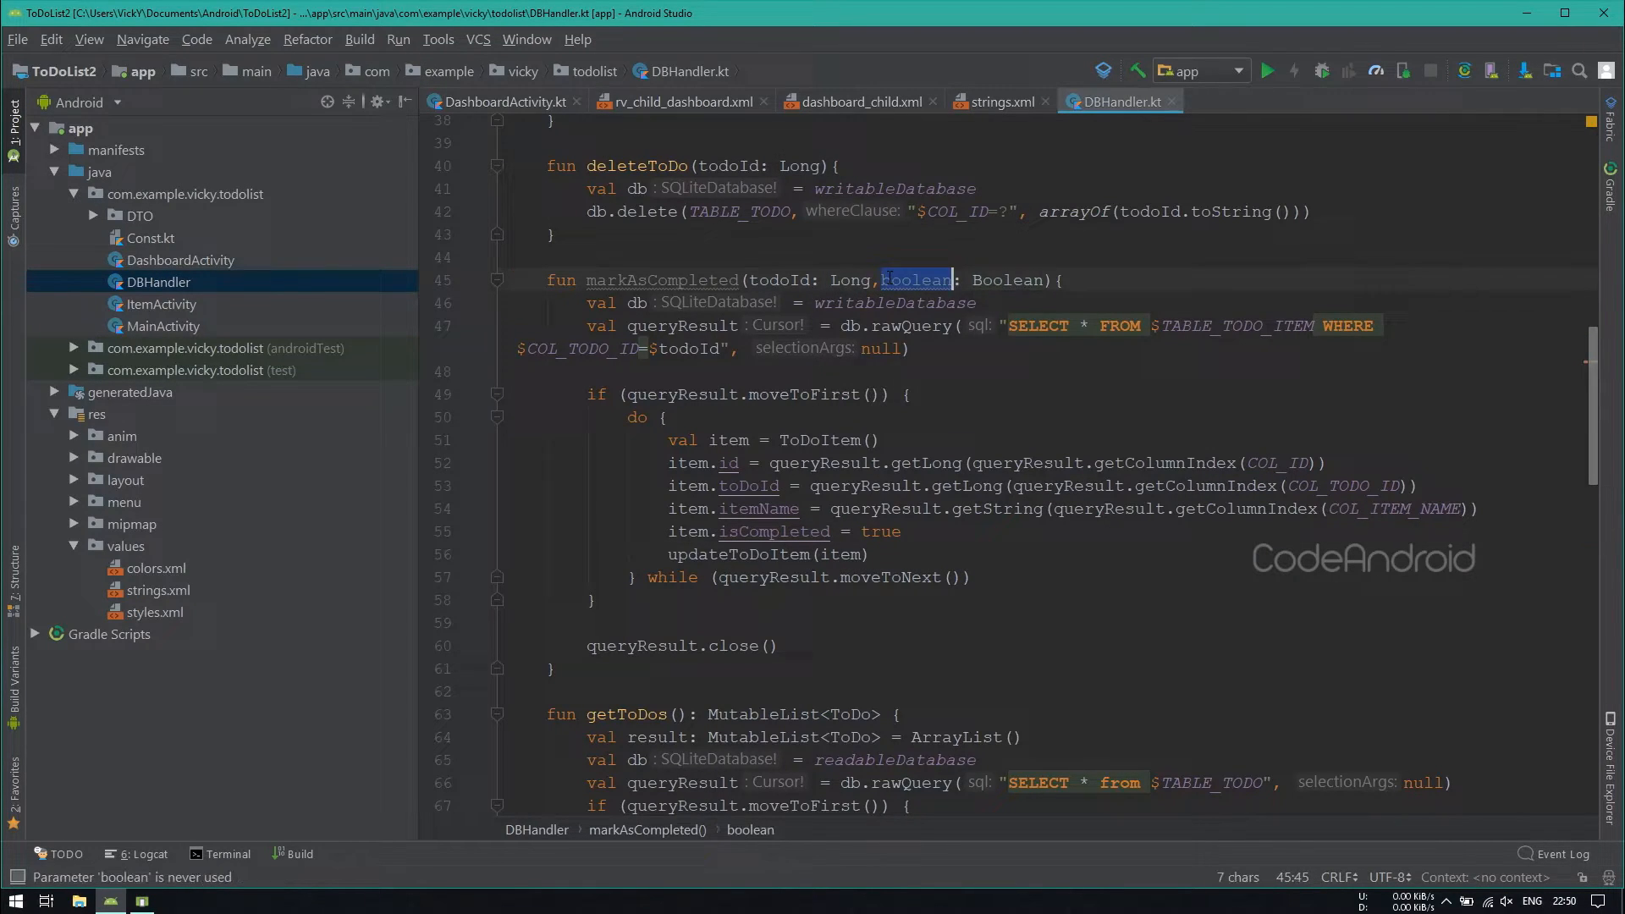
text(isCompleted)
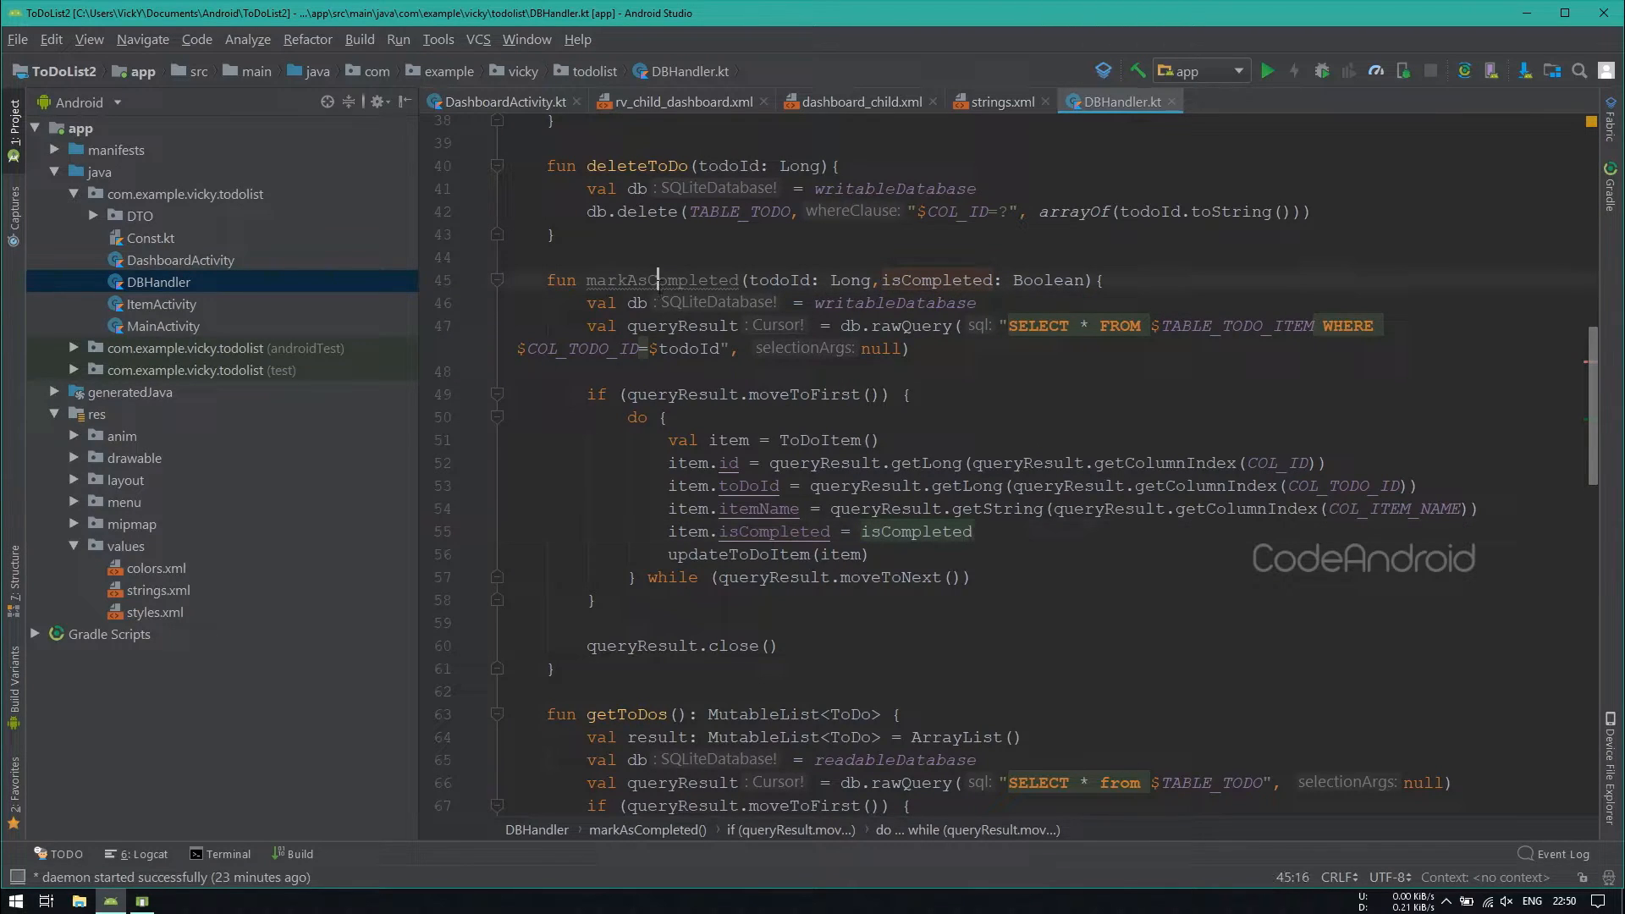
text(updateToDoIte)
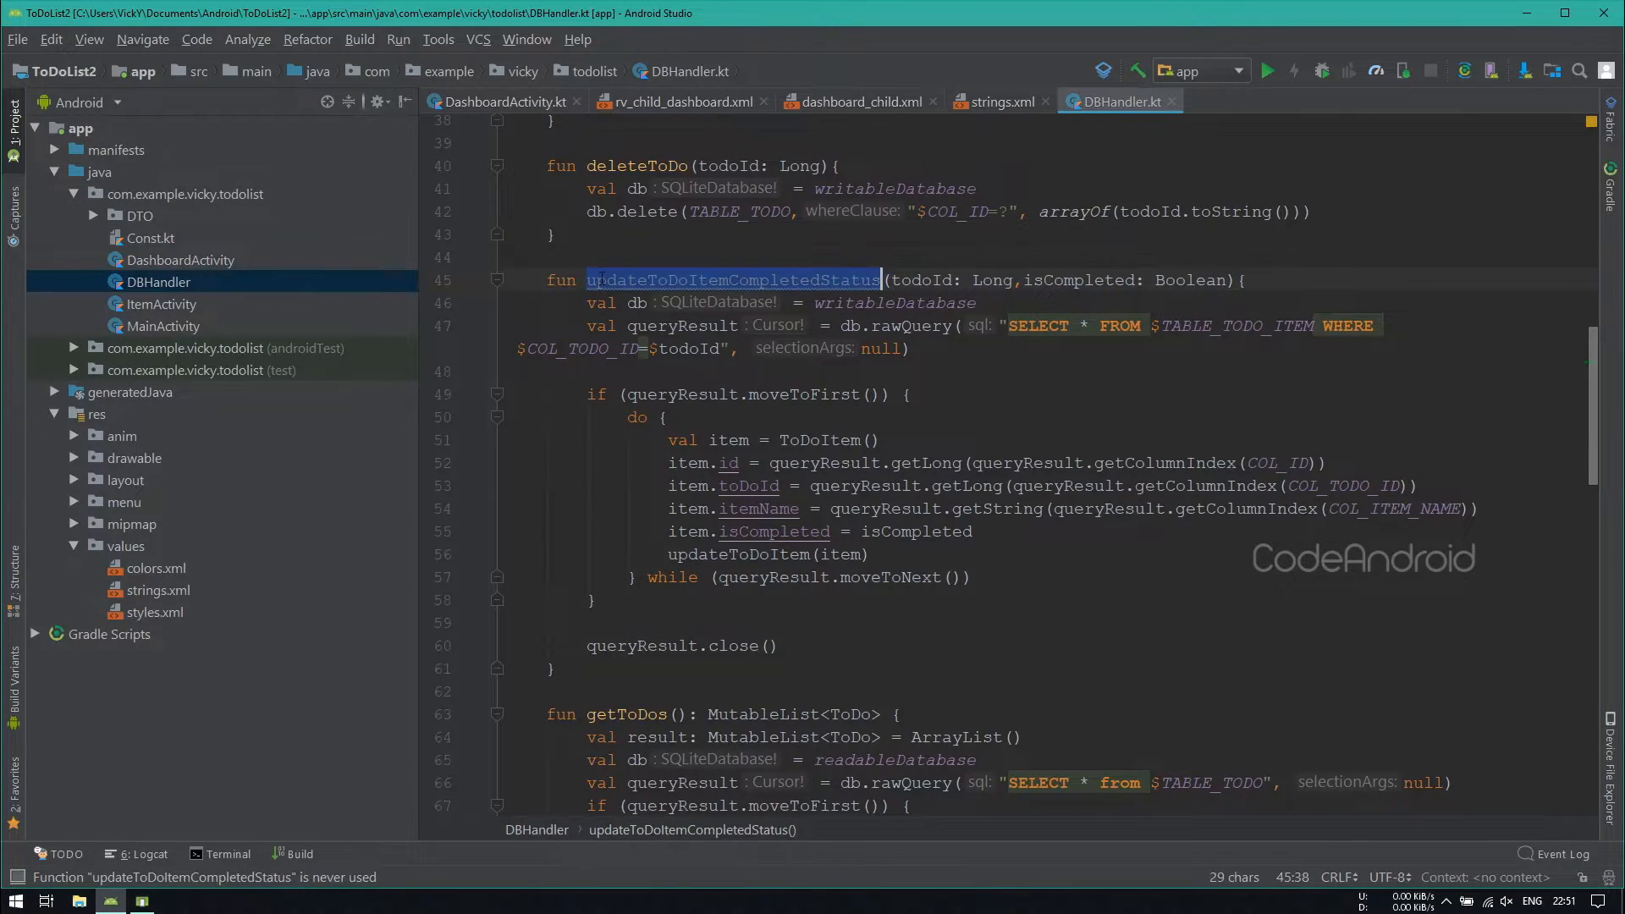
click(506, 101)
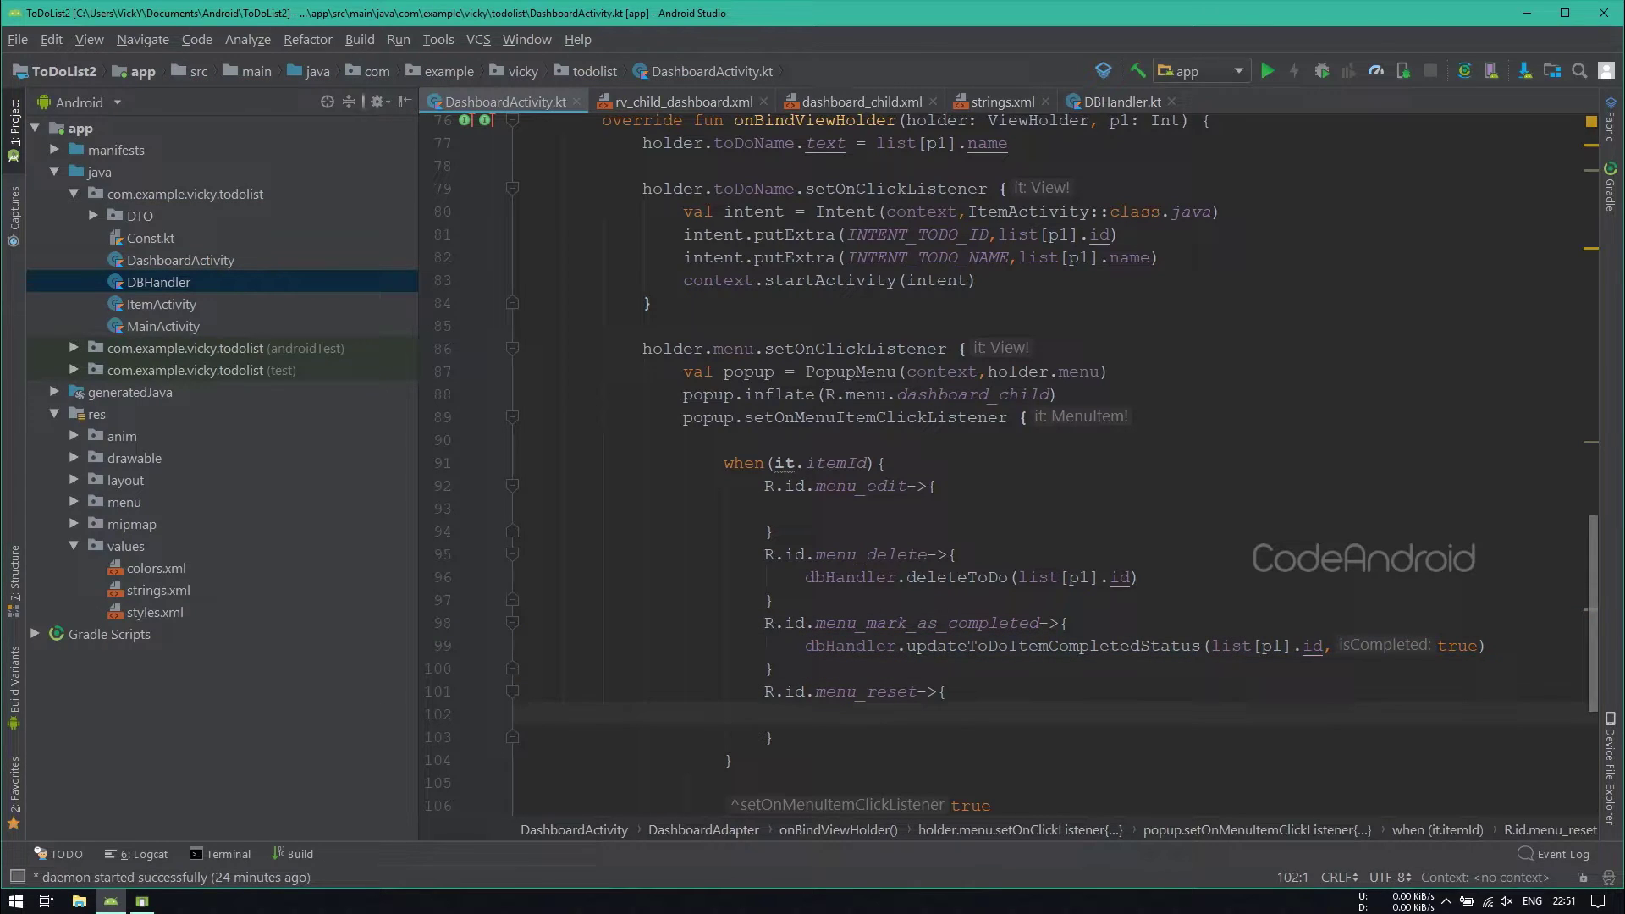
Step: Call updateToDoItemCompletedStatus(list[p1].id, false) in the reset branch, add popup.show(), and run the app
text(dbHandler.updateToDoItemCompletedStatus(list[p1].id, isCompleted: false))
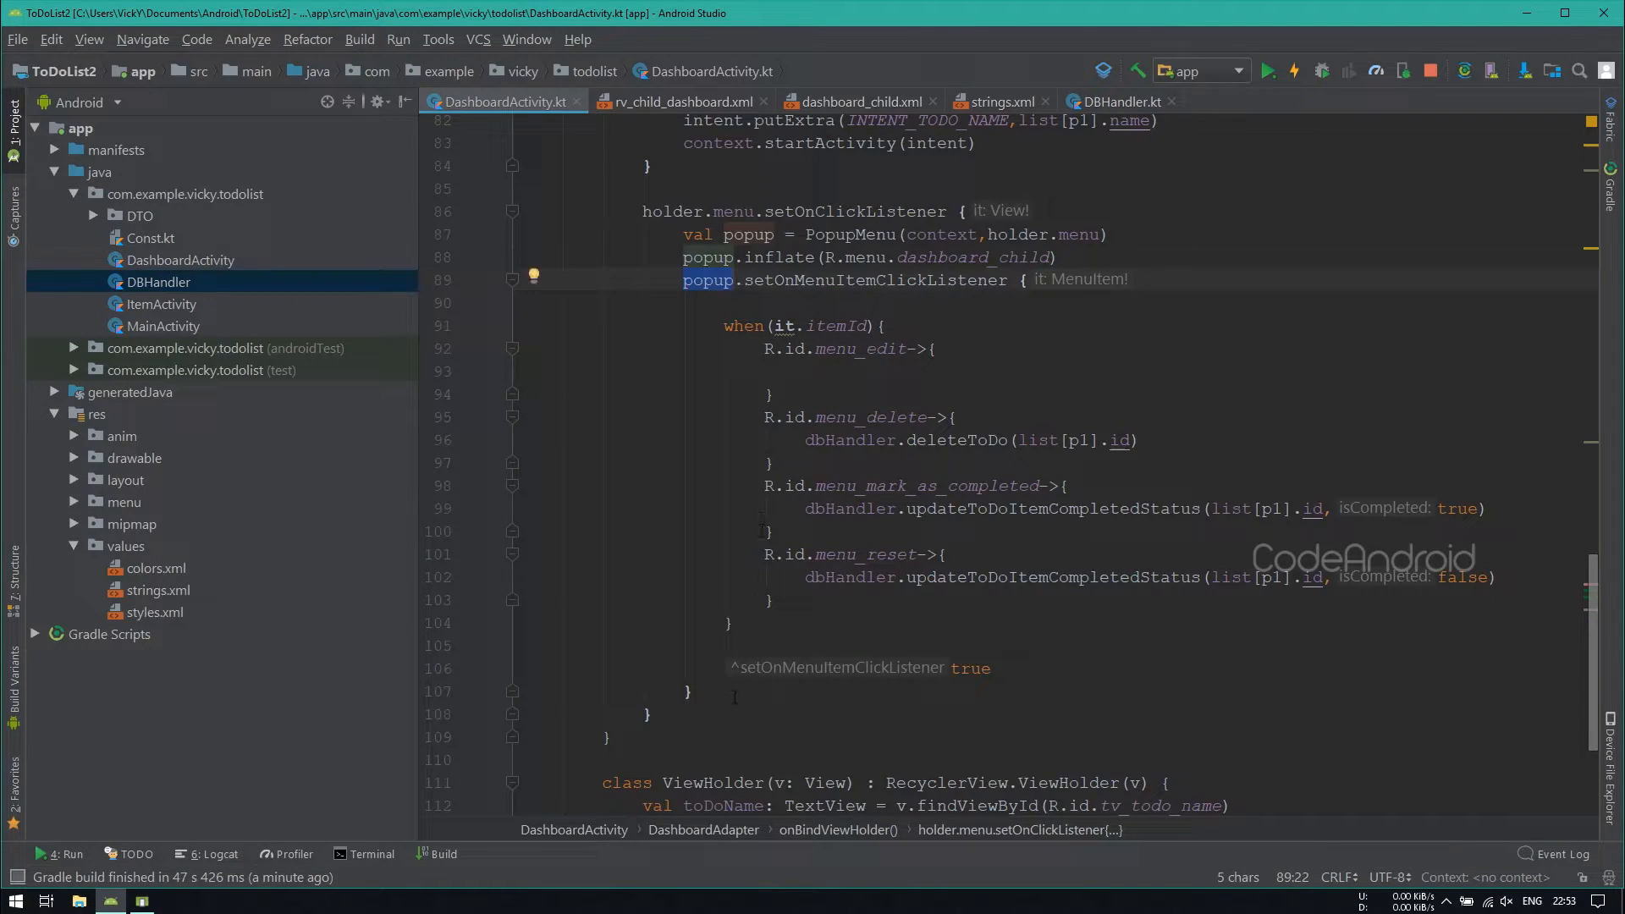
text(popup.show())
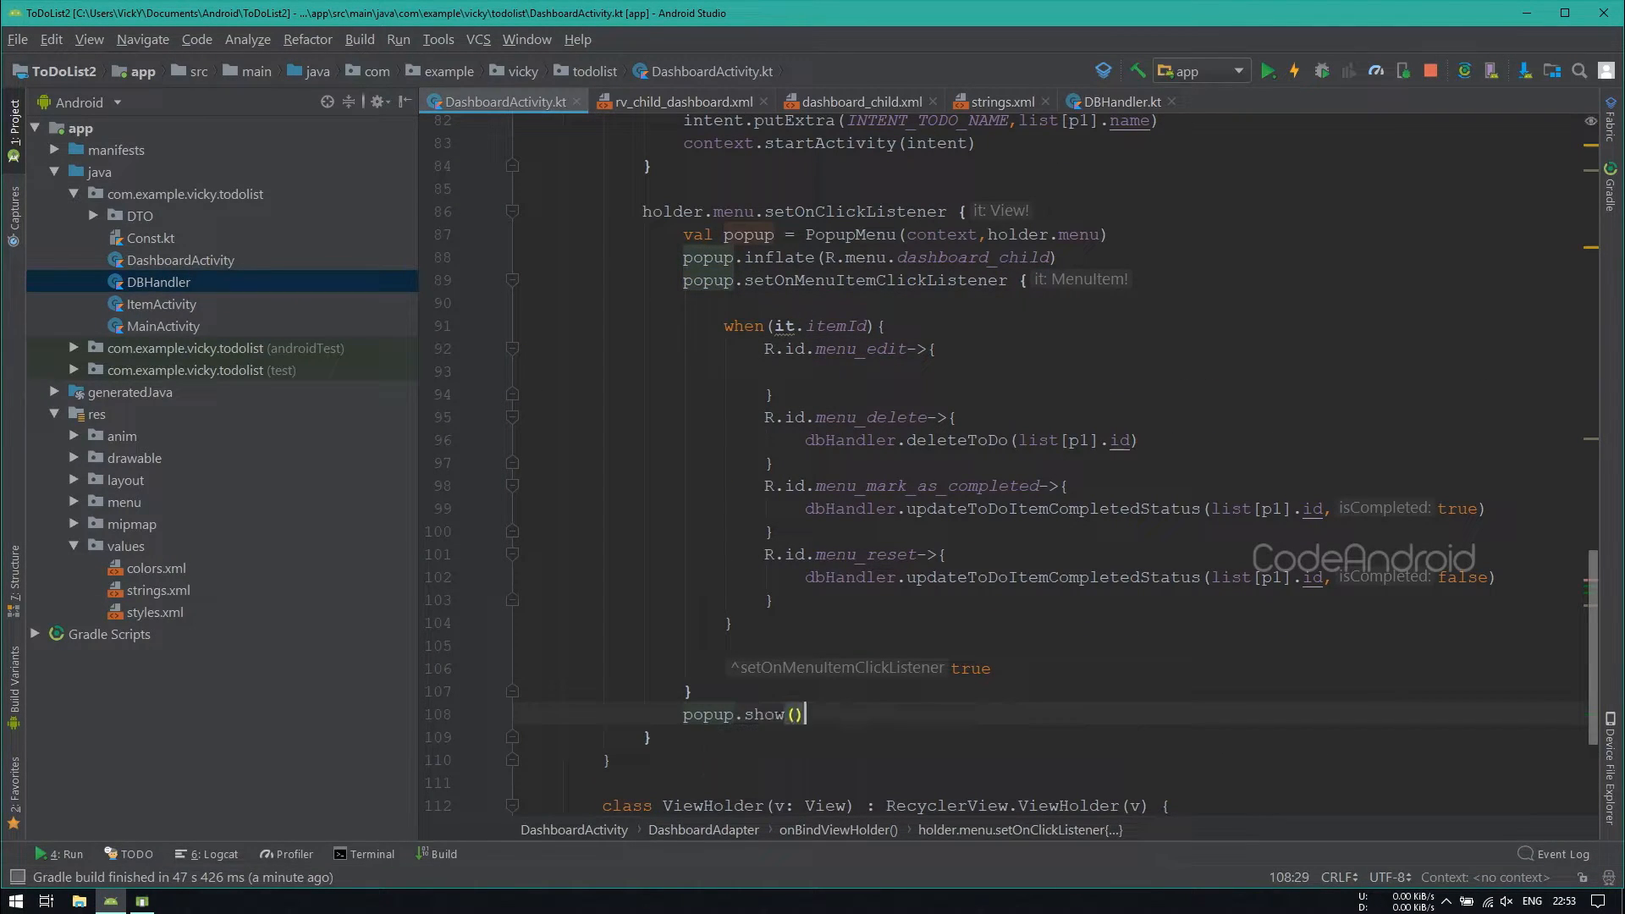
click(1268, 71)
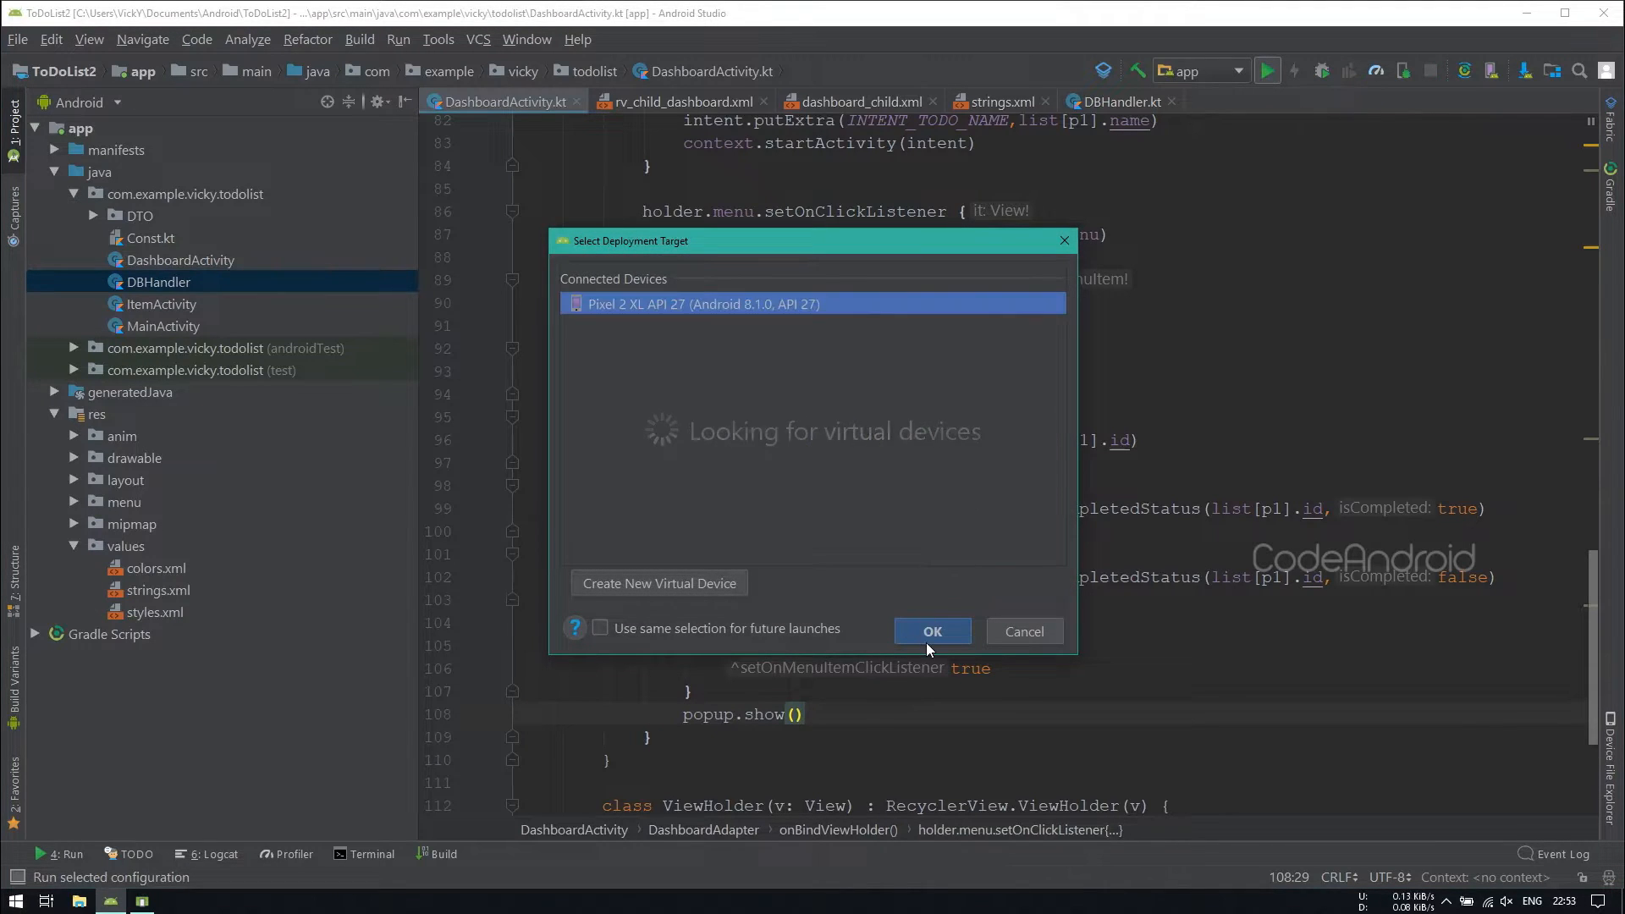
Step: Deploy to the Pixel 2 XL emulator, view the task's subtasks, then choose Reset from its menu
click(932, 631)
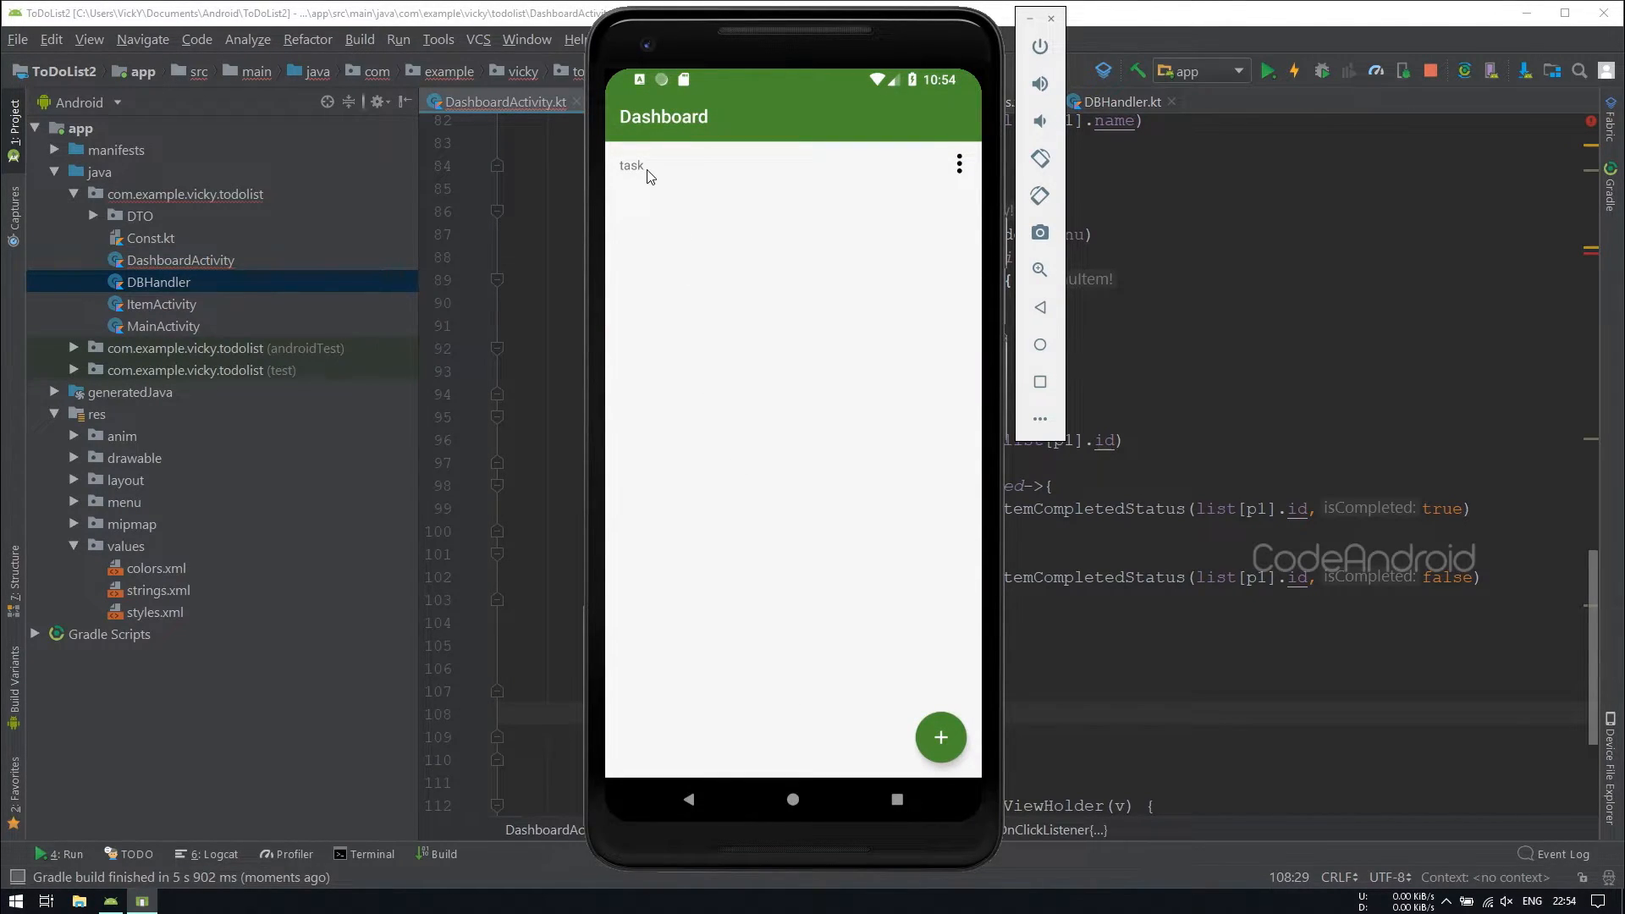
click(630, 166)
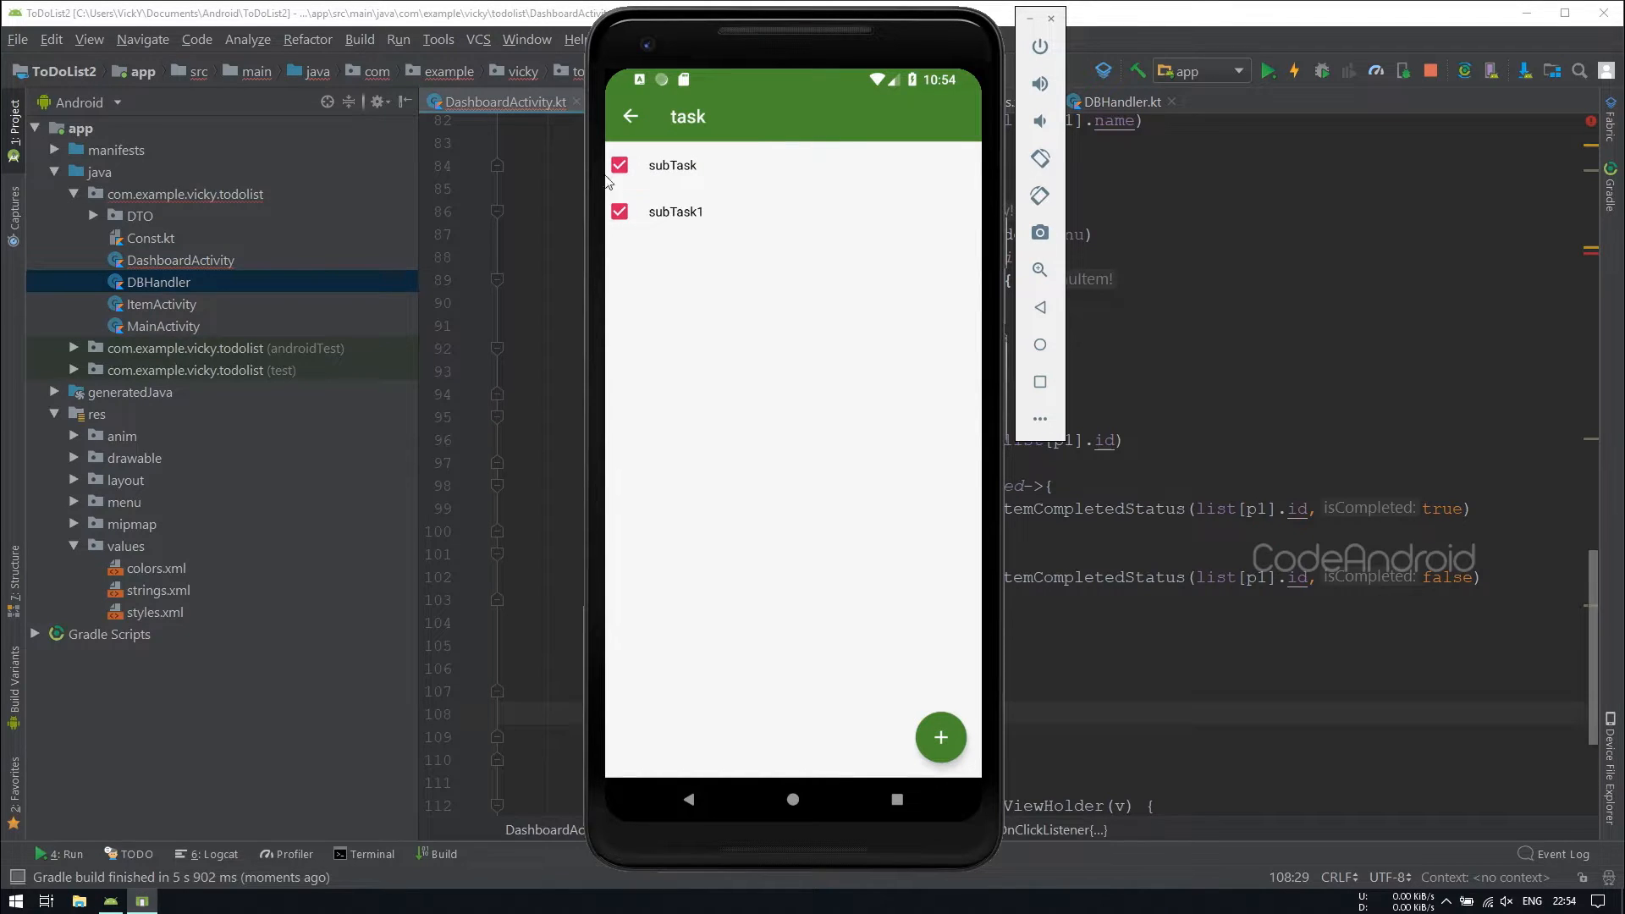
click(619, 166)
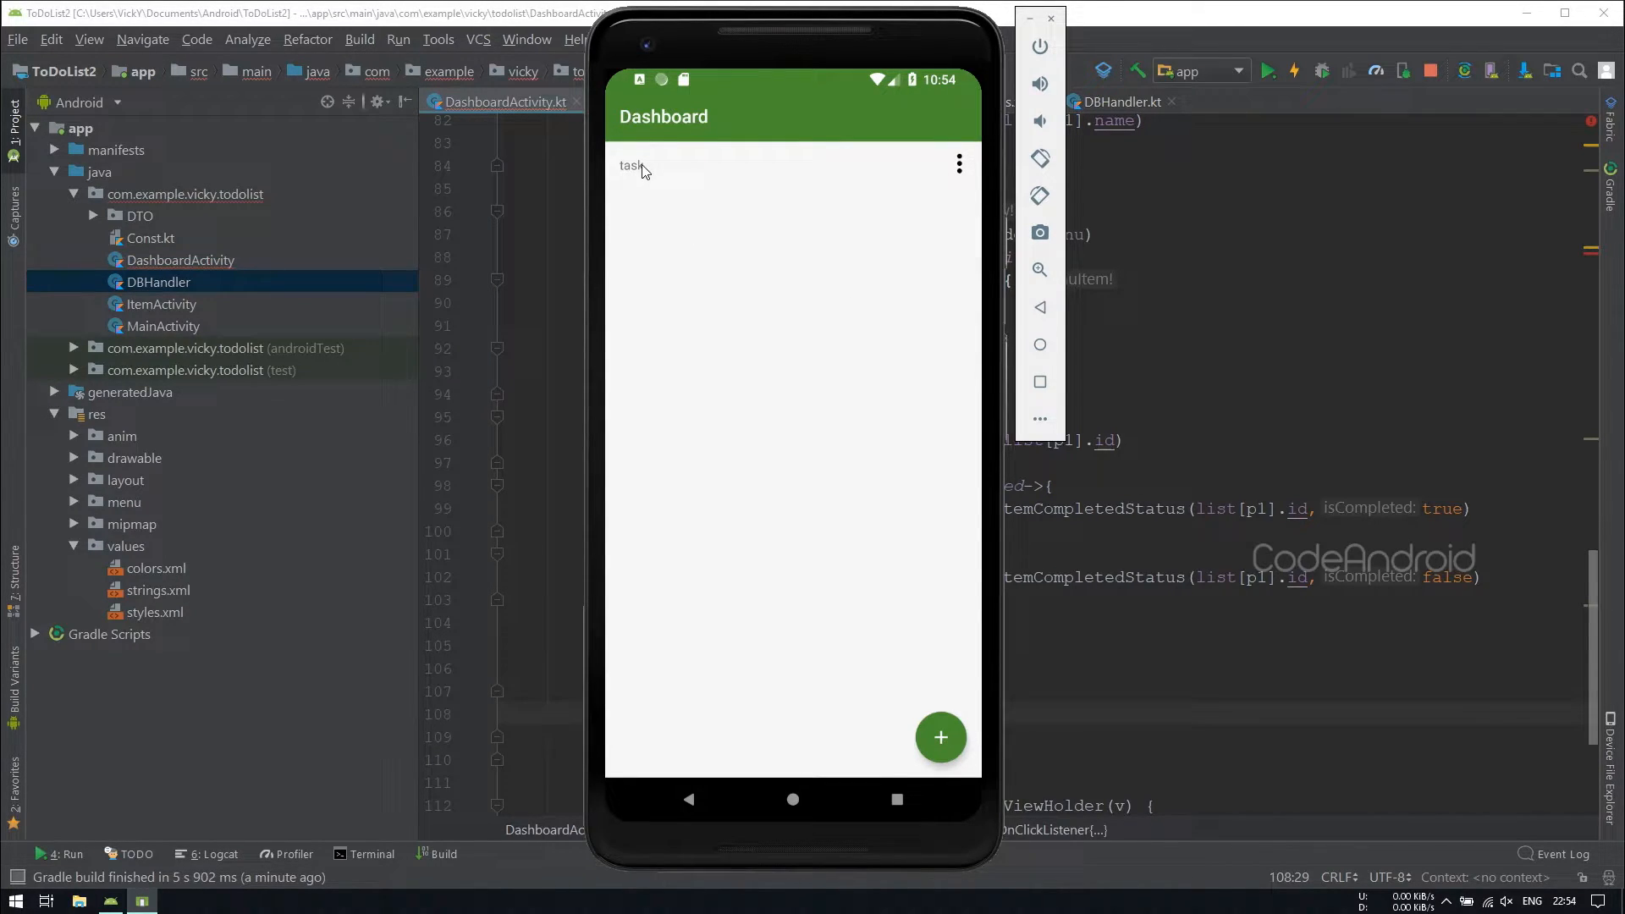
click(631, 166)
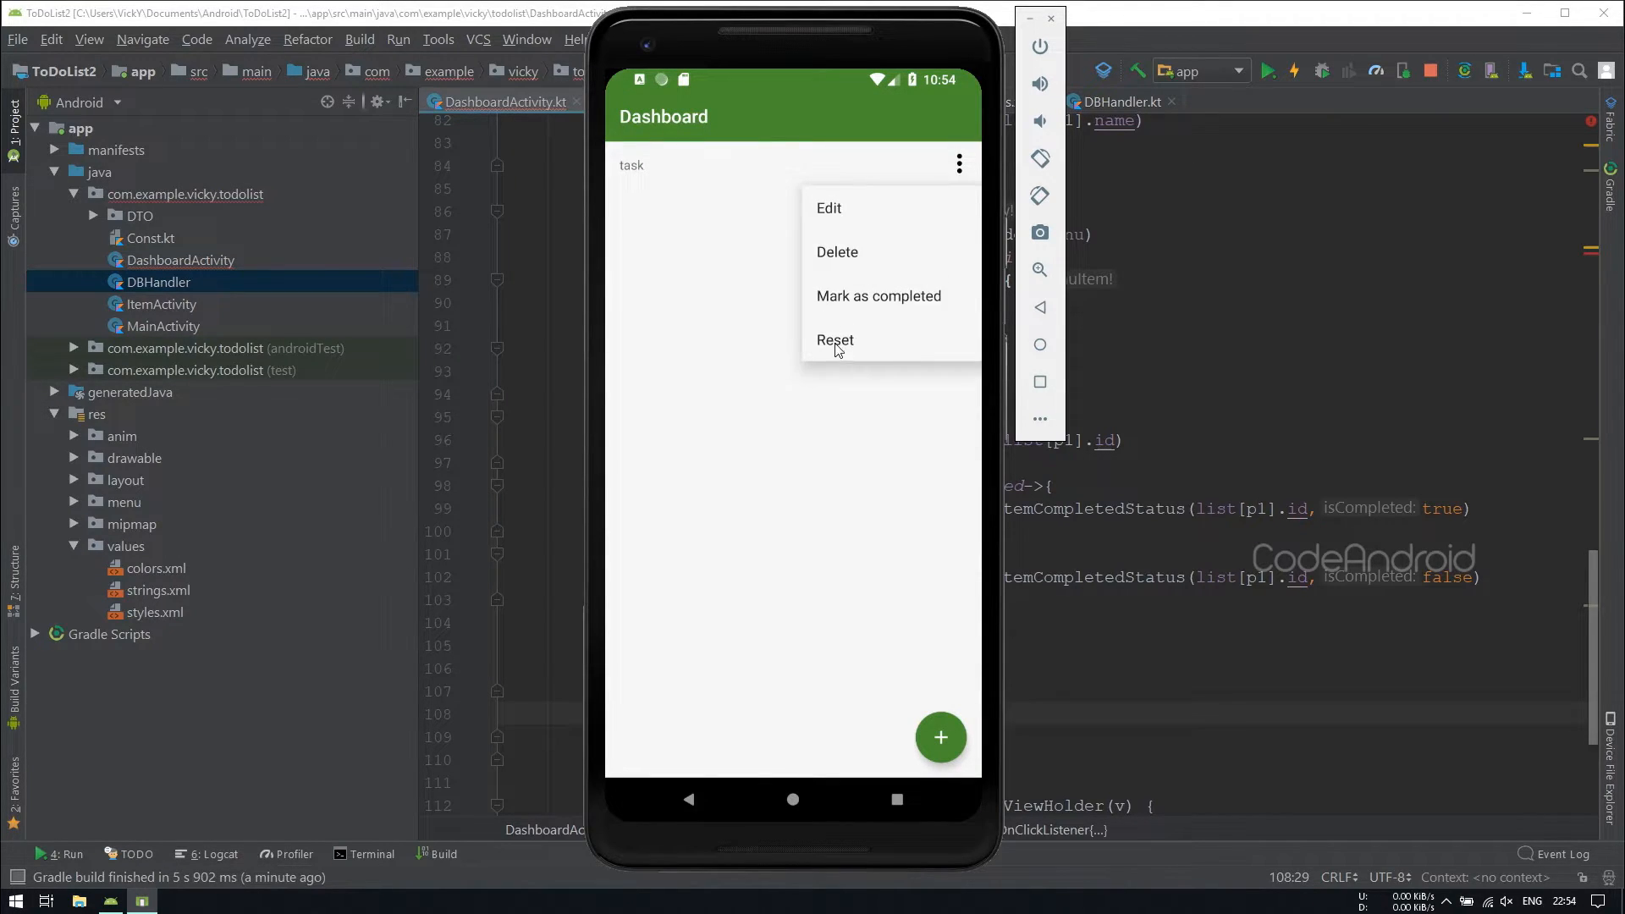
click(836, 340)
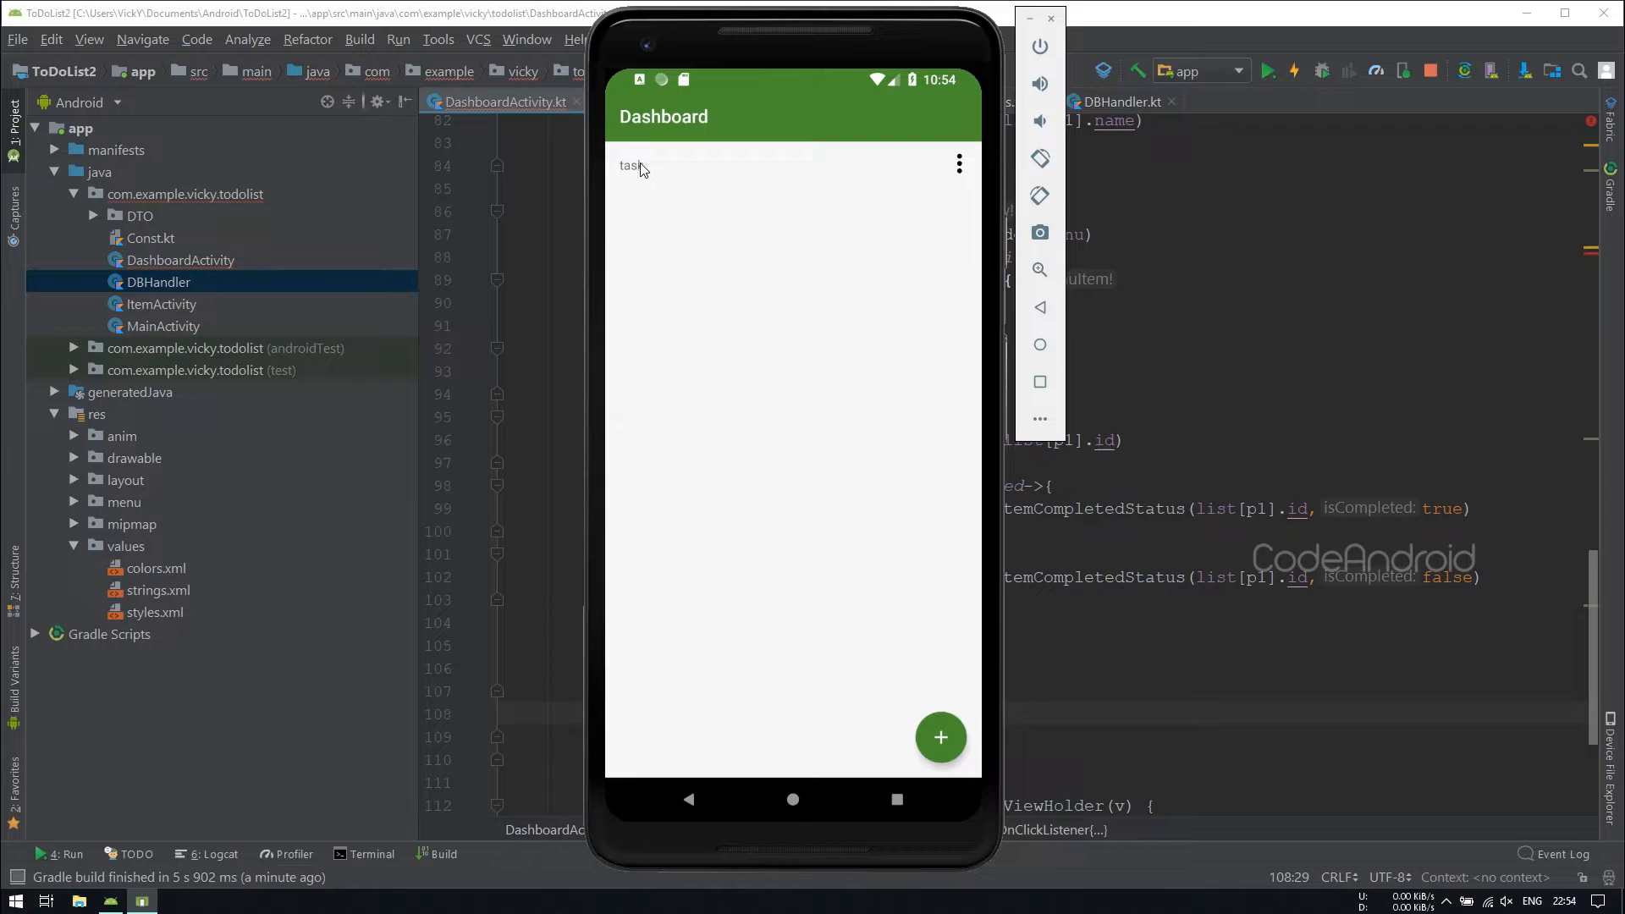
Step: Verify the subtasks are unchecked, then delete the task leaving the dashboard empty
click(628, 166)
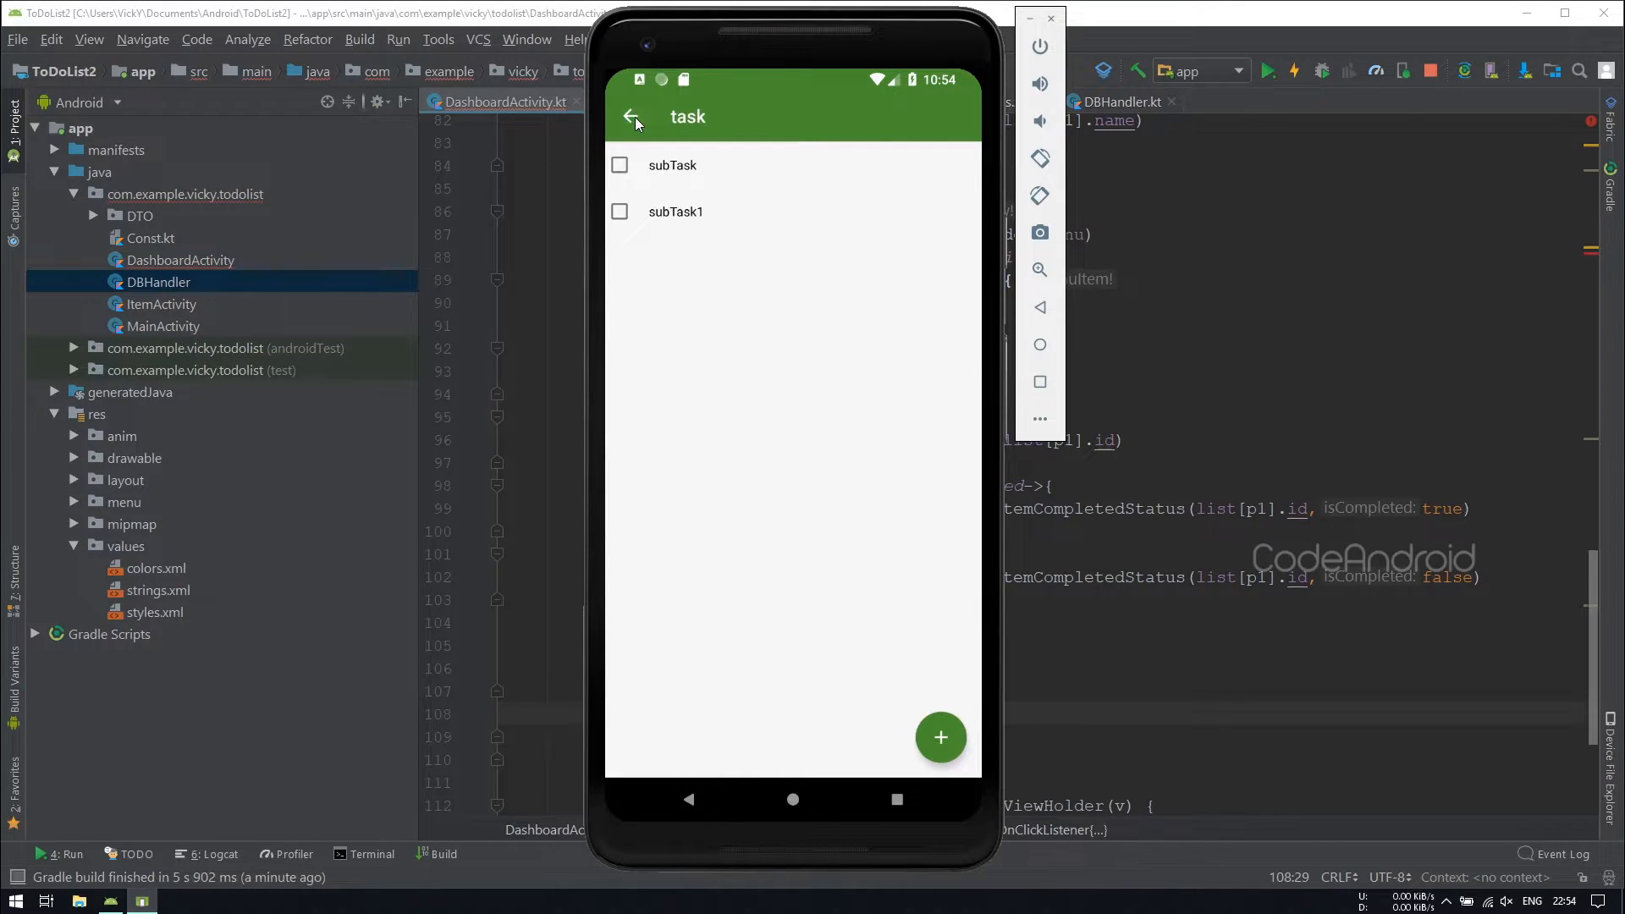
click(631, 115)
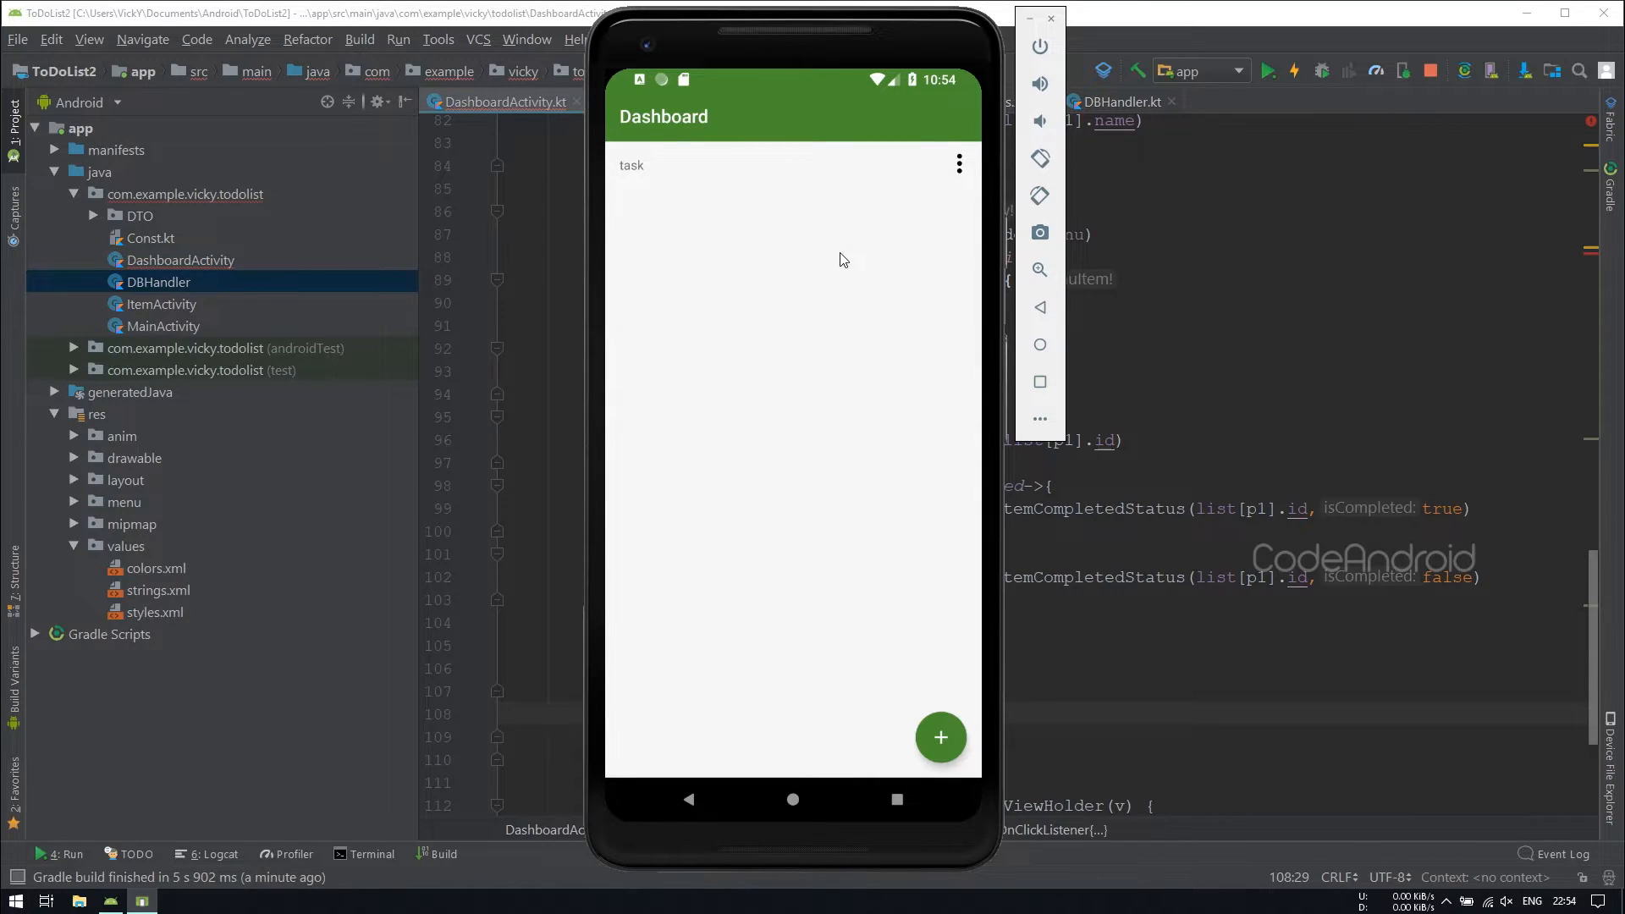
click(633, 165)
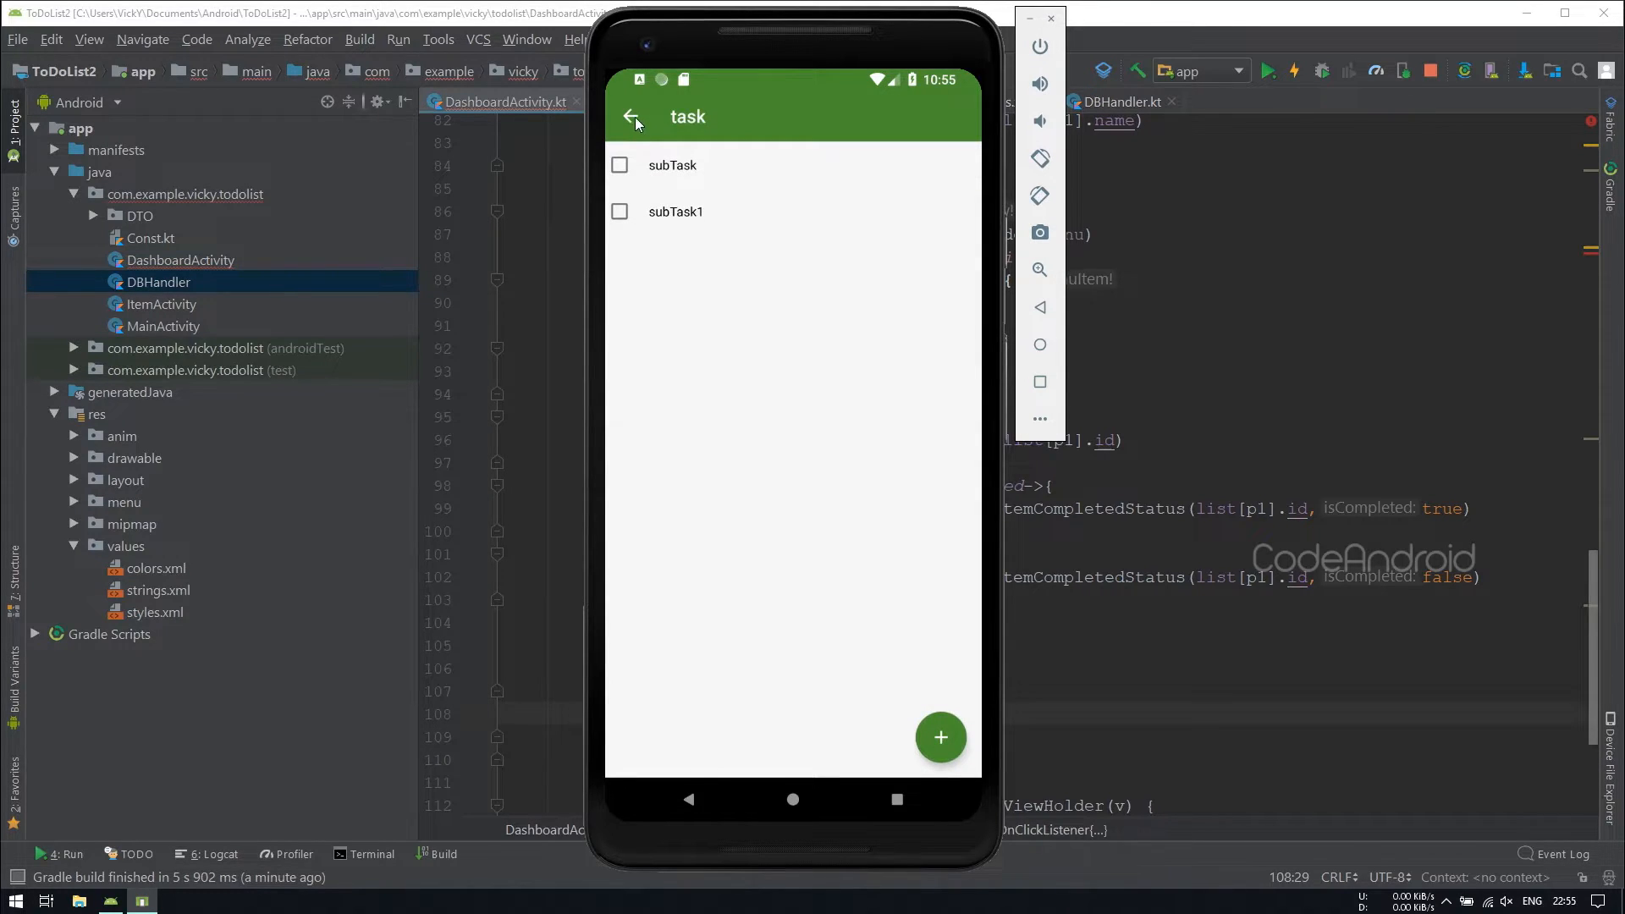
click(633, 116)
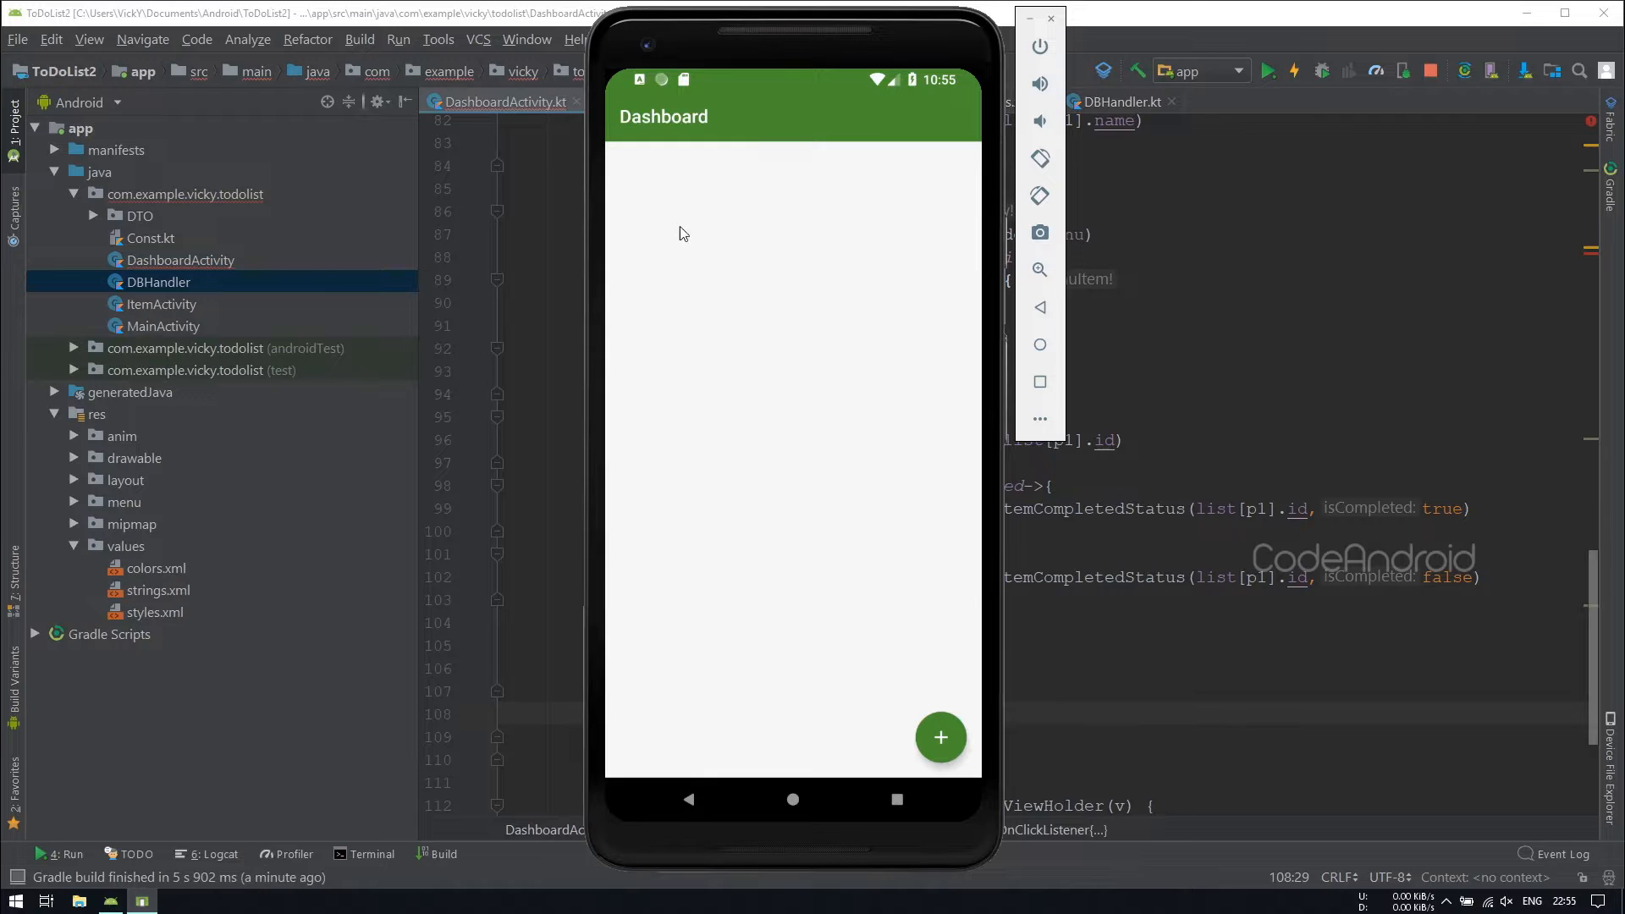
mouse_move(646, 168)
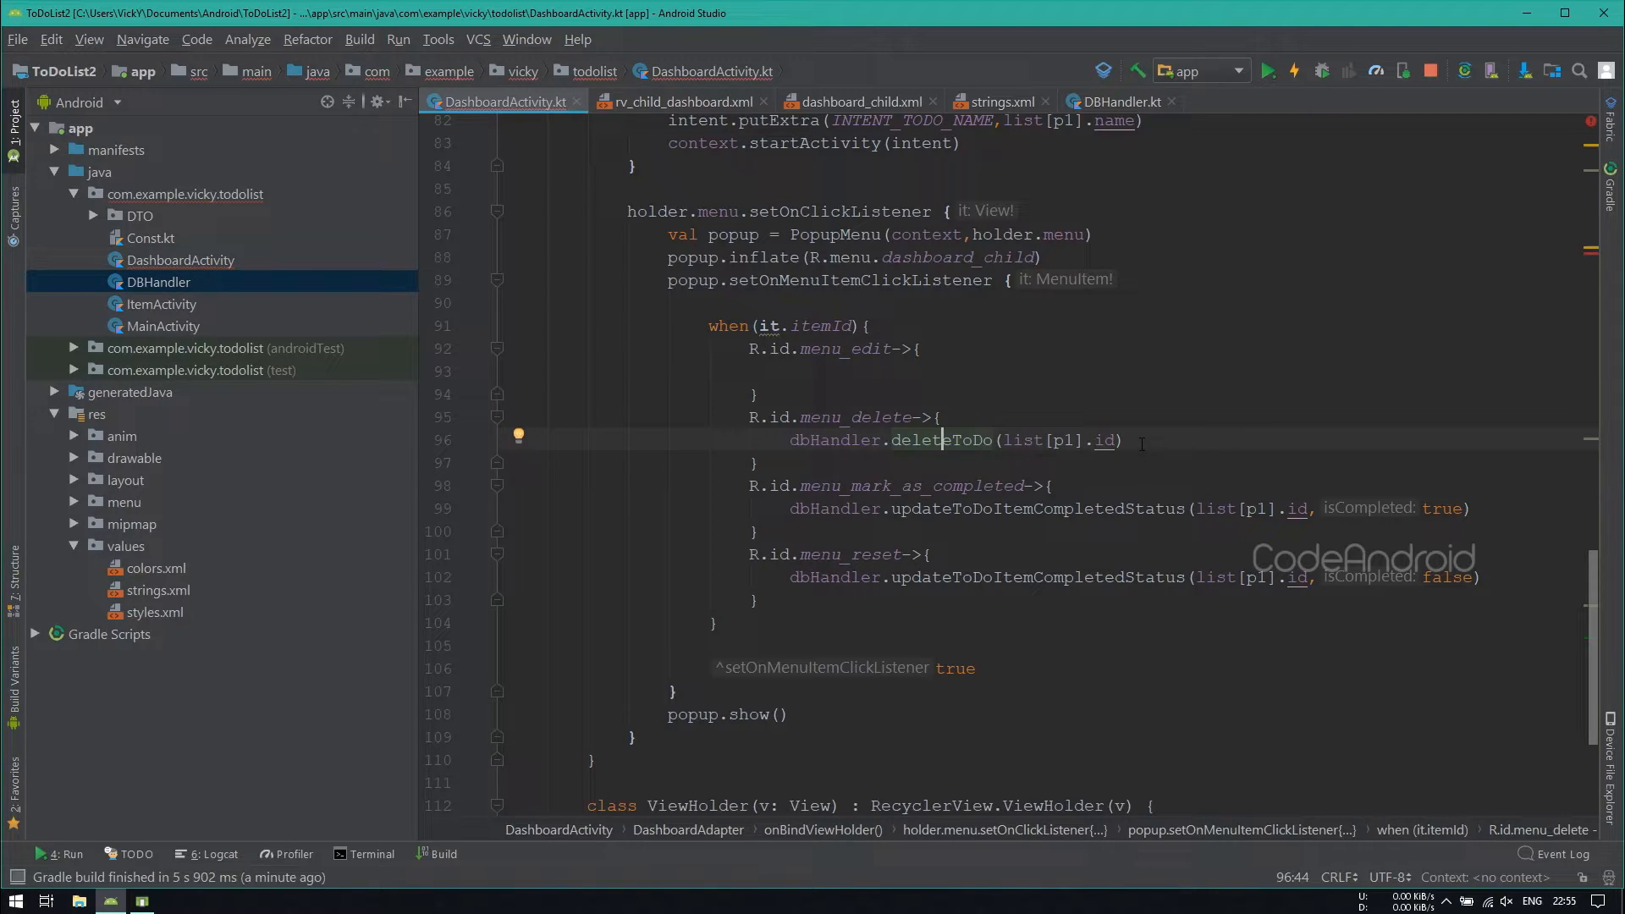
Step: Change DashboardAdapter's context parameter to activity: DashboardActivity, dropping the Context type
click(1121, 102)
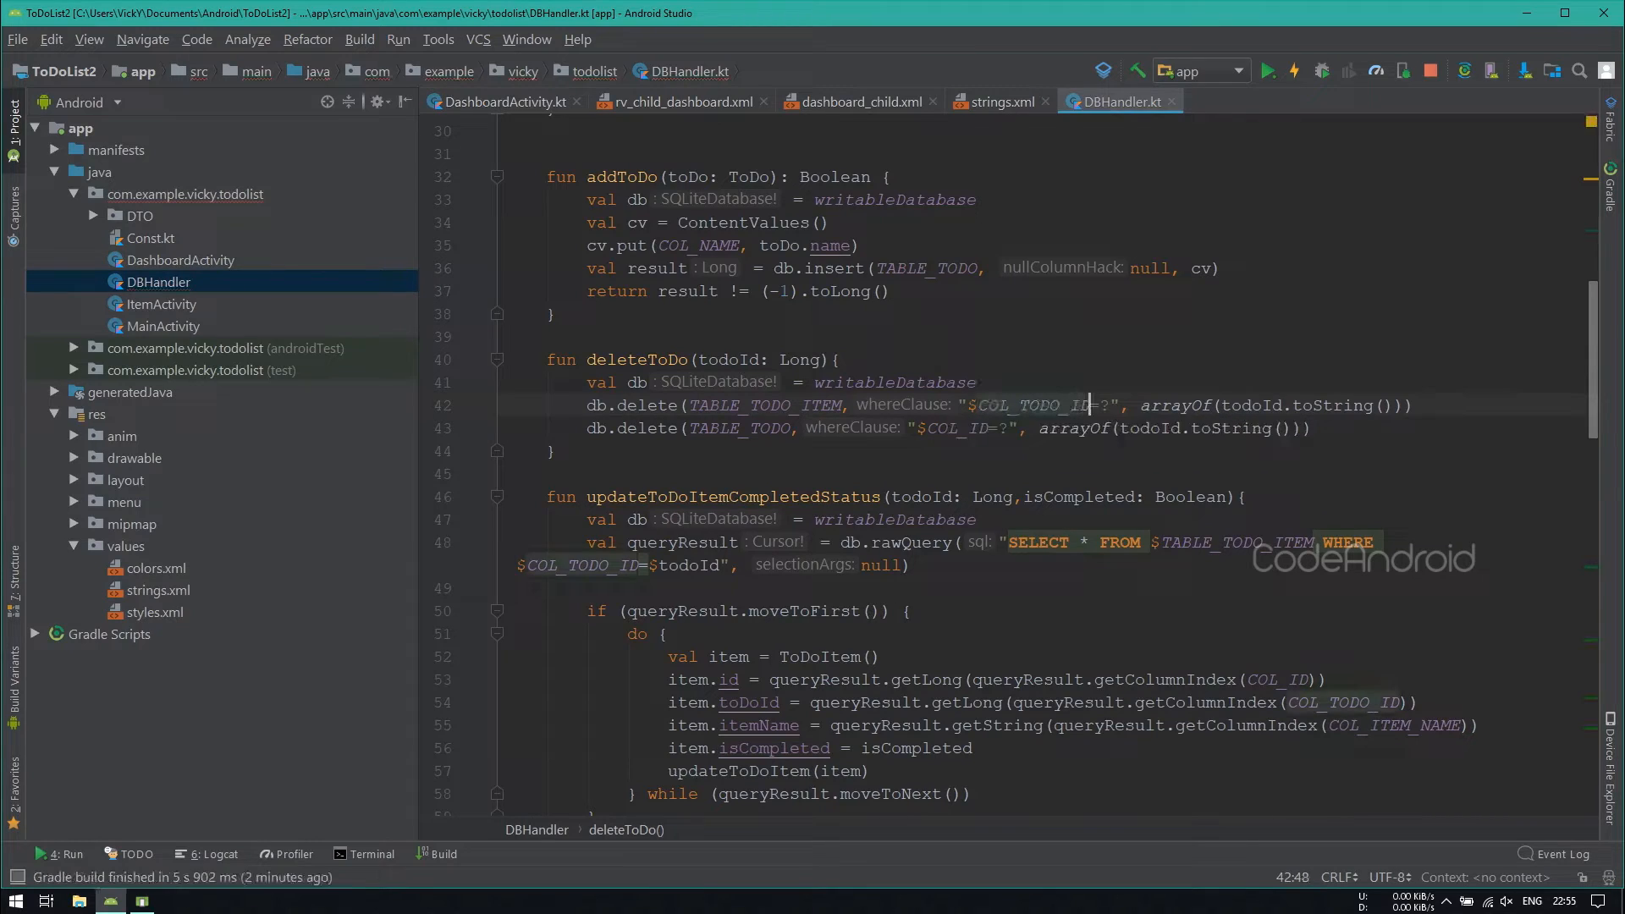
click(506, 102)
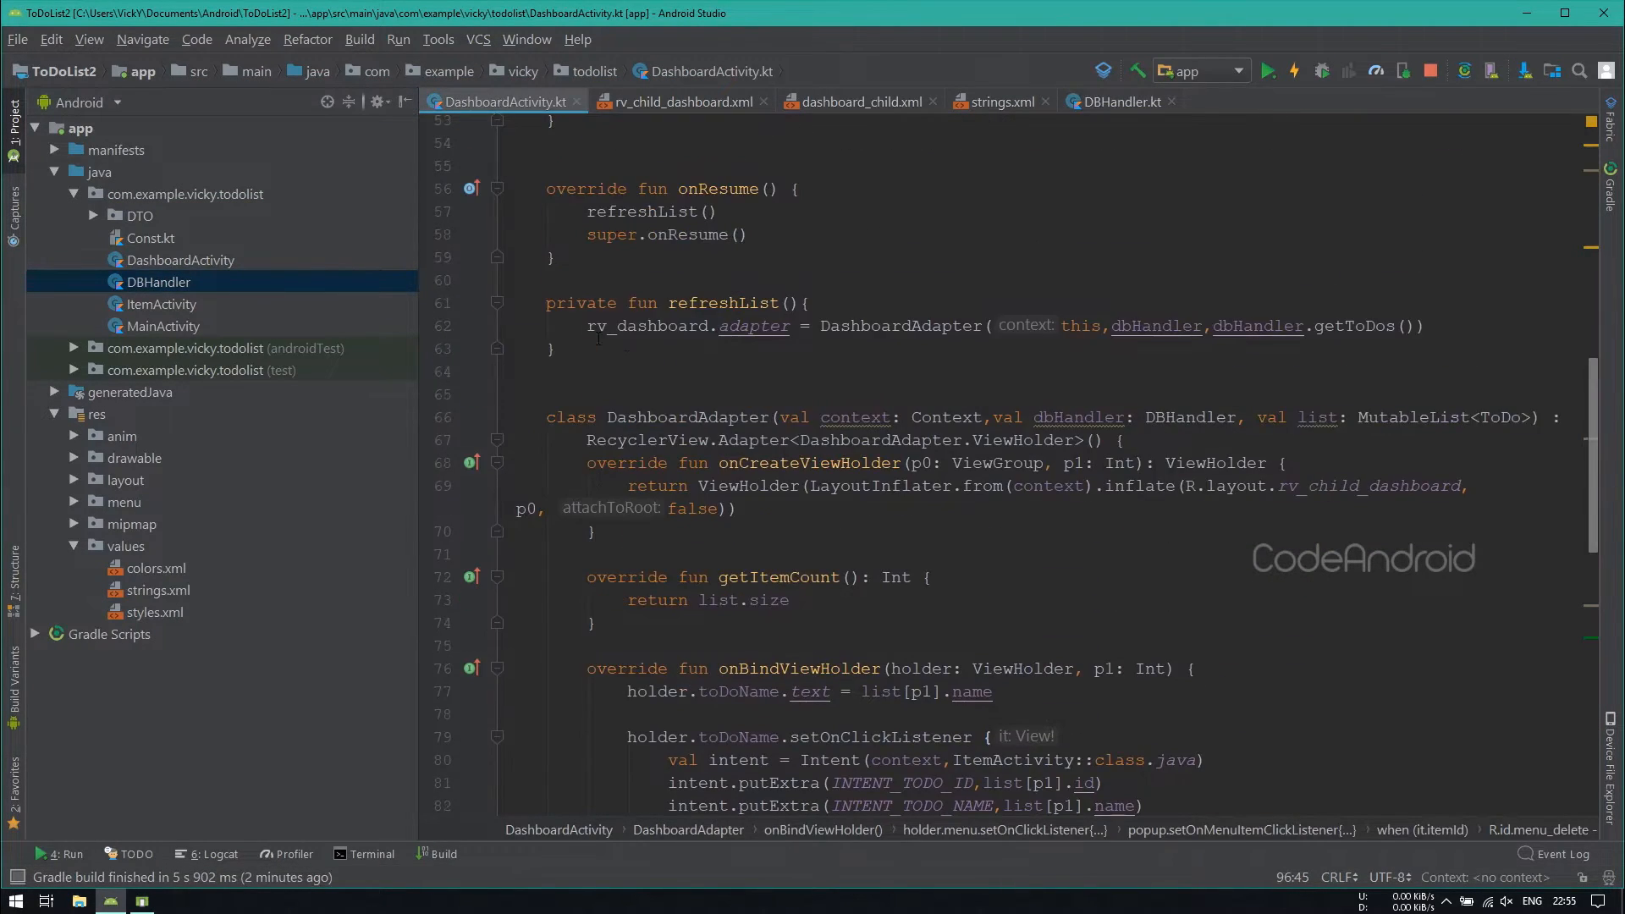
double_click(720, 301)
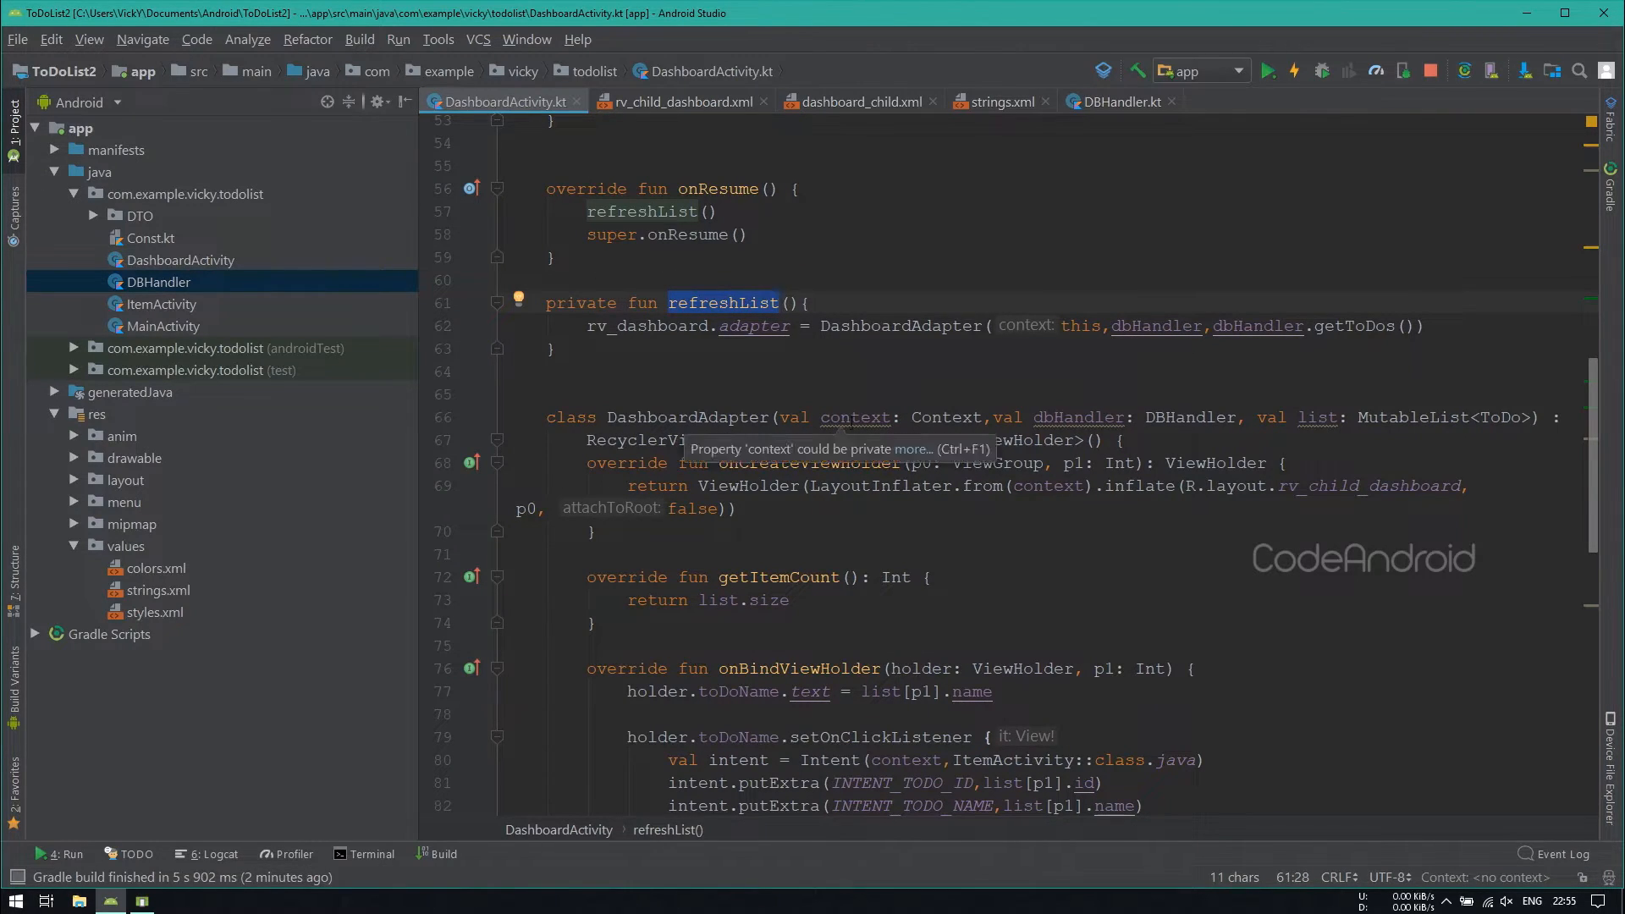
click(855, 417)
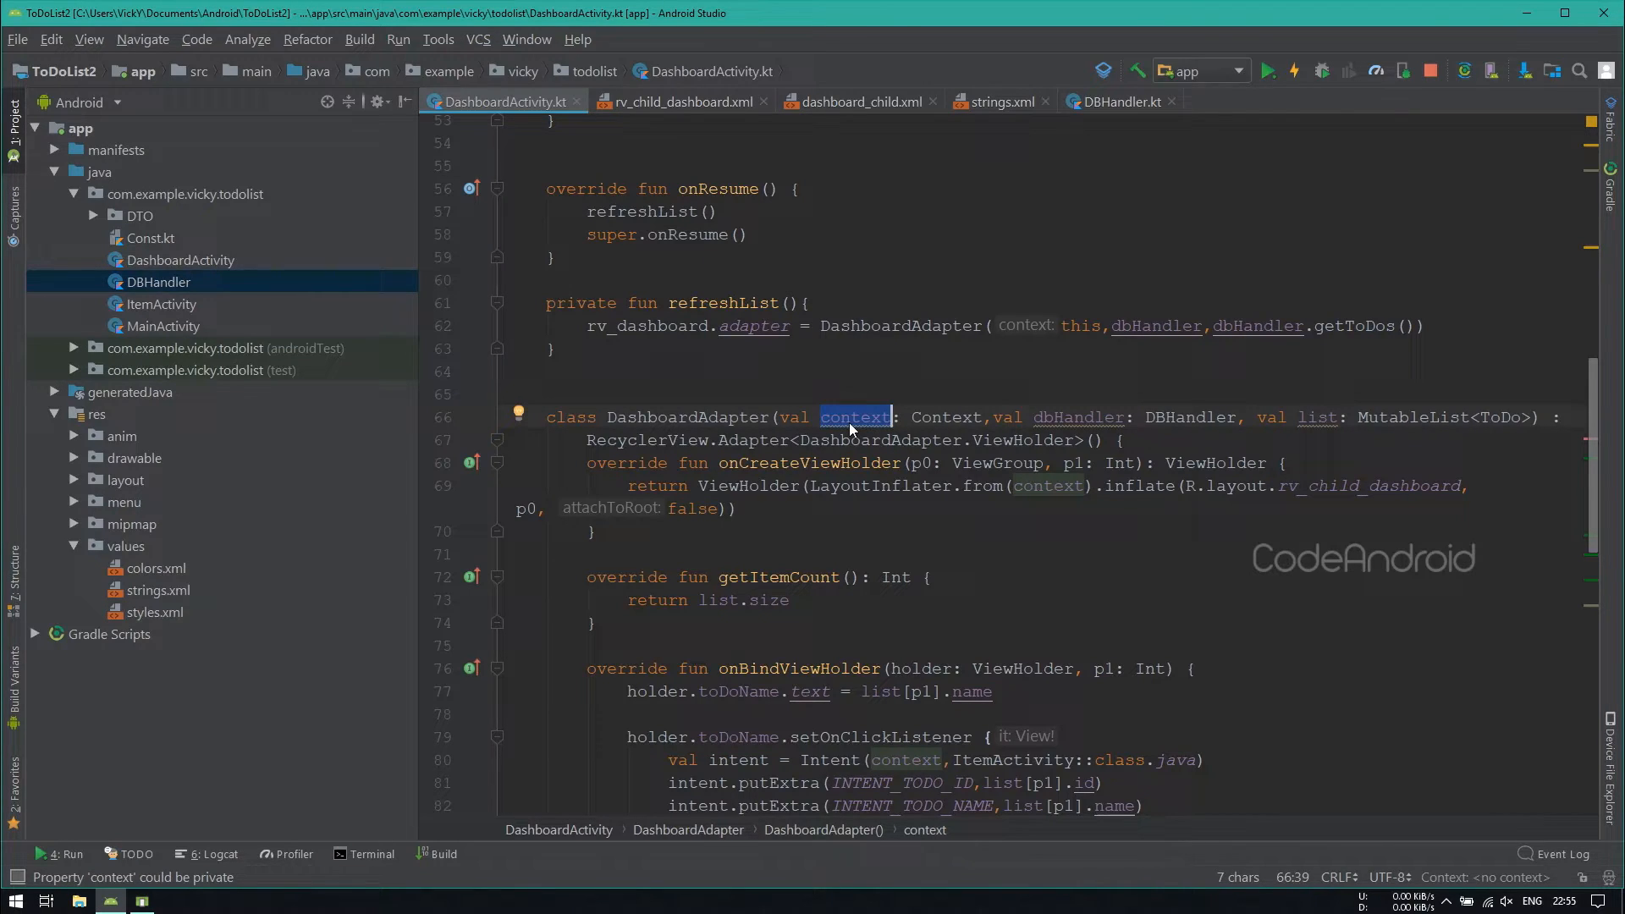
text(acti)
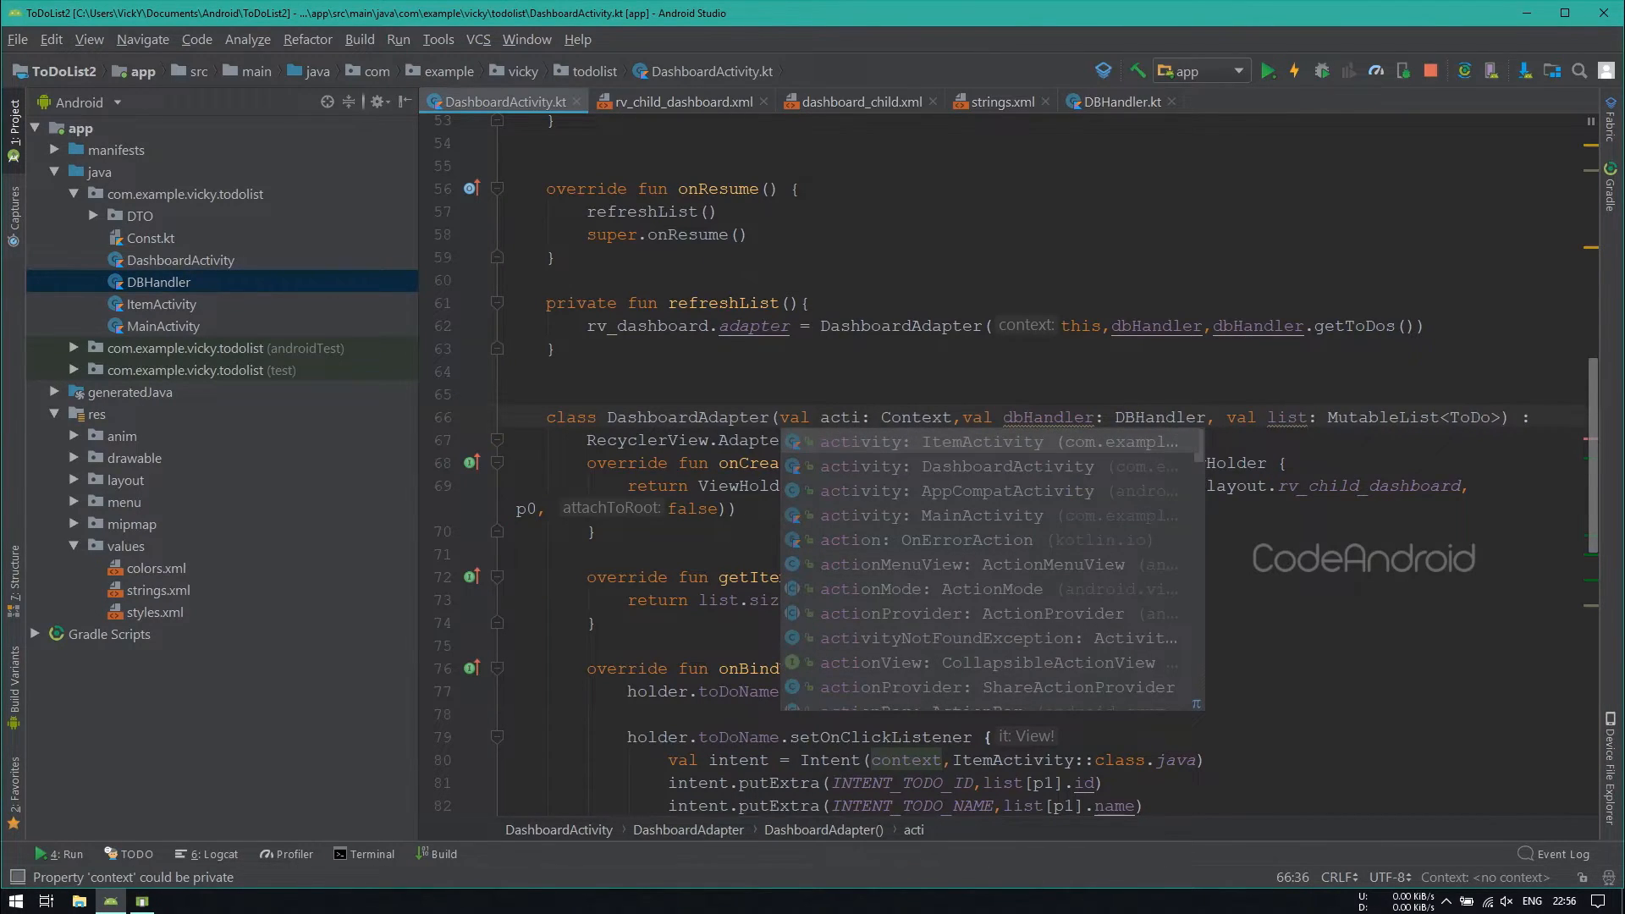
click(1006, 465)
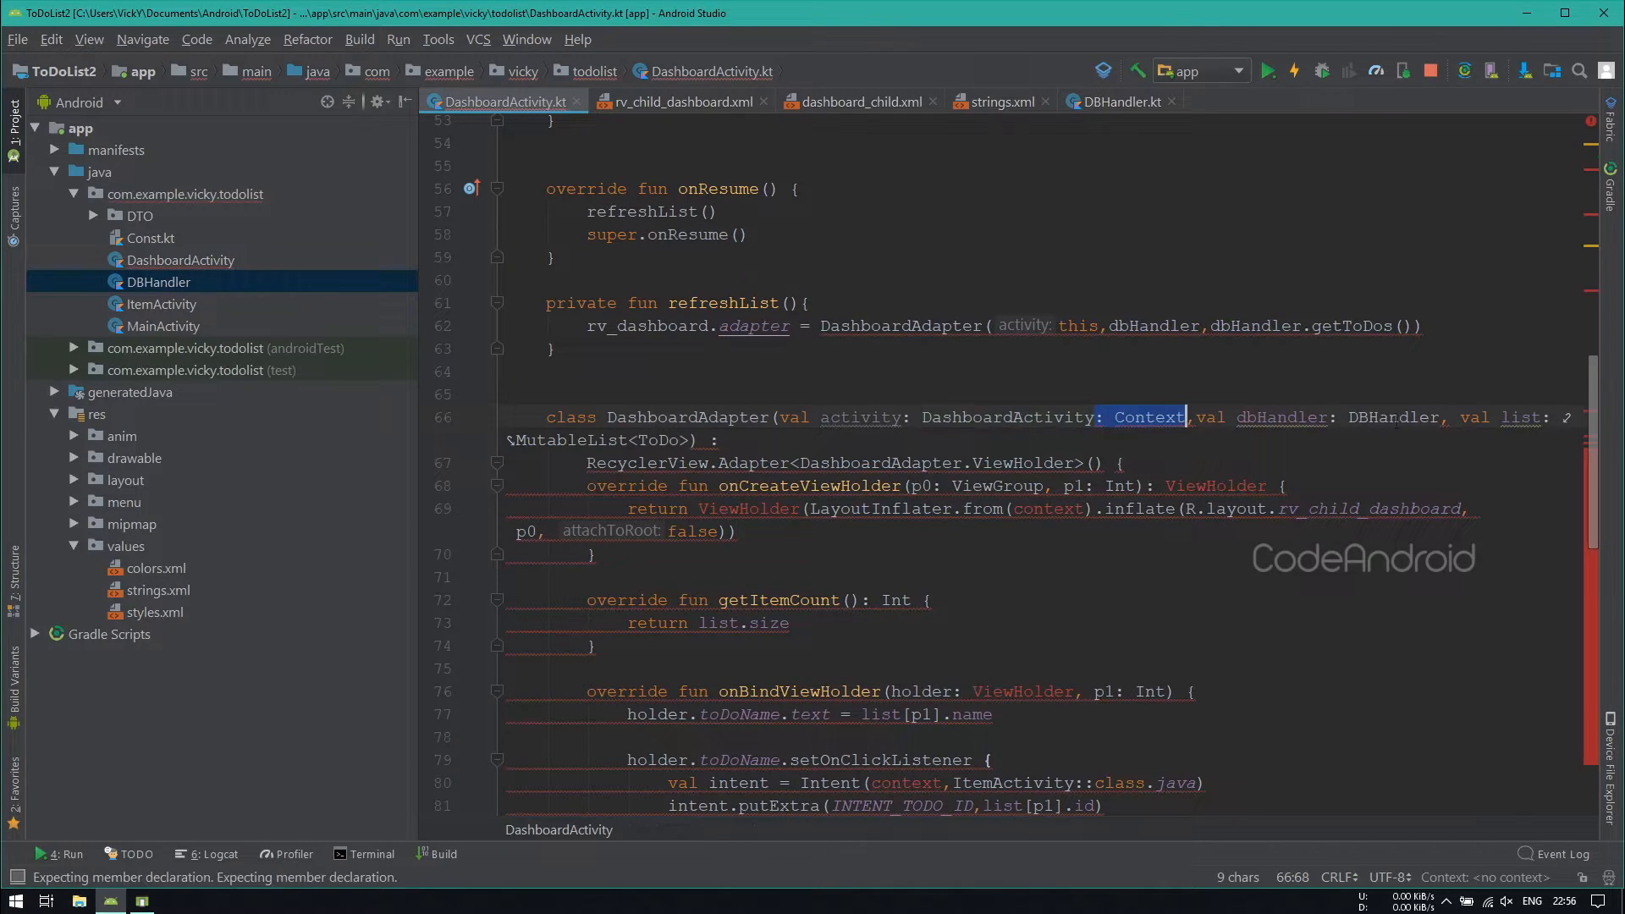
key(Delete)
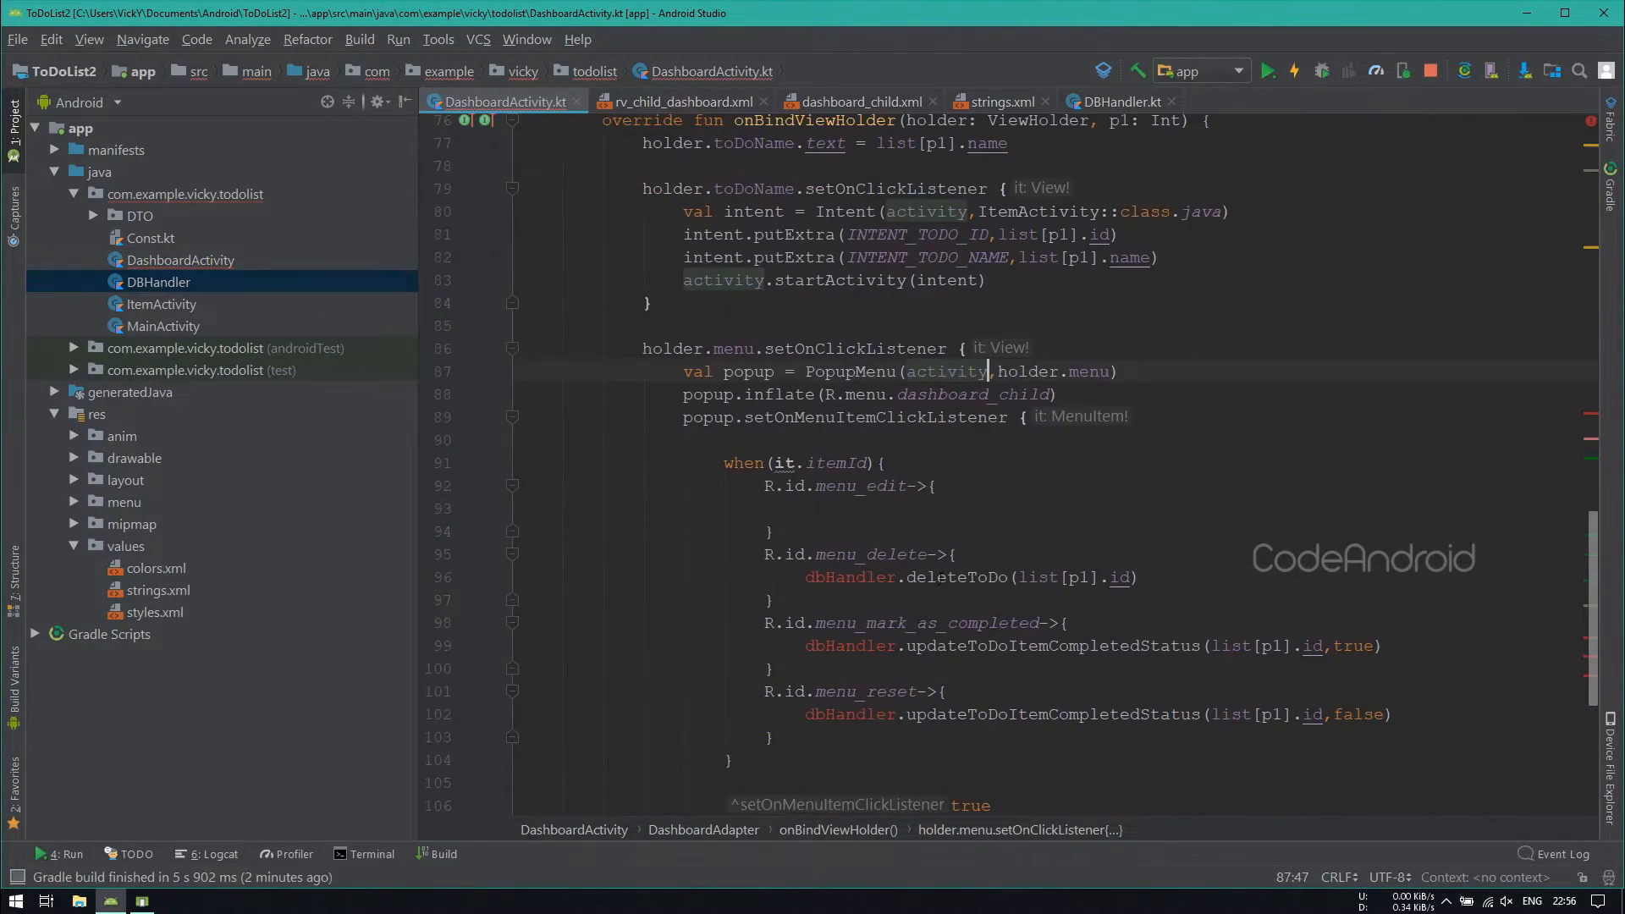
Step: Prefix dbHandler calls with activity. and add activity.refreshList() after menu actions
text(activity.)
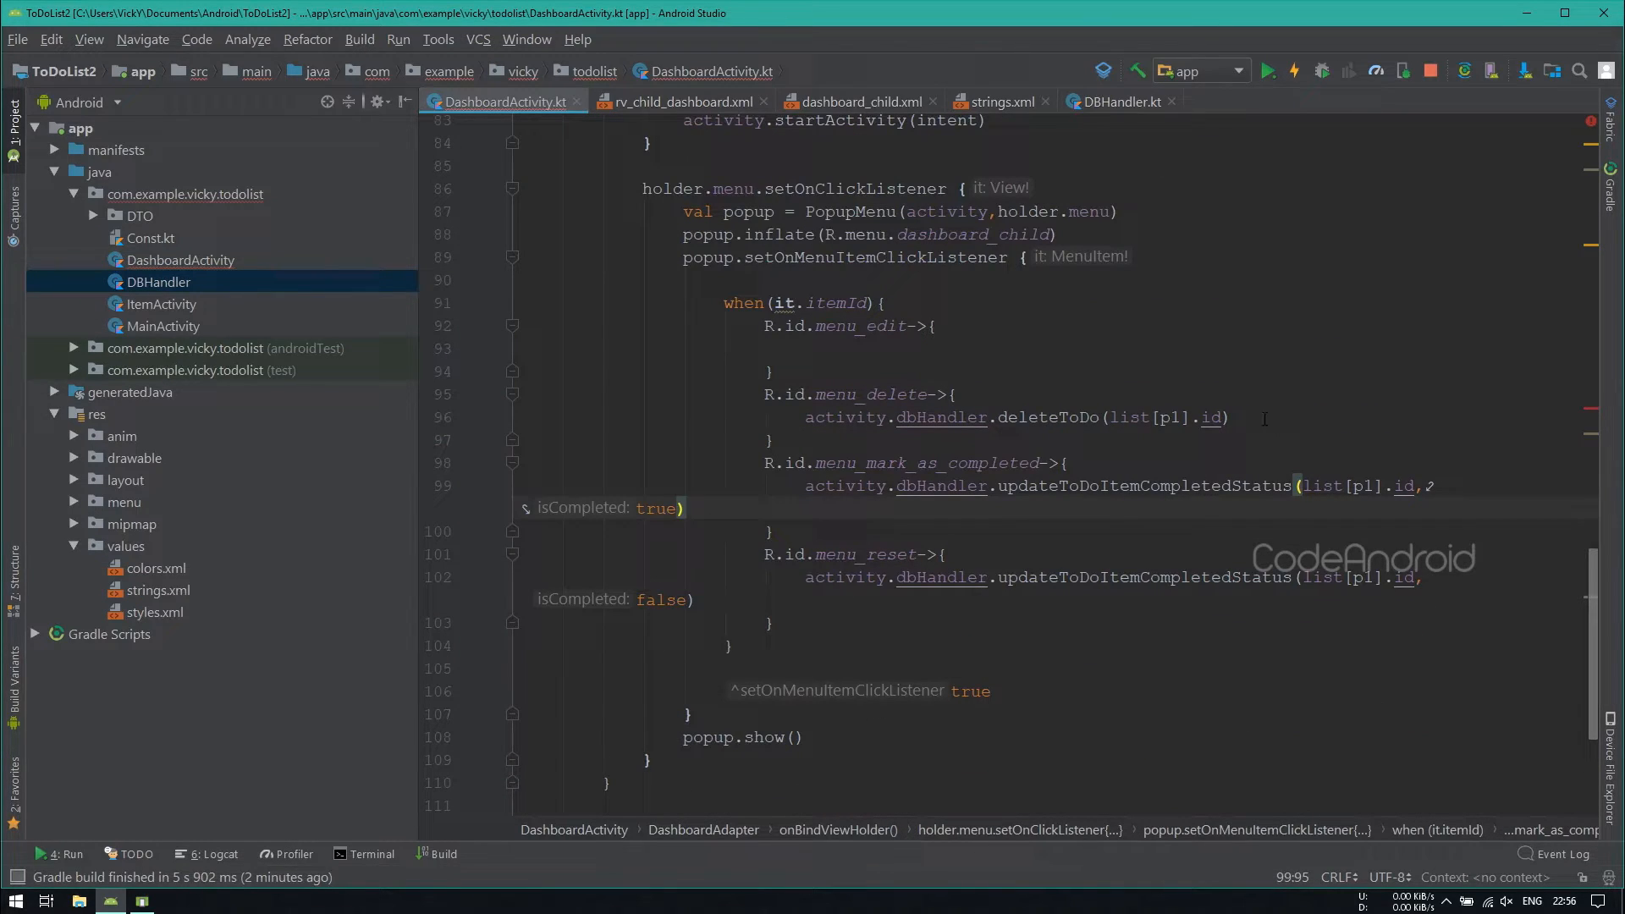
text(activity.refreshList())
text(fun updateToDo()
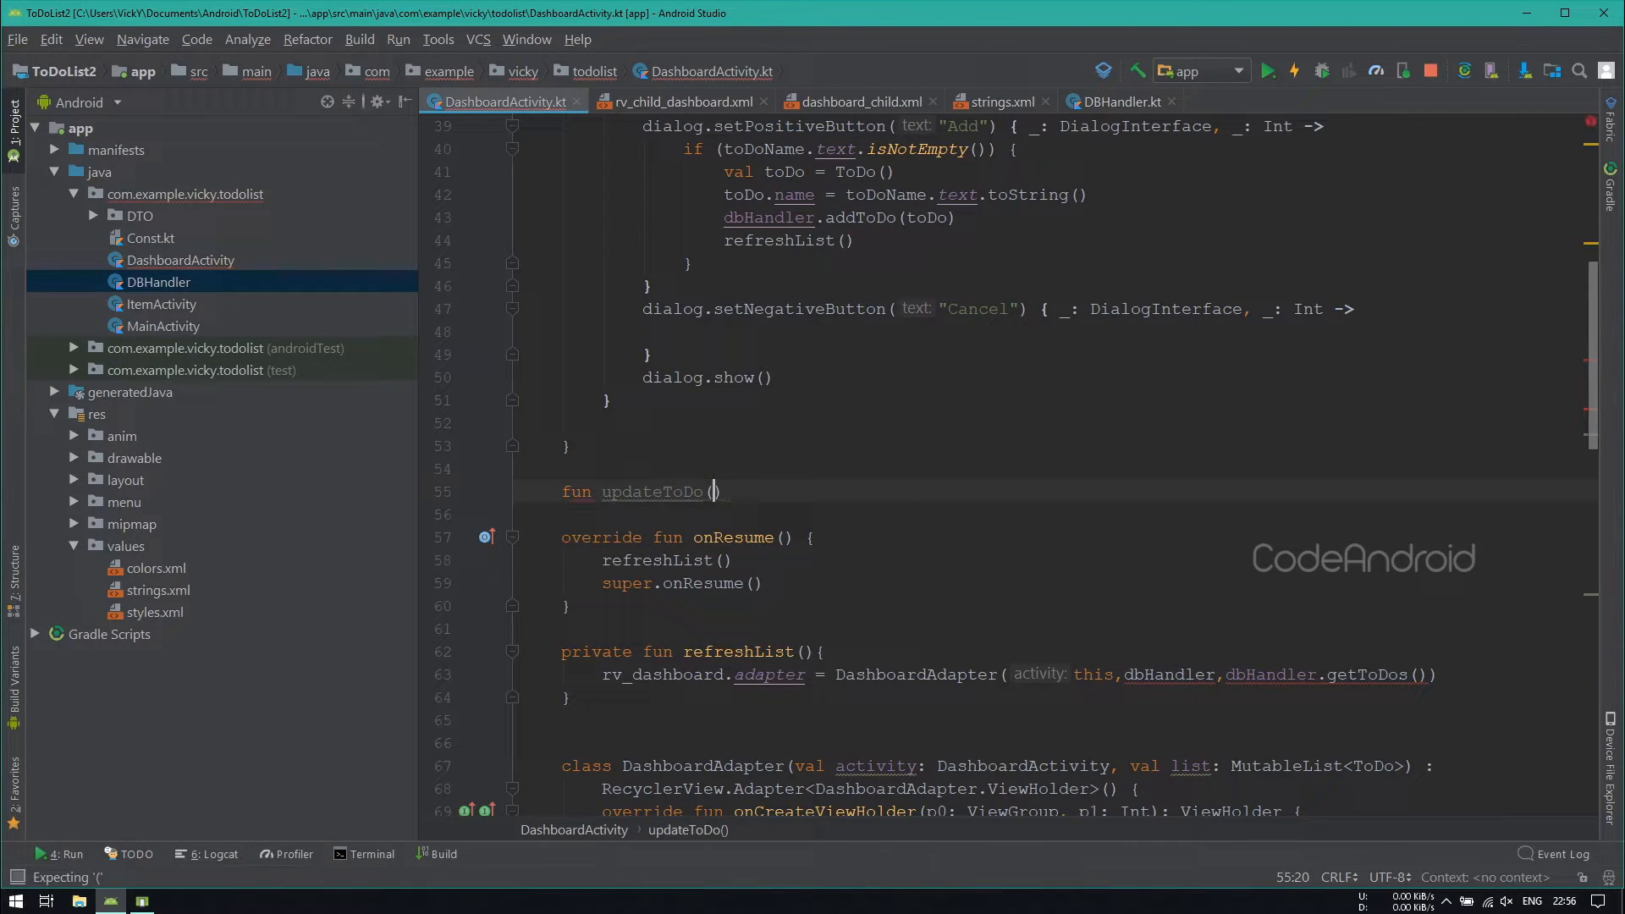
Step: Write fun updateToDo(toDo: ToDo) building the dialog with toDoName.setText(toDo.name), removing the new ToDo() line
text(toDo: ToDo){)
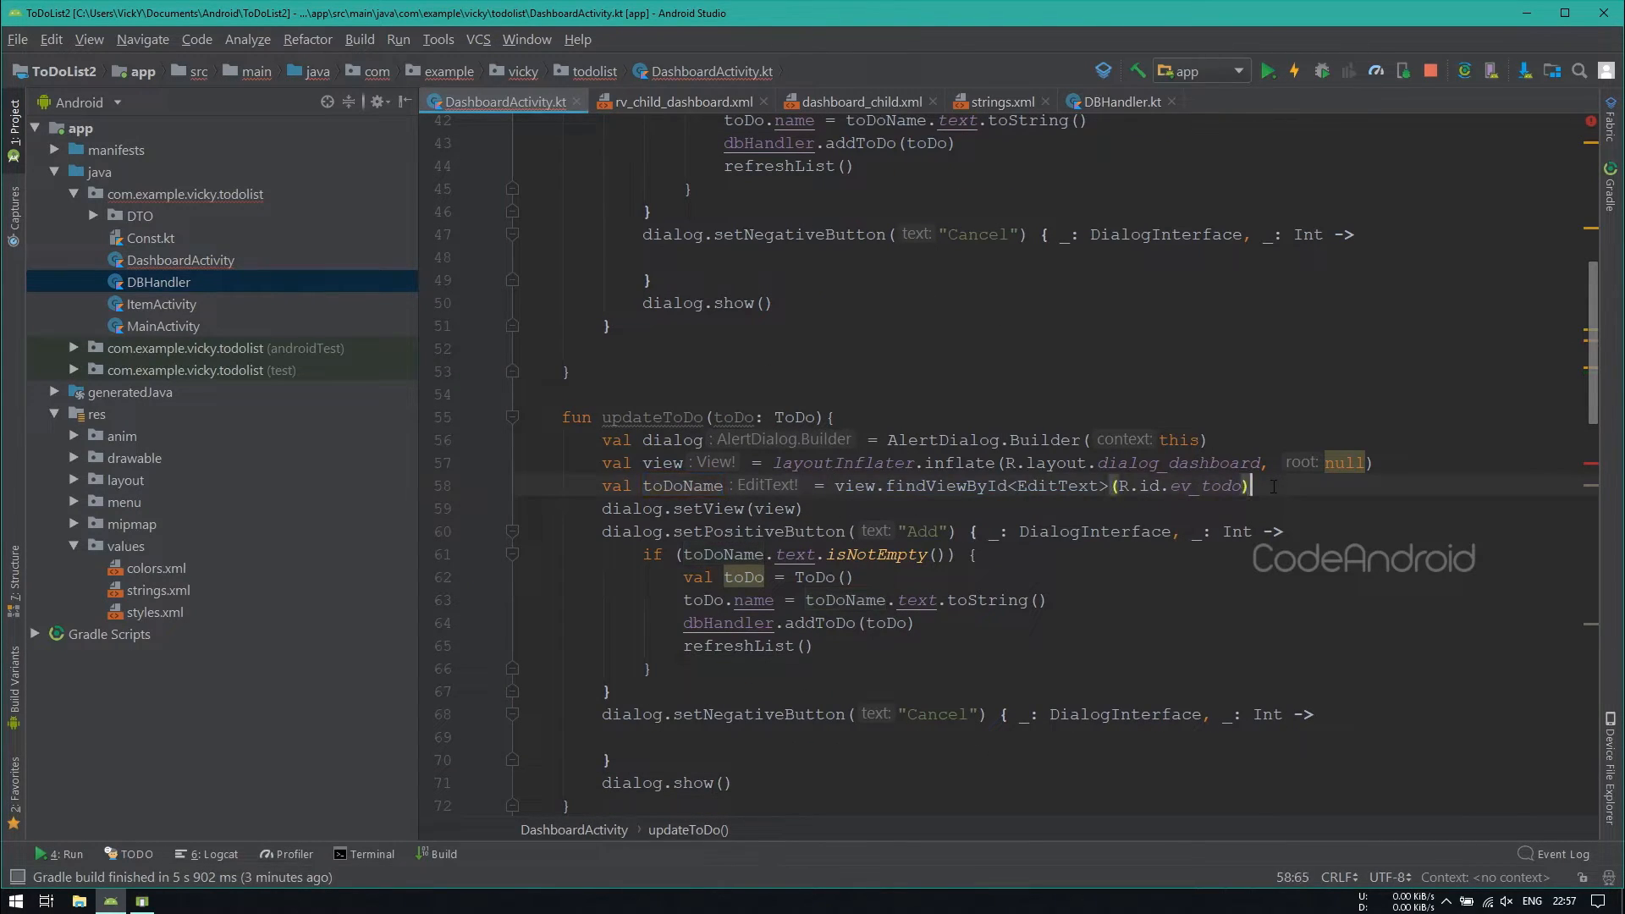
text(toDoName.setText())
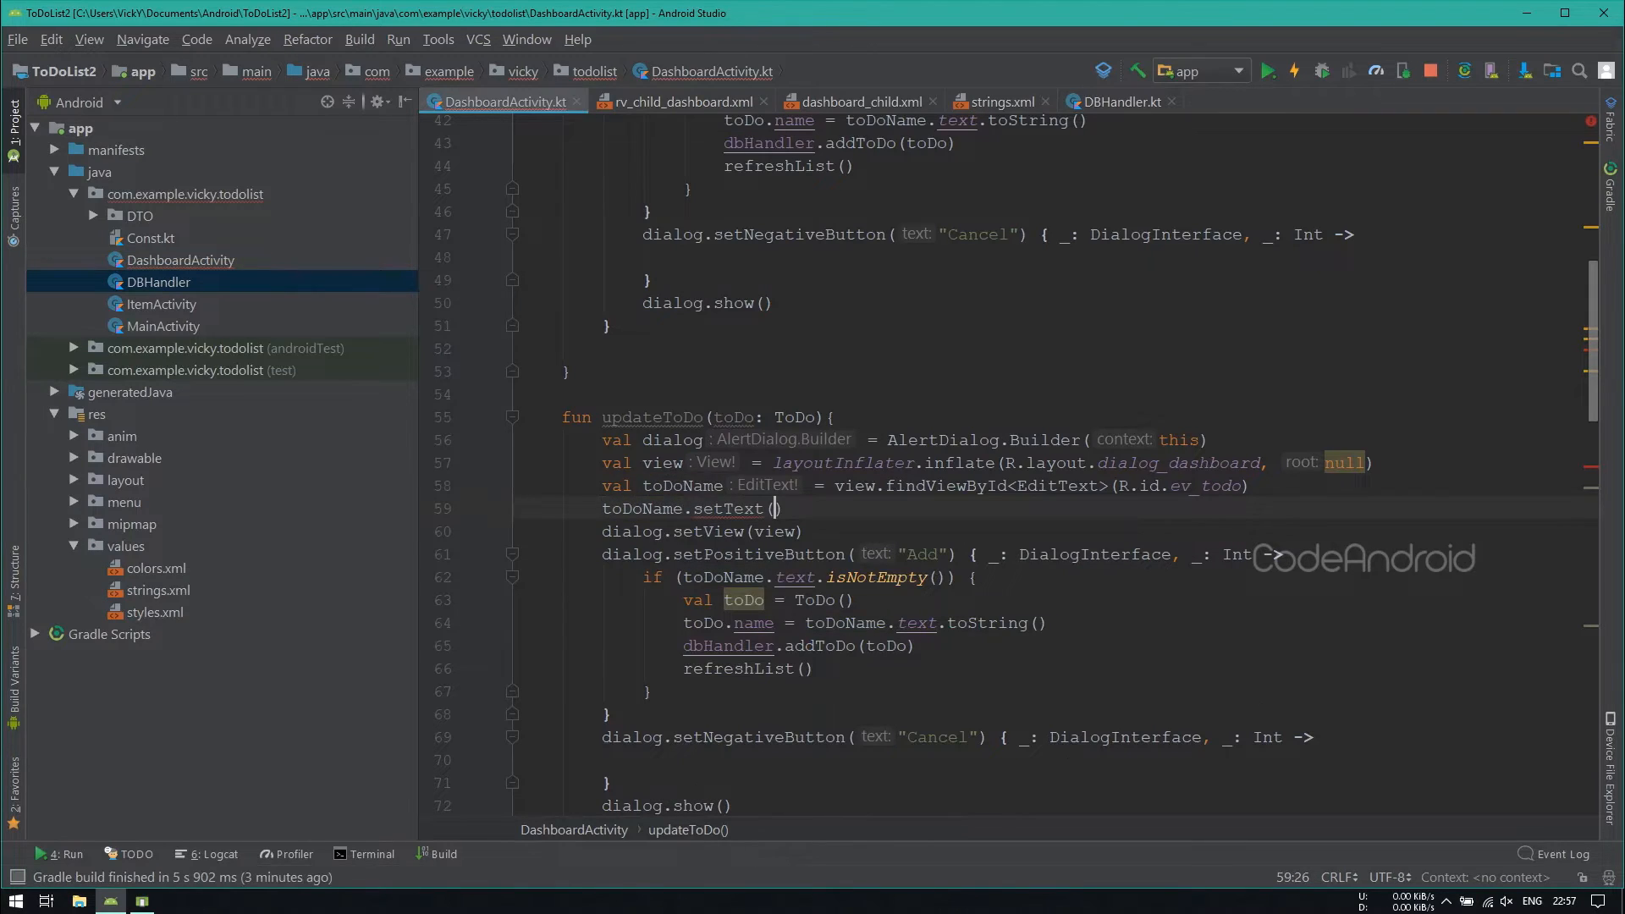
text(toDo.name)
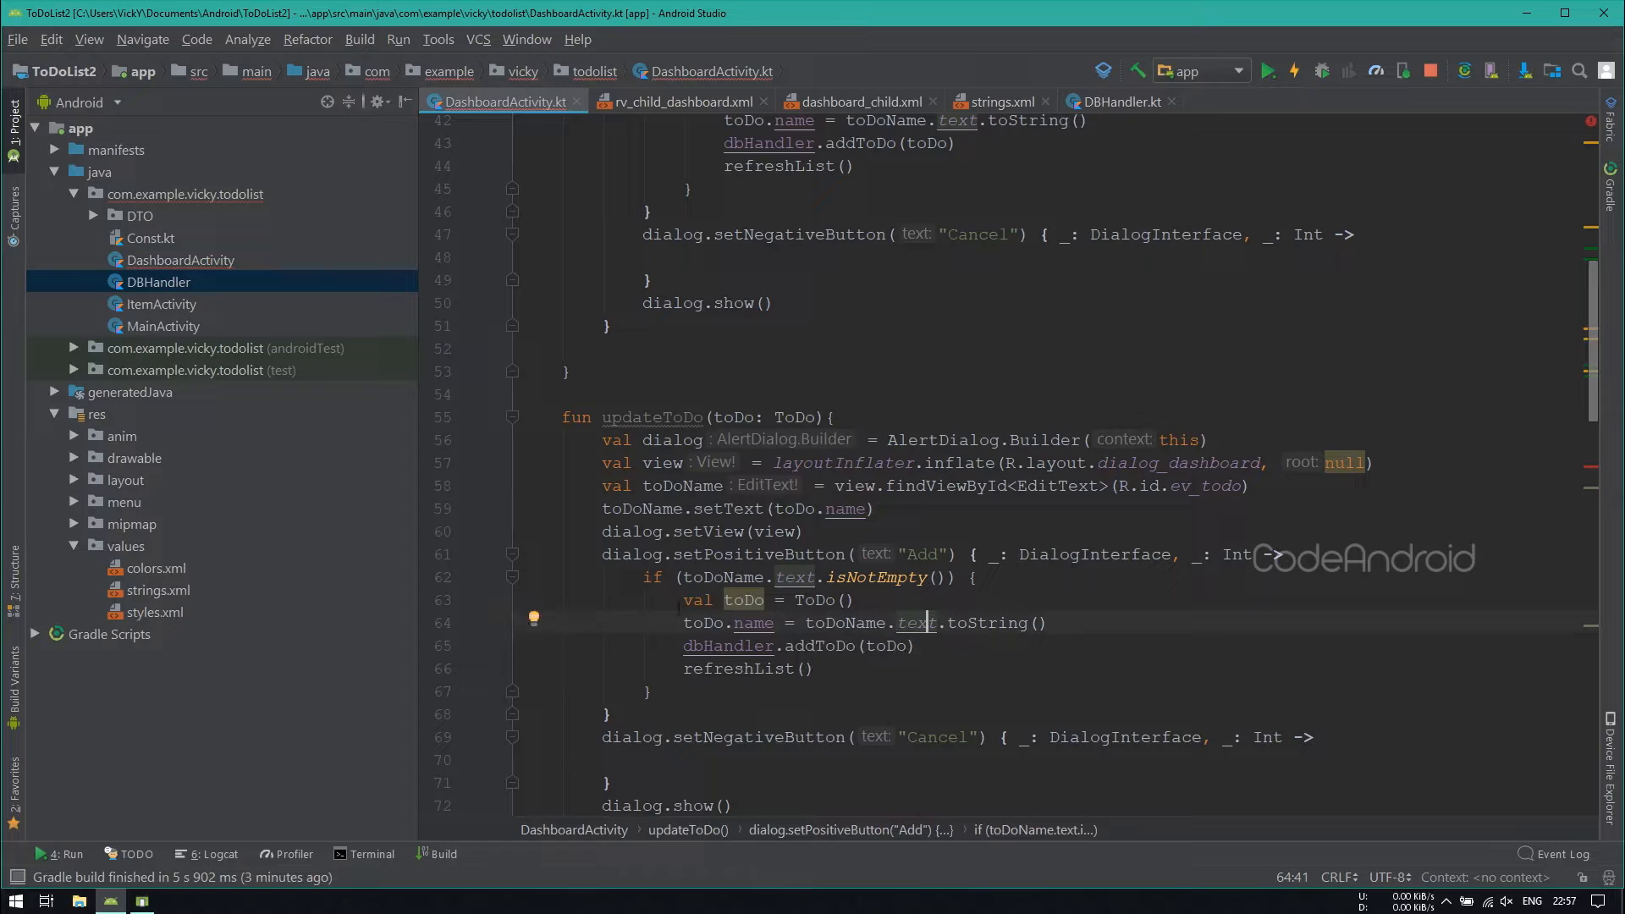
drag(683, 599, 1049, 621)
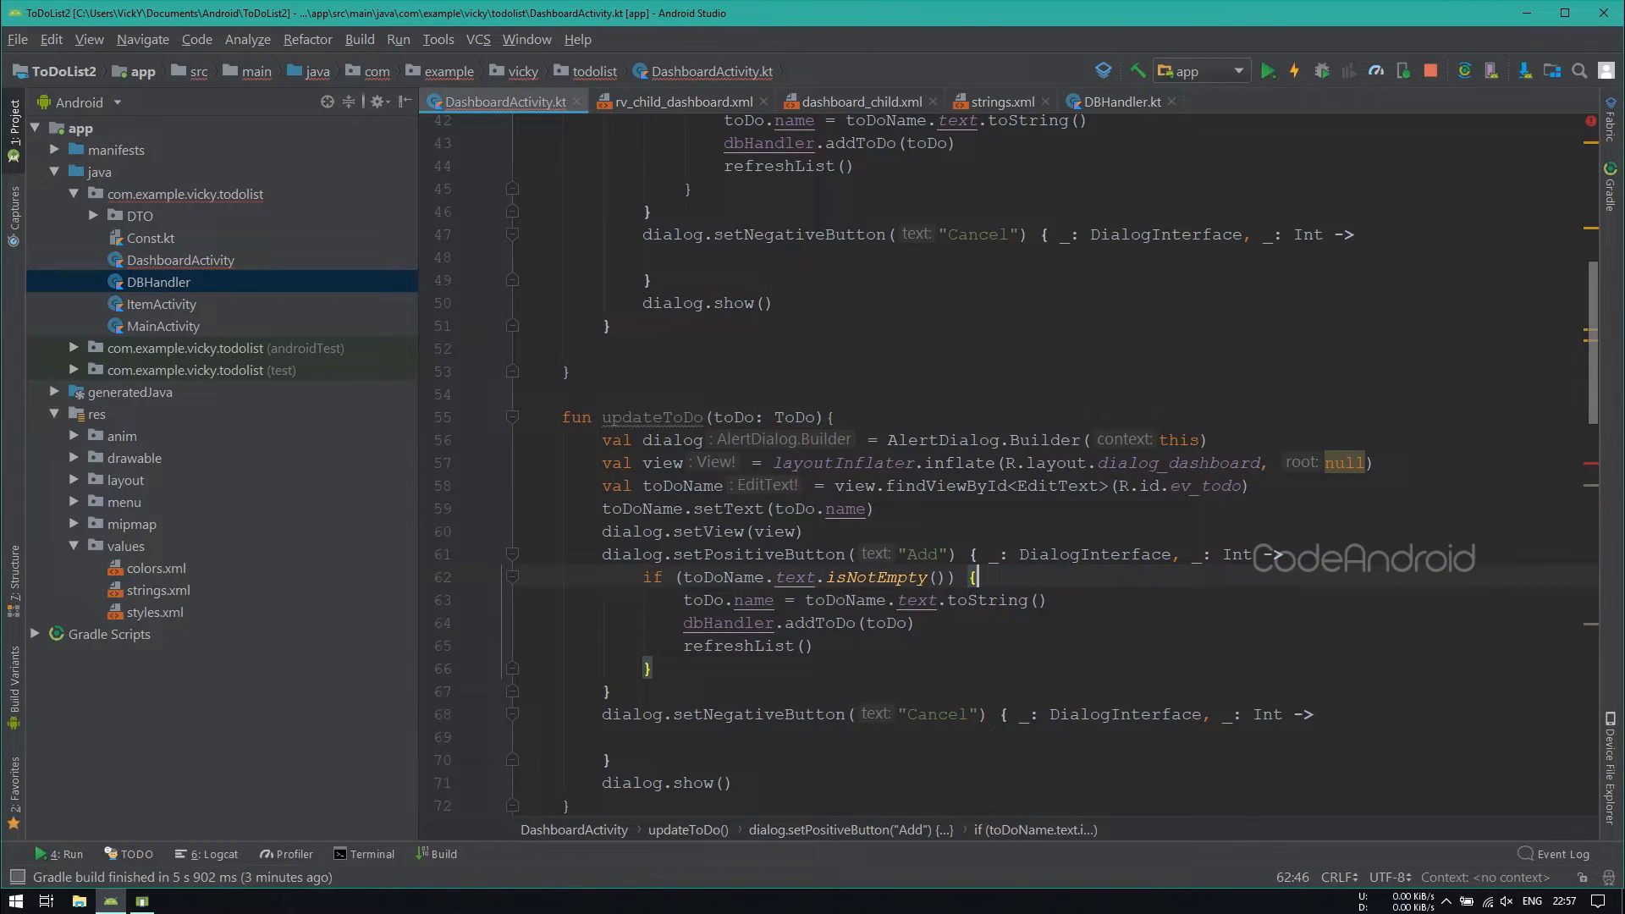
click(1120, 101)
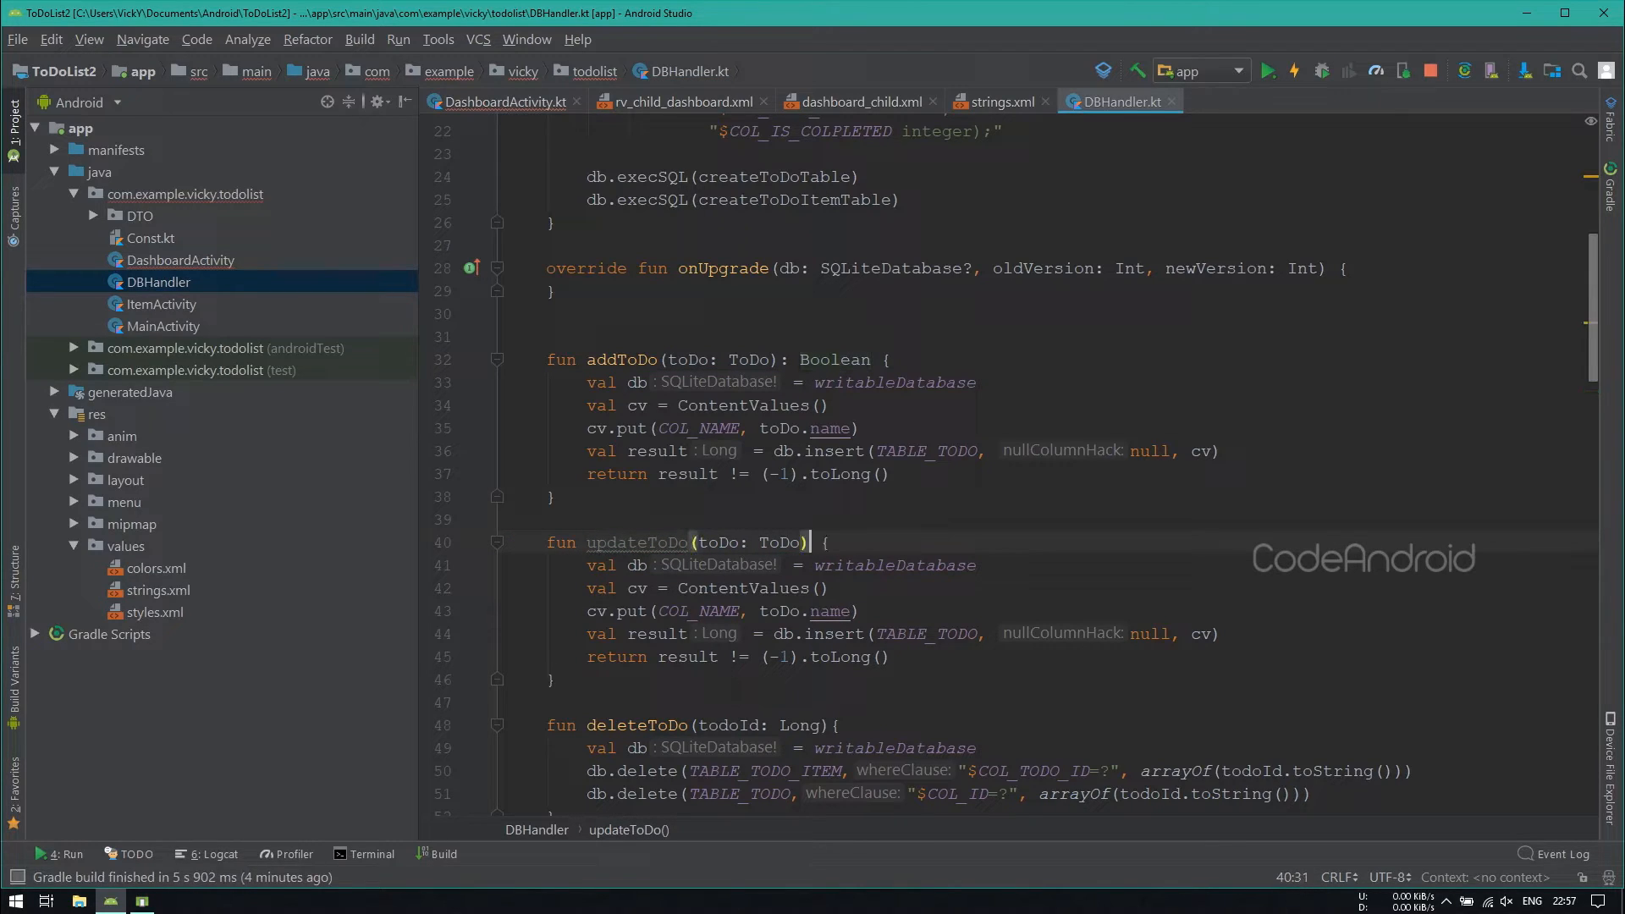
Step: Replace the copied insert with db.update(TABLE_TODO, cv, "$COL_ID=?", arrayOf(toDo.id.toString()))
key(Delete)
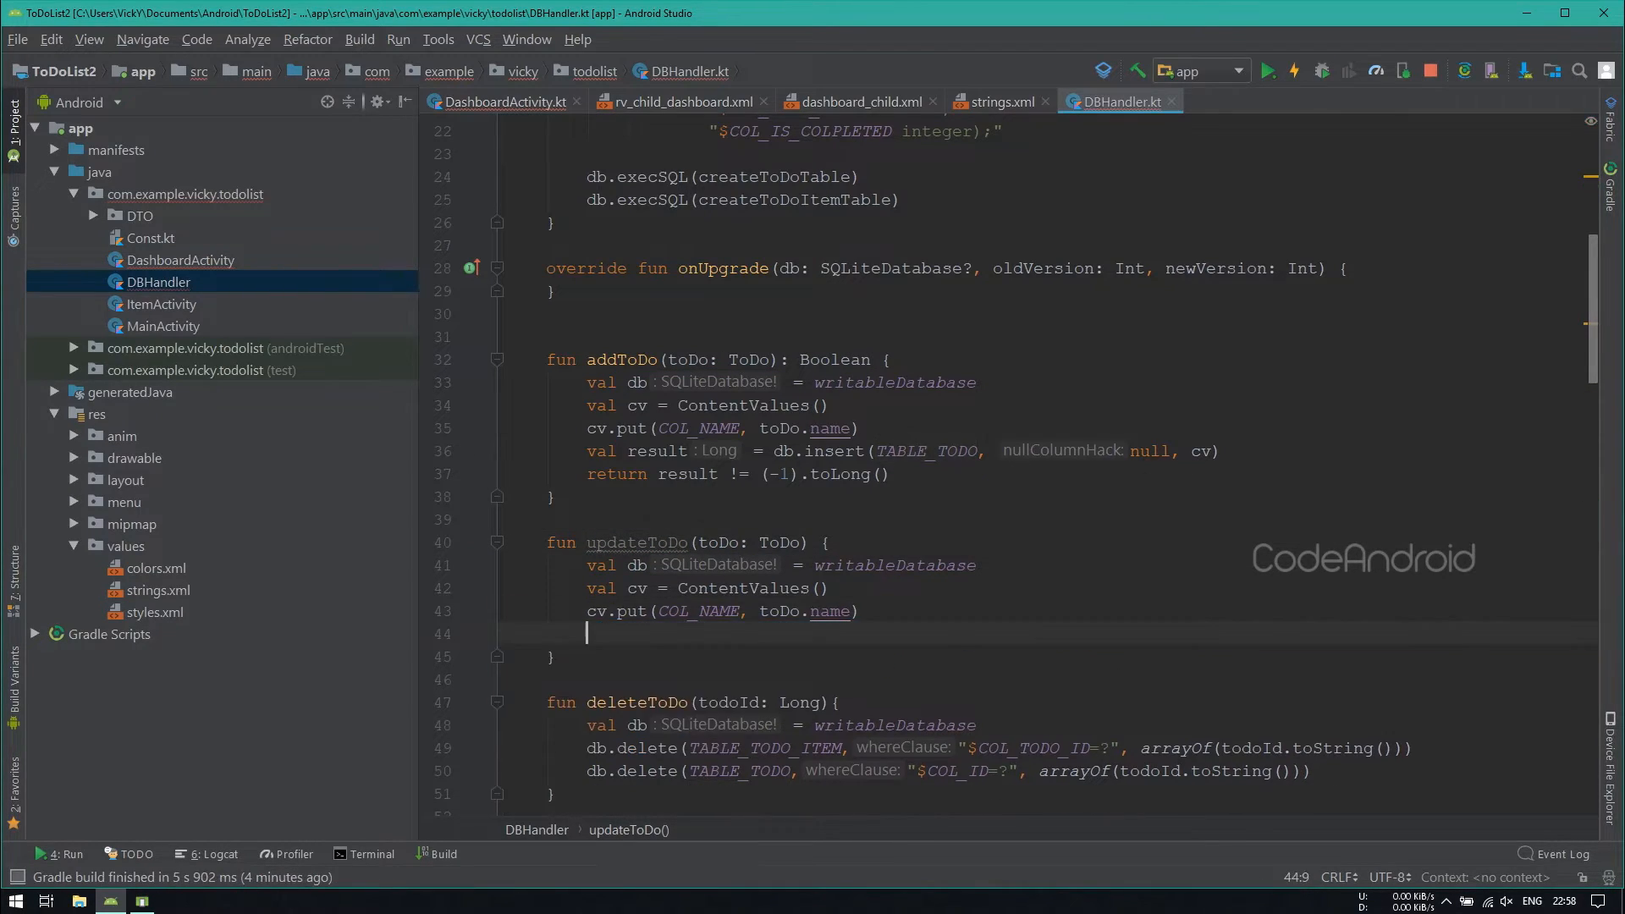
text(db.update(TABLE_TODO,cv,"$)
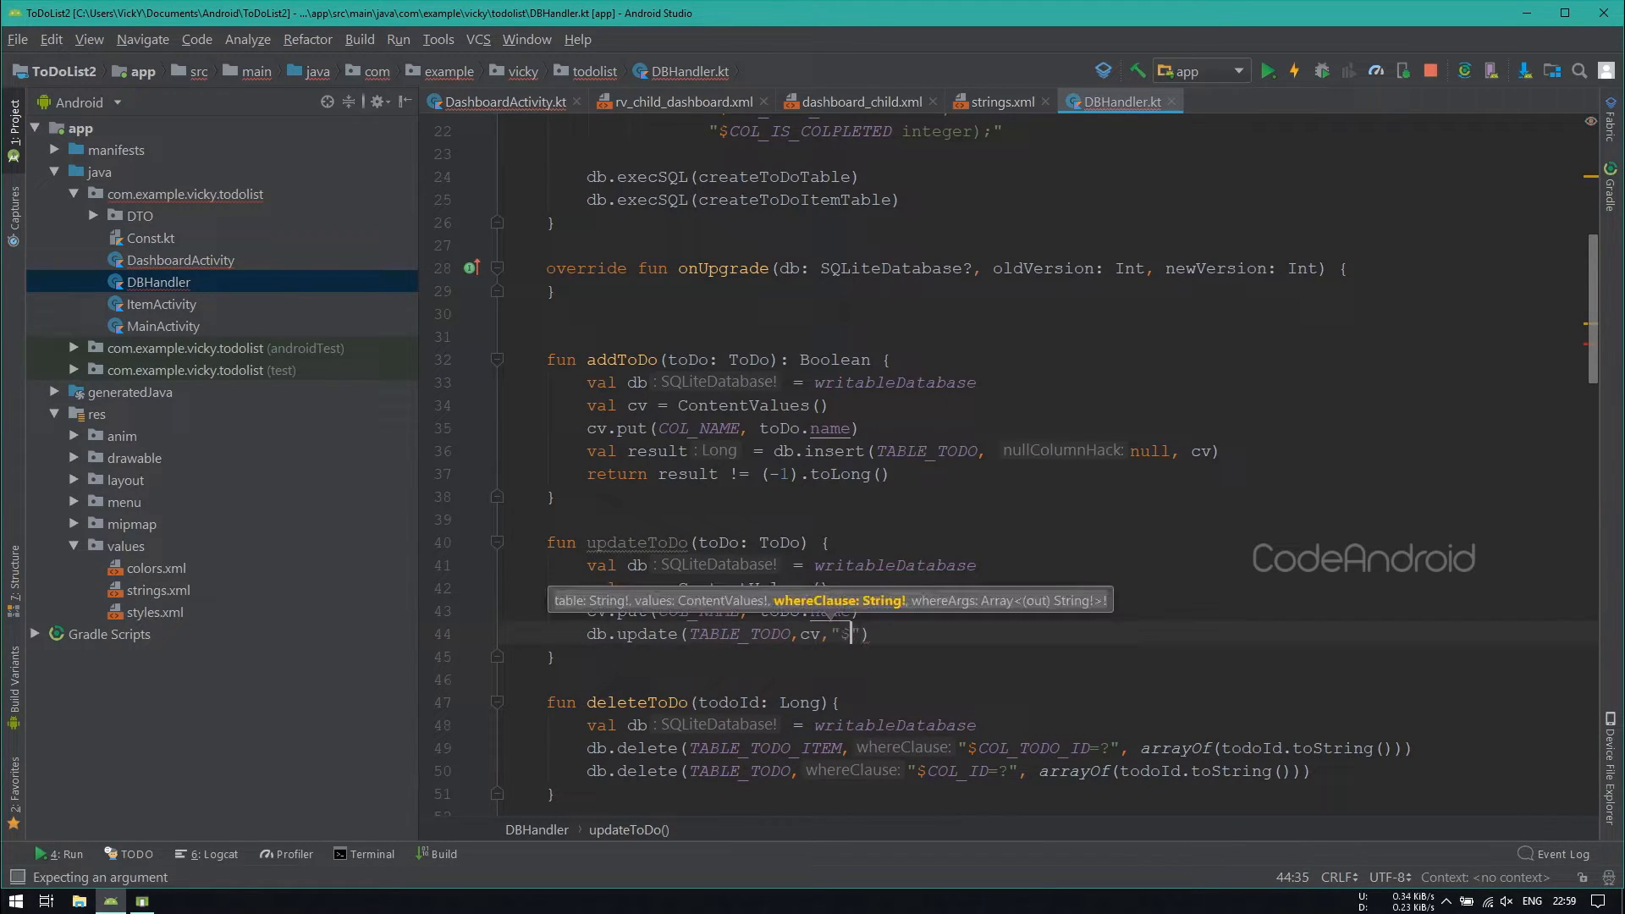
text(whereClause: "$COL_ID=?")
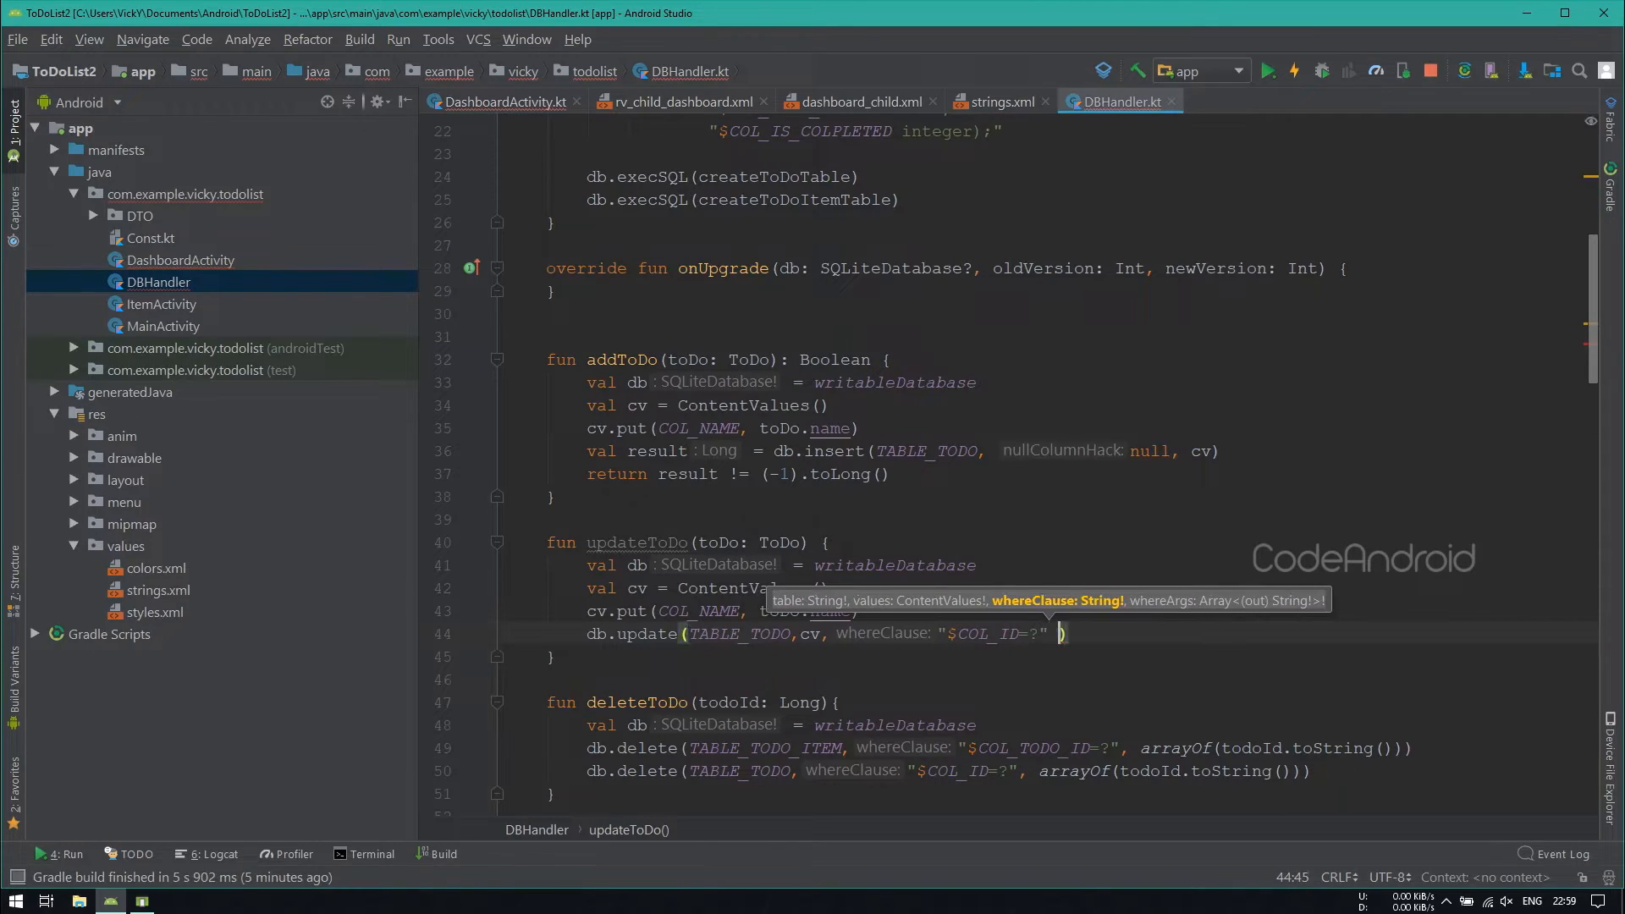
text(, arrayOf())
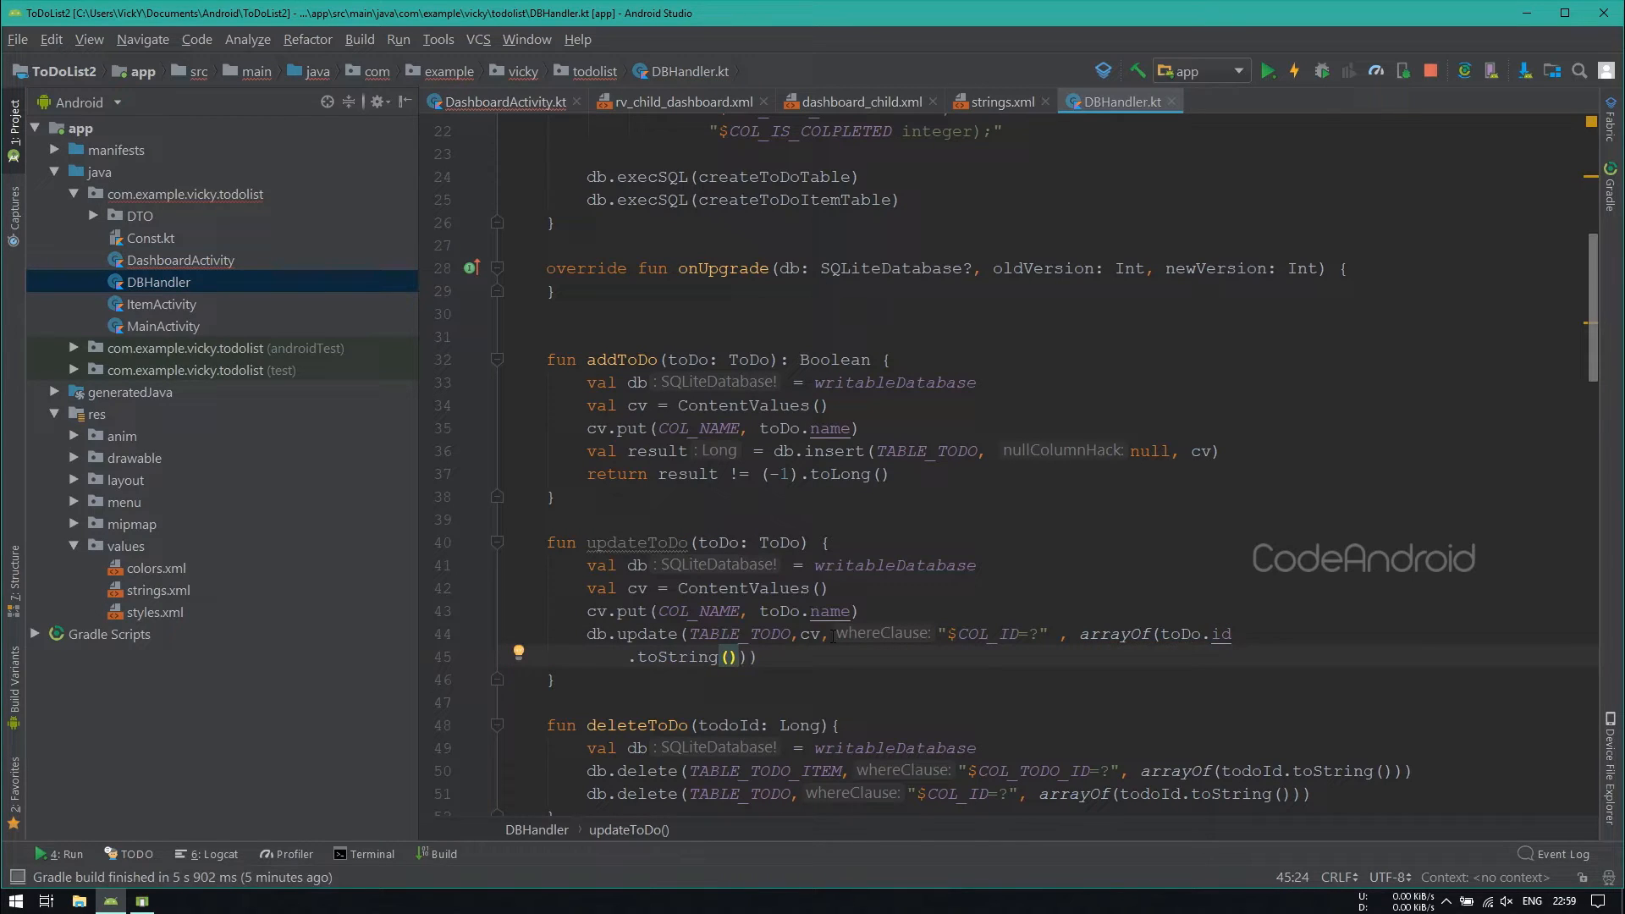
double_click(637, 541)
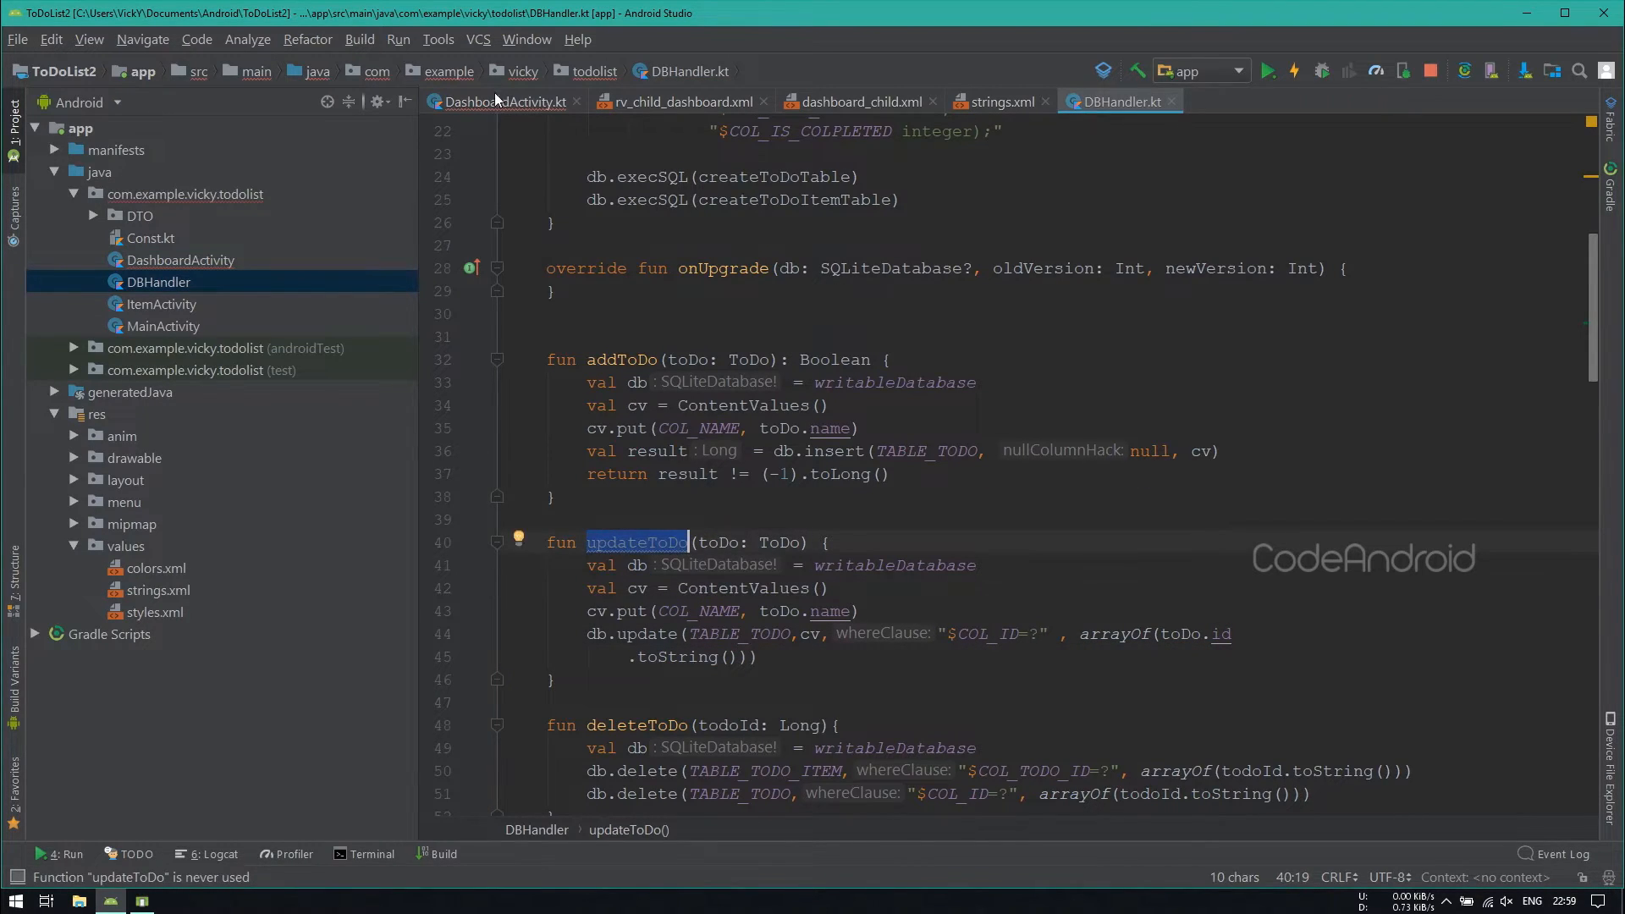
Step: Save the edit dialog through updateToDo and call activity.updateToDo(list[p1]) in the menu_edit branch
click(506, 101)
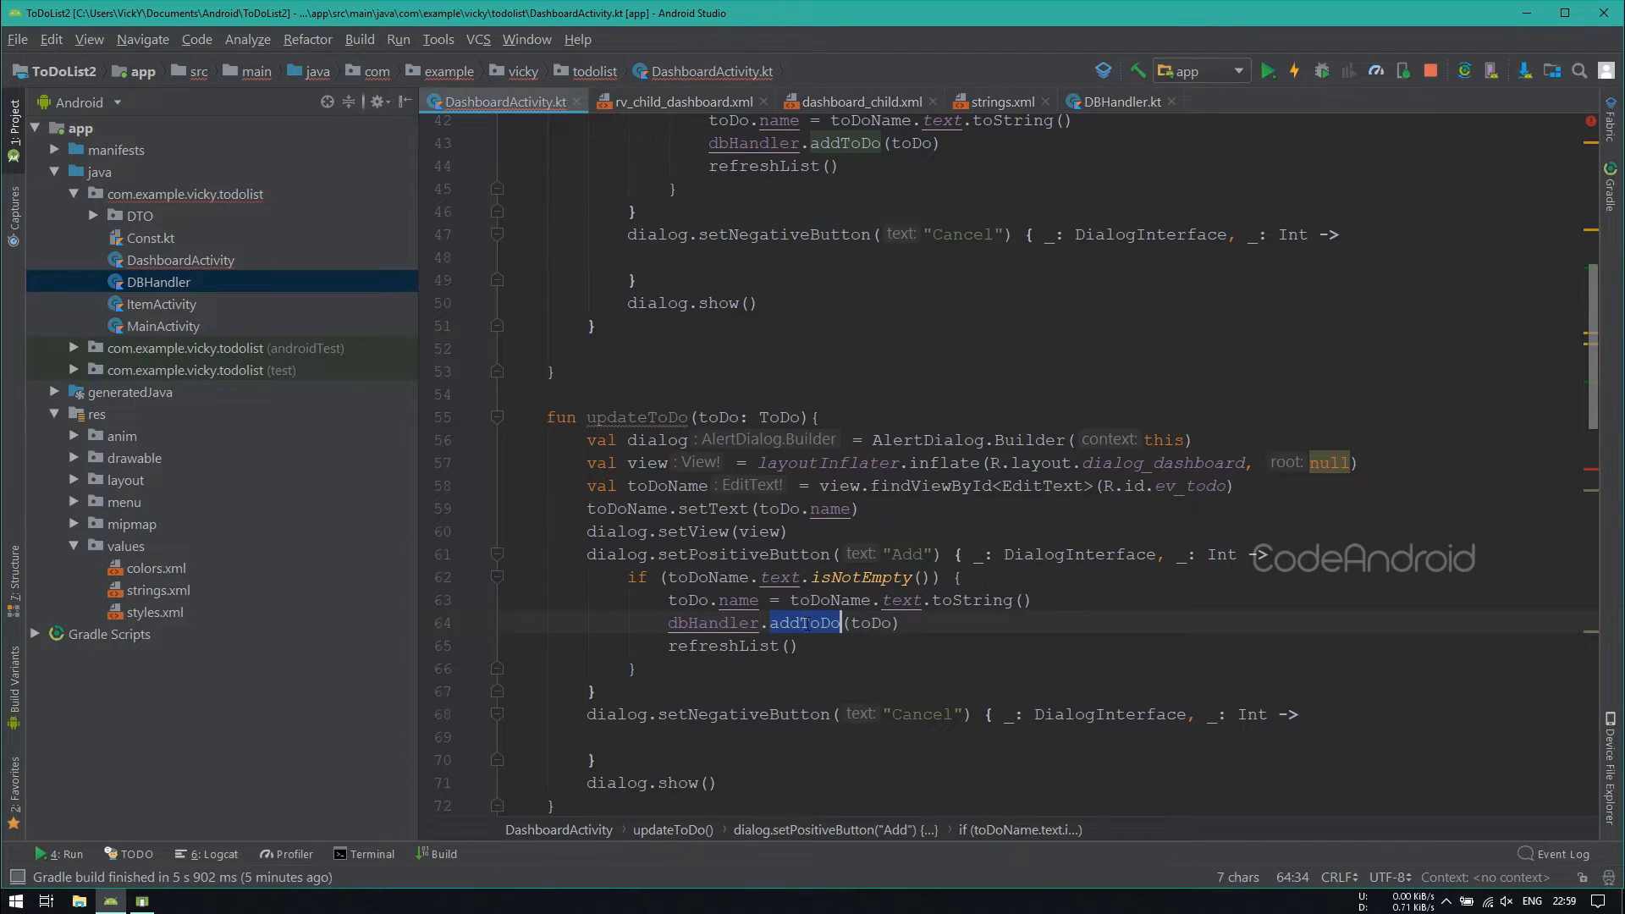
text(updateToDo)
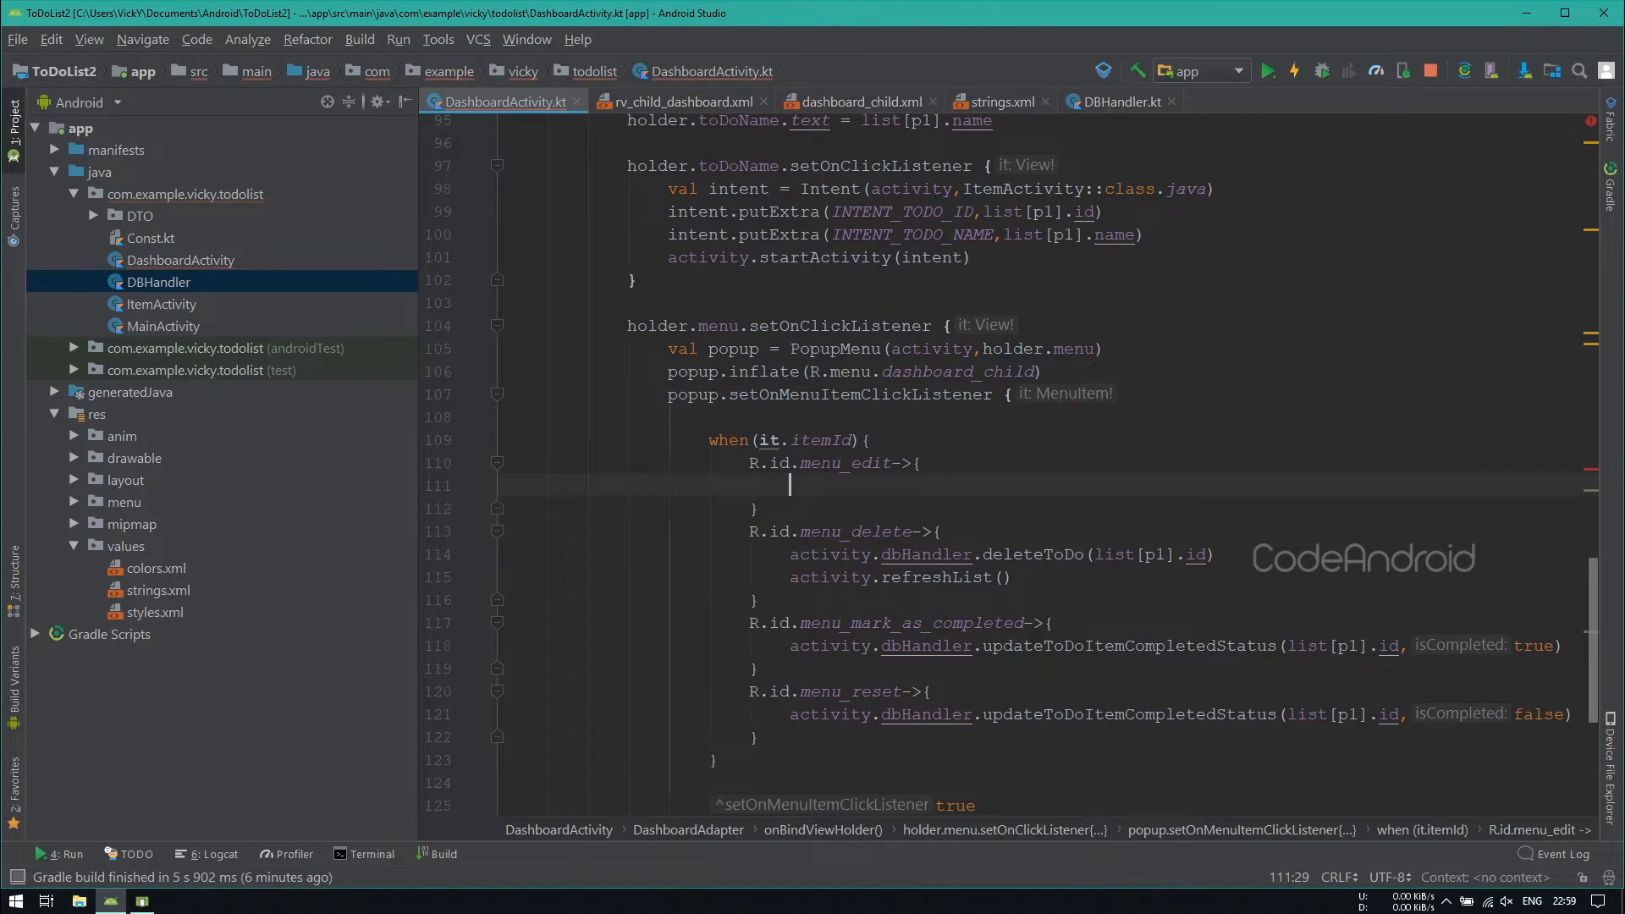
text(activity.updateToDo())
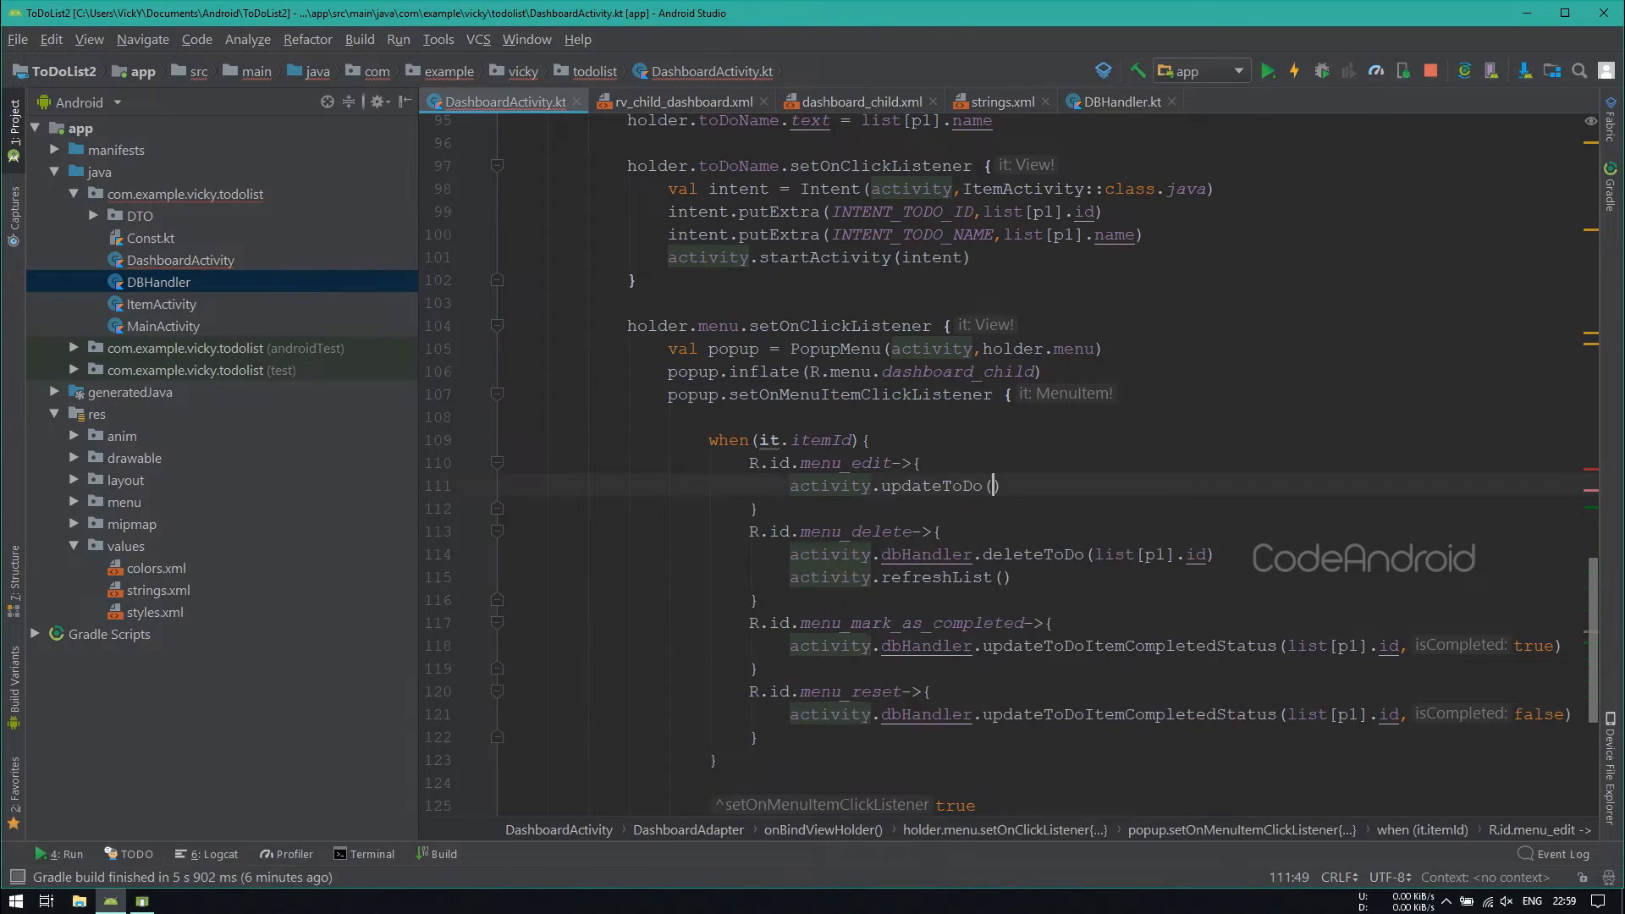
text(list[p1)
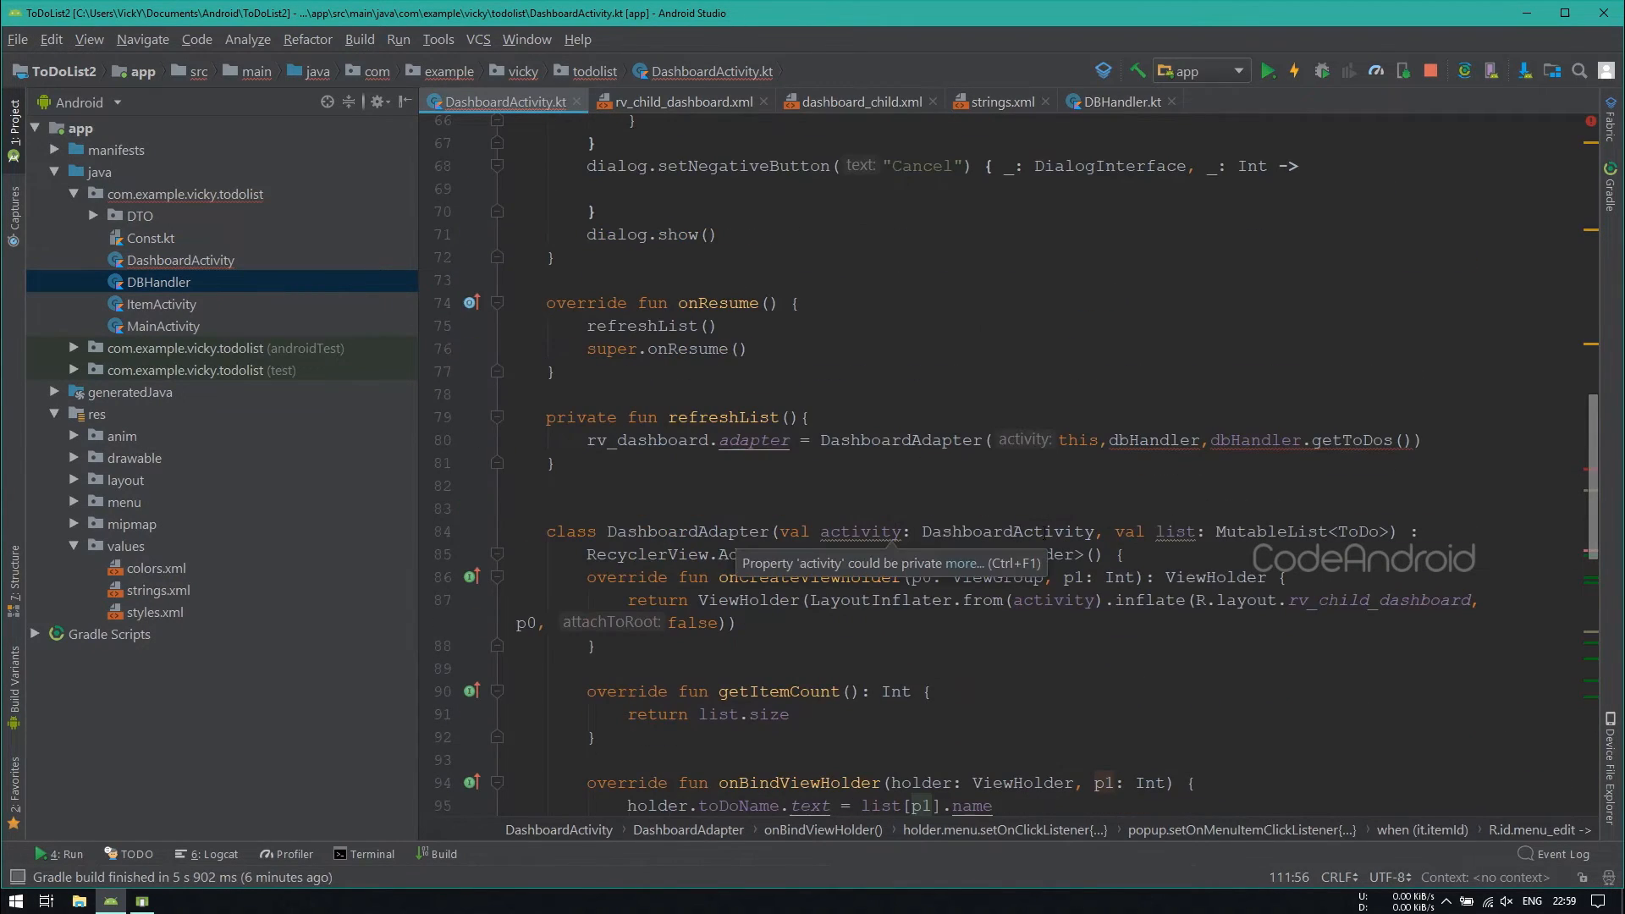
double_click(1153, 440)
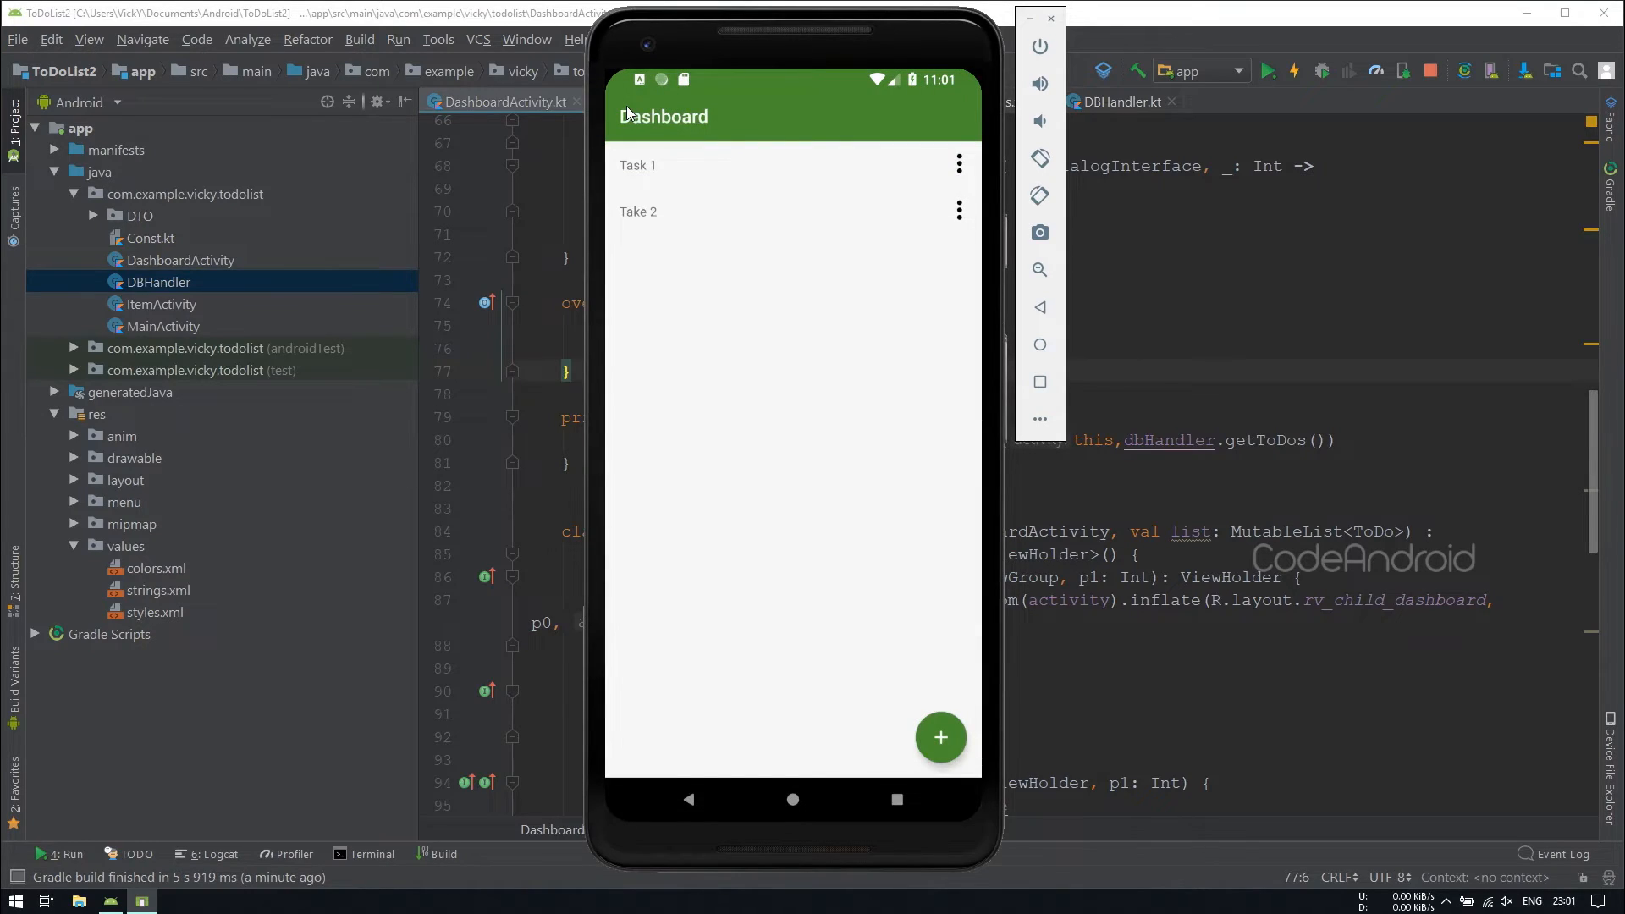
mouse_move(957, 210)
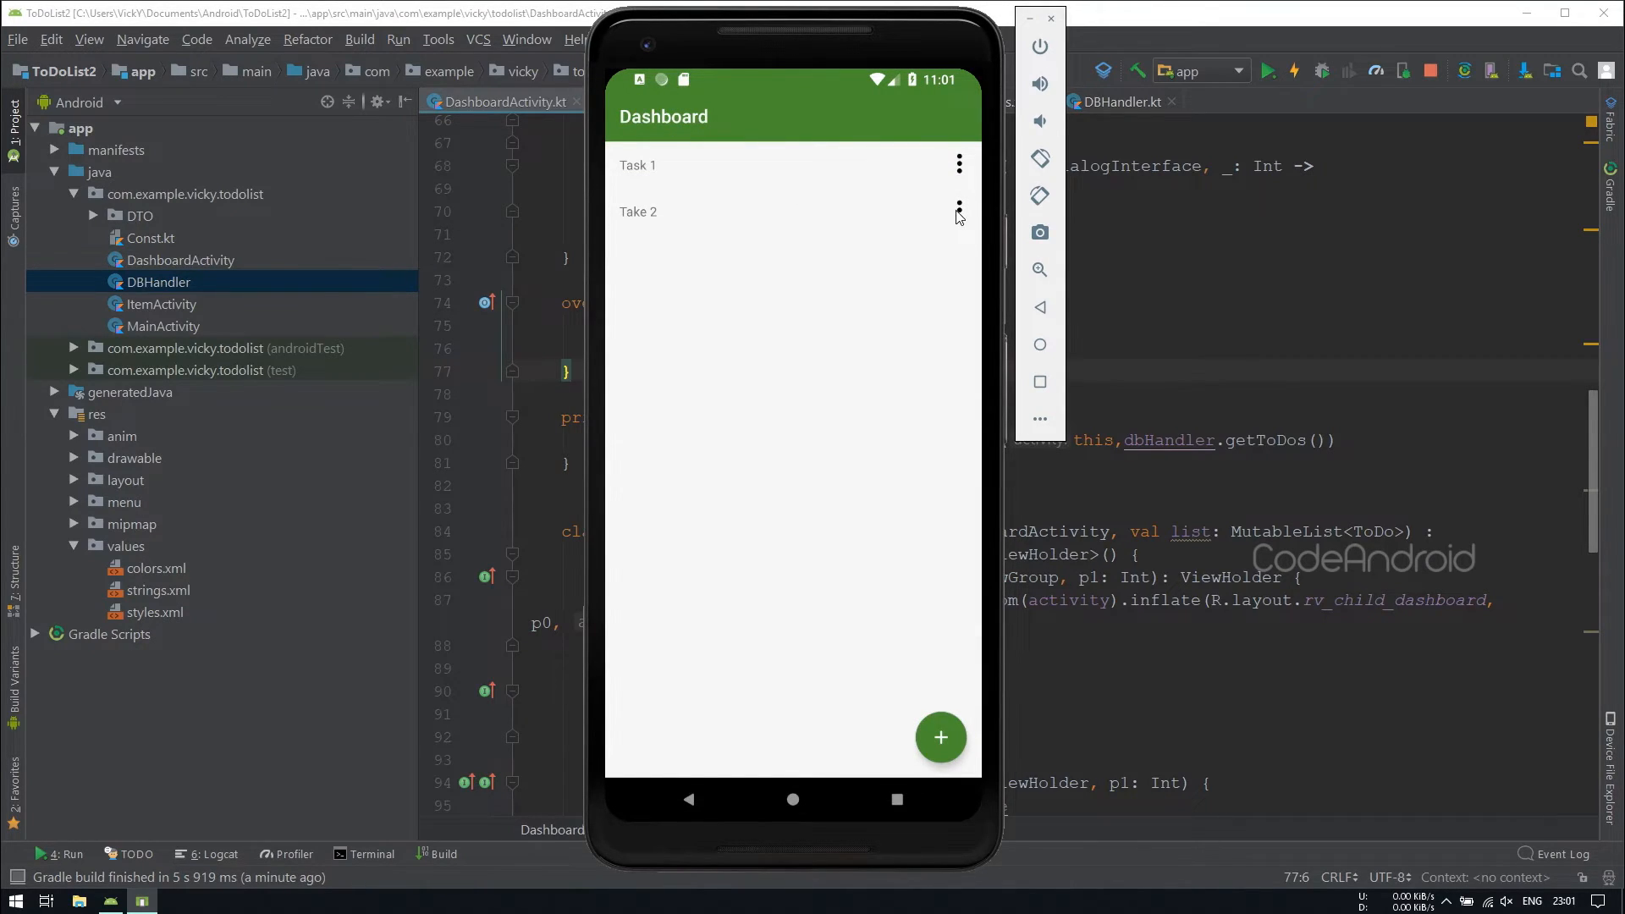
Step: Edit the Take 2 to-do's name and confirm, then delete it from its overflow menu
click(958, 210)
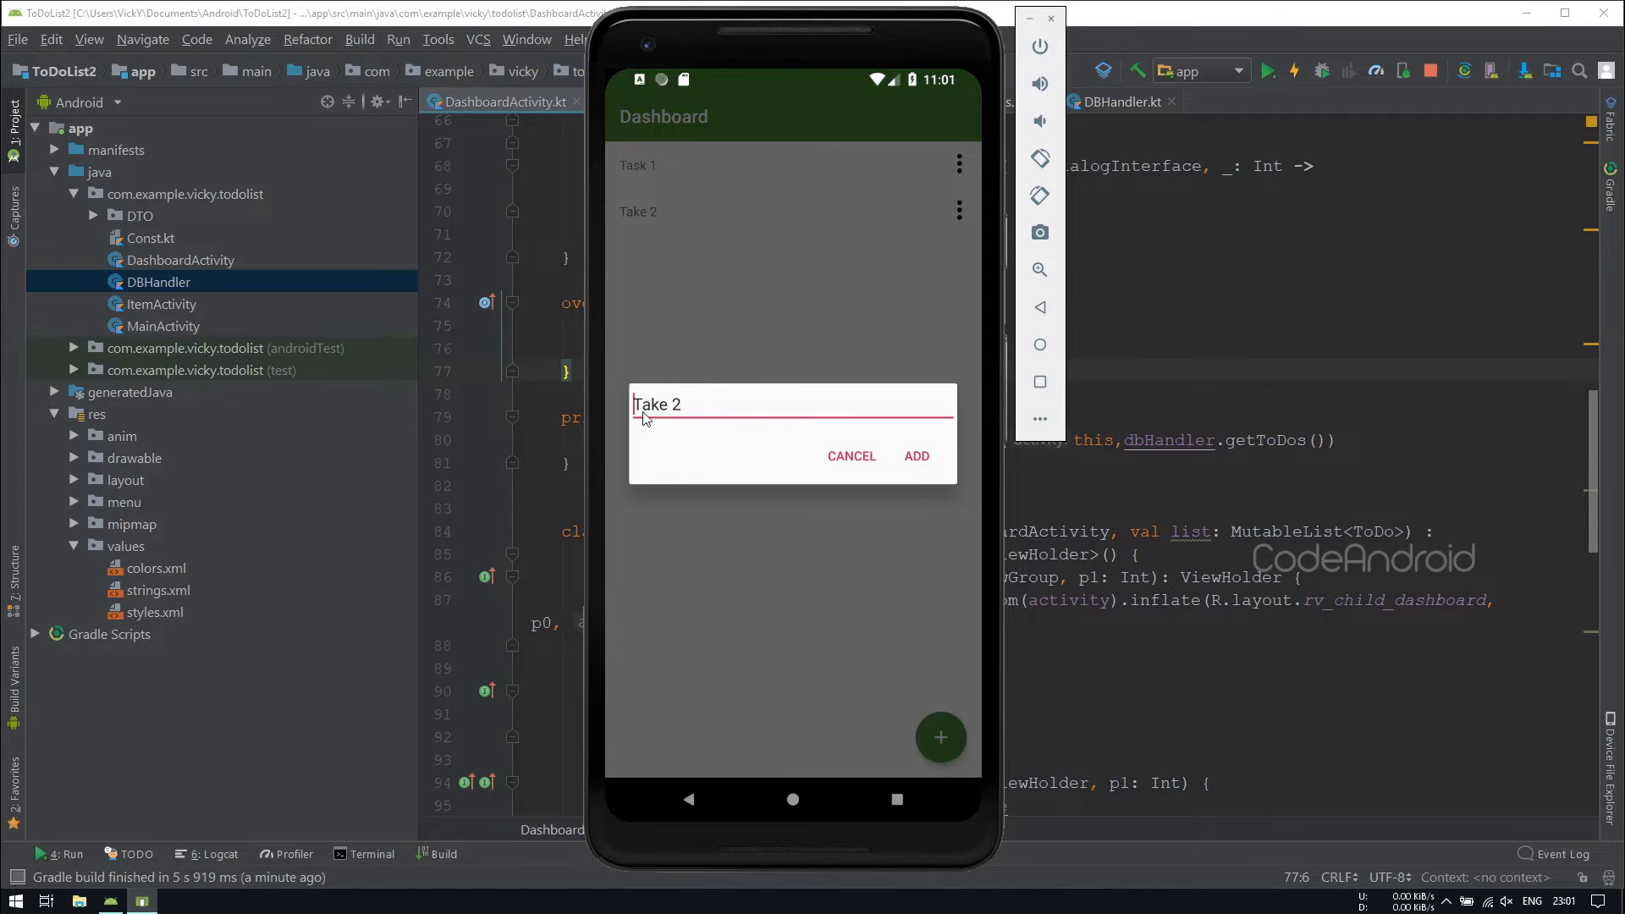
click(658, 406)
text(s)
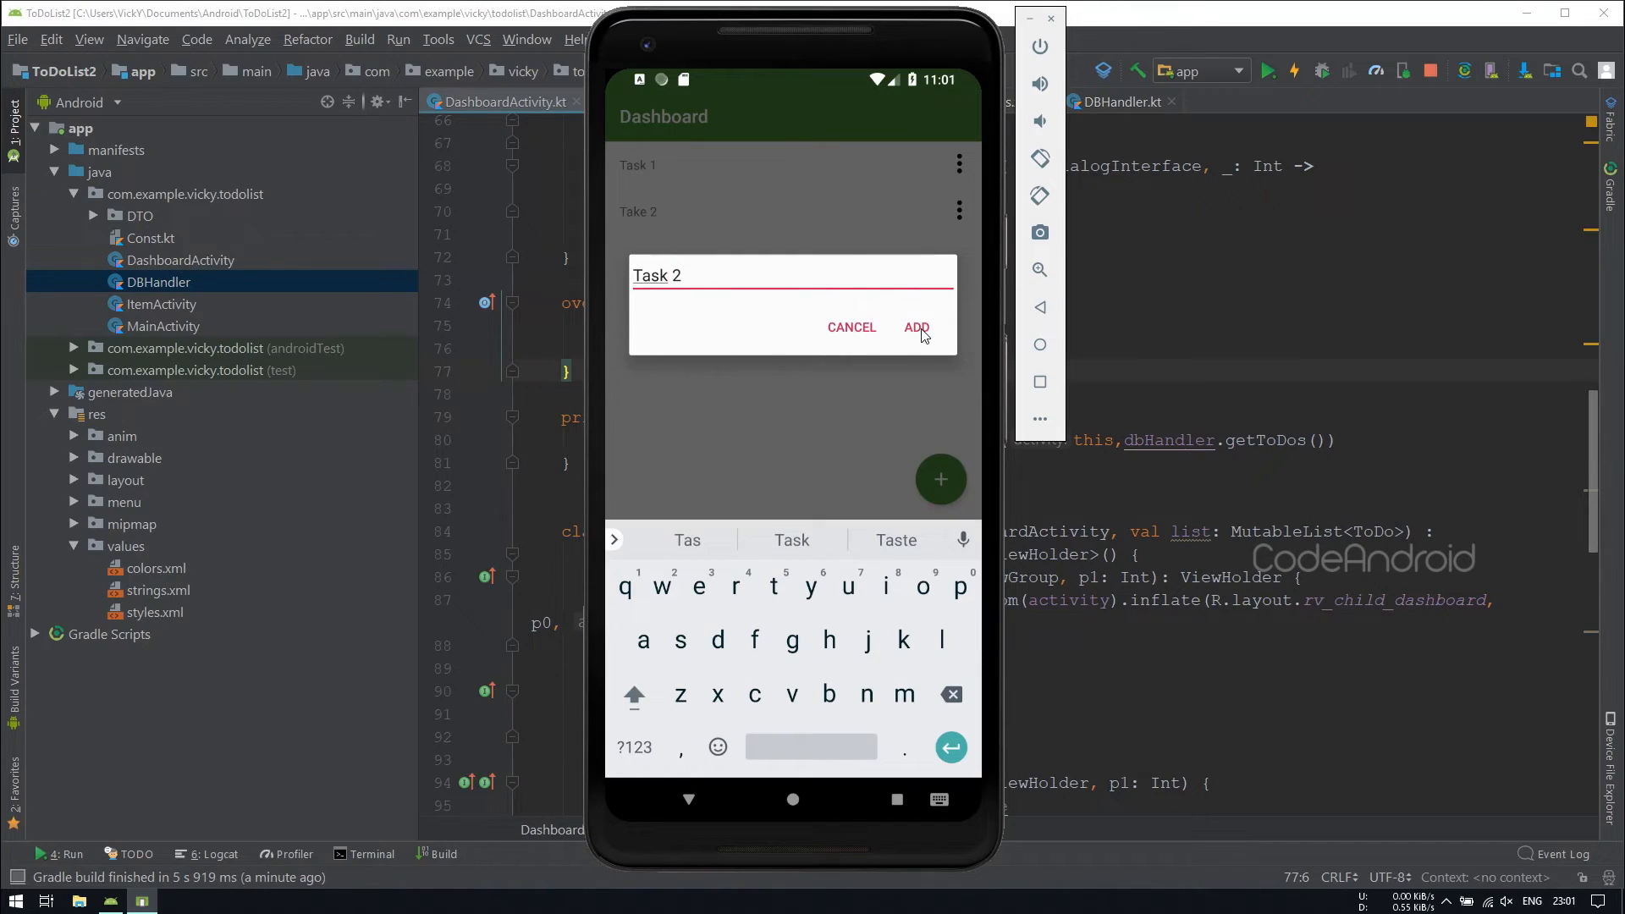
click(916, 327)
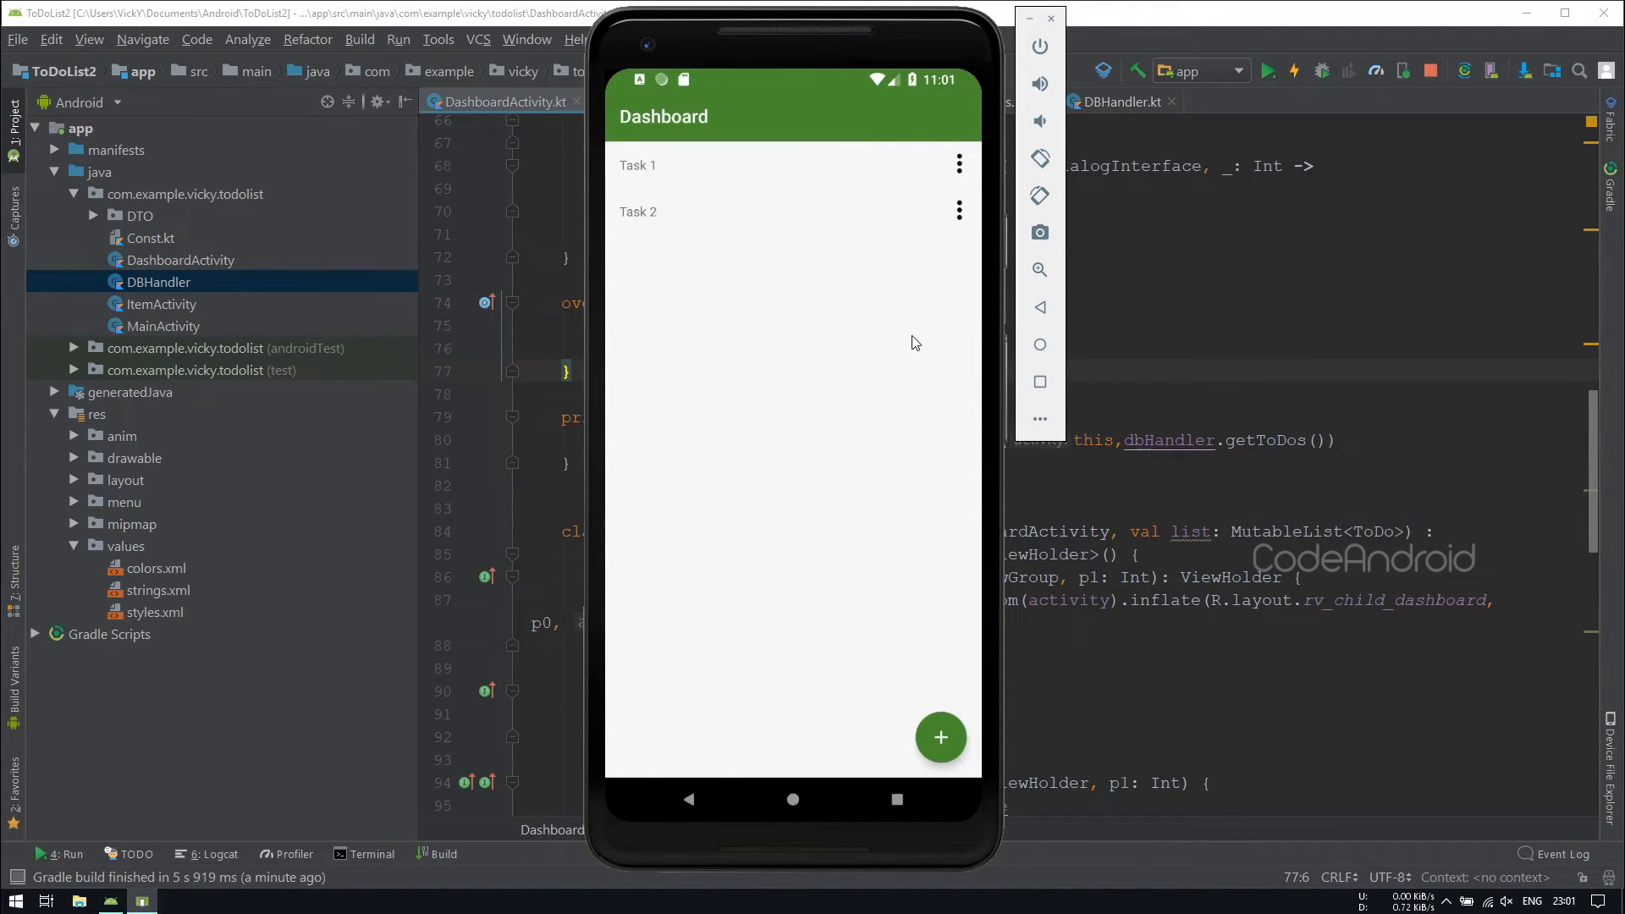
mouse_move(822, 227)
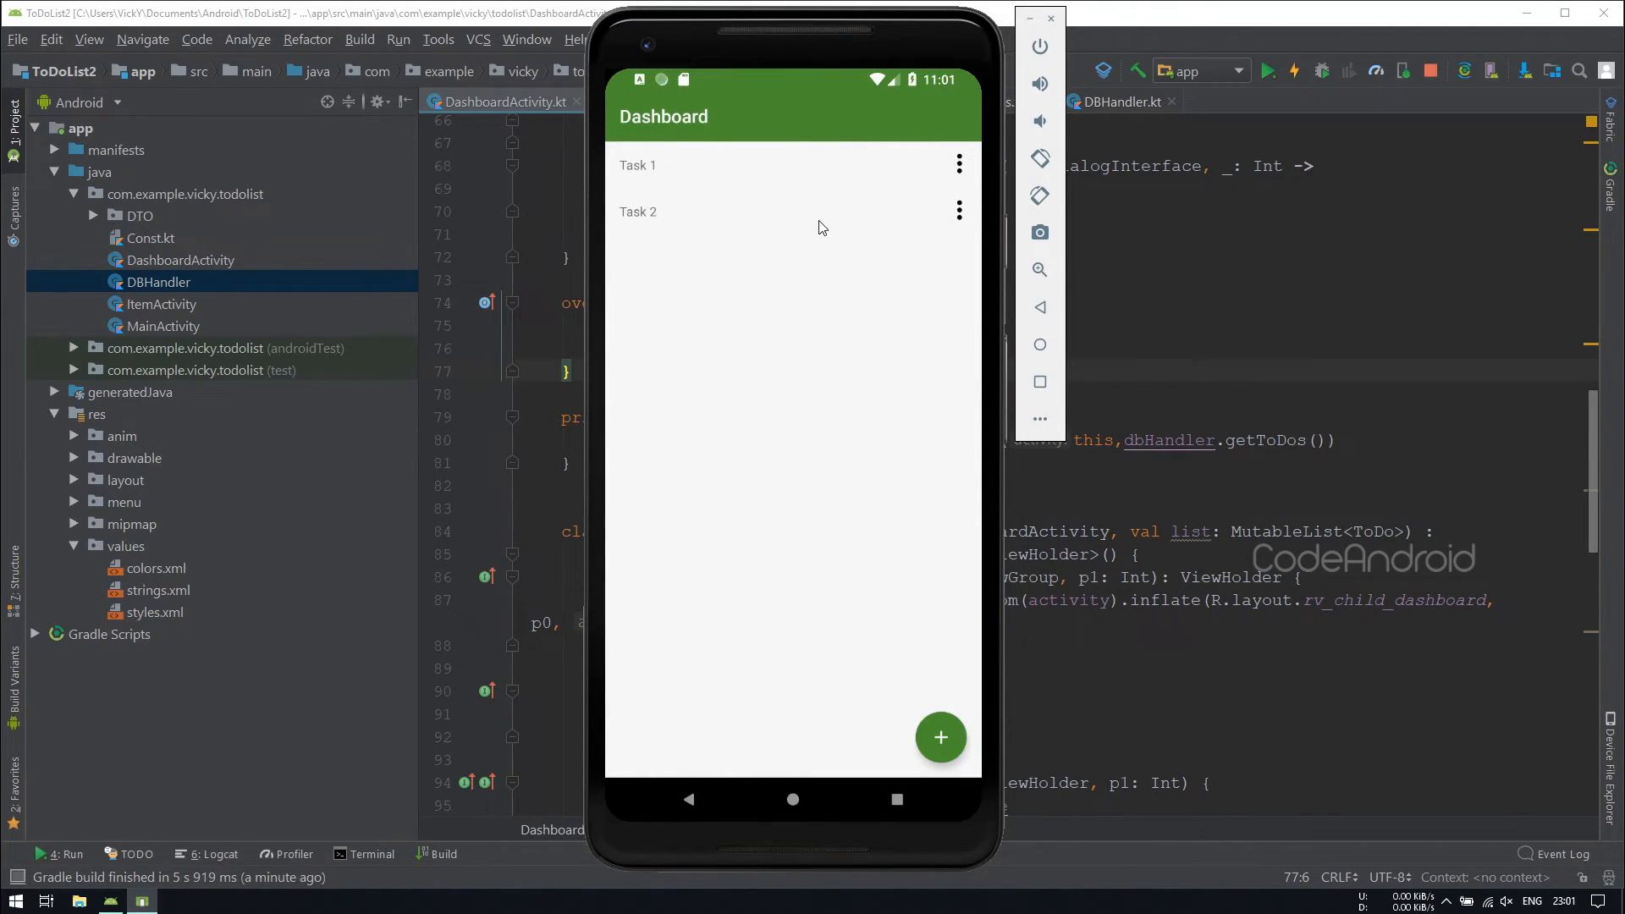
click(637, 212)
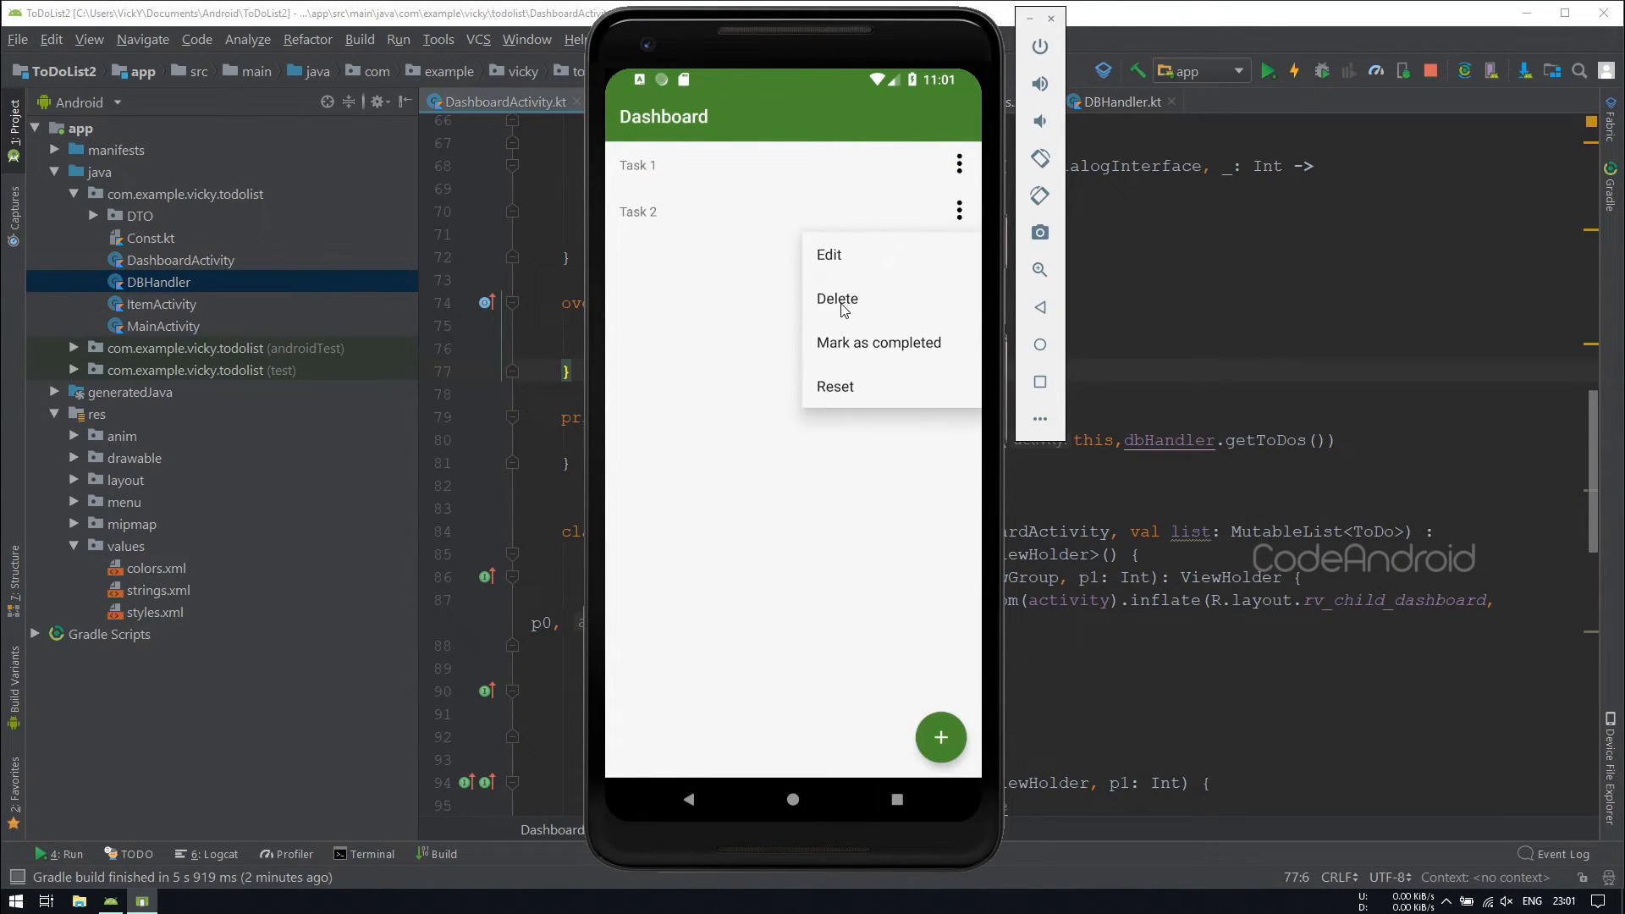
click(836, 298)
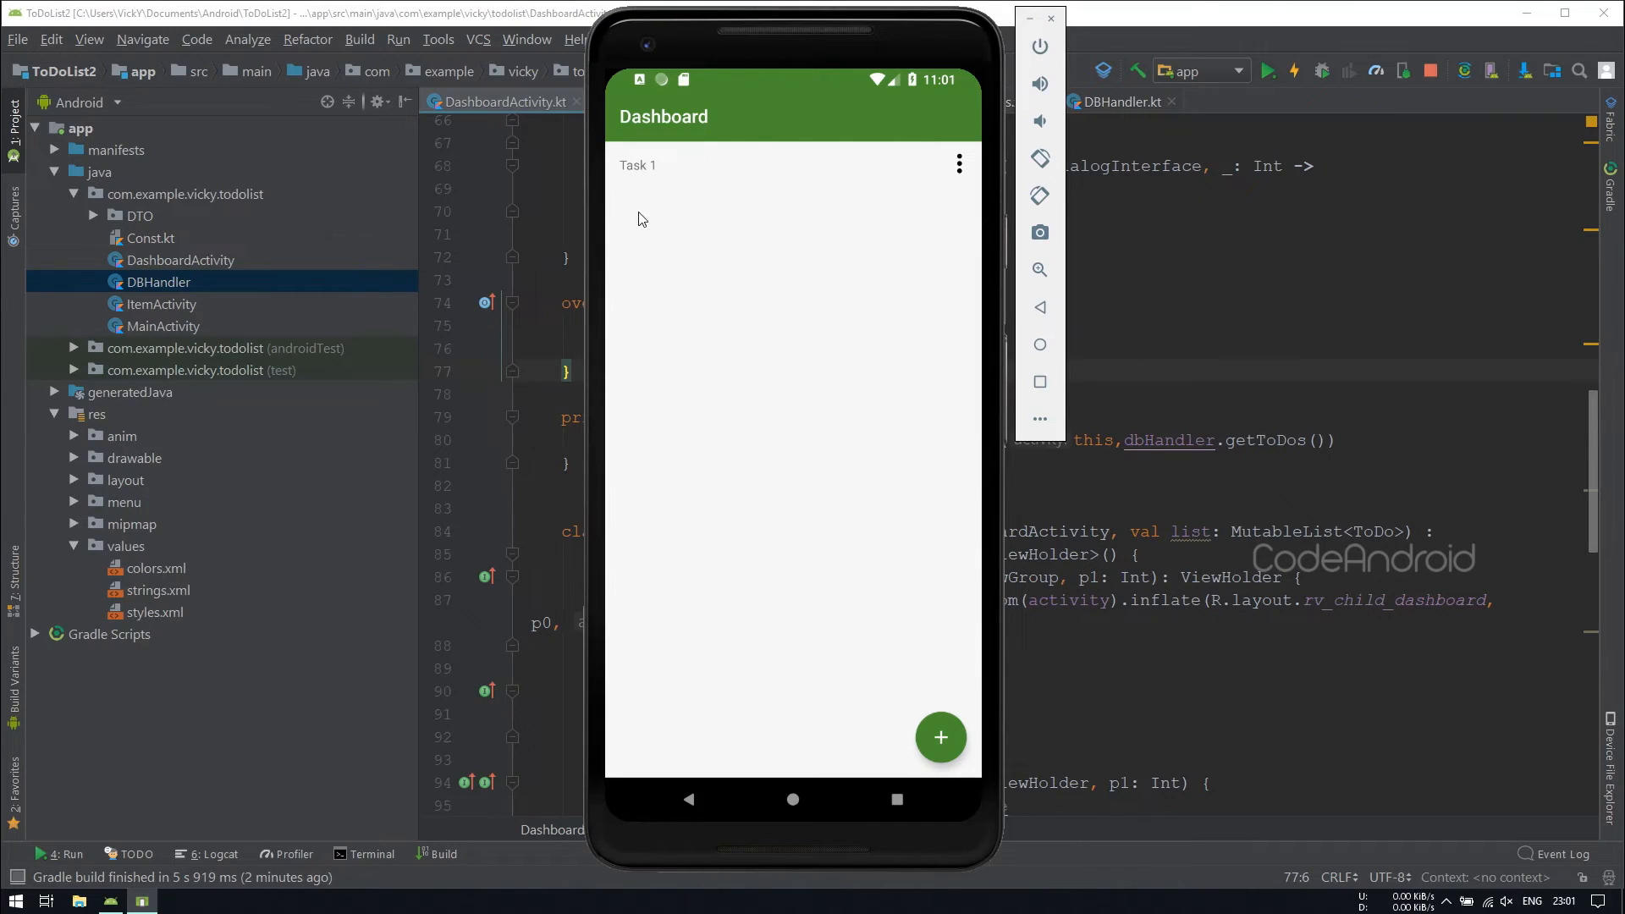
mouse_move(654, 224)
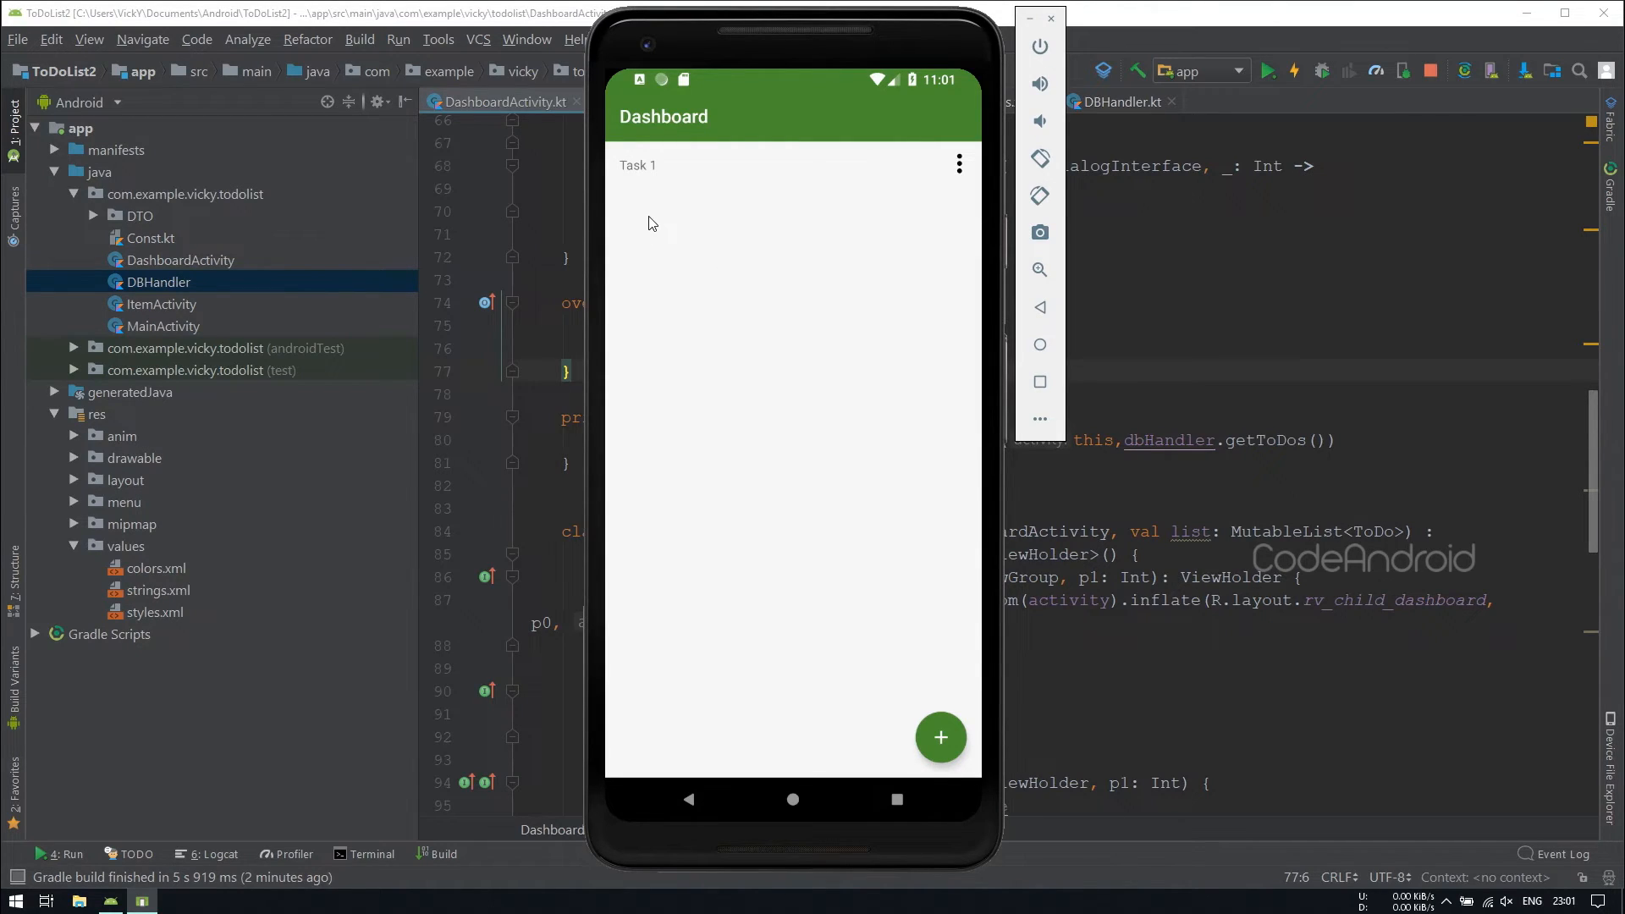
mouse_move(1018, 40)
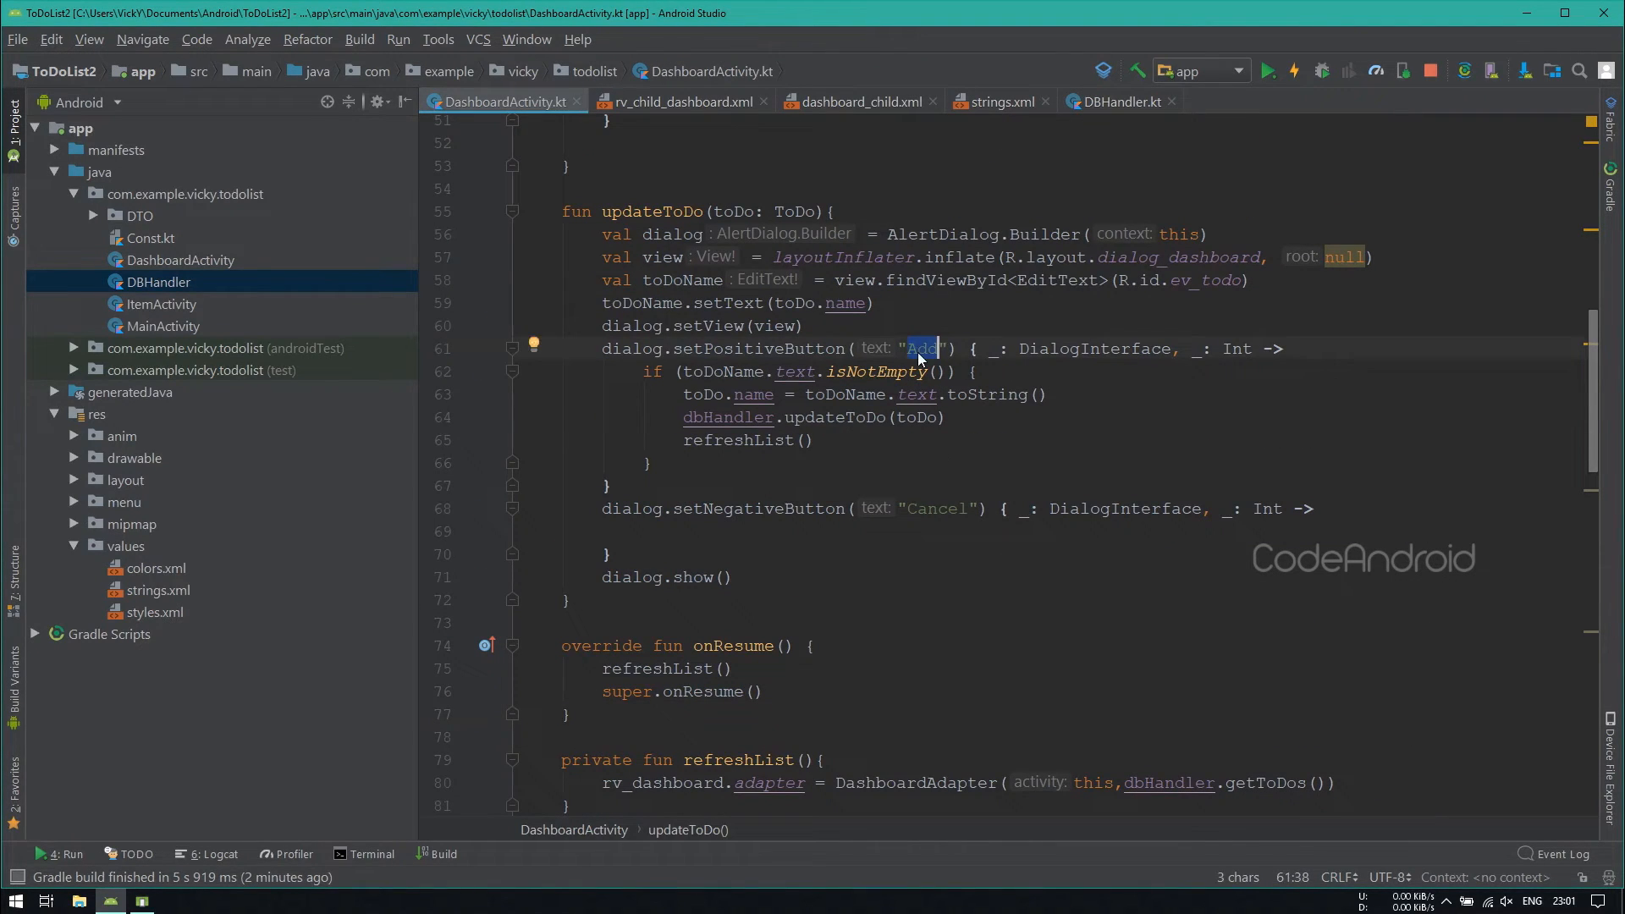
Step: Set the positive button to "Update", title the dialogs "Update ToDo" and "Add ToDo", and rerun the app
text(Update)
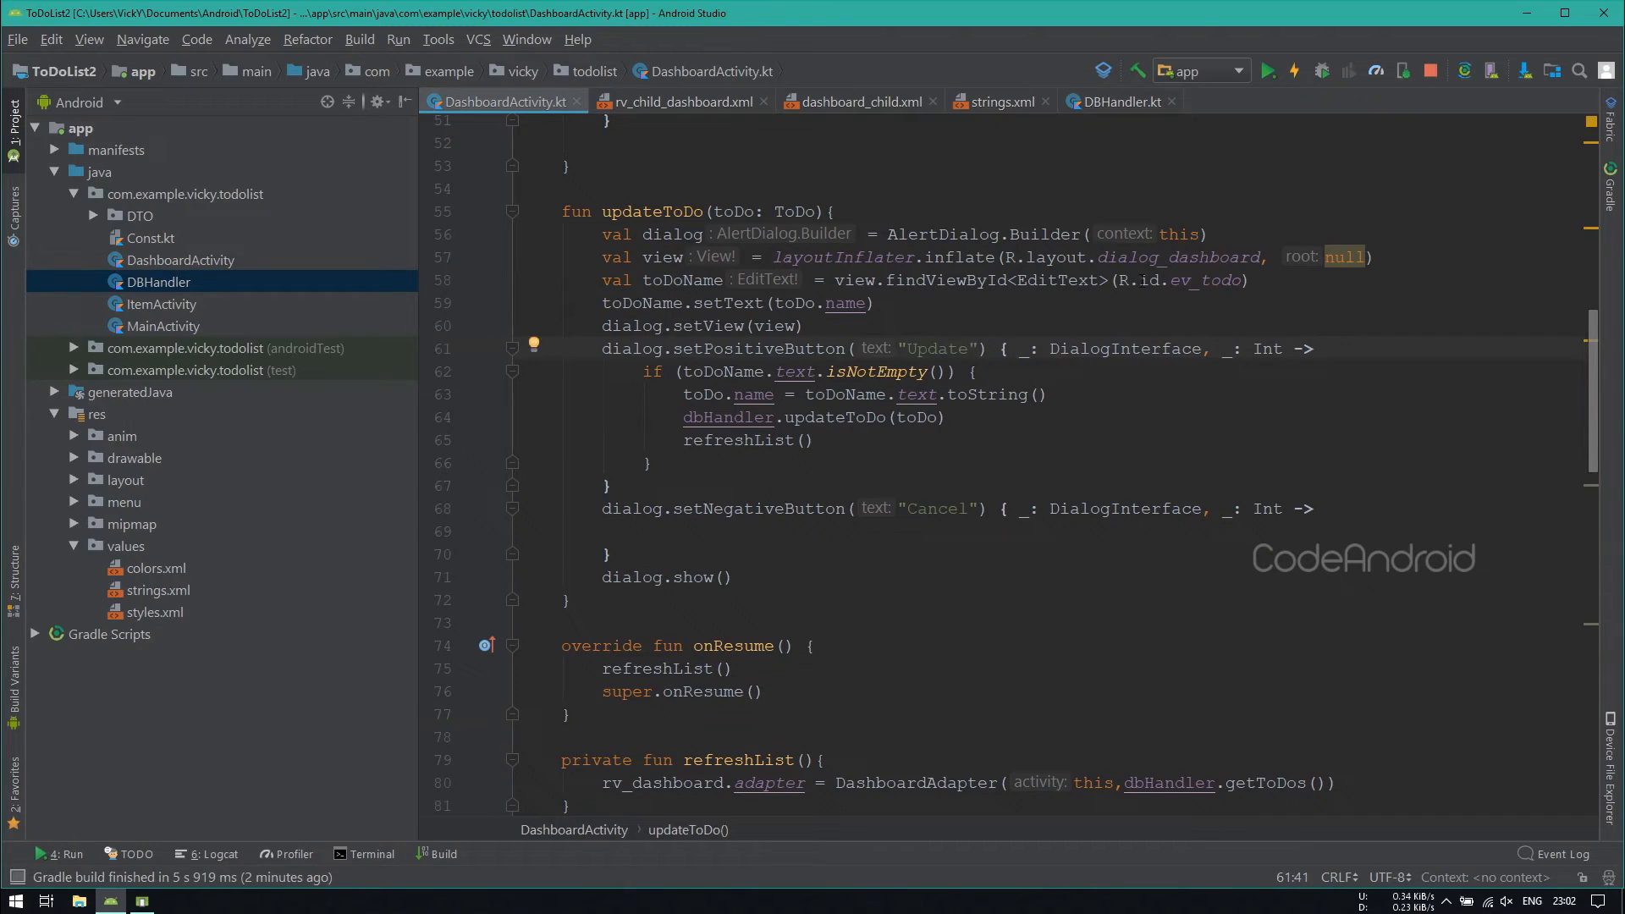
text(dialog.t)
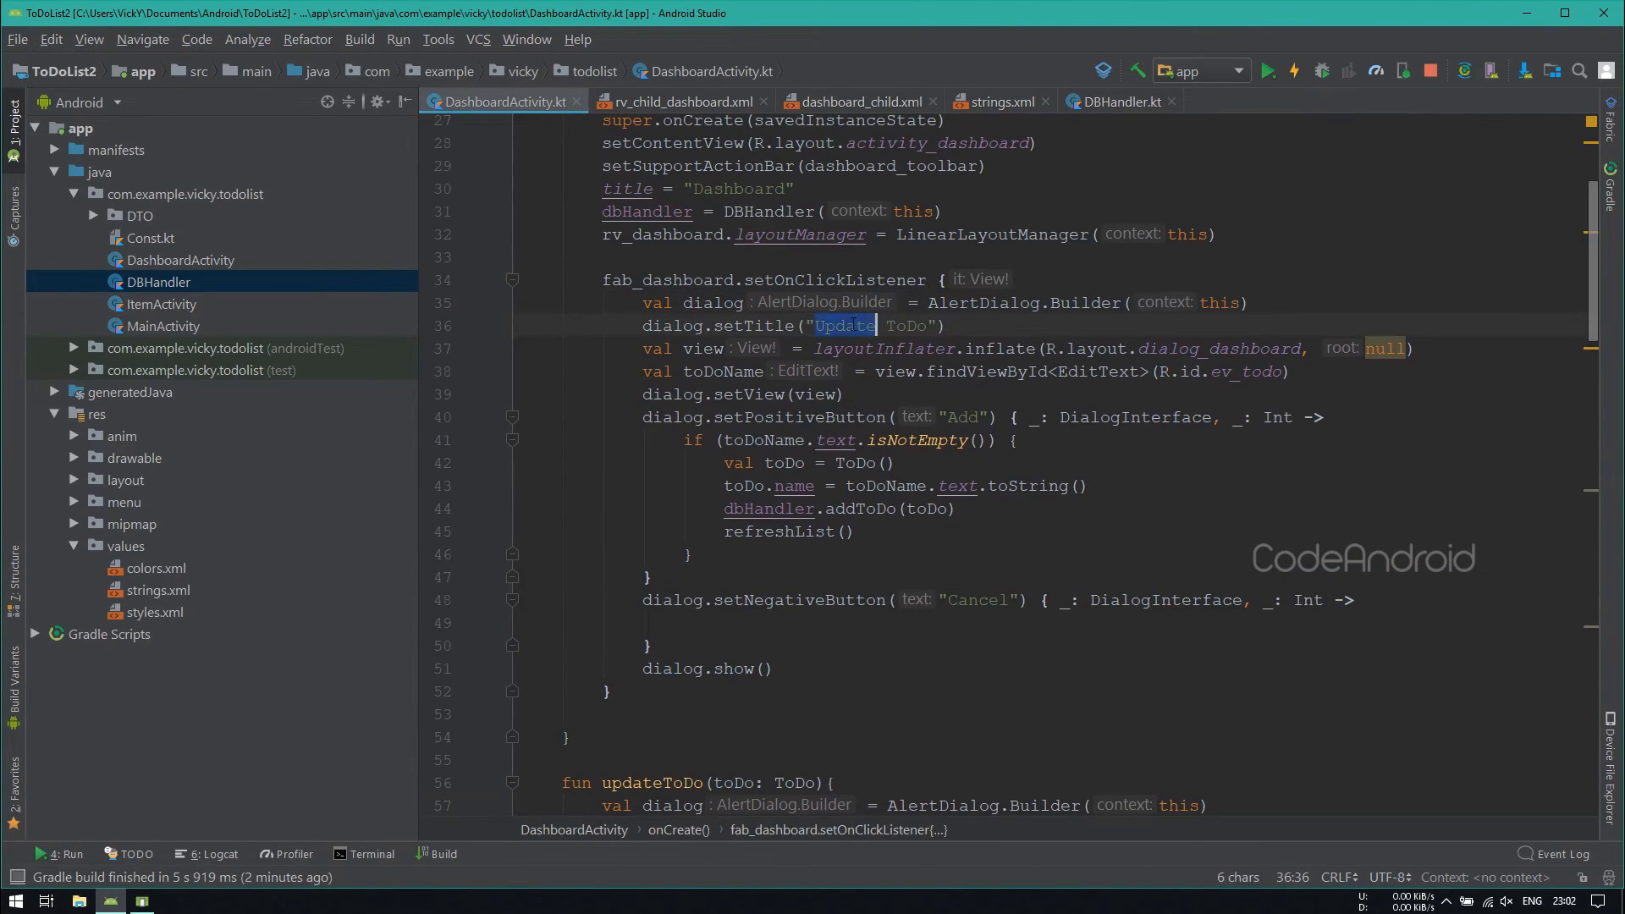
text(Add)
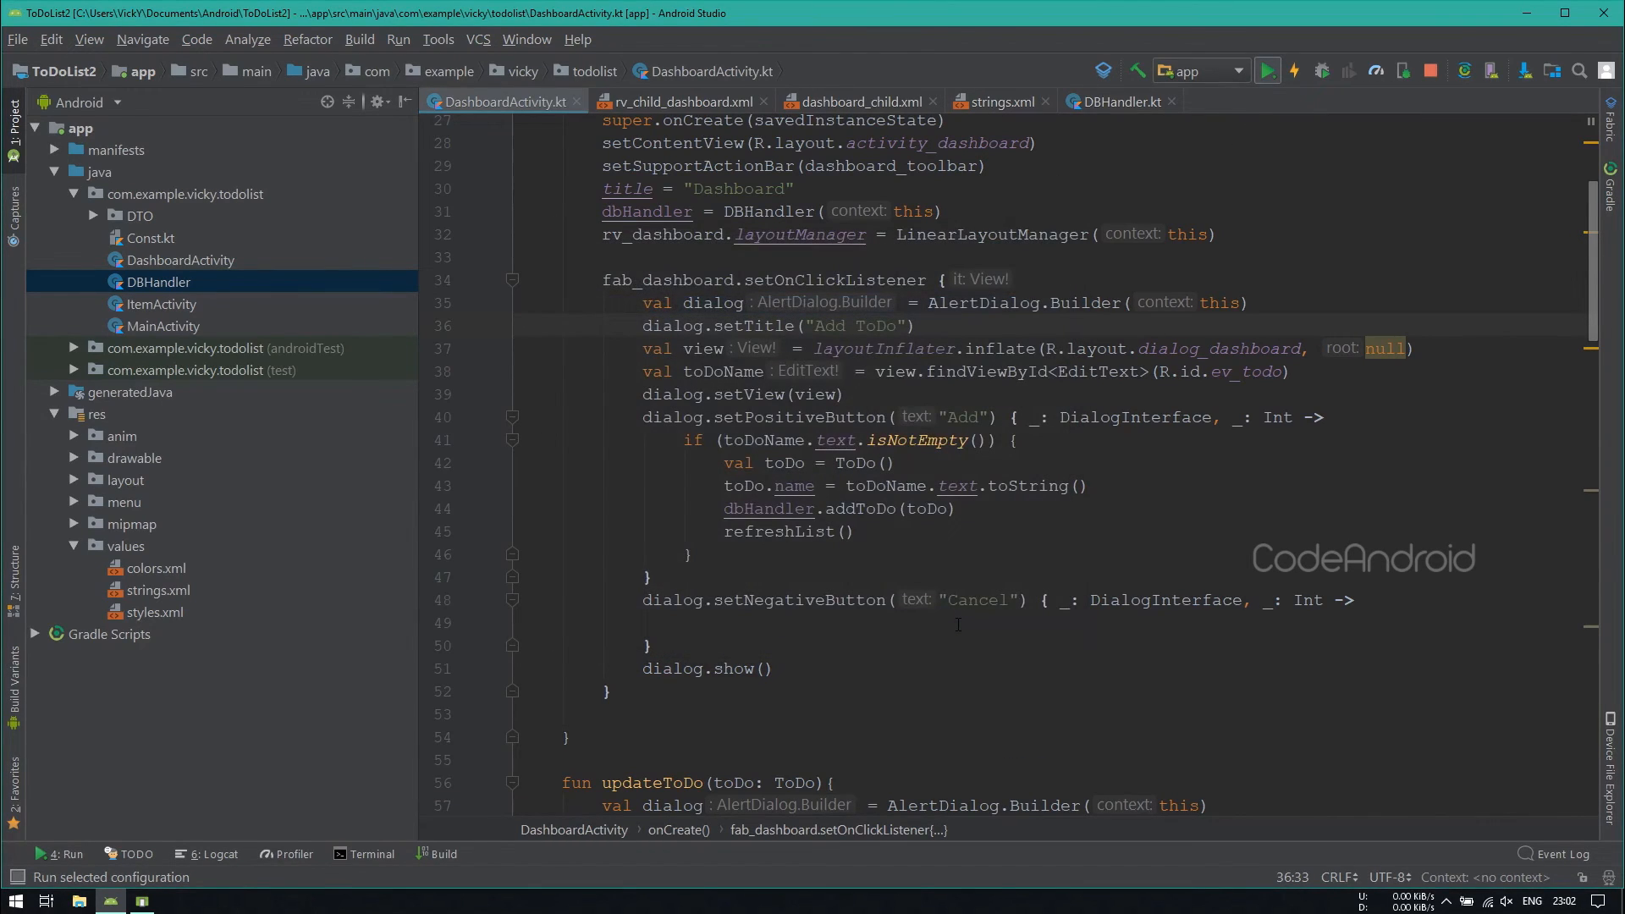
click(1266, 71)
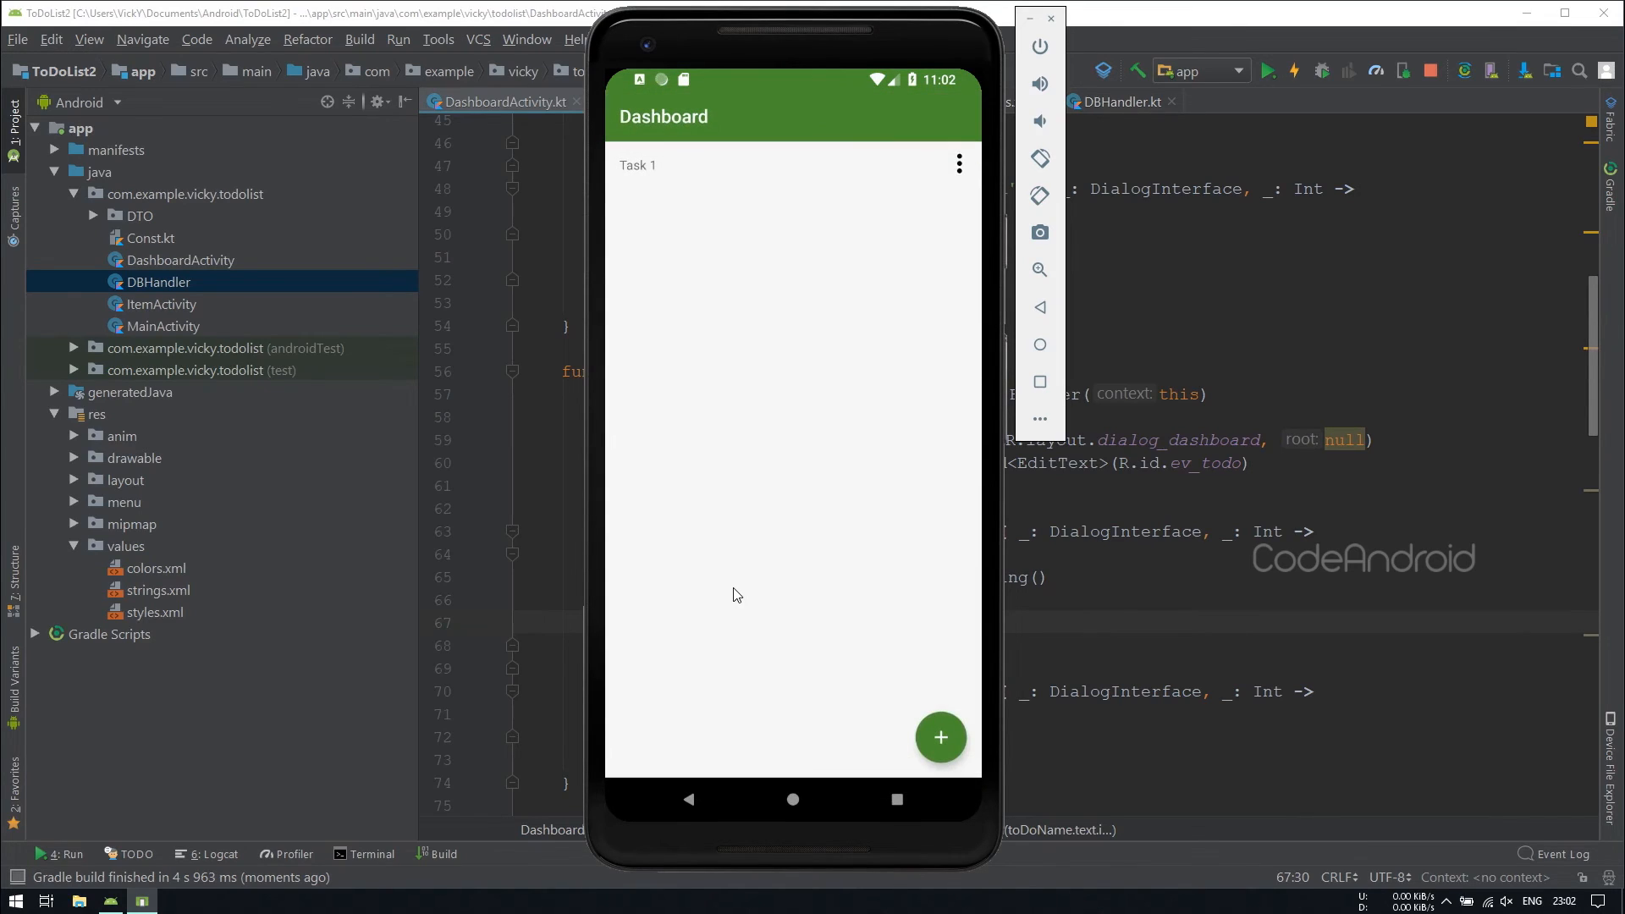
Step: Edit Task 1 via the Update ToDo dialog, renaming it to Task
click(958, 164)
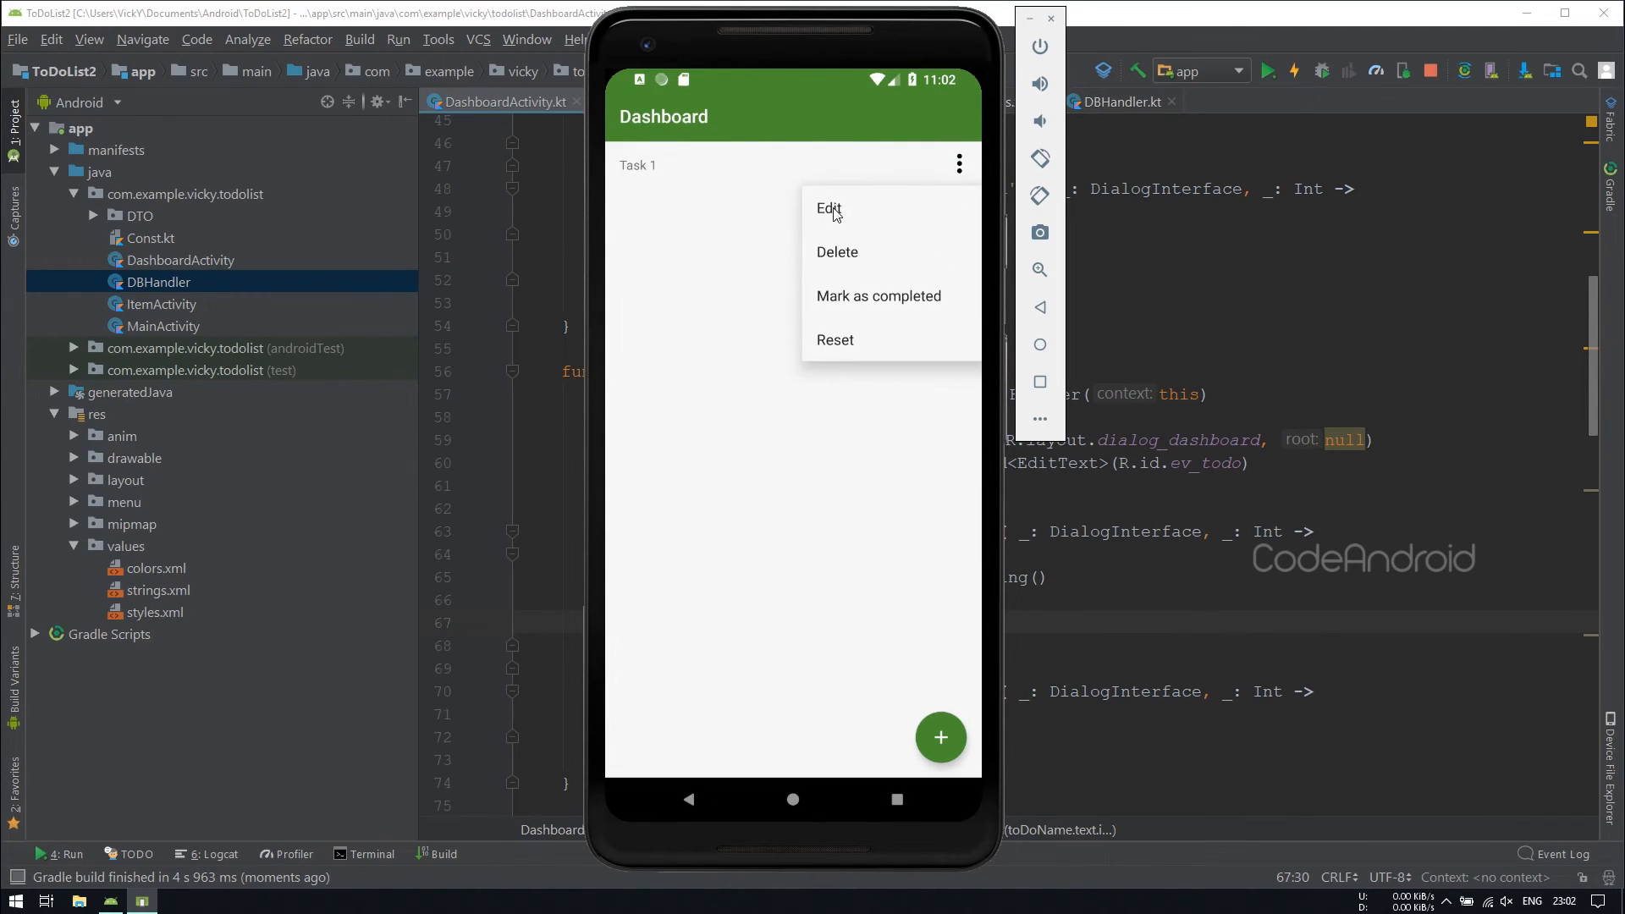
click(830, 209)
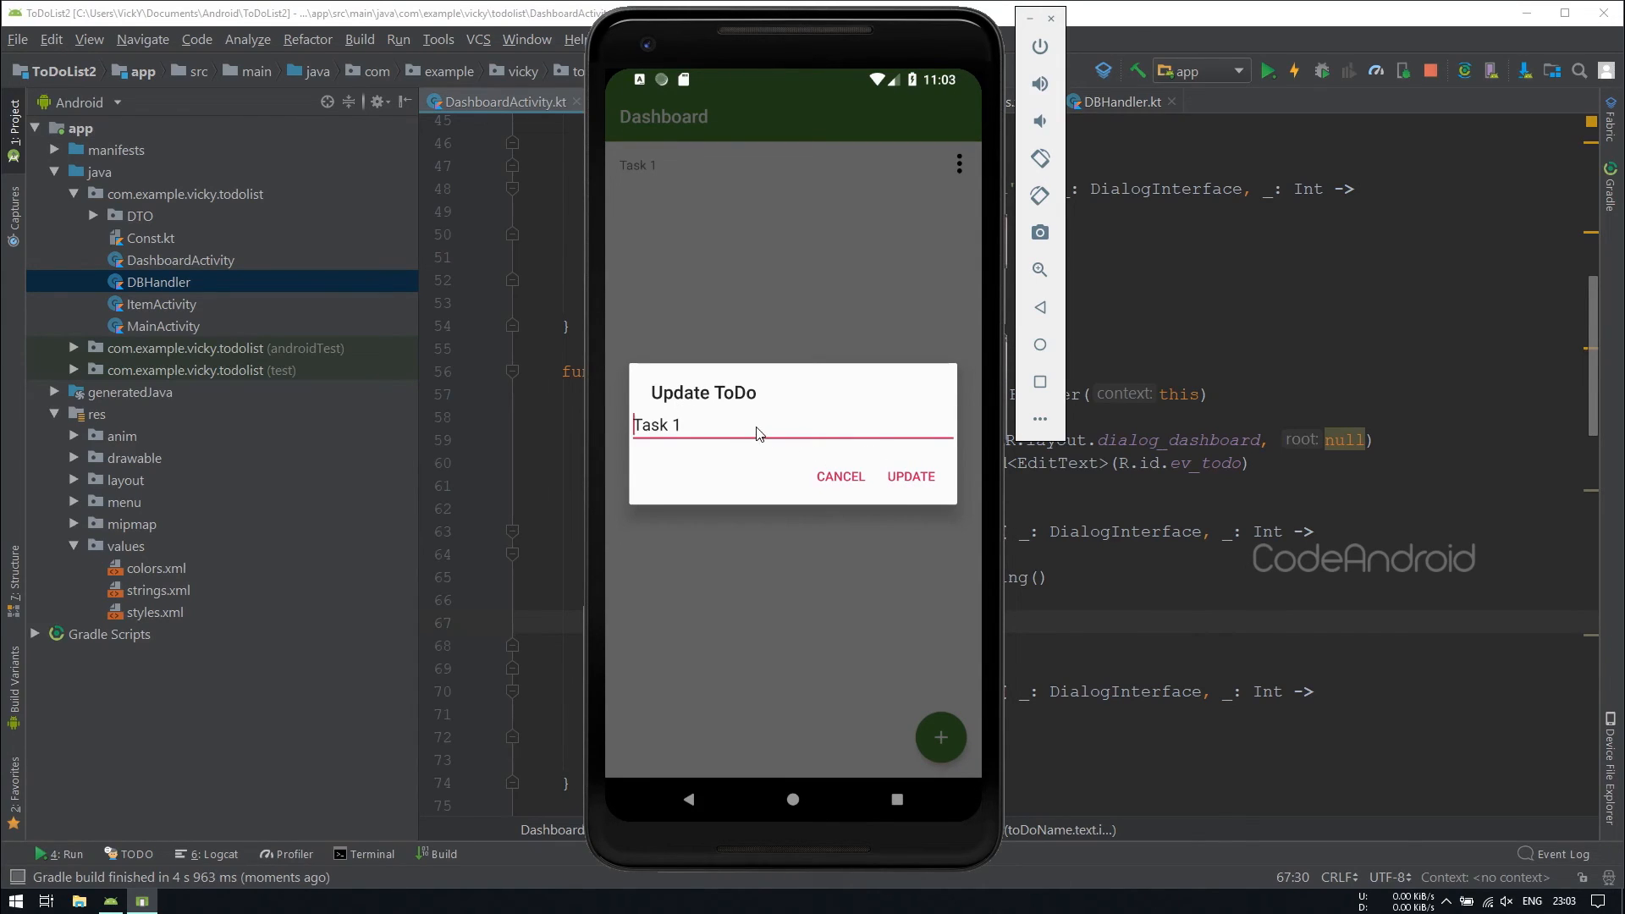
click(910, 477)
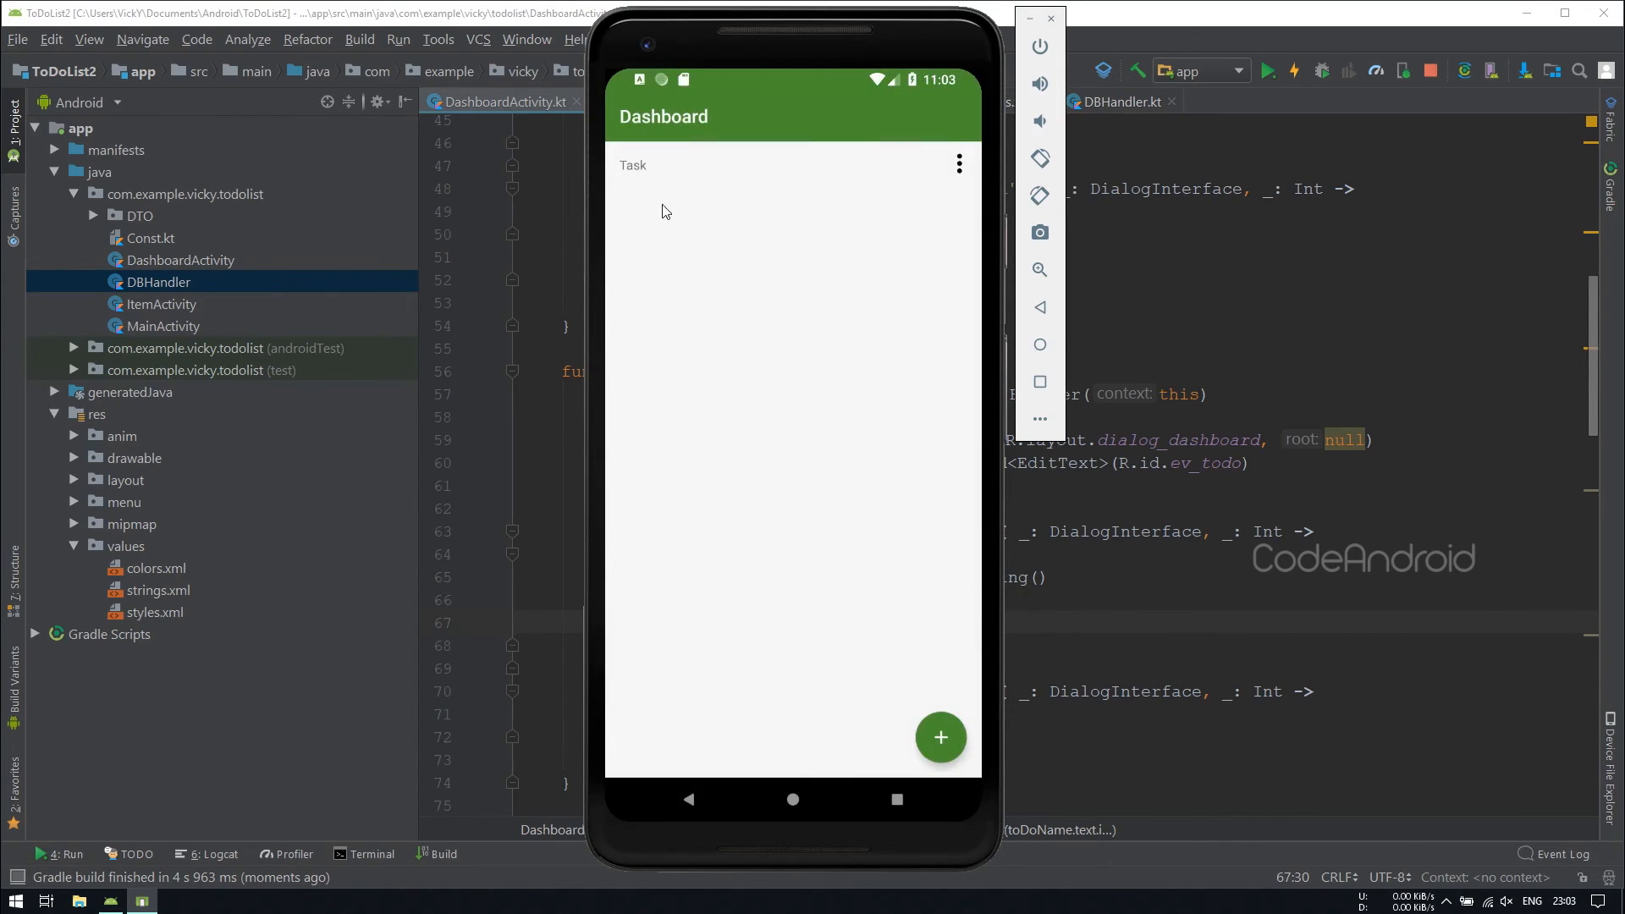